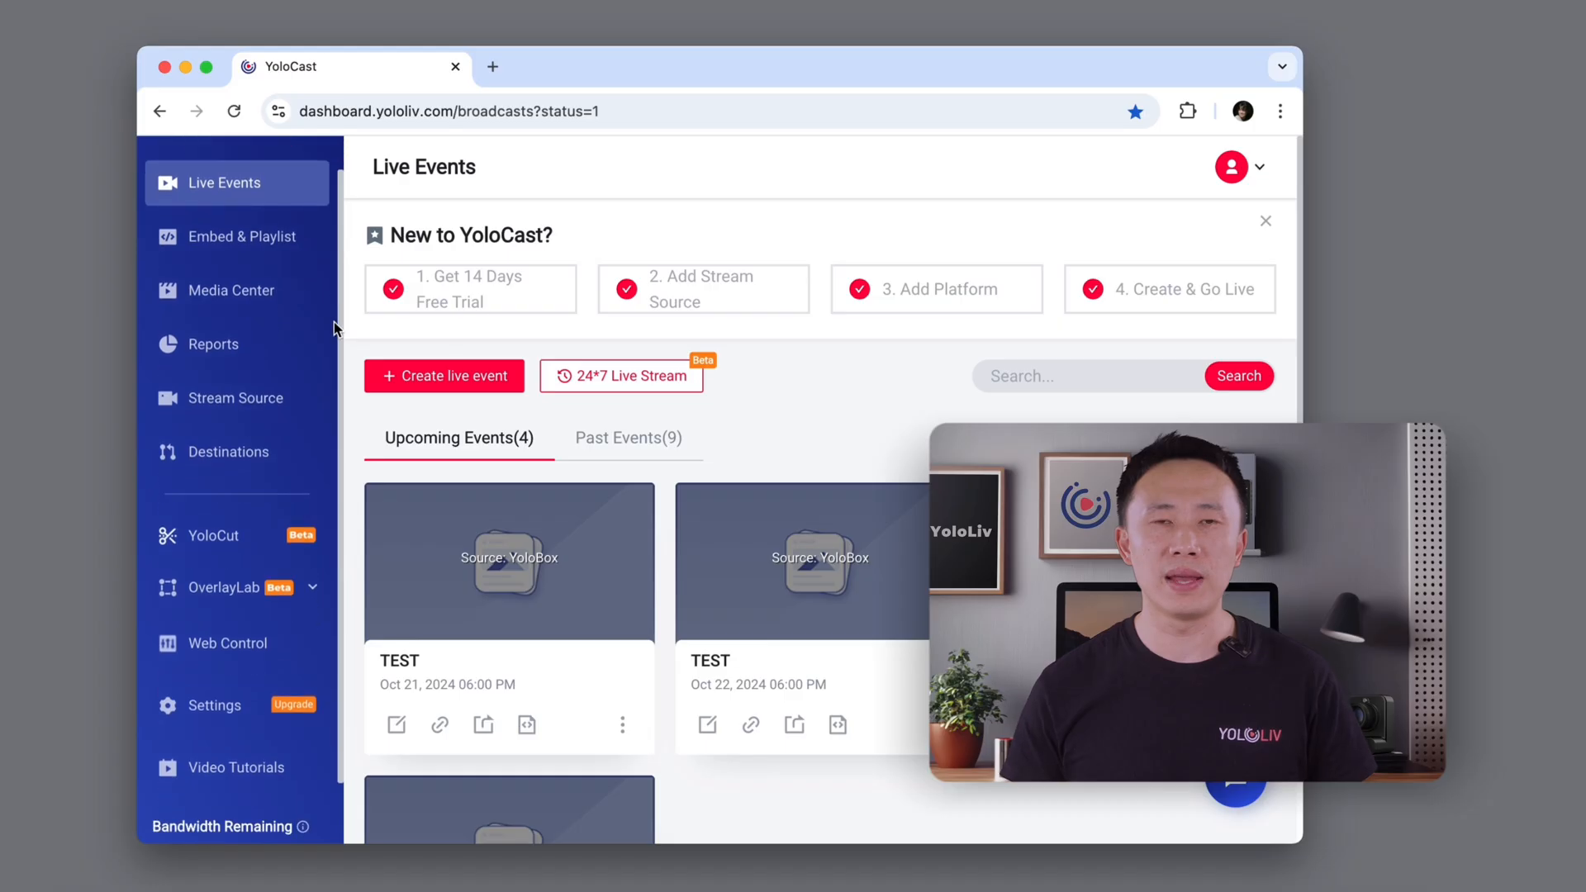
Step: Expand OverlayLab in the sidebar and show the My Compositions page
scroll("down", 3)
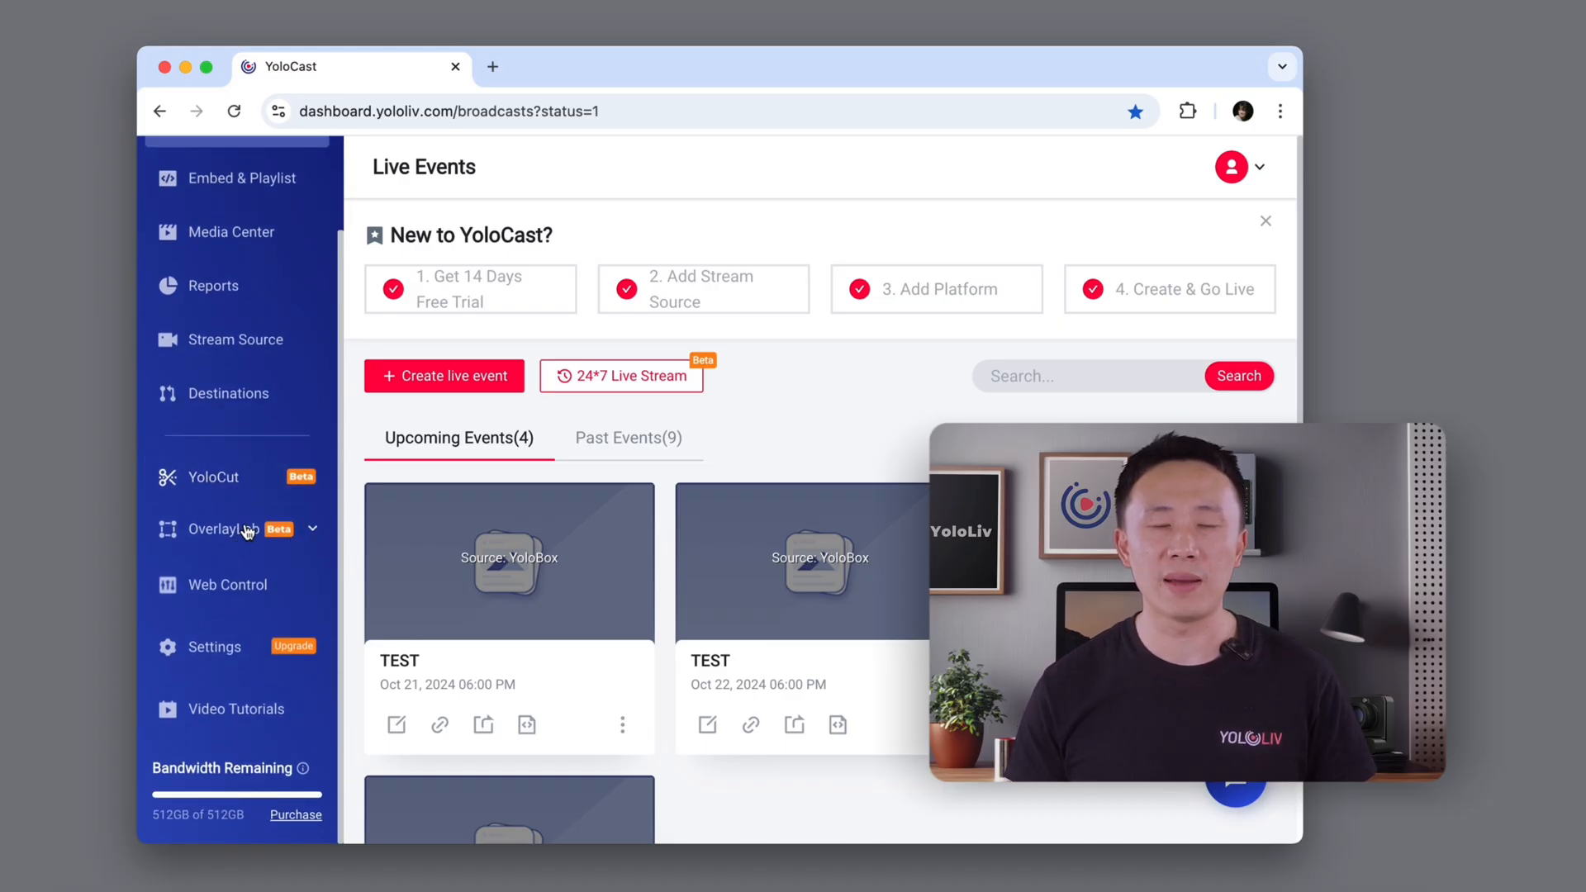
left_click(228, 528)
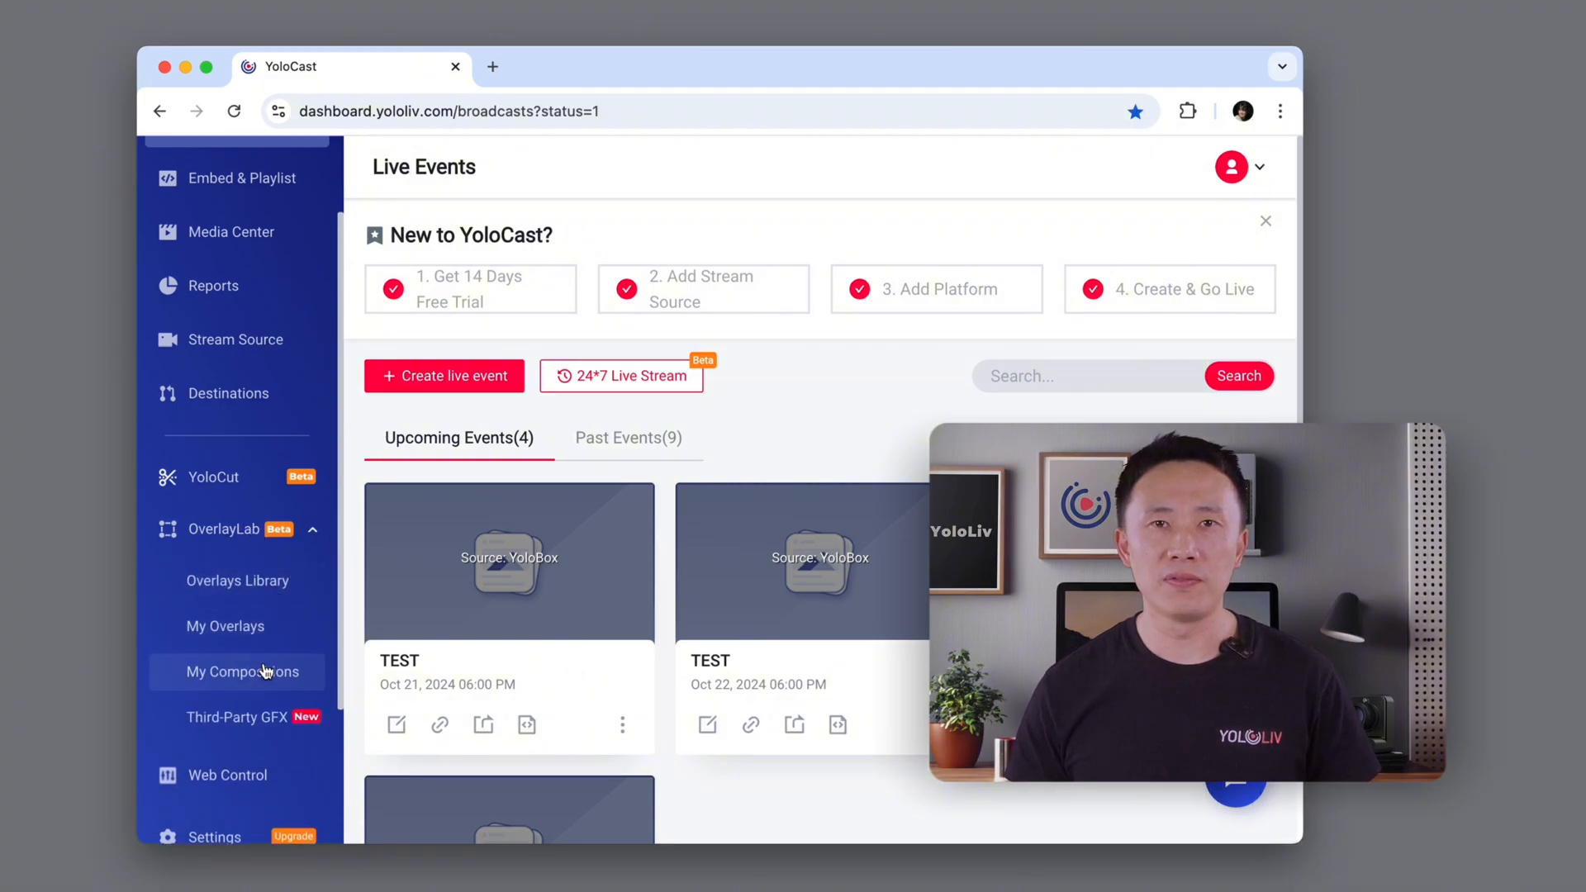
left_click(236, 672)
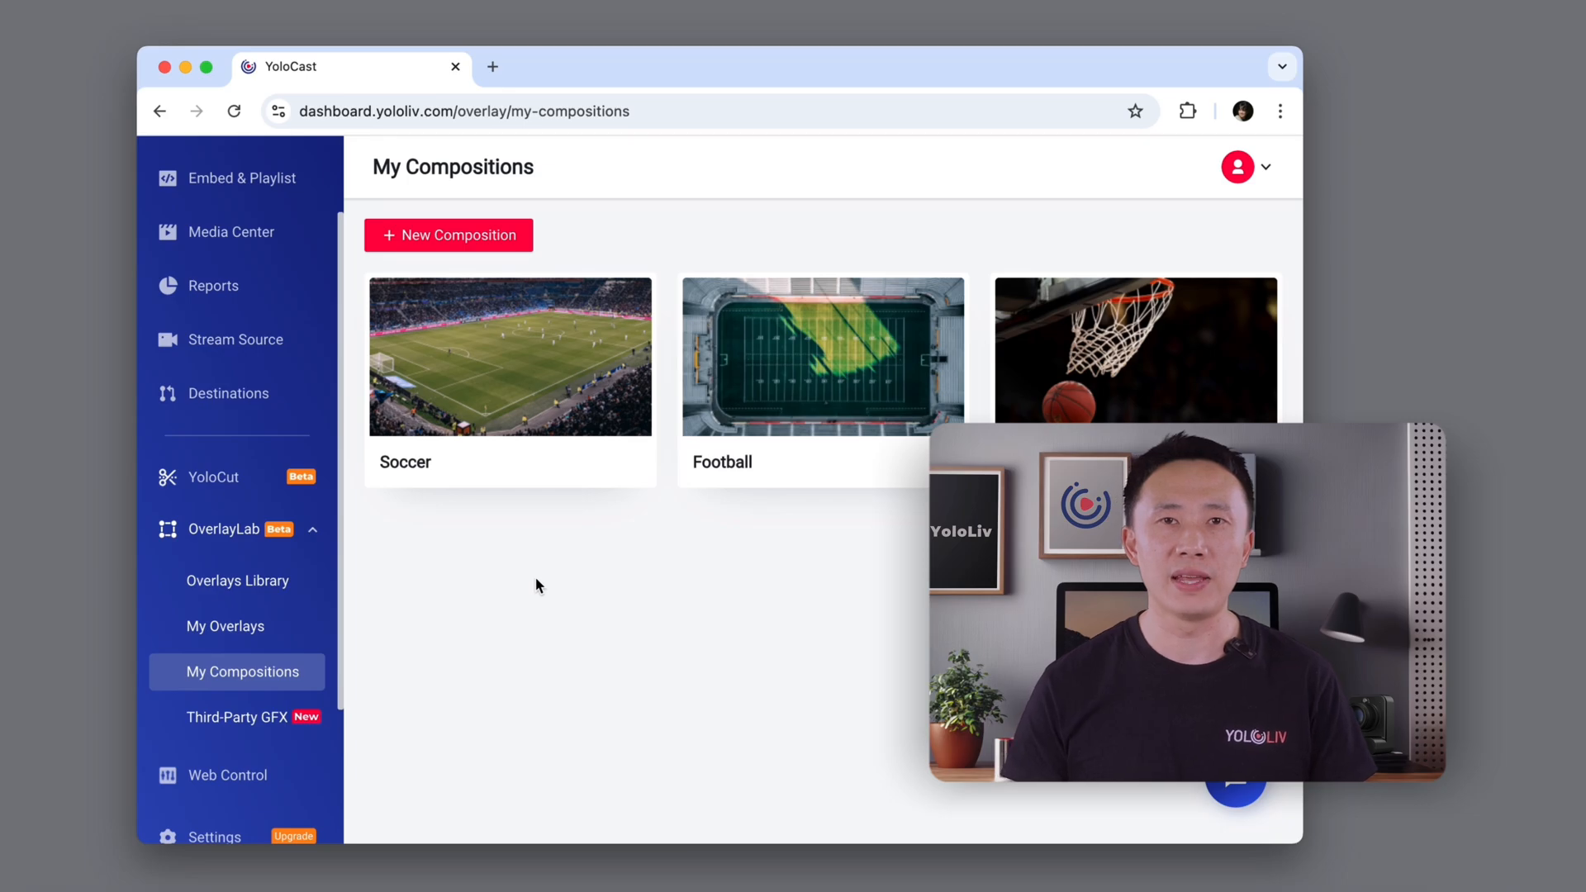
mouse_move(236, 579)
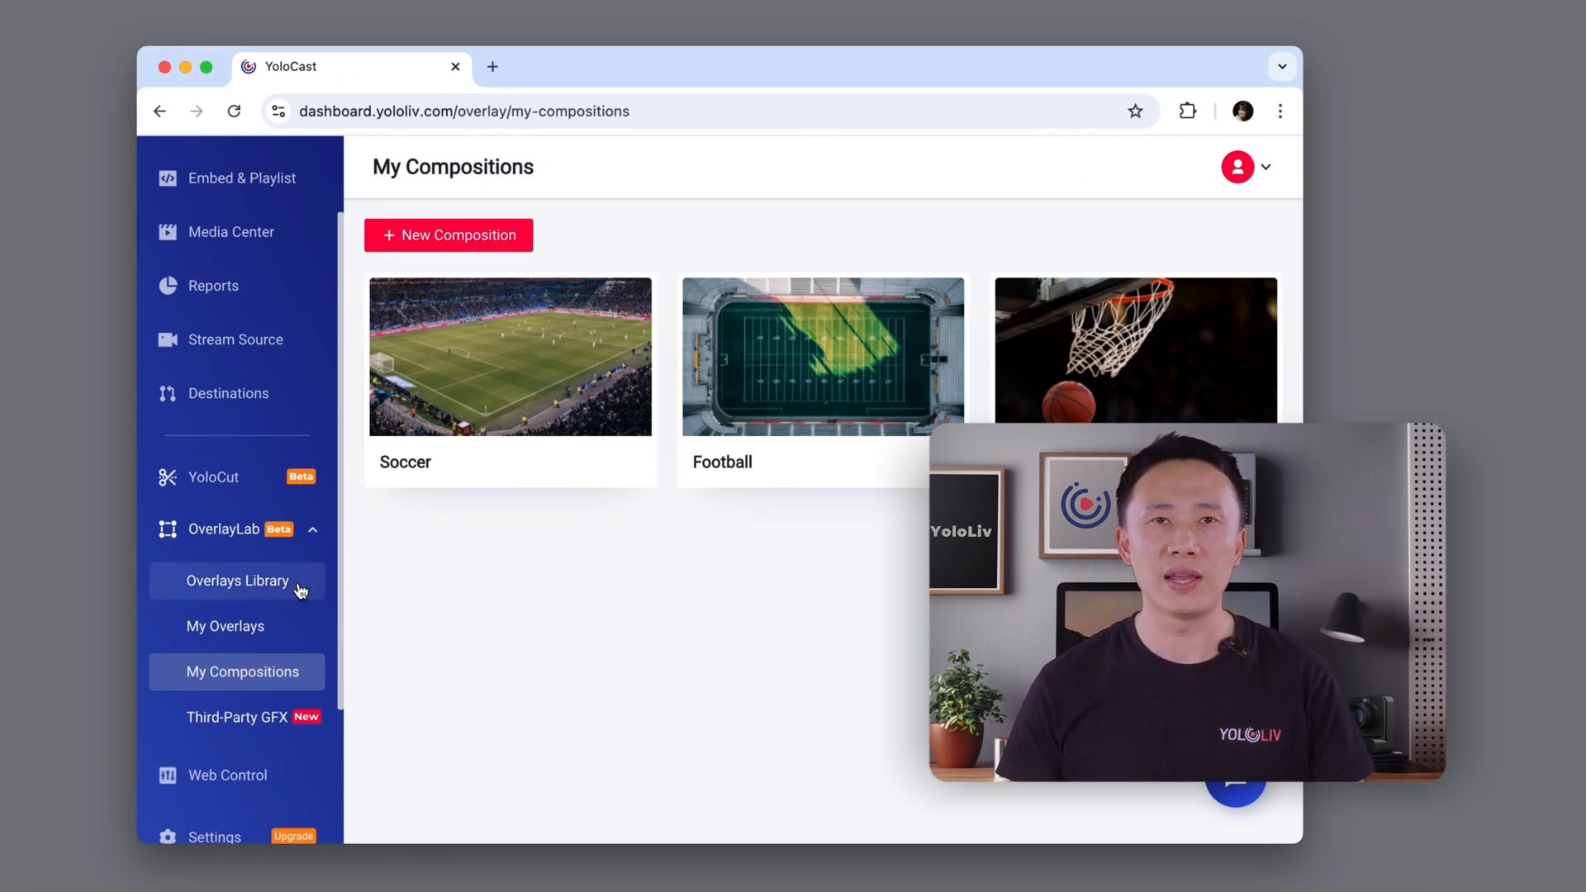
Step: Find Player Bio in the Overlays Library and add it to My Overlays
left_click(236, 580)
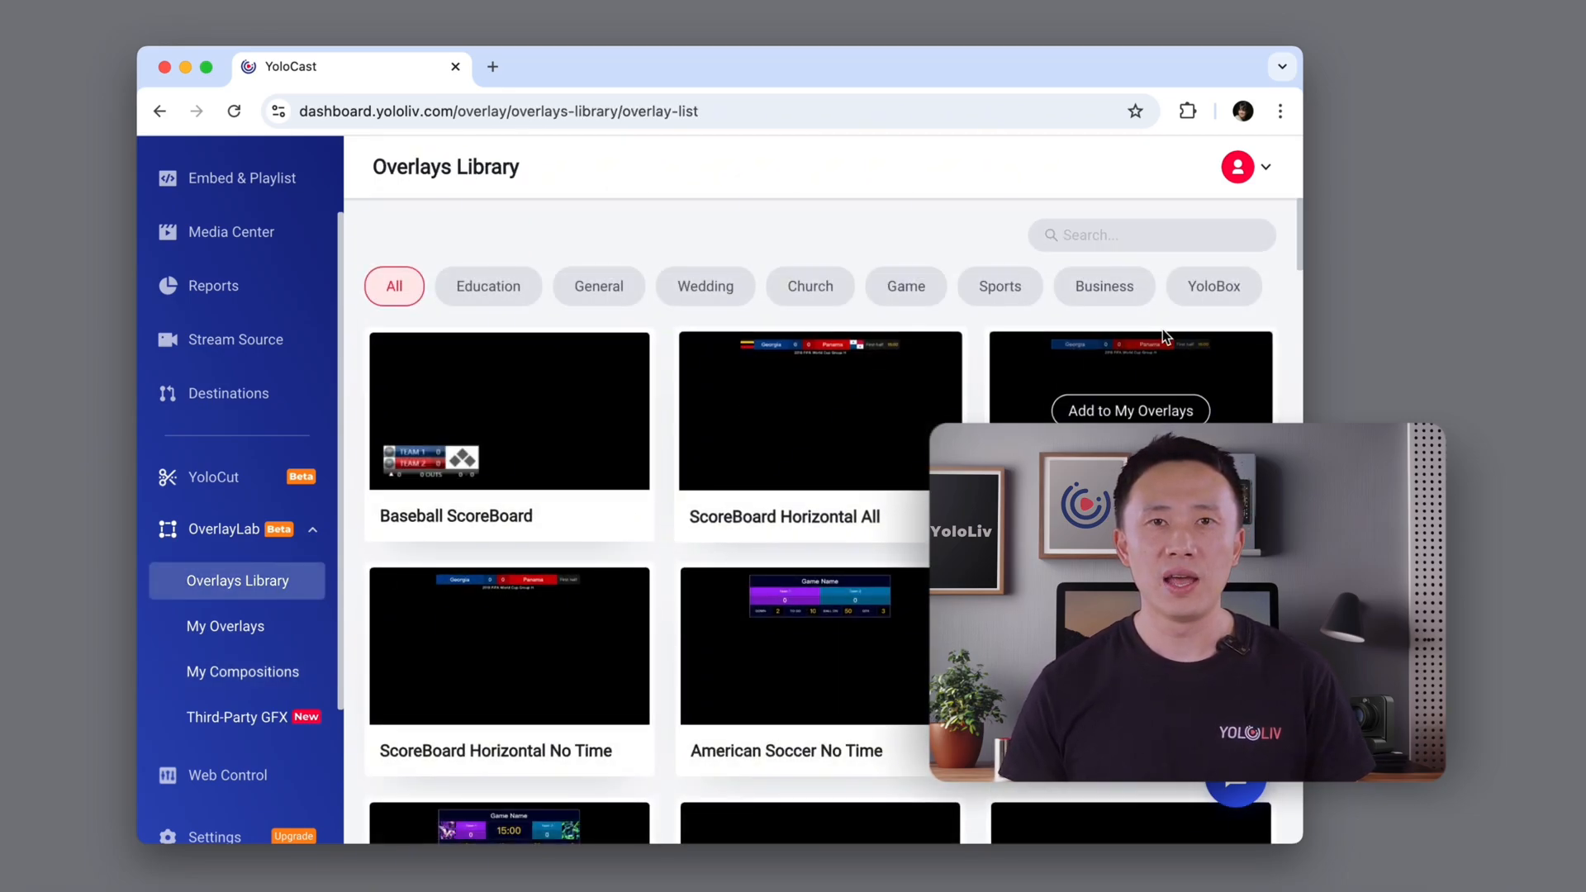
scroll("down", 3)
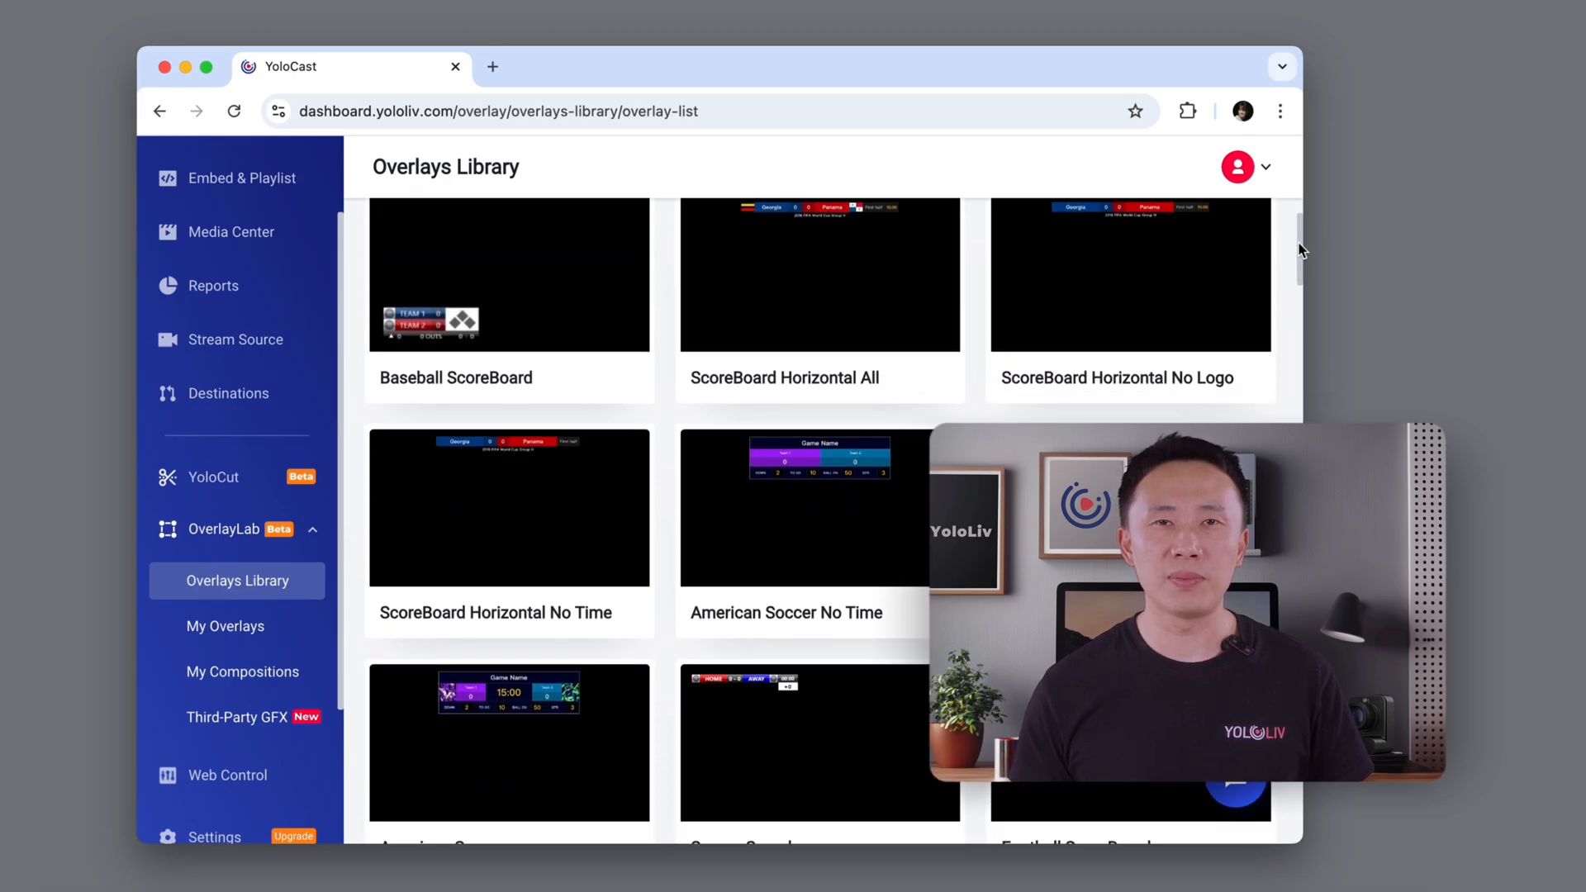
scroll("down", 3)
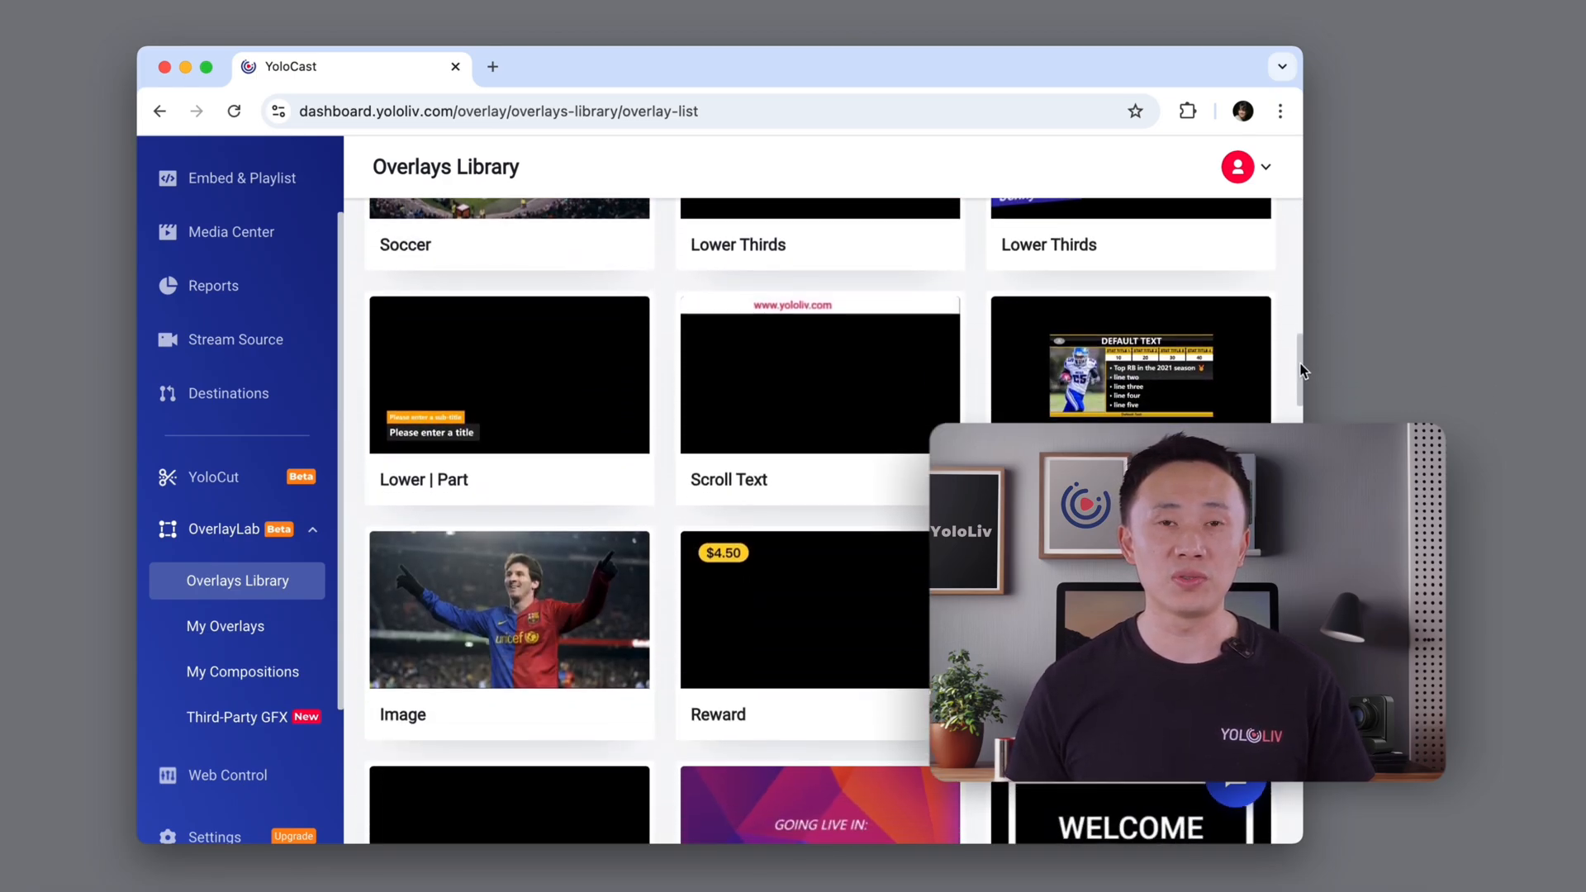
scroll("down", 3)
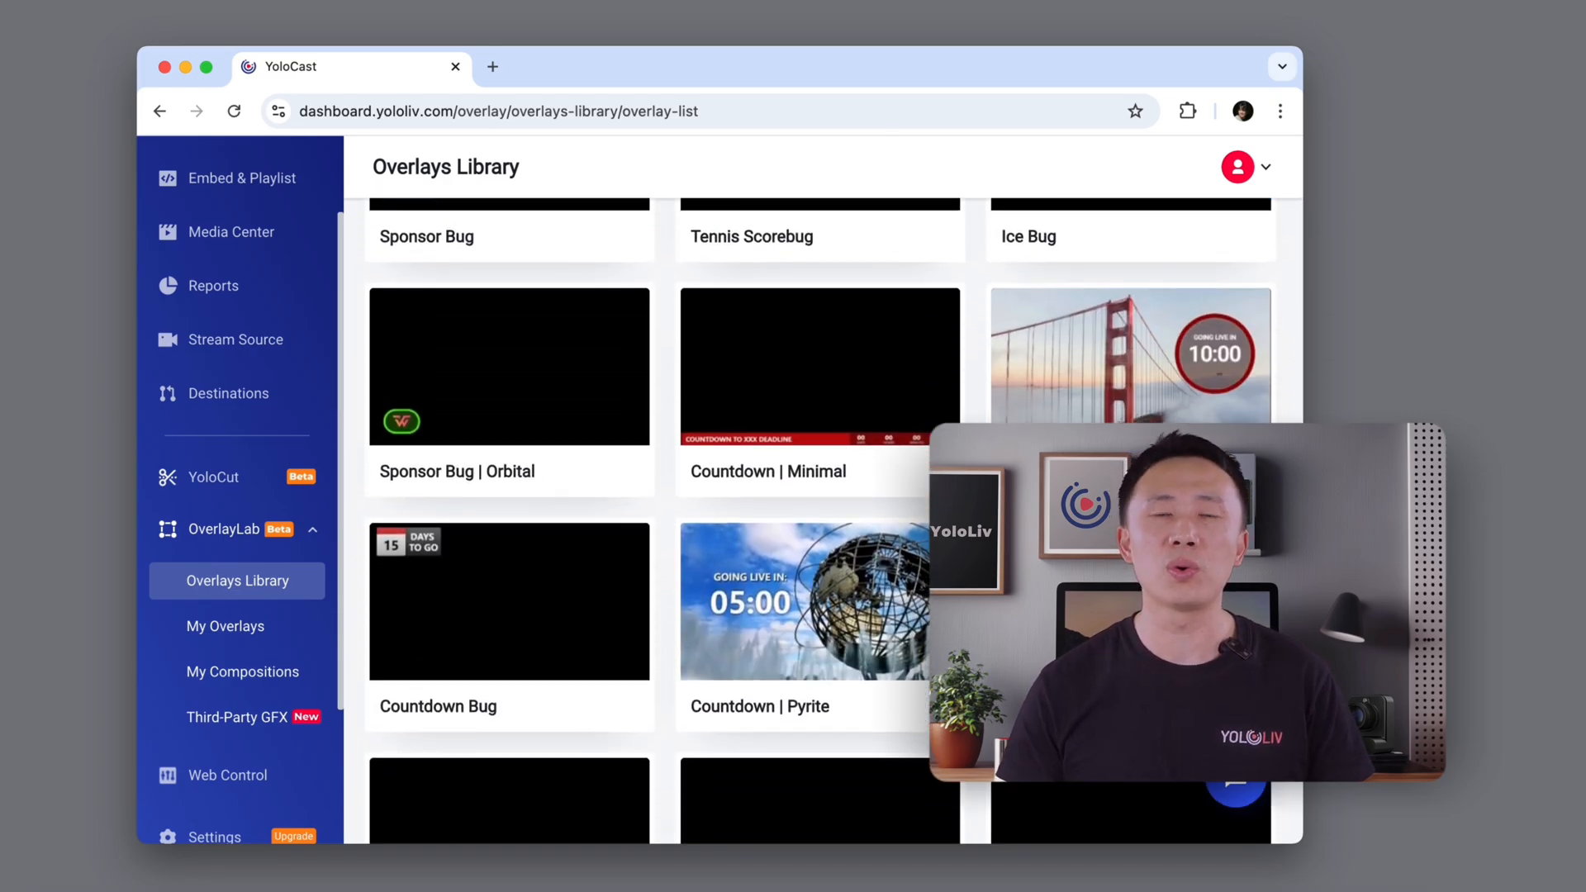
scroll("down", 3)
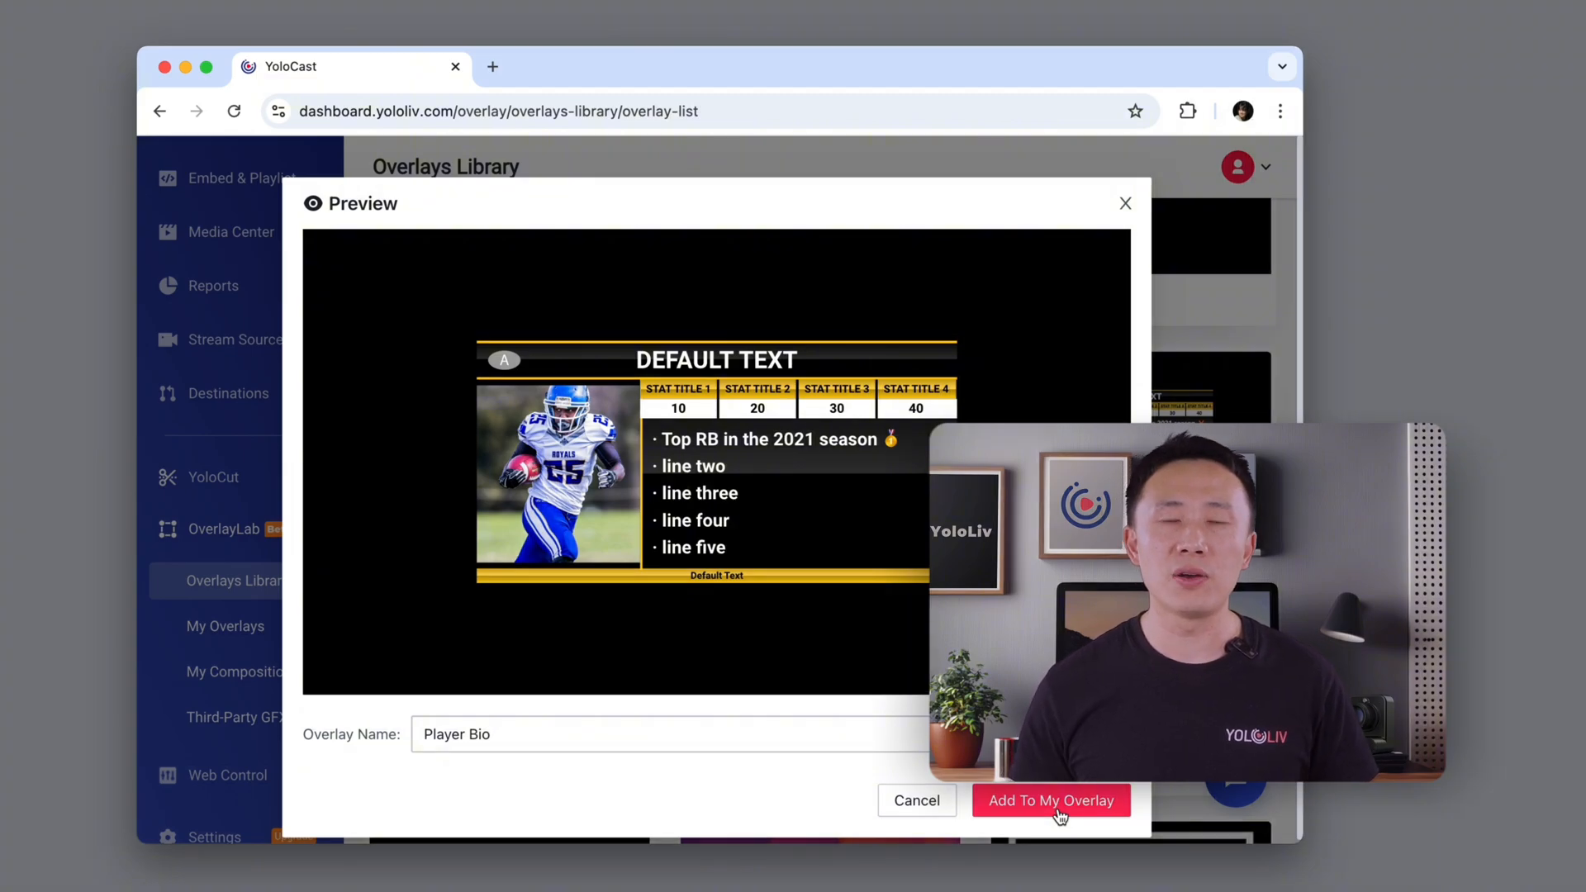
left_click(1051, 799)
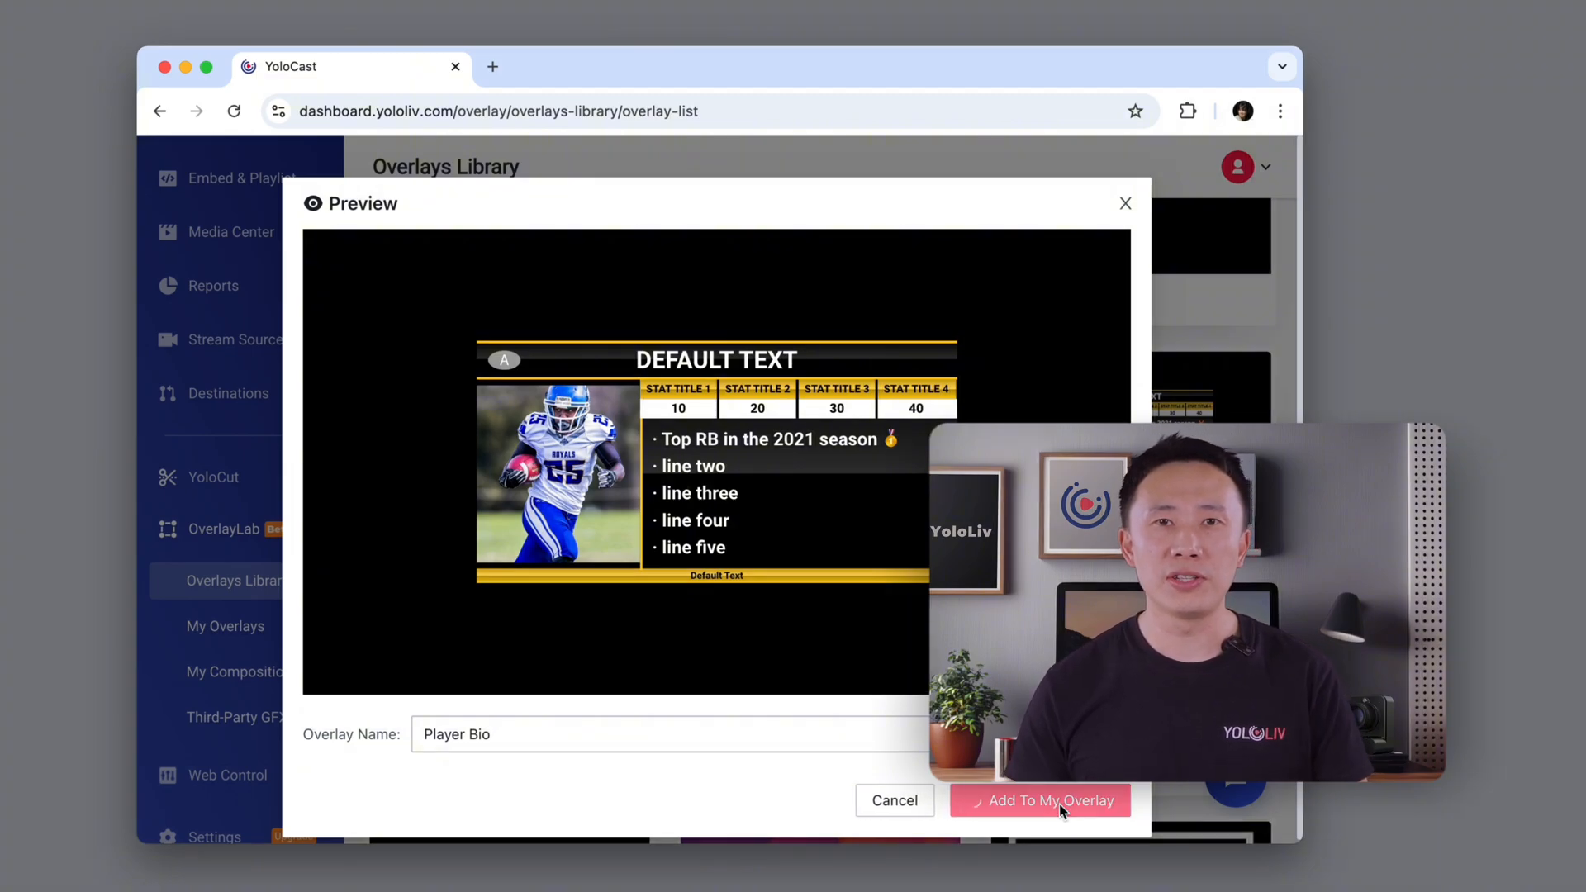
left_click(1039, 799)
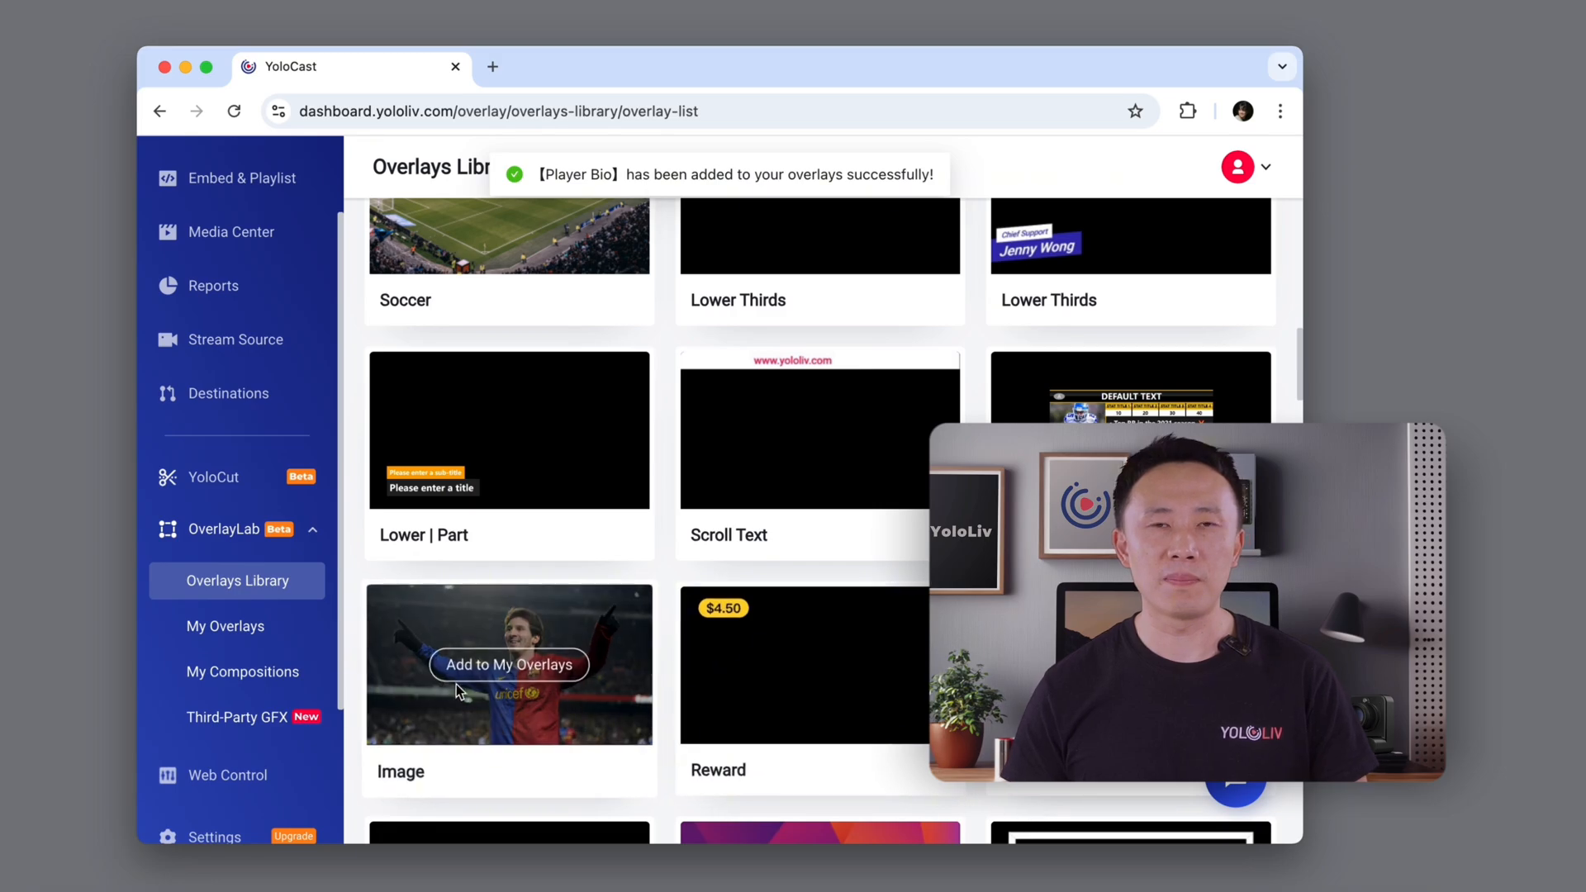
Step: View Player Bio's live controls in My Overlays and return to the dashboard
left_click(226, 626)
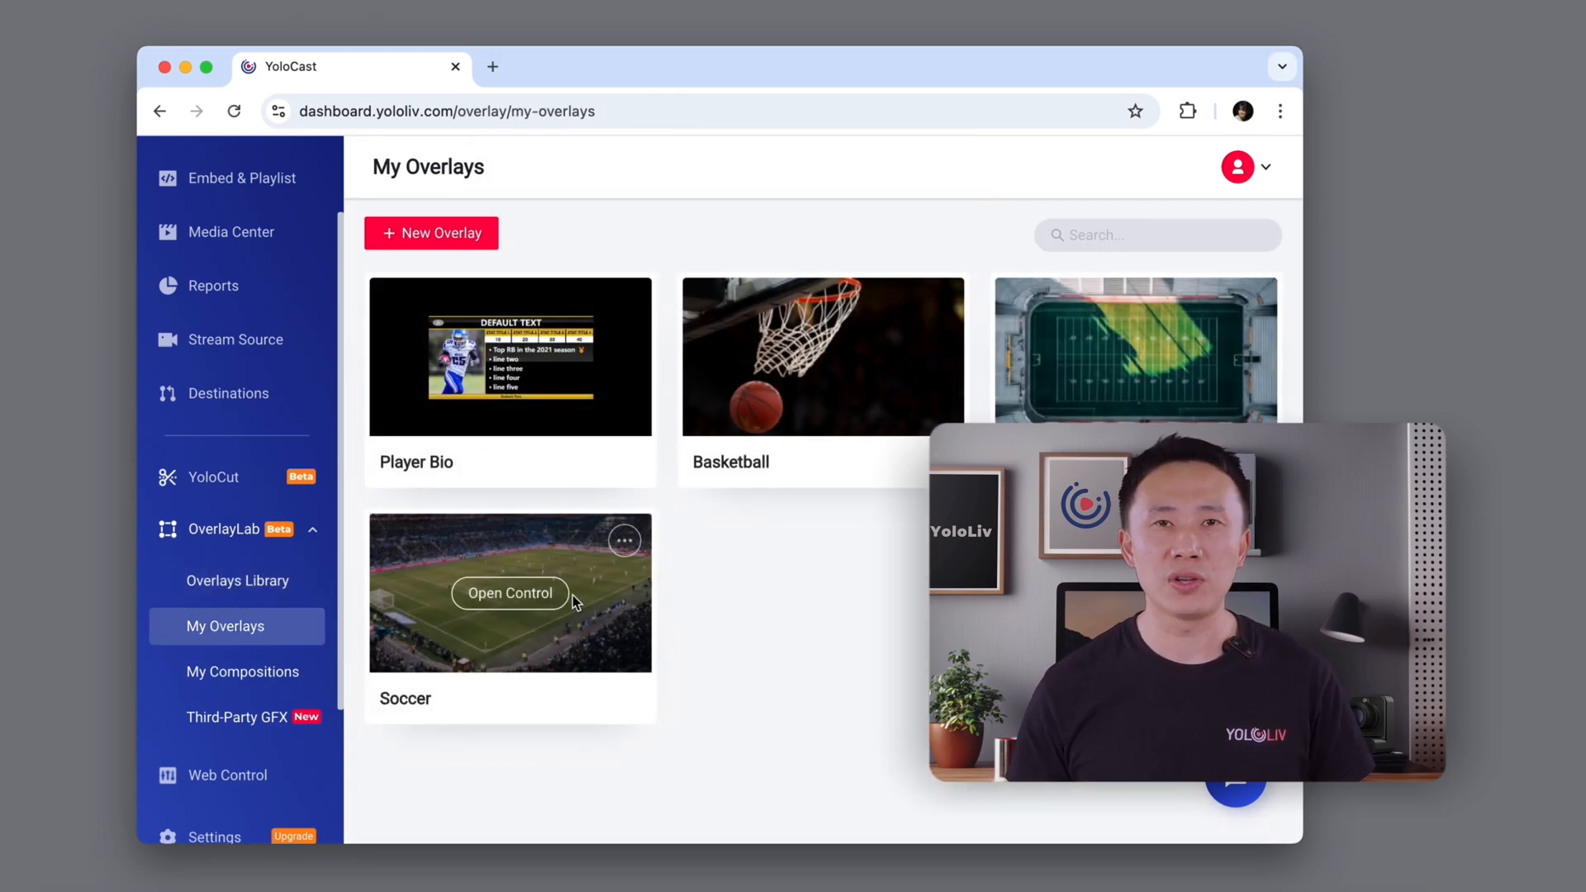
mouse_move(510, 356)
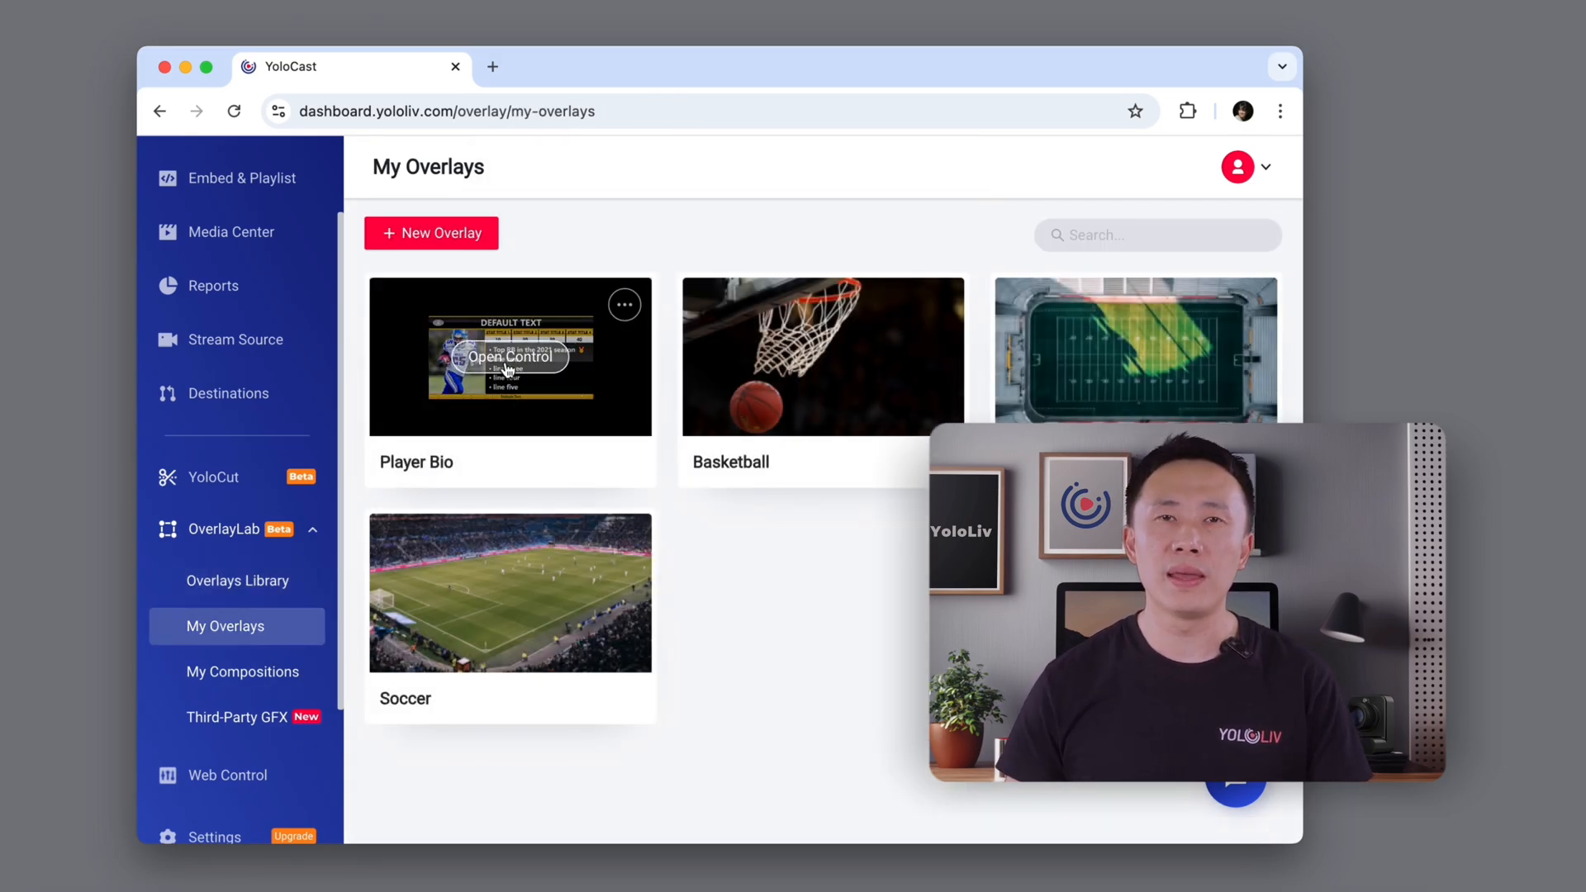
left_click(510, 357)
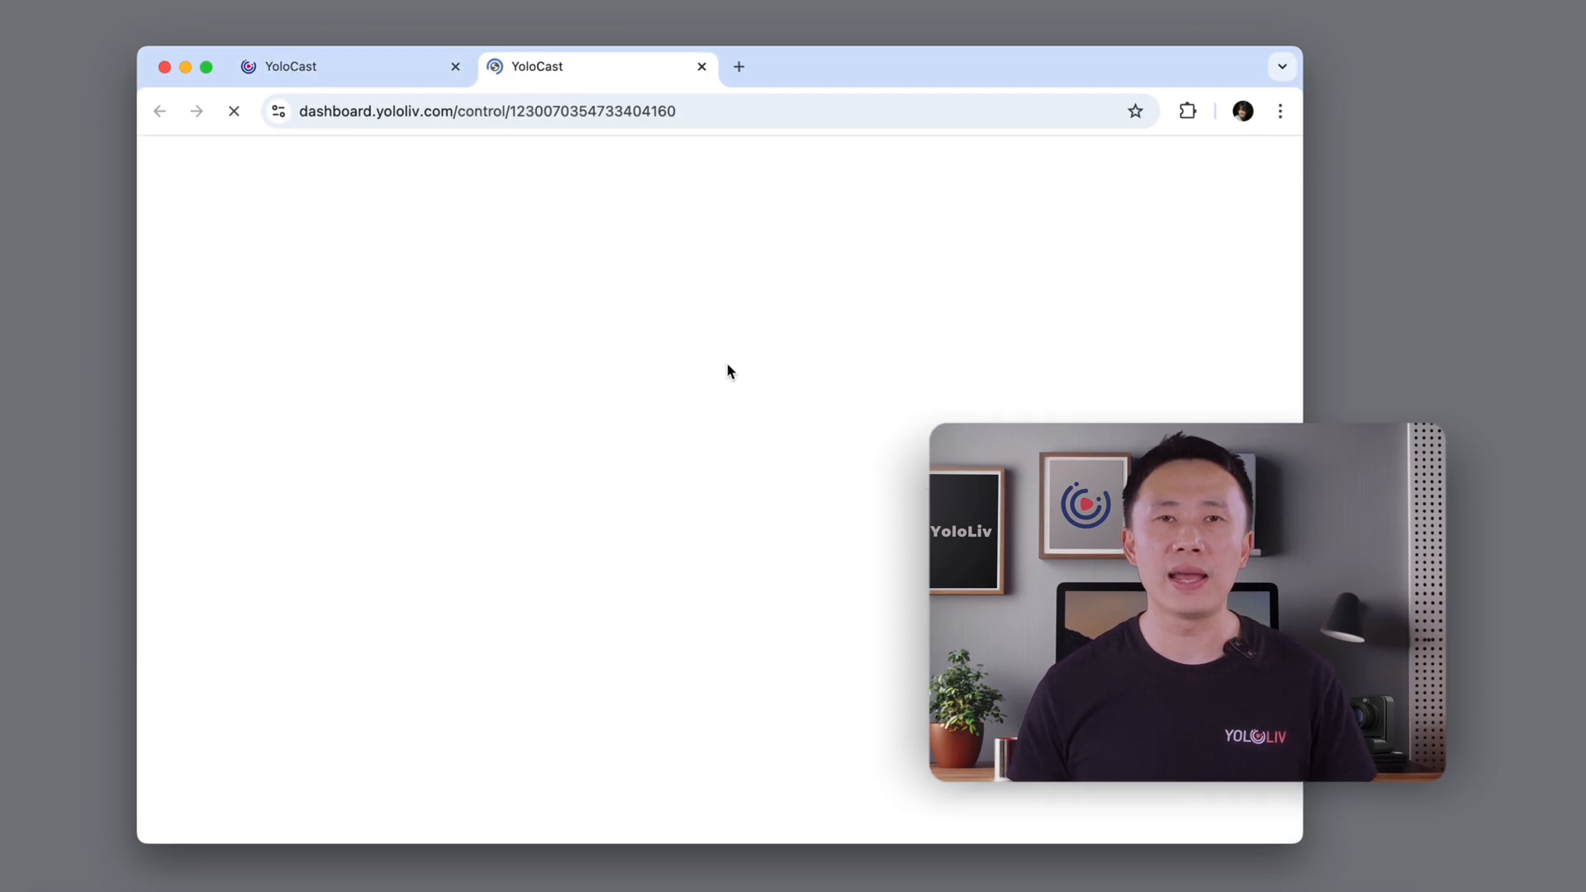
left_click(231, 110)
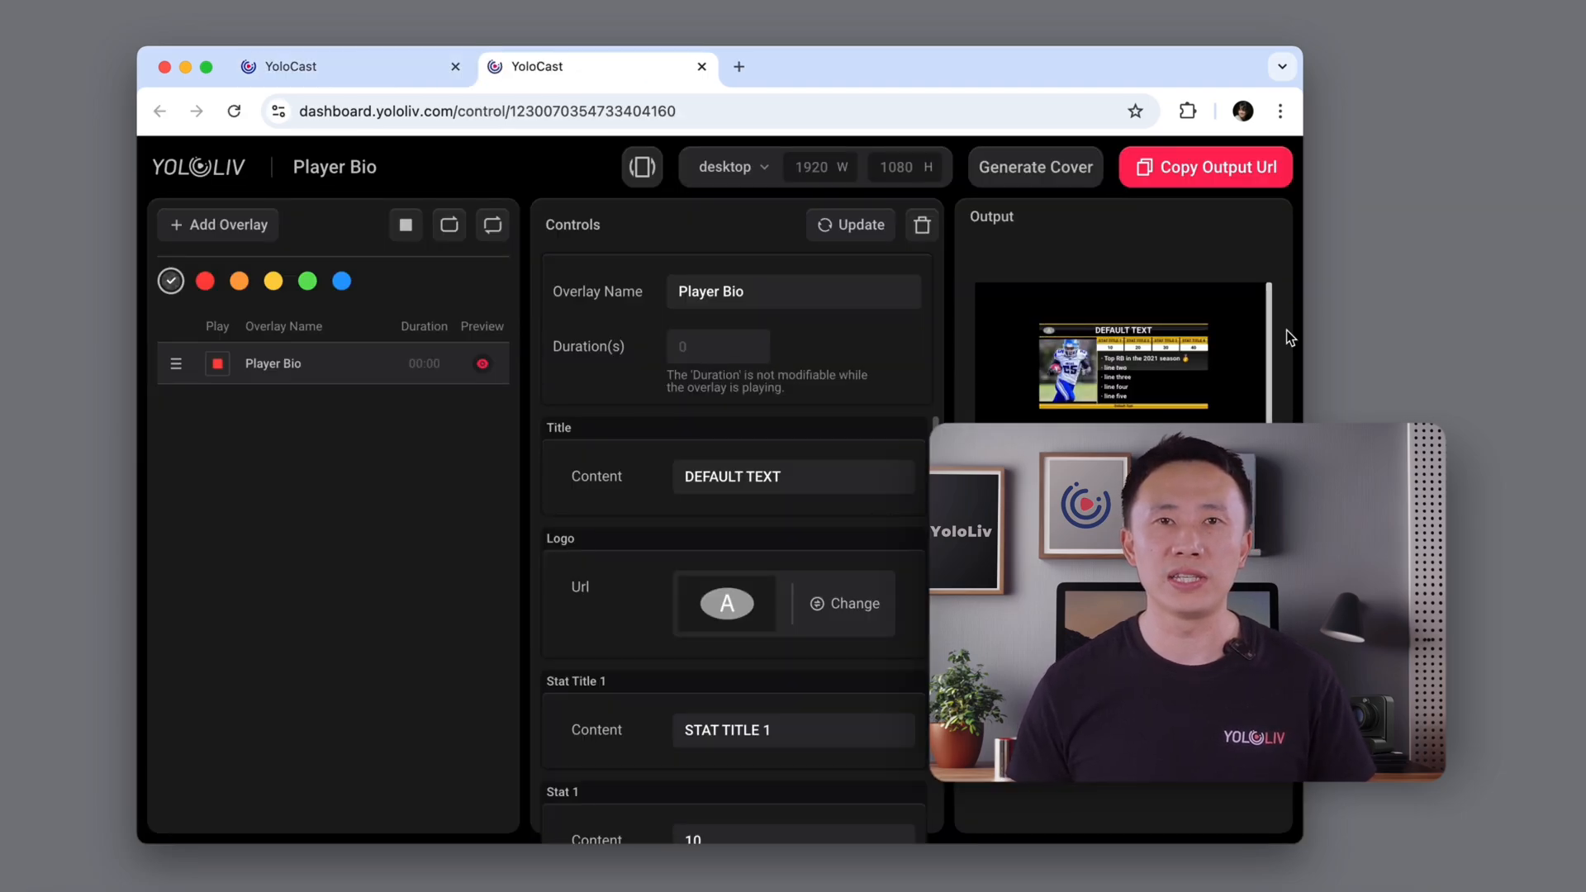
left_click(344, 67)
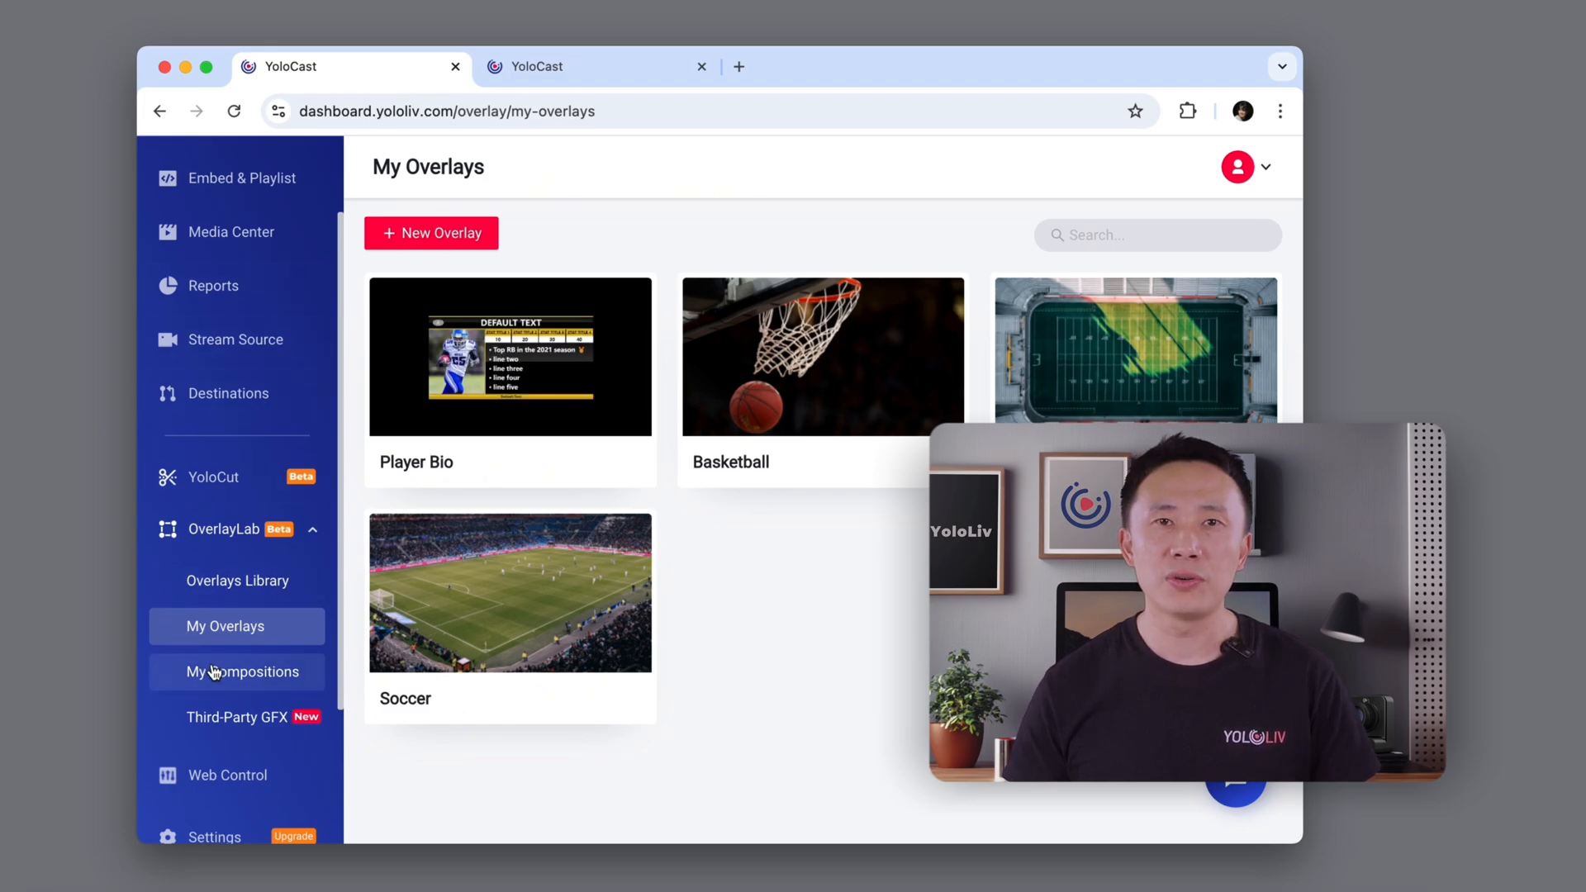
Step: Extract Player Bio as a composition with a chosen category and save it
left_click(236, 672)
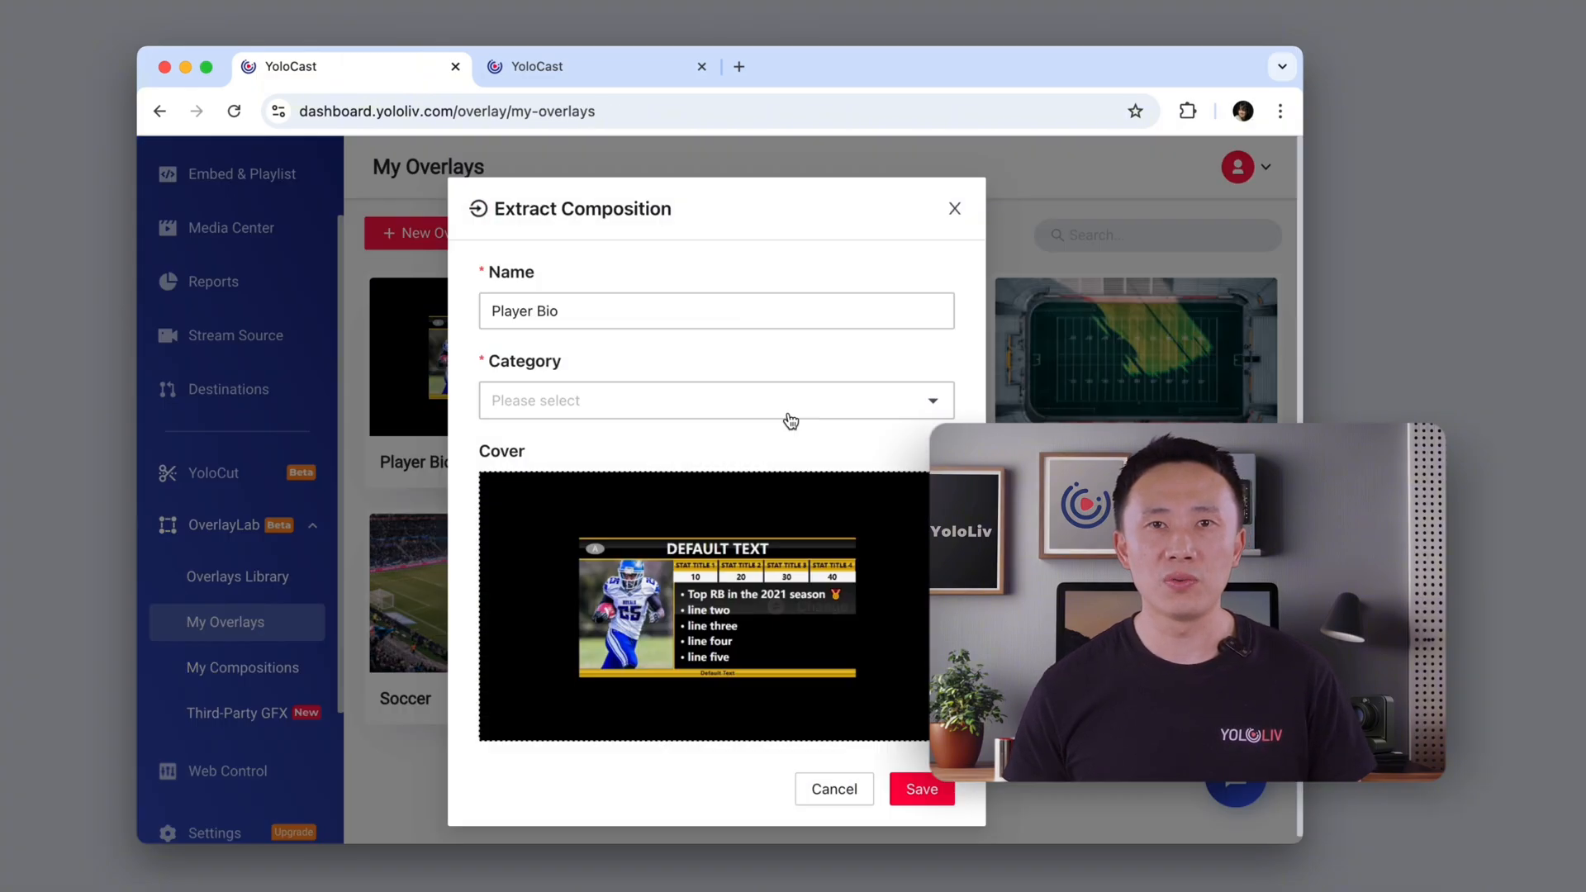
left_click(920, 789)
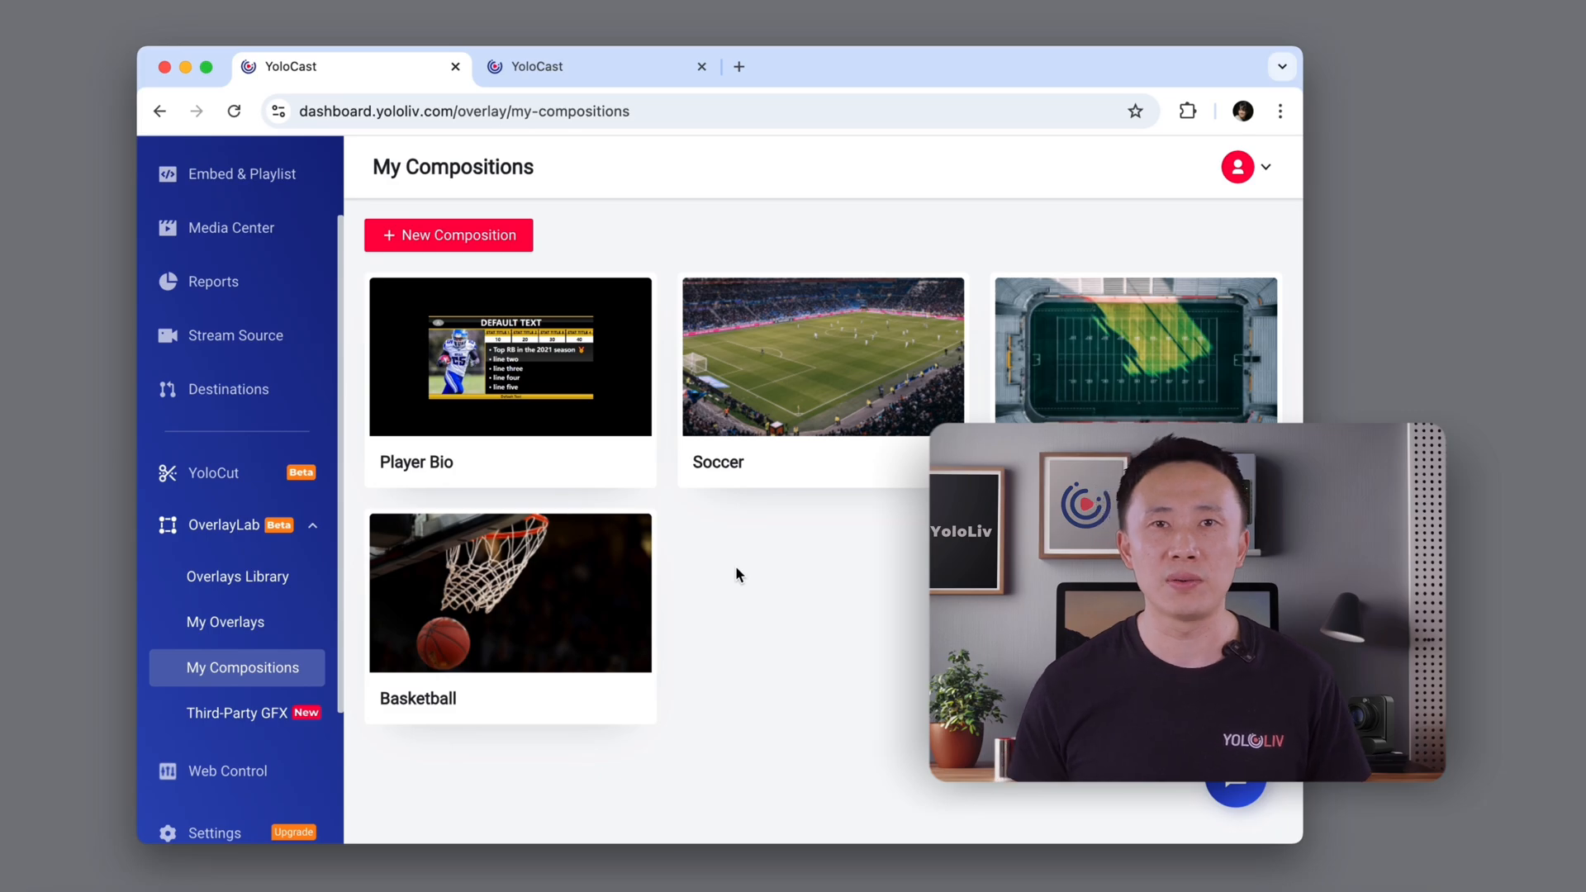
Step: Create the TEST composition in the editor with a white rectangle on layer1
left_click(236, 713)
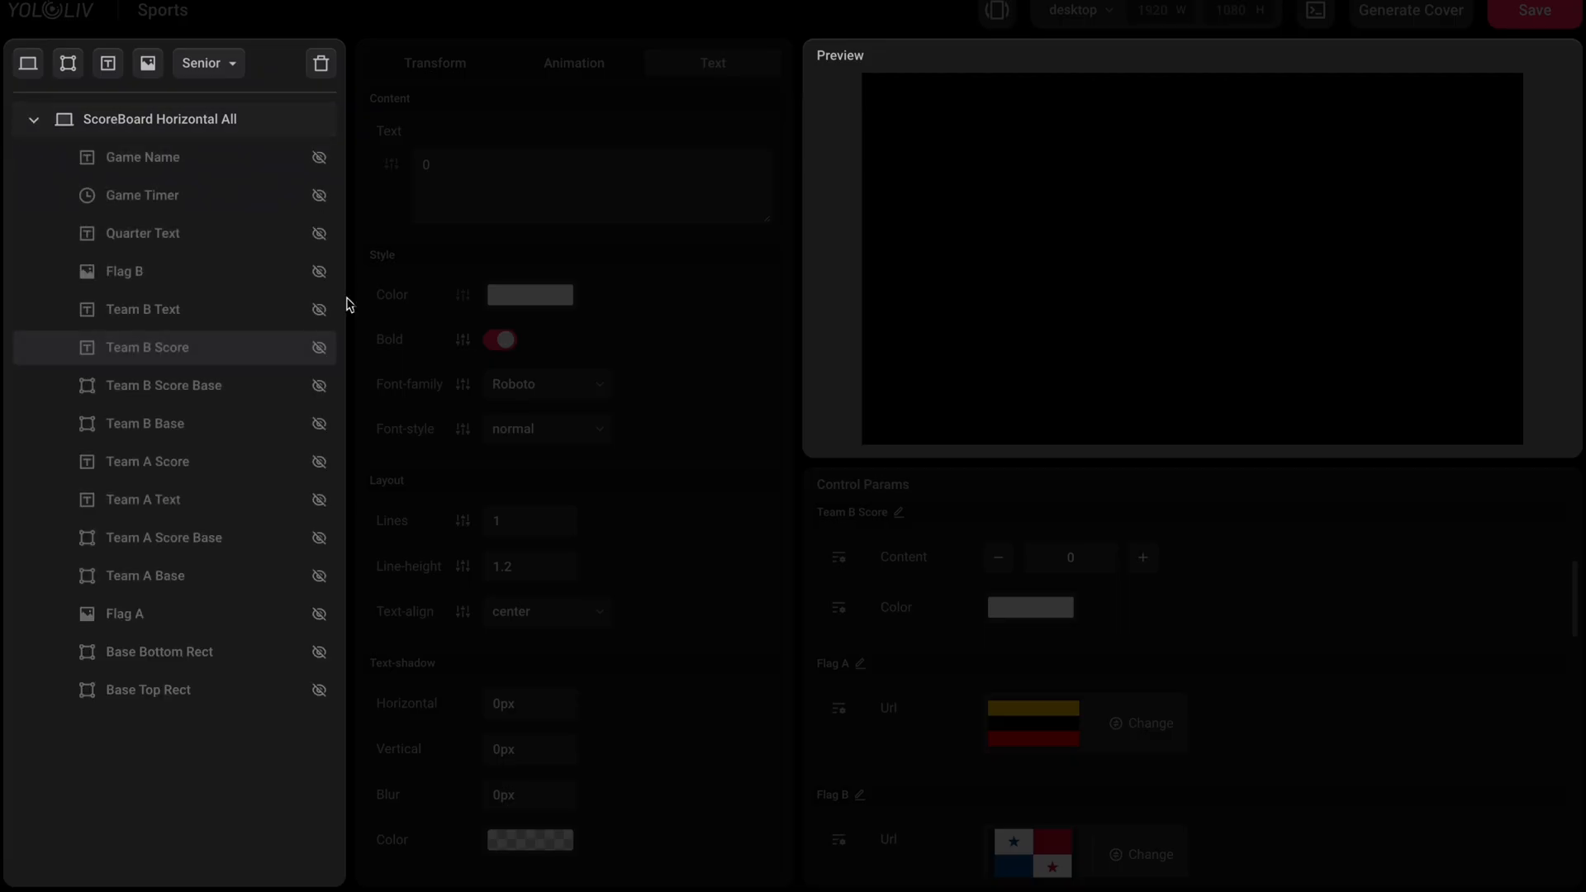
left_click(319, 613)
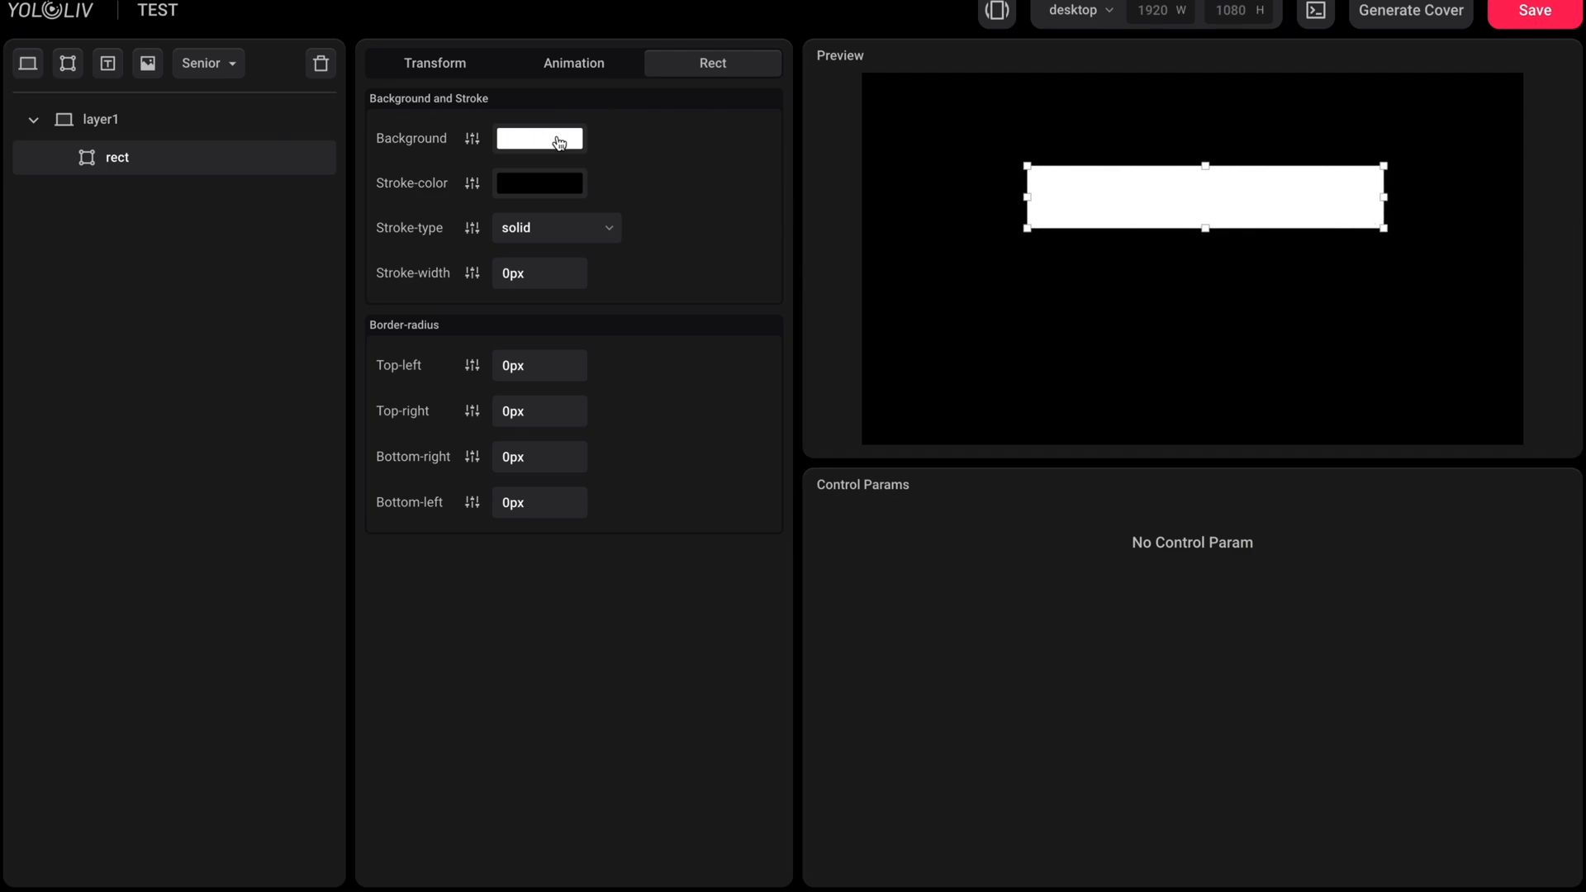
Step: Make the rectangle red and place a new Text layer onto the bar
left_click(539, 139)
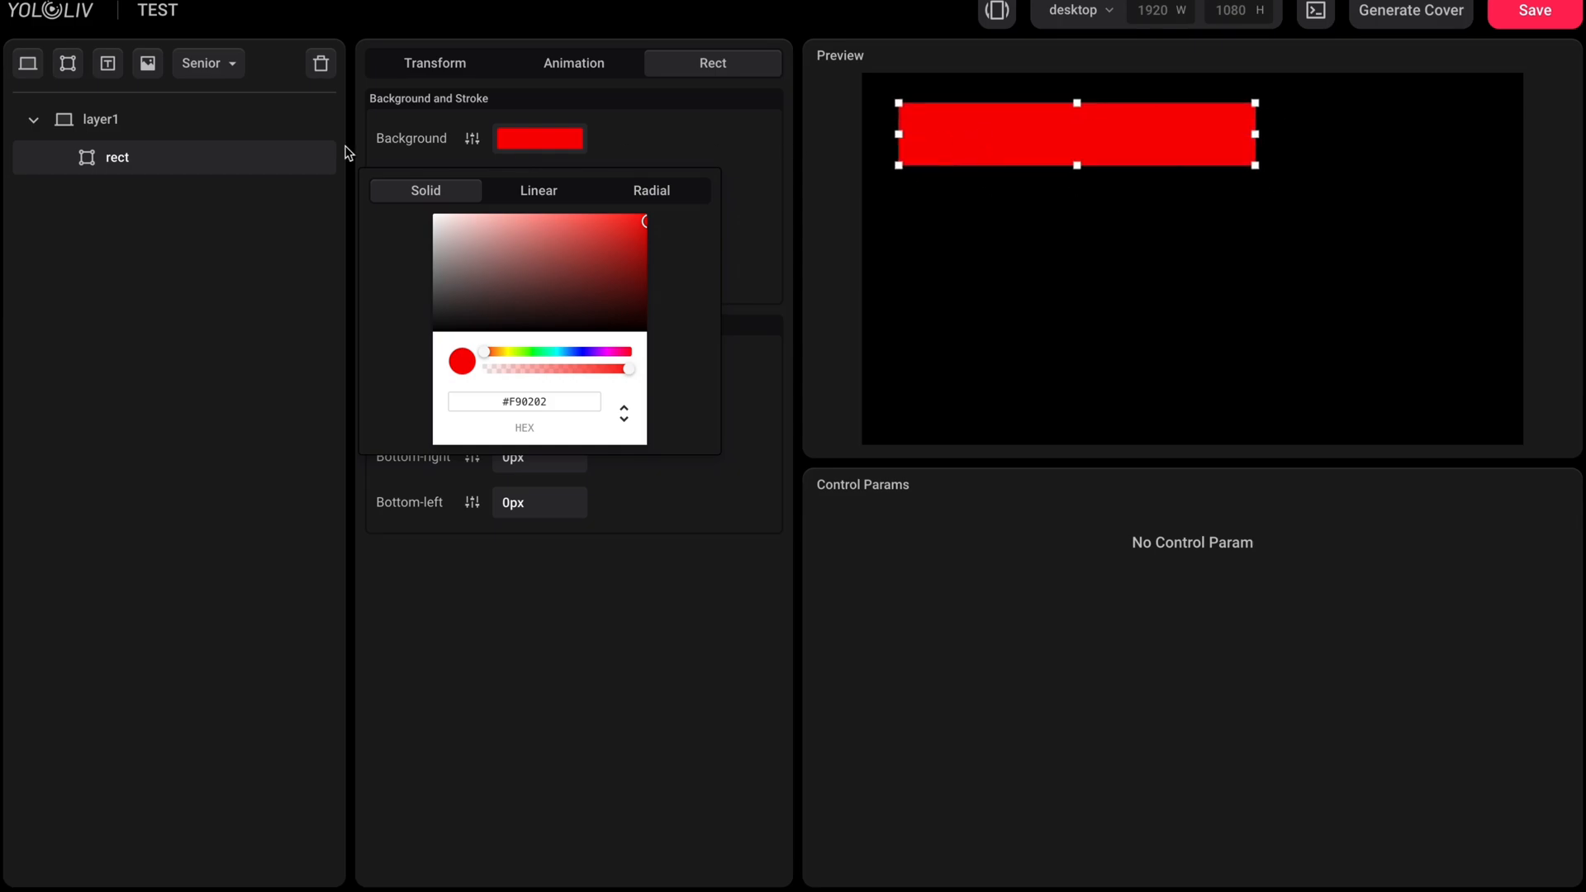
left_click(106, 63)
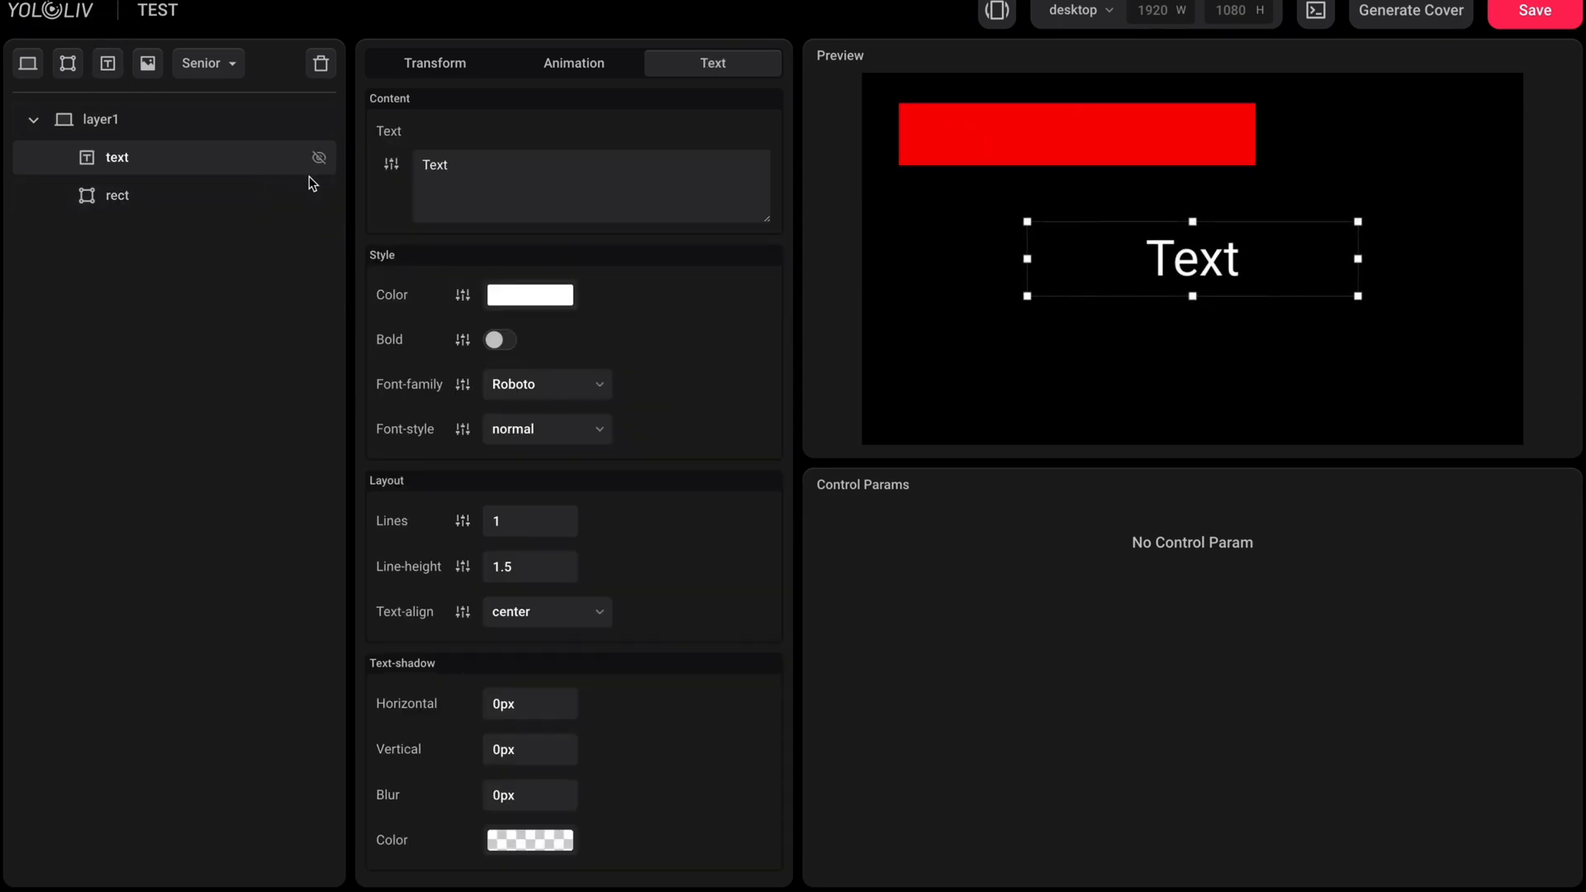
left_click_drag(1190, 258, 1075, 132)
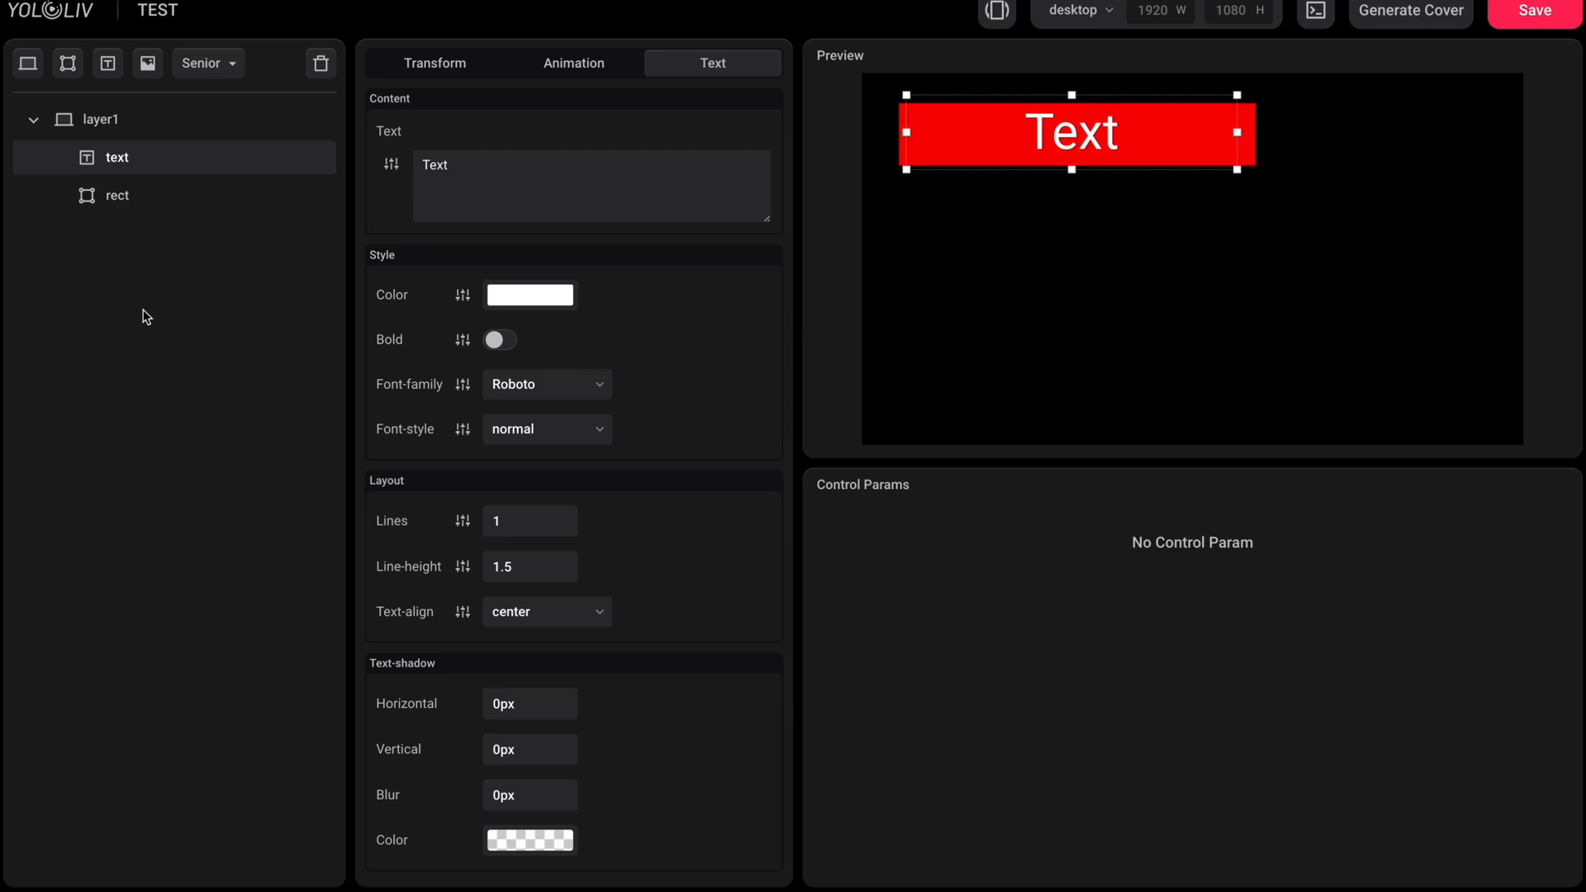
mouse_move(147, 63)
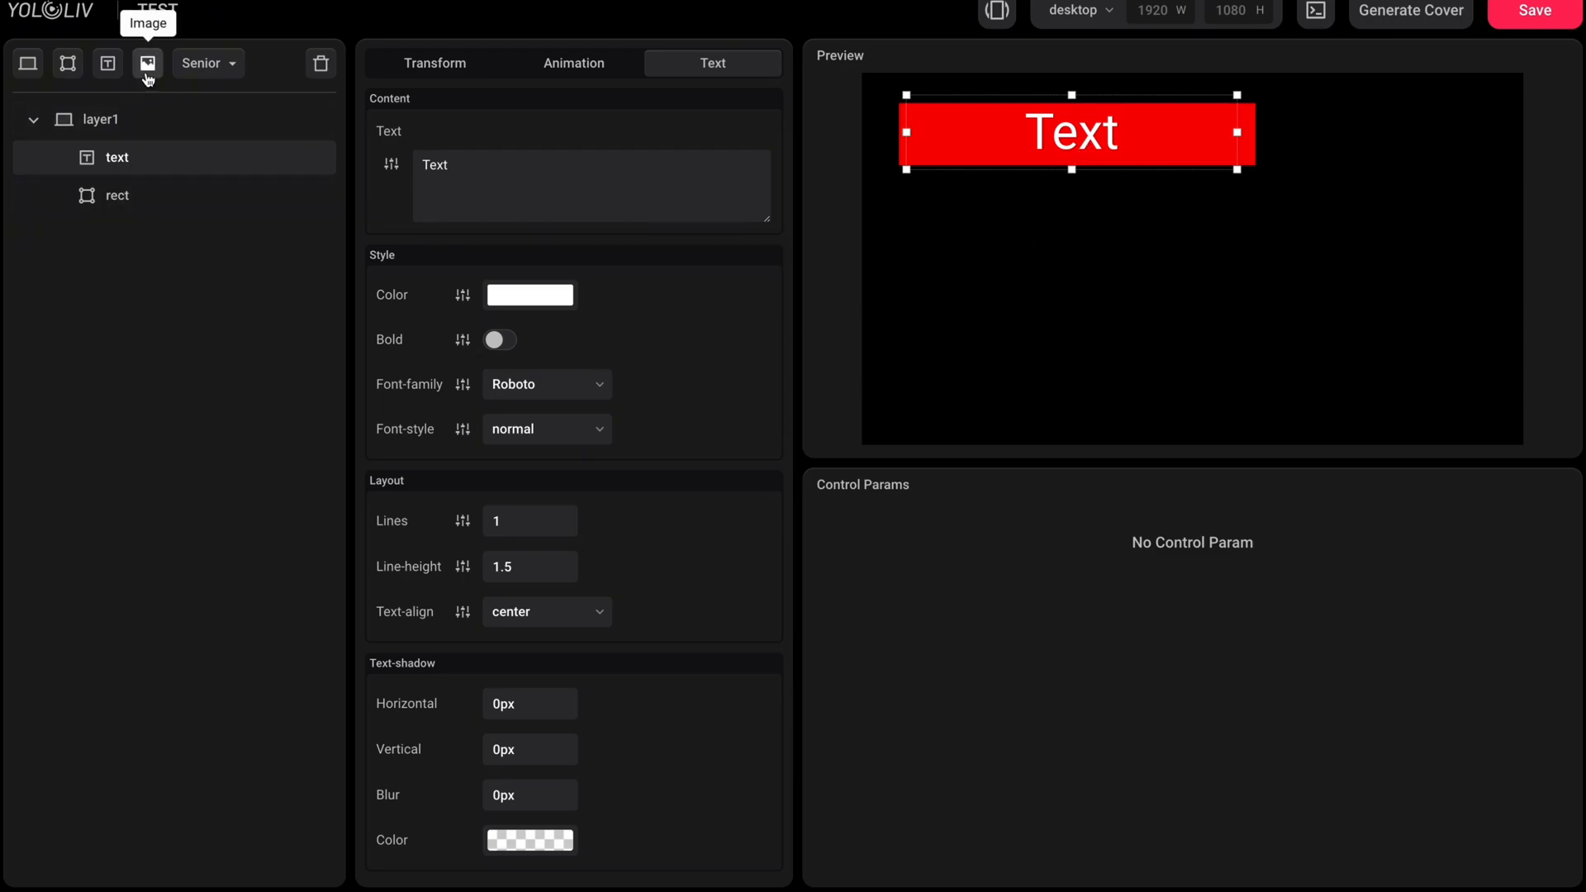
Step: Add an Image layer using Thumbnail-Sport.jpg below the bar
left_click(147, 63)
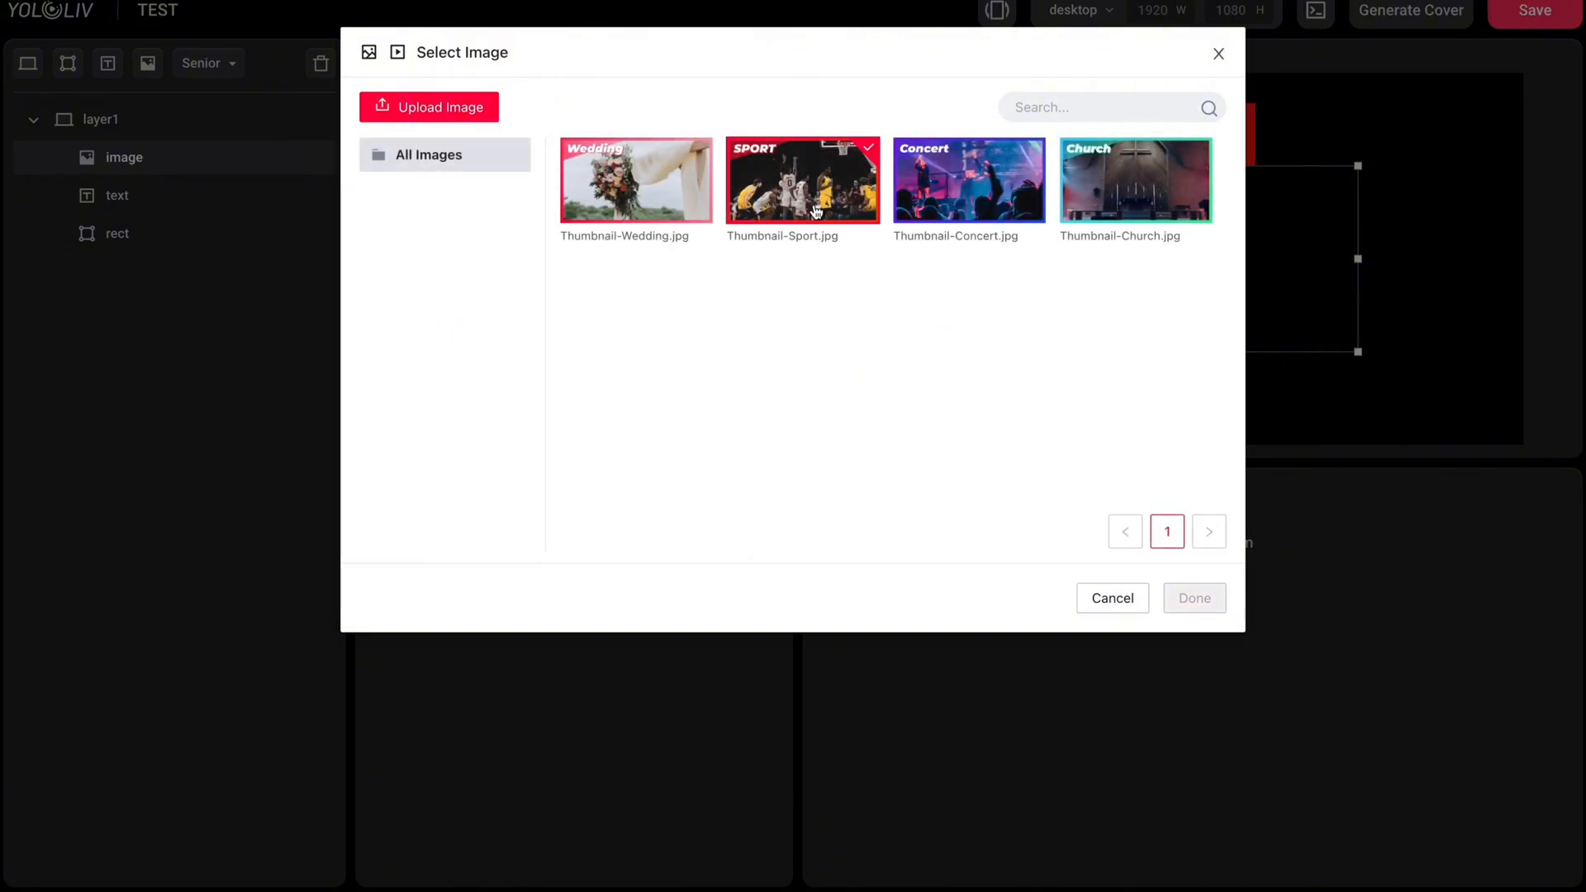
left_click(1193, 598)
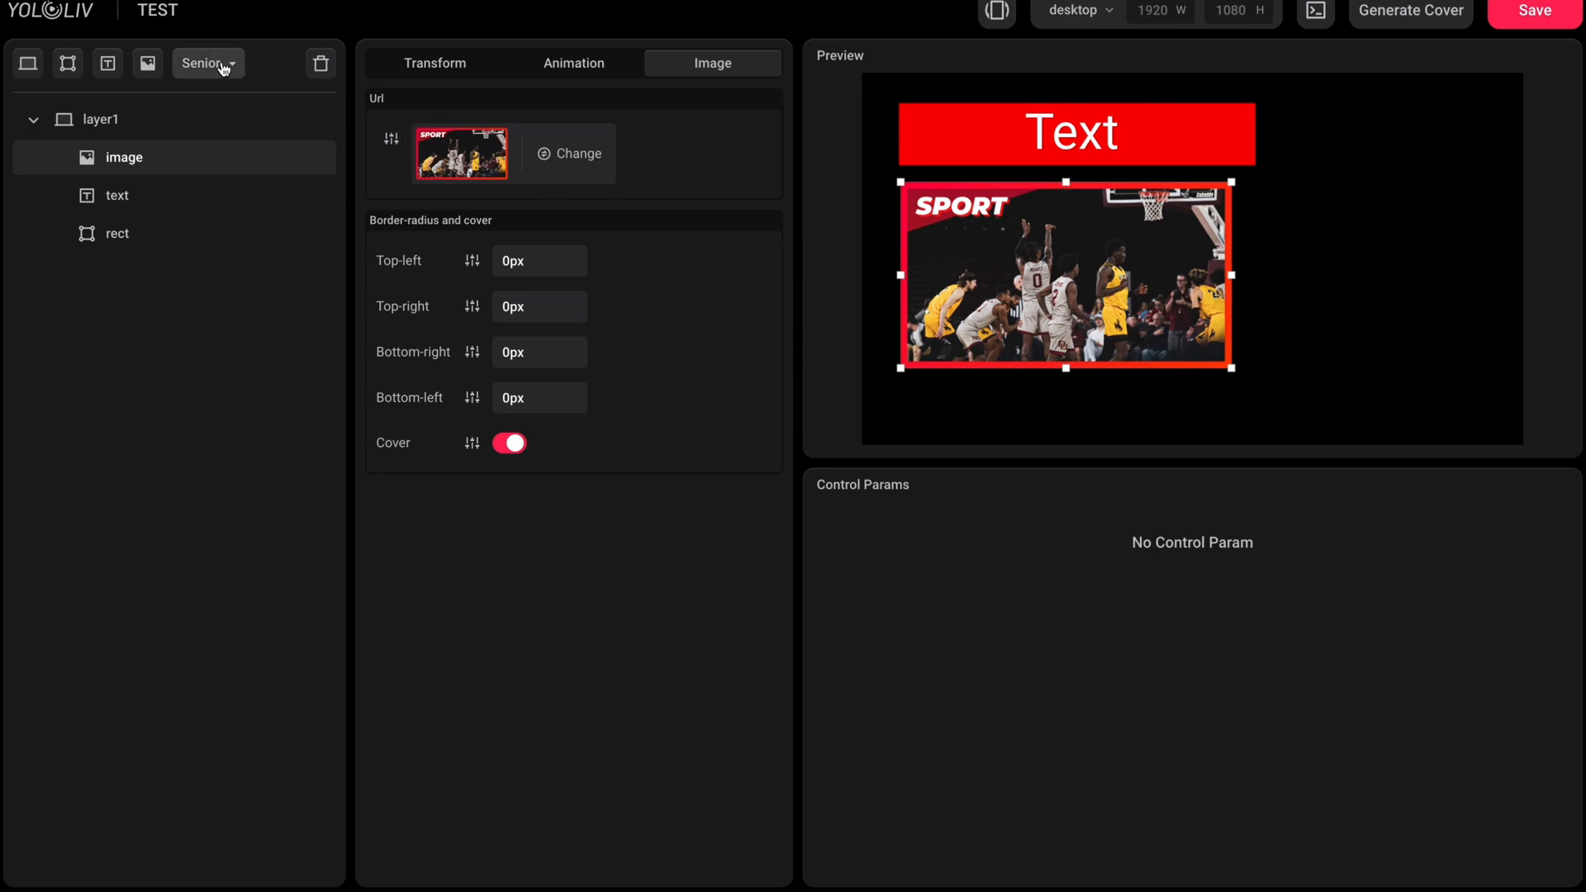
Step: Add timer and scoreboard components from the Senior list and give Player B a point
left_click(206, 62)
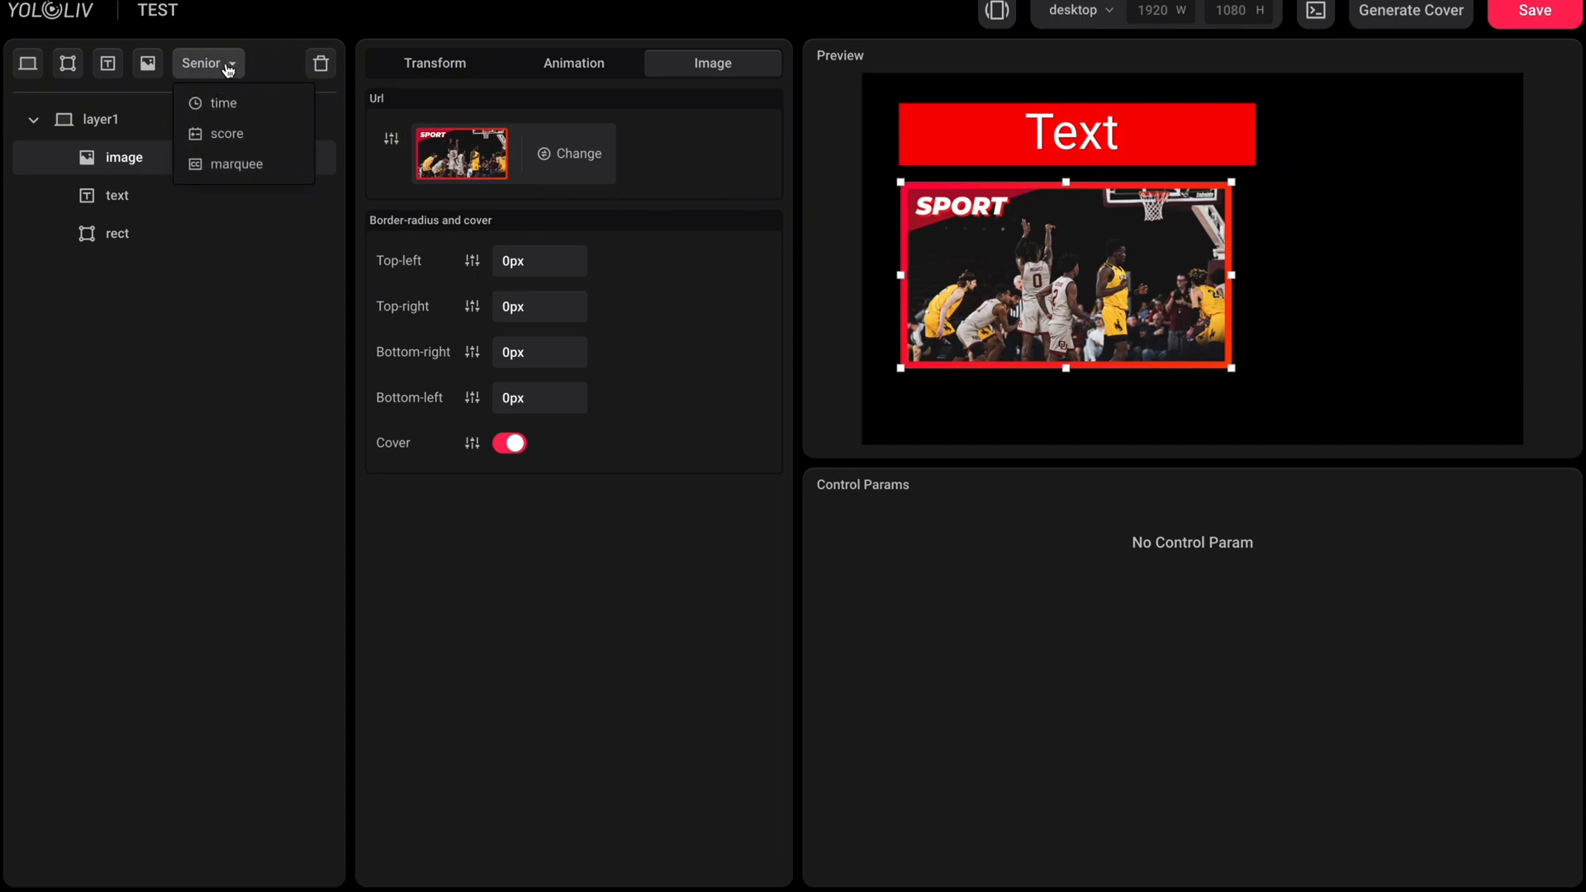
left_click(223, 102)
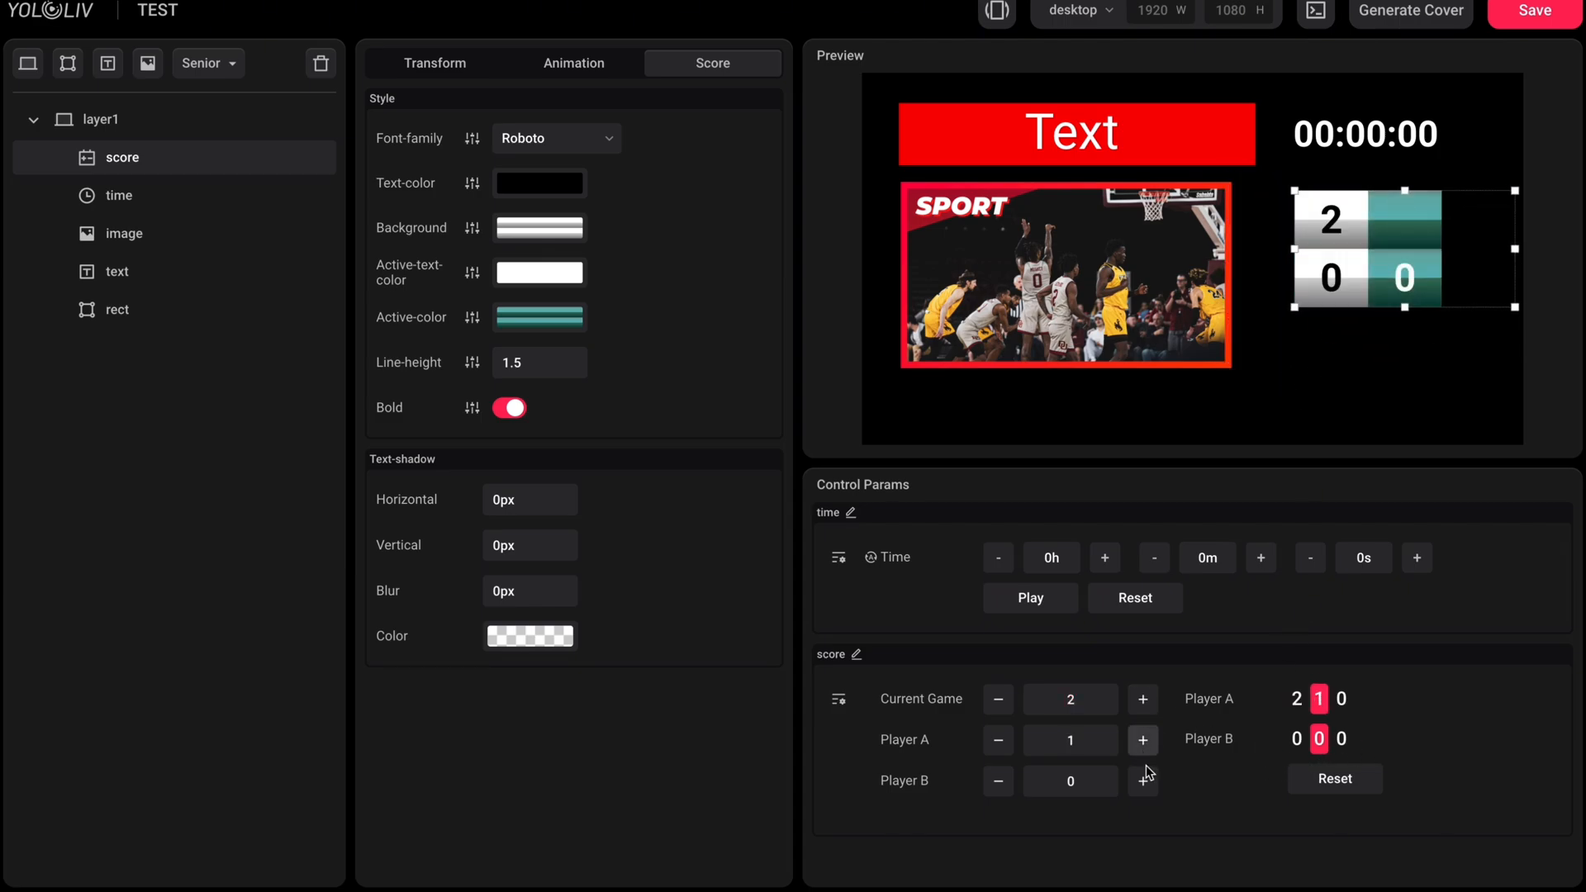
left_click(1143, 740)
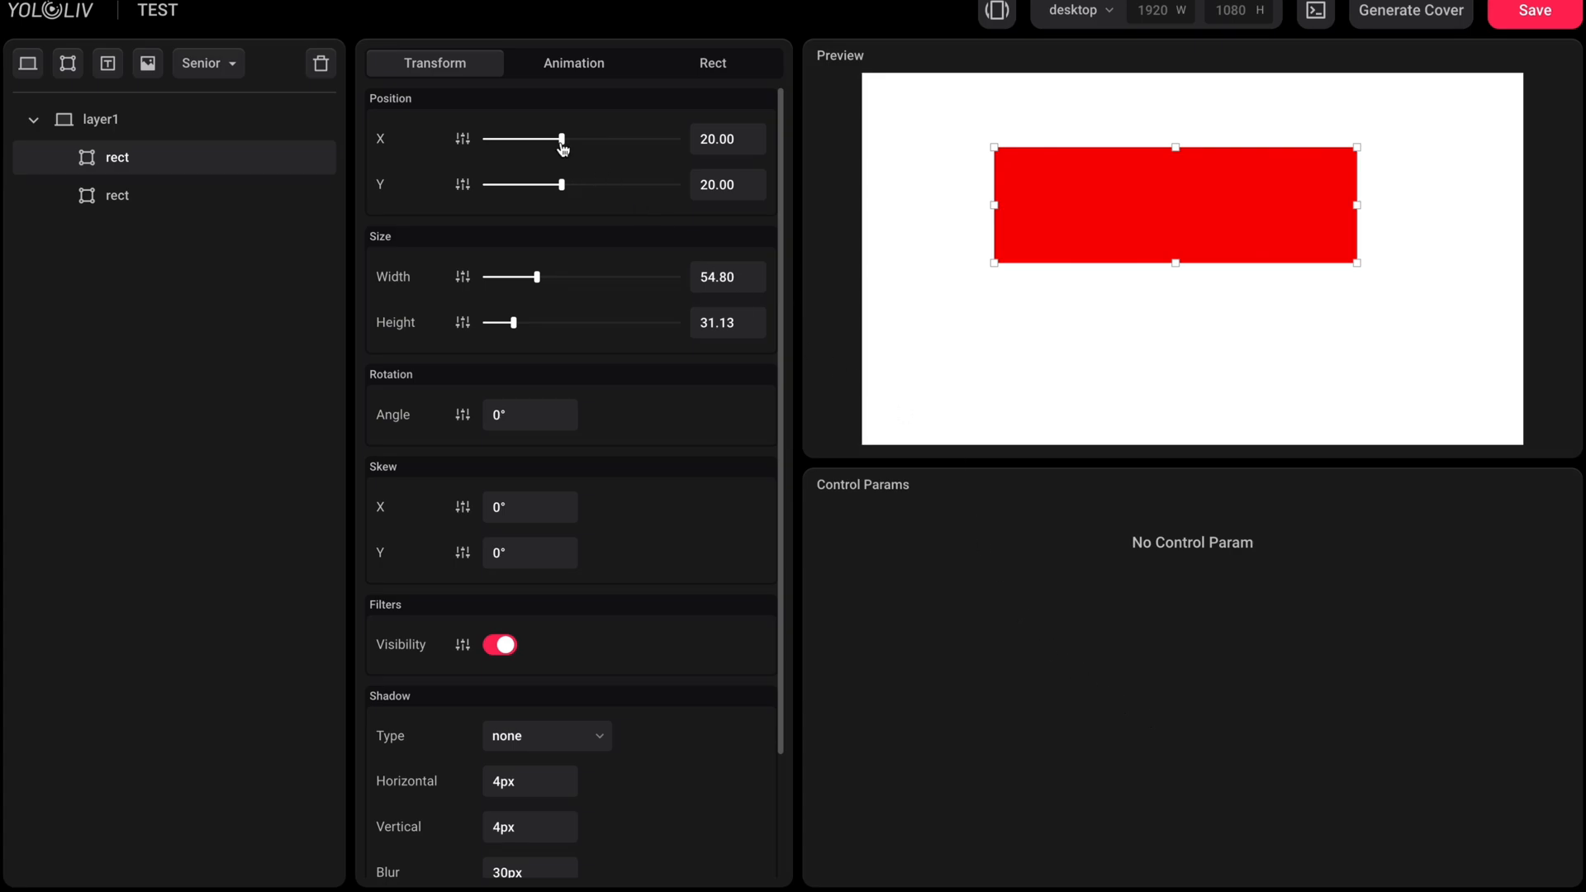
Step: Reposition the red rectangle, setting its X/Y position to 23/31
left_click_drag(561, 139, 568, 138)
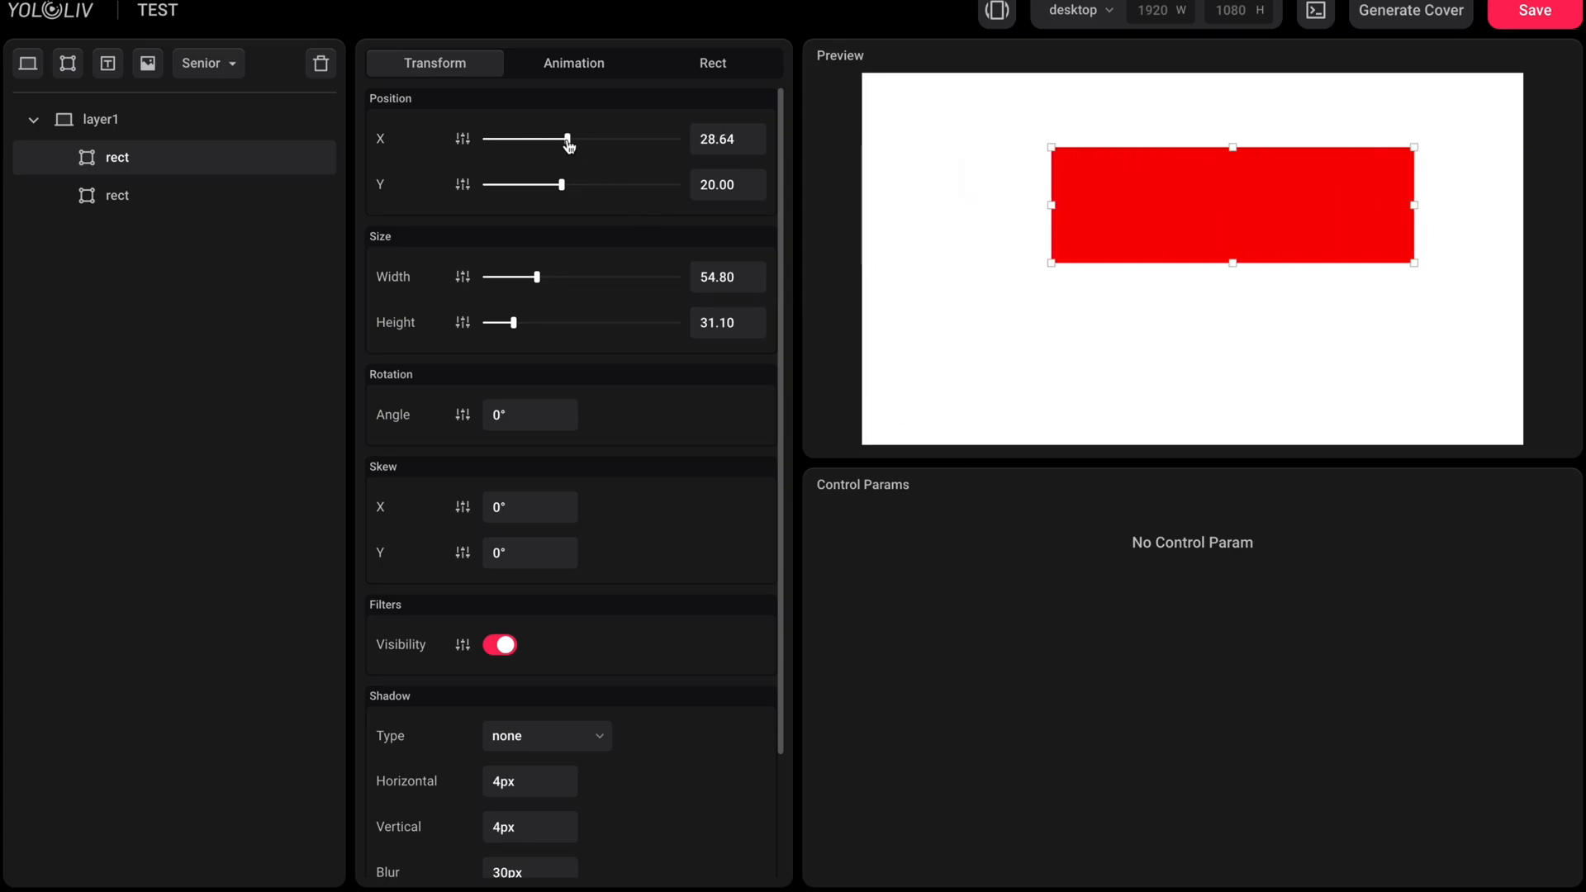
left_click_drag(568, 139, 565, 138)
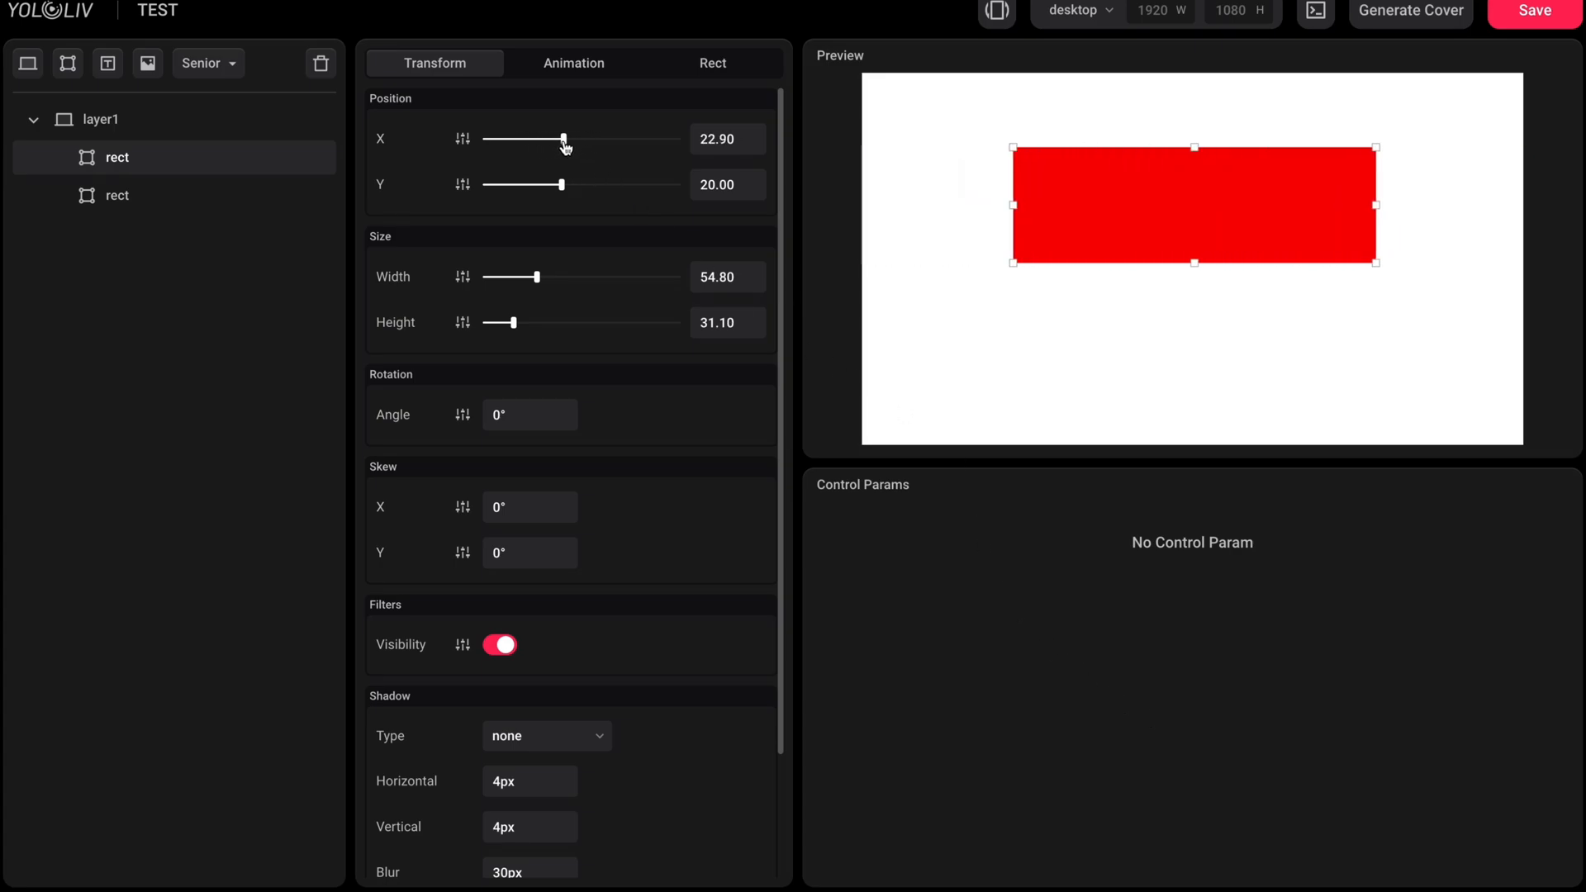
left_click_drag(558, 184, 565, 184)
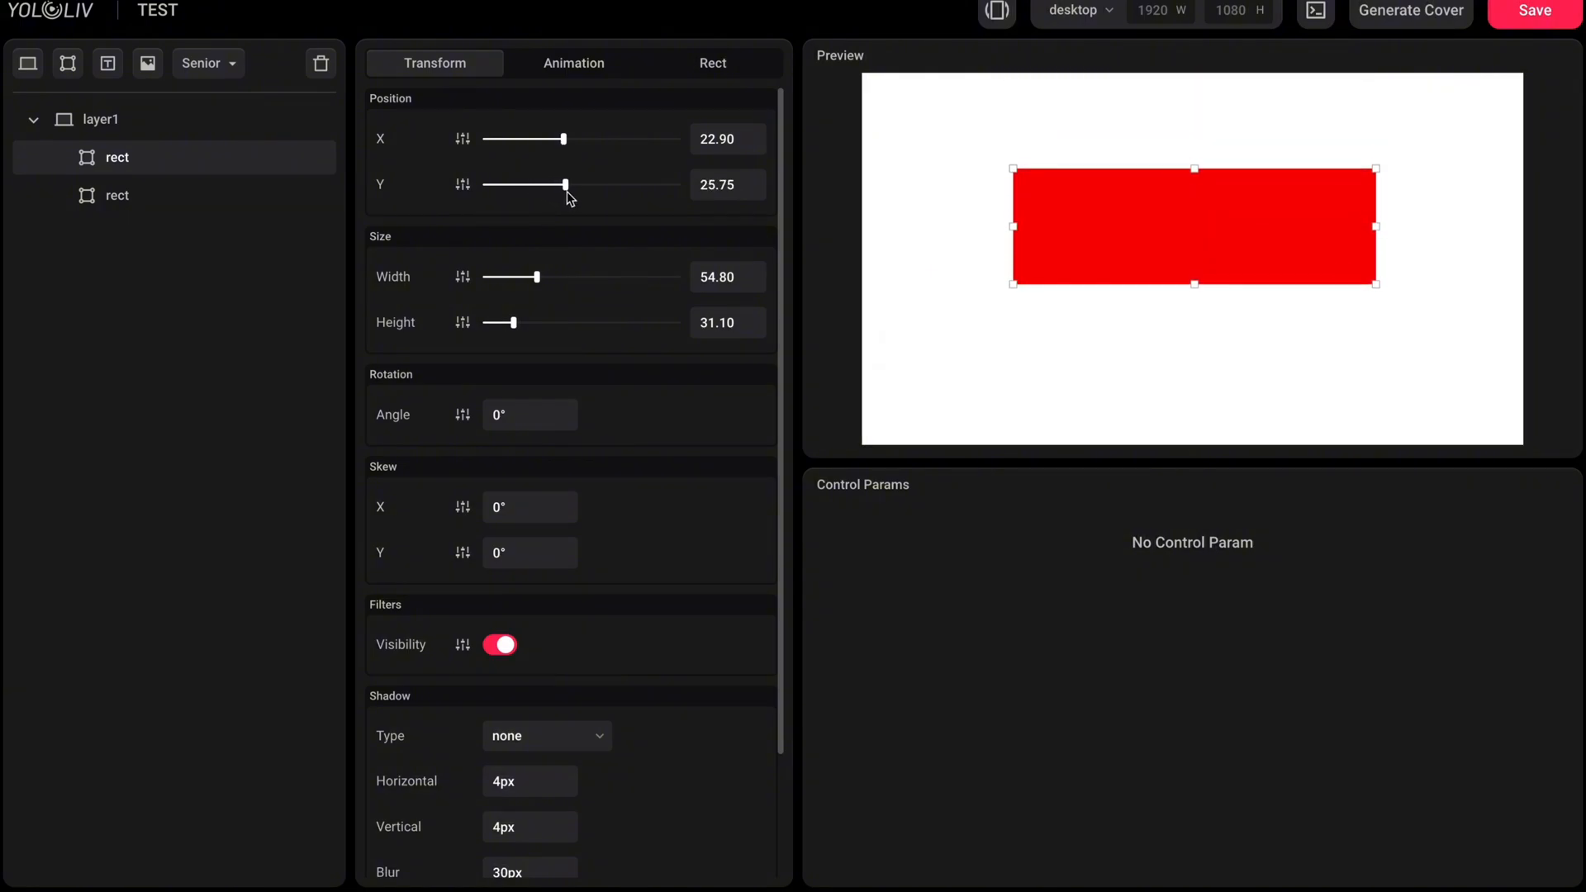
left_click_drag(565, 184, 568, 185)
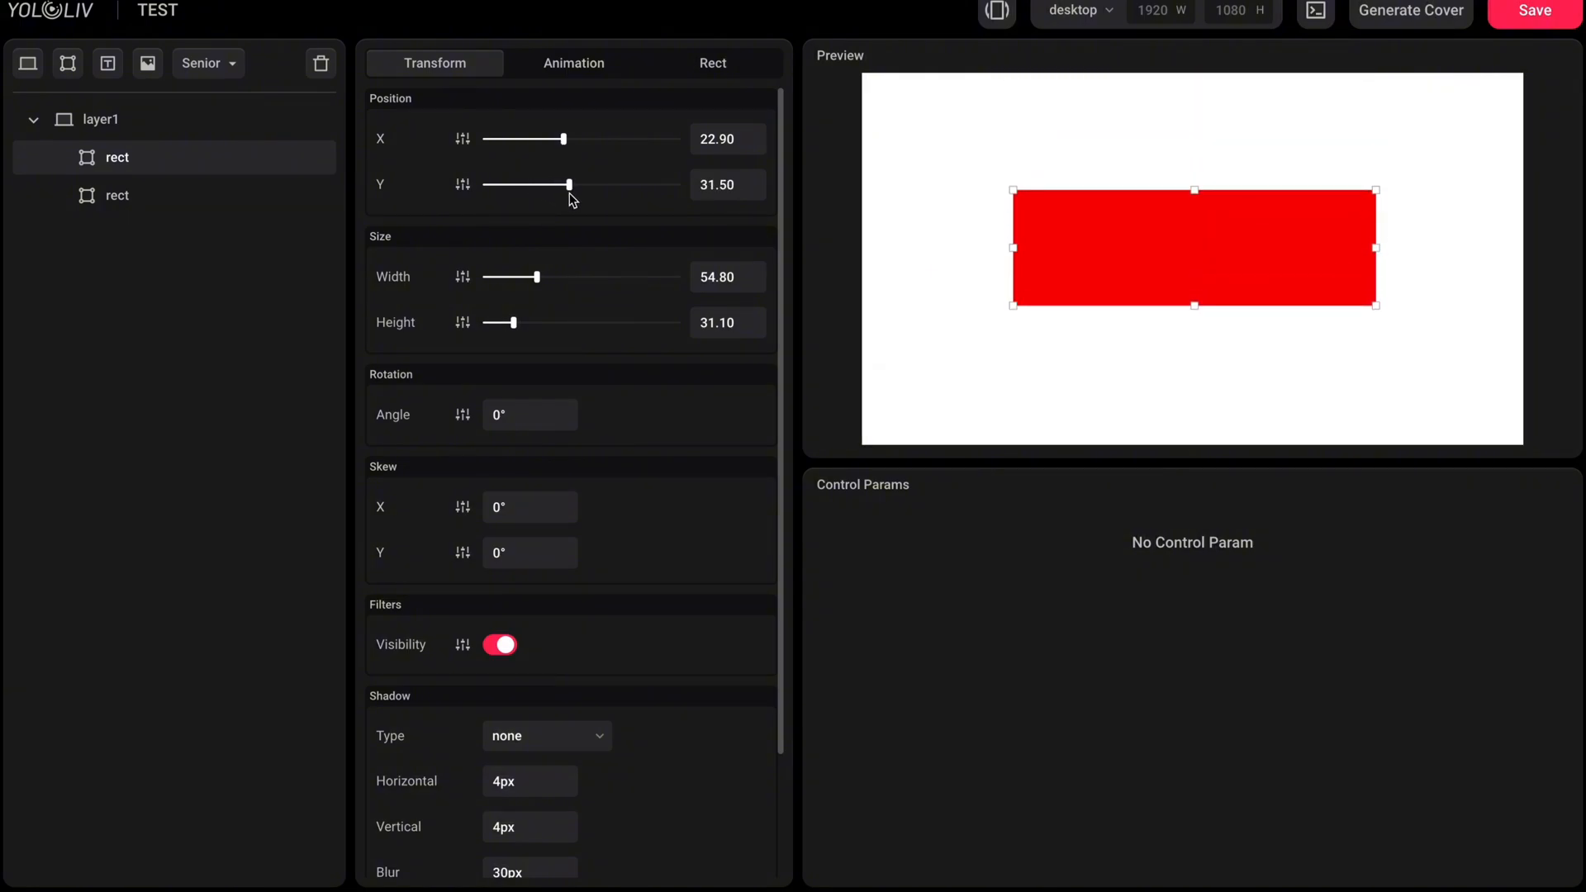
left_click(726, 183)
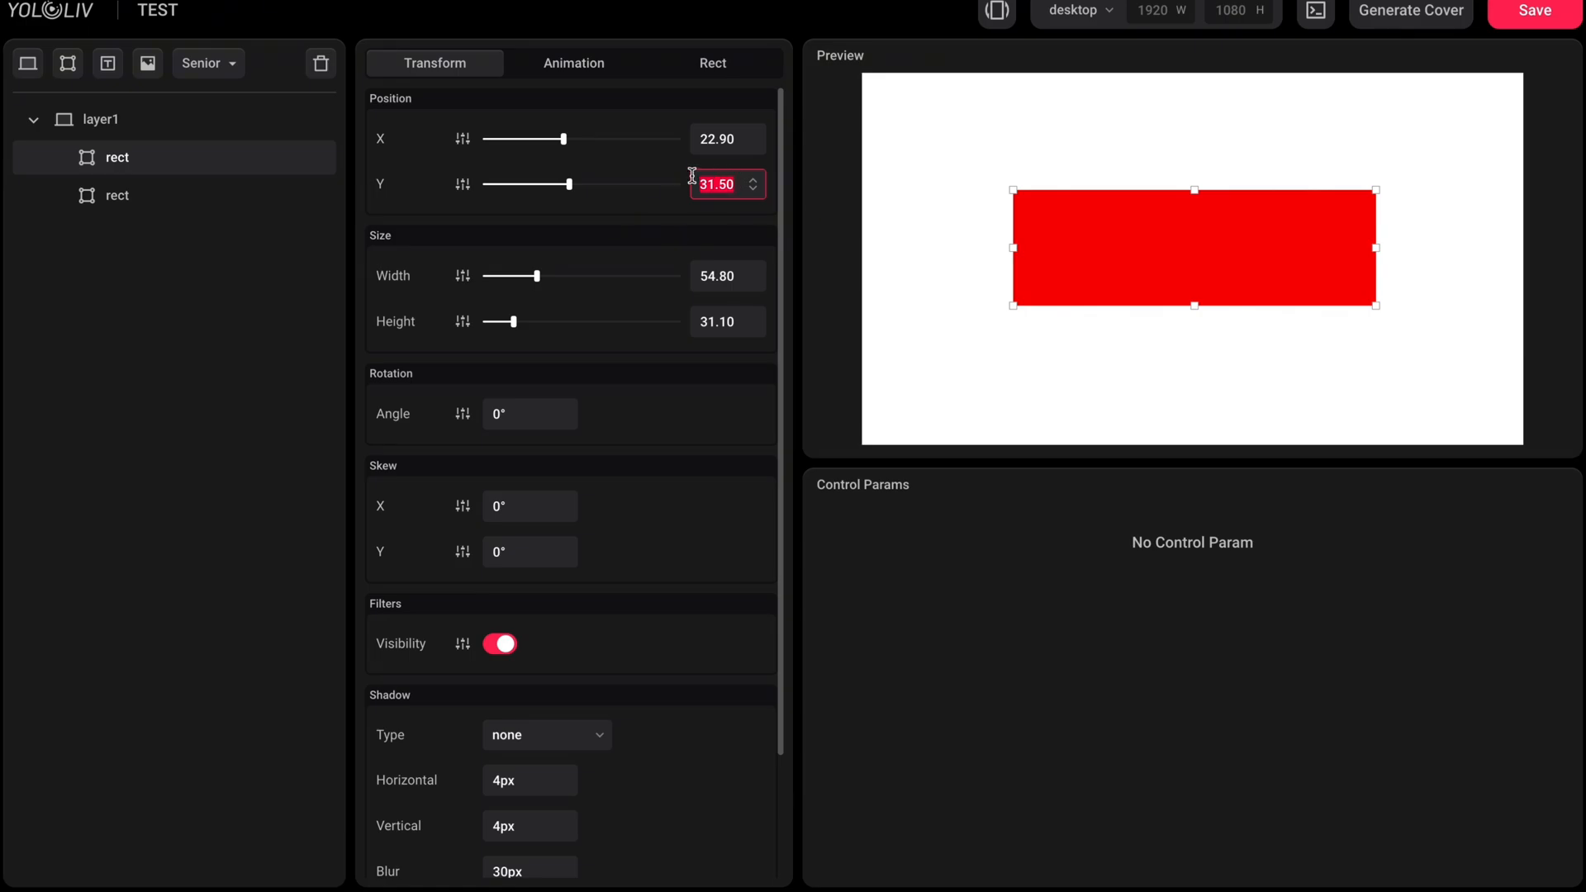
type("31")
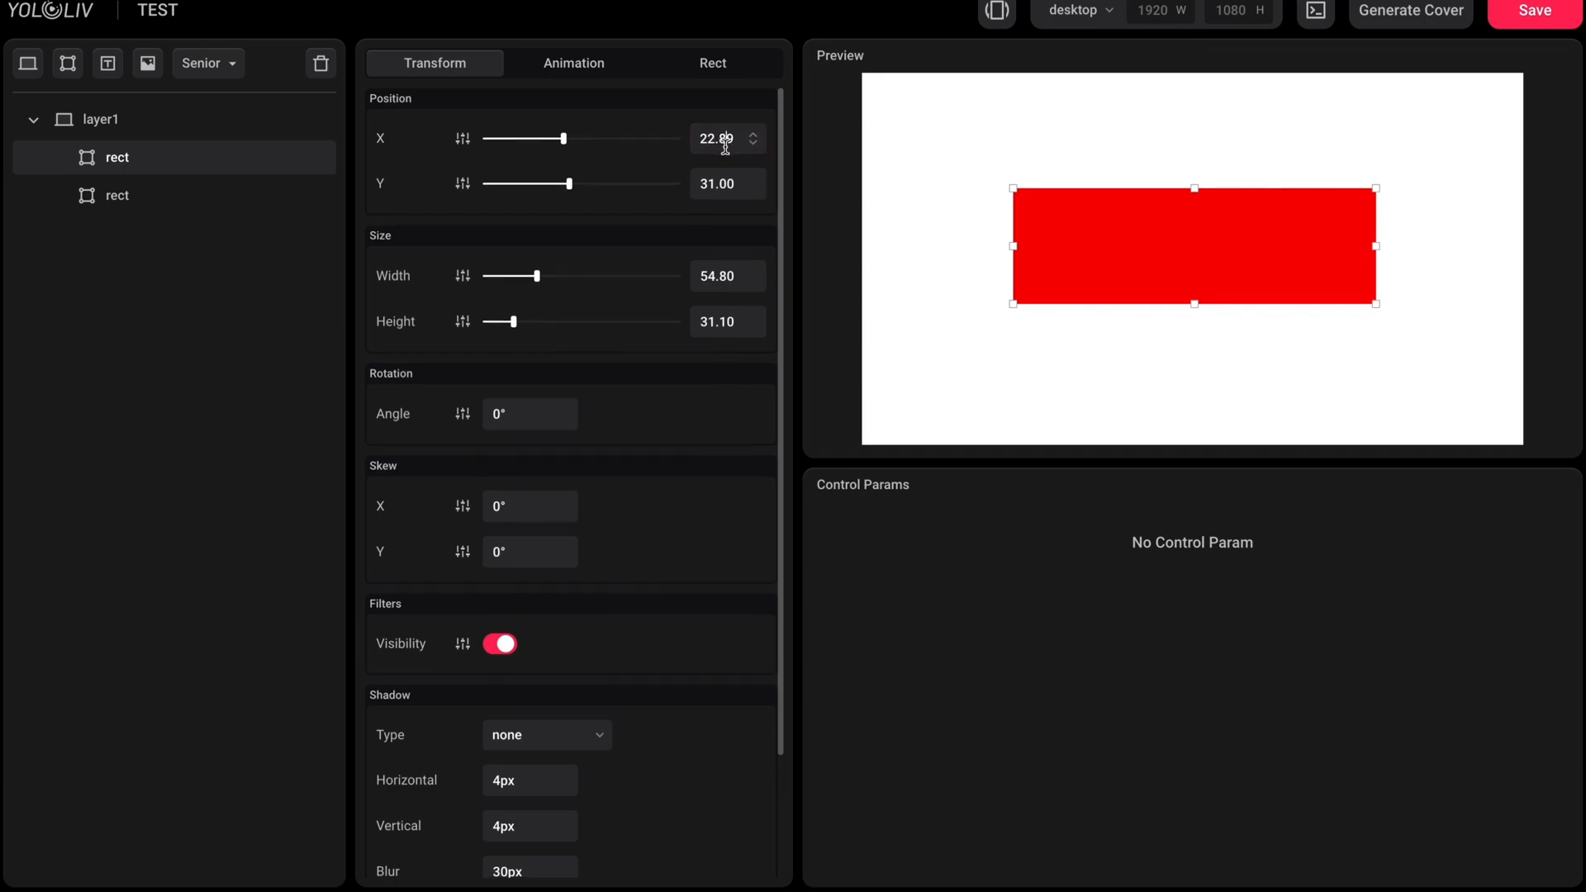
left_click(727, 138)
type("23")
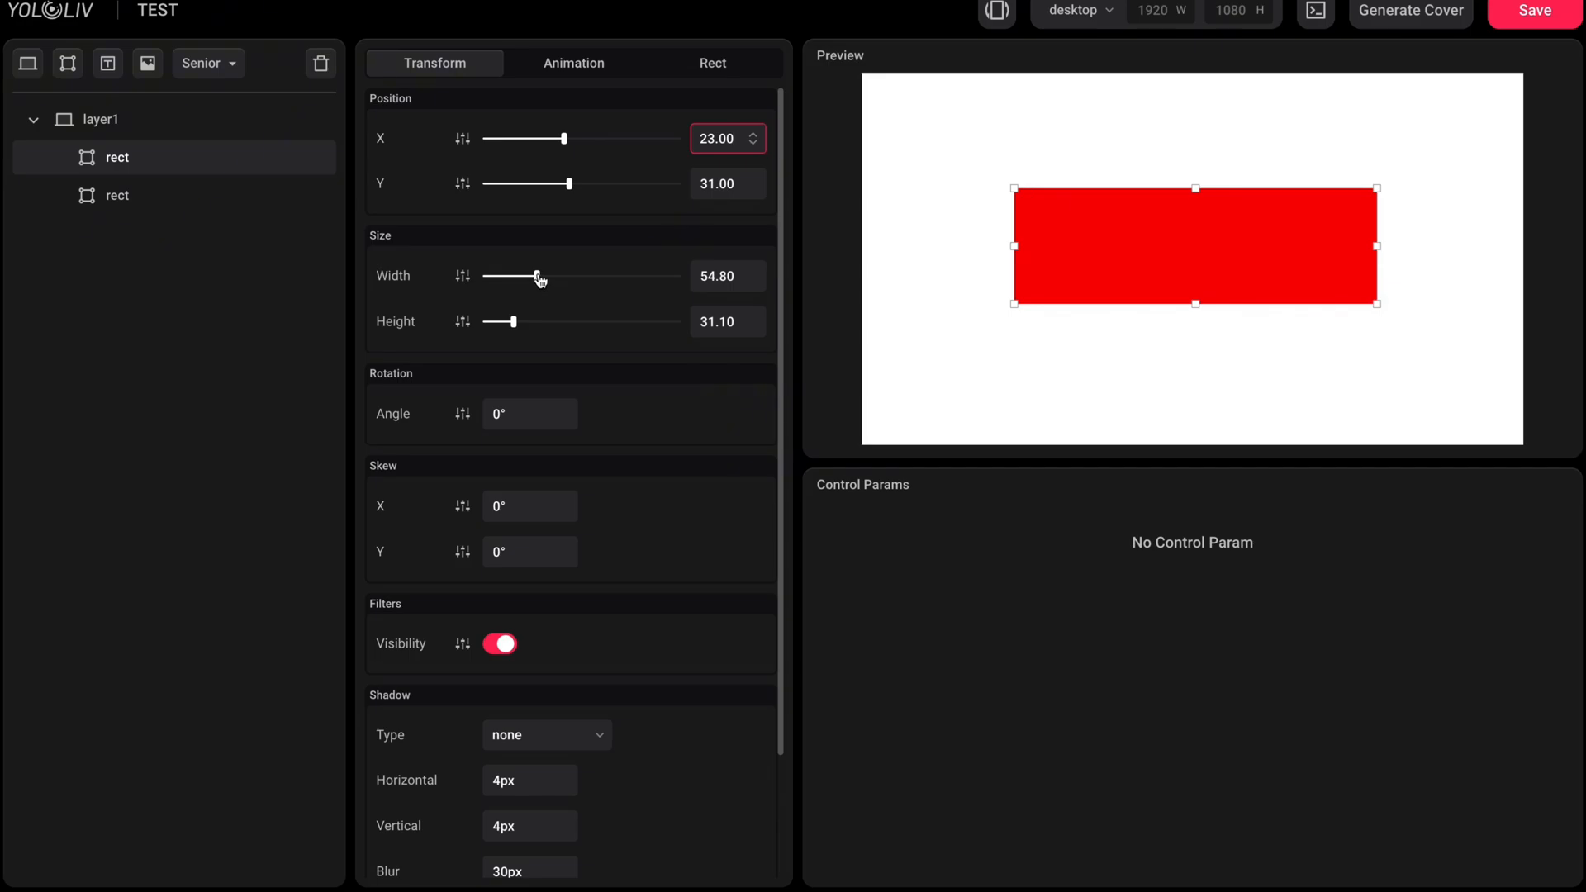
Step: Resize the rectangle to a shorter bar, rotate and skew it 20°, and add a box shadow
left_click_drag(533, 278, 556, 278)
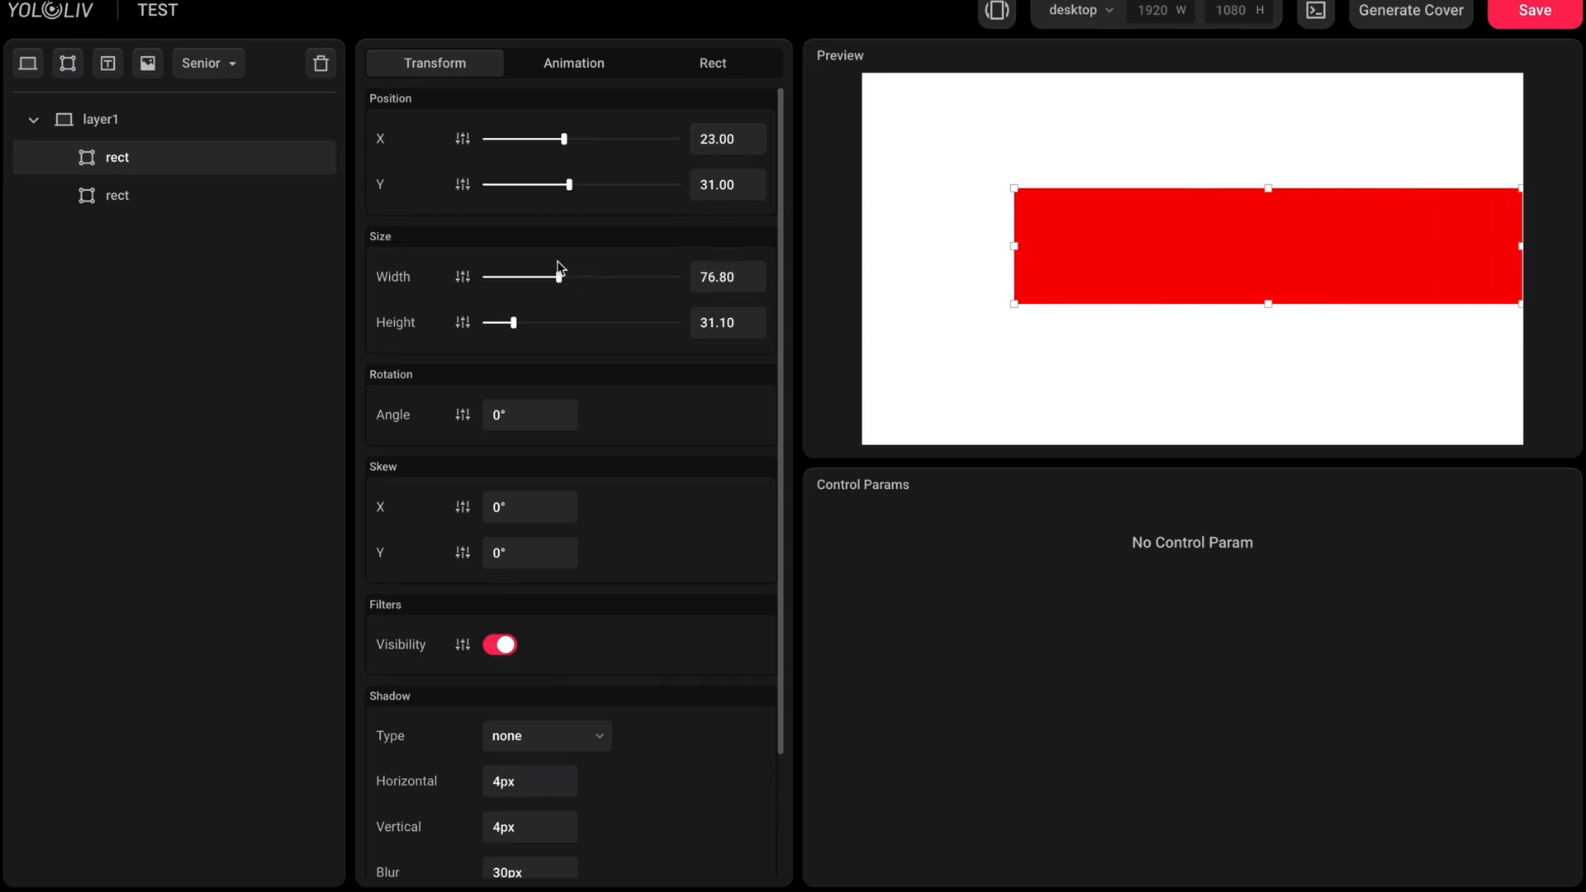
left_click_drag(555, 276, 544, 276)
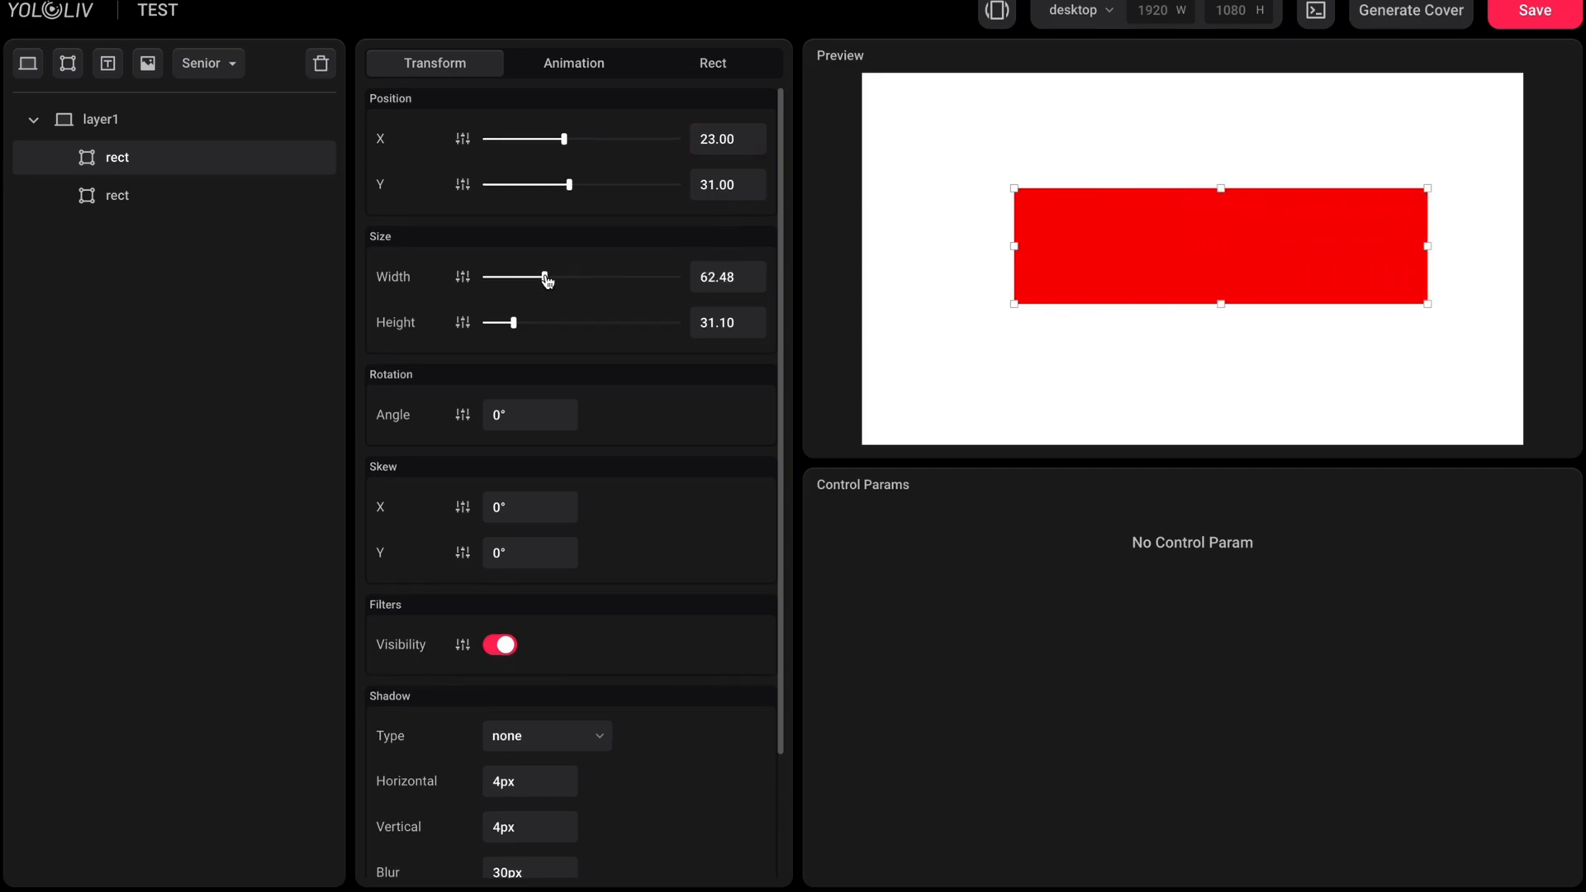
left_click_drag(499, 322, 569, 322)
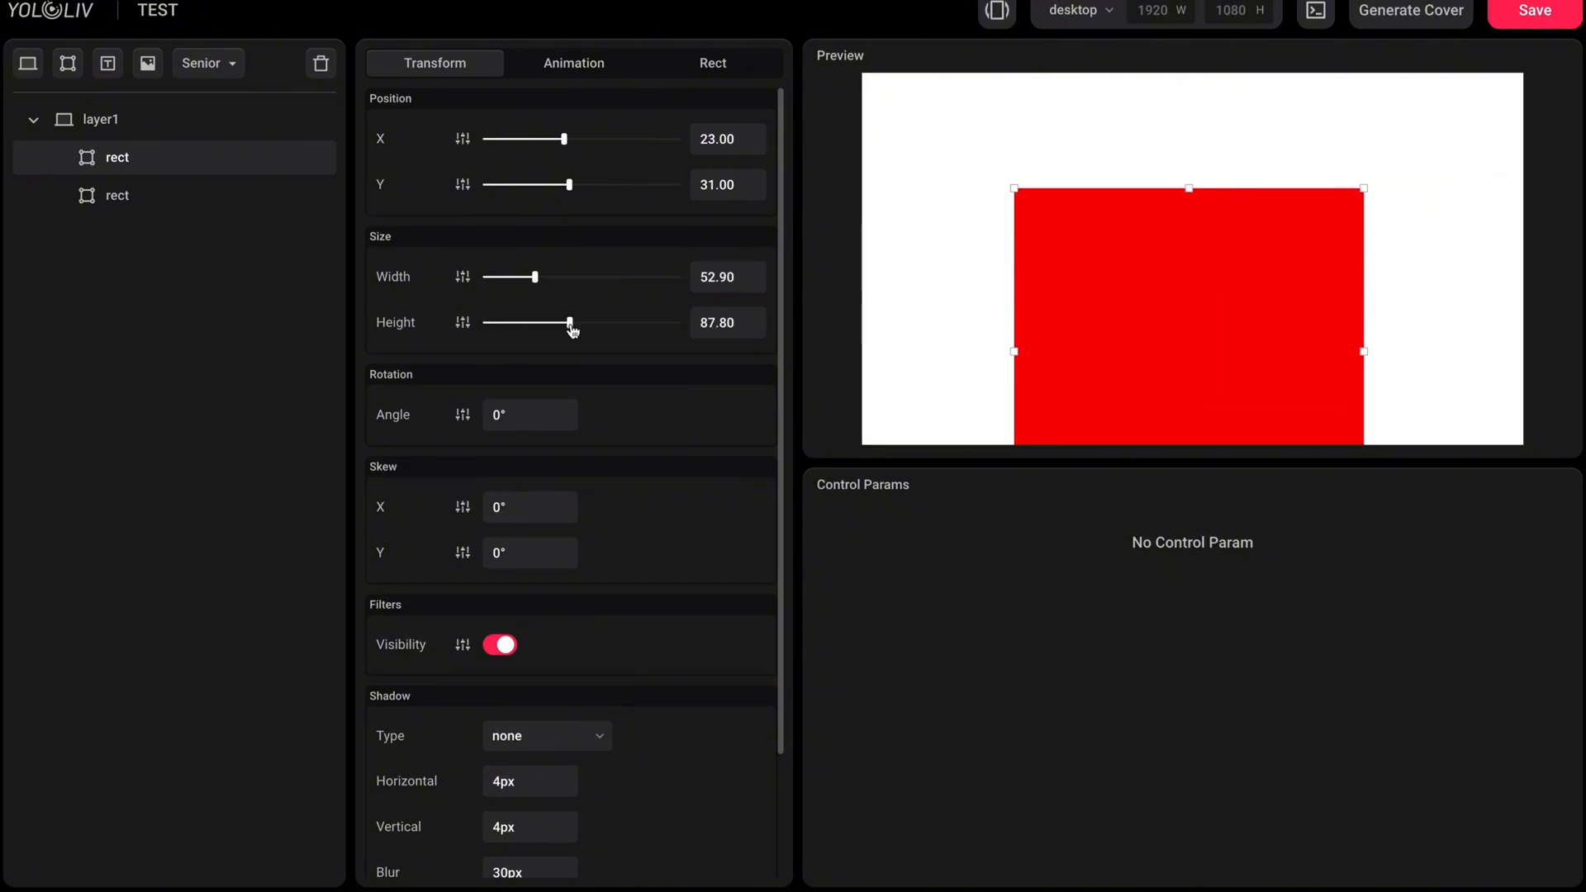
left_click_drag(568, 322, 510, 323)
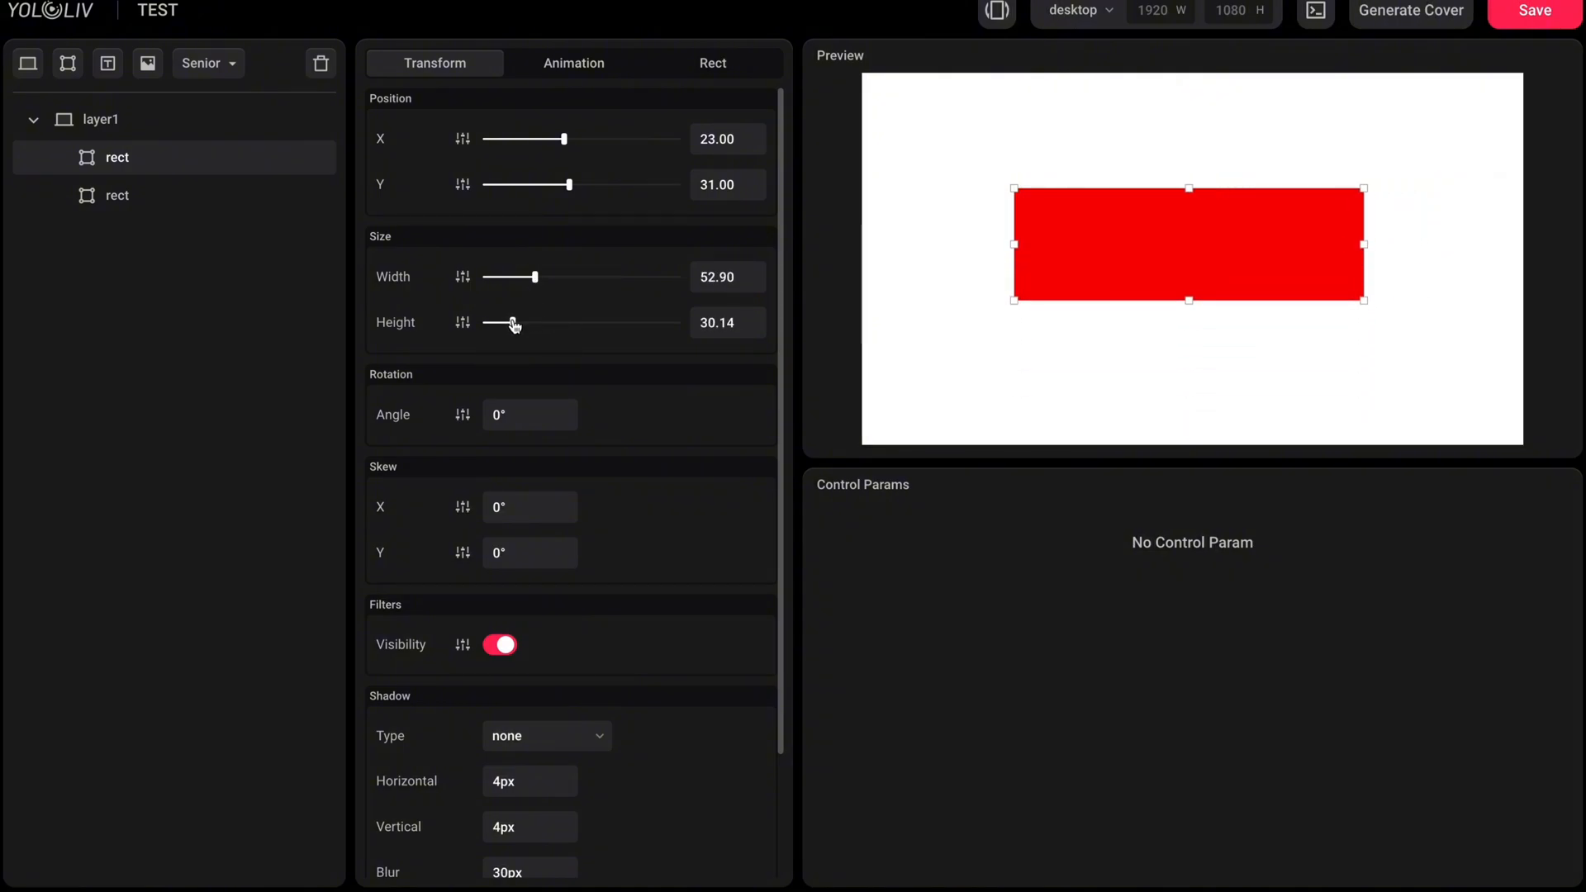
left_click(525, 413)
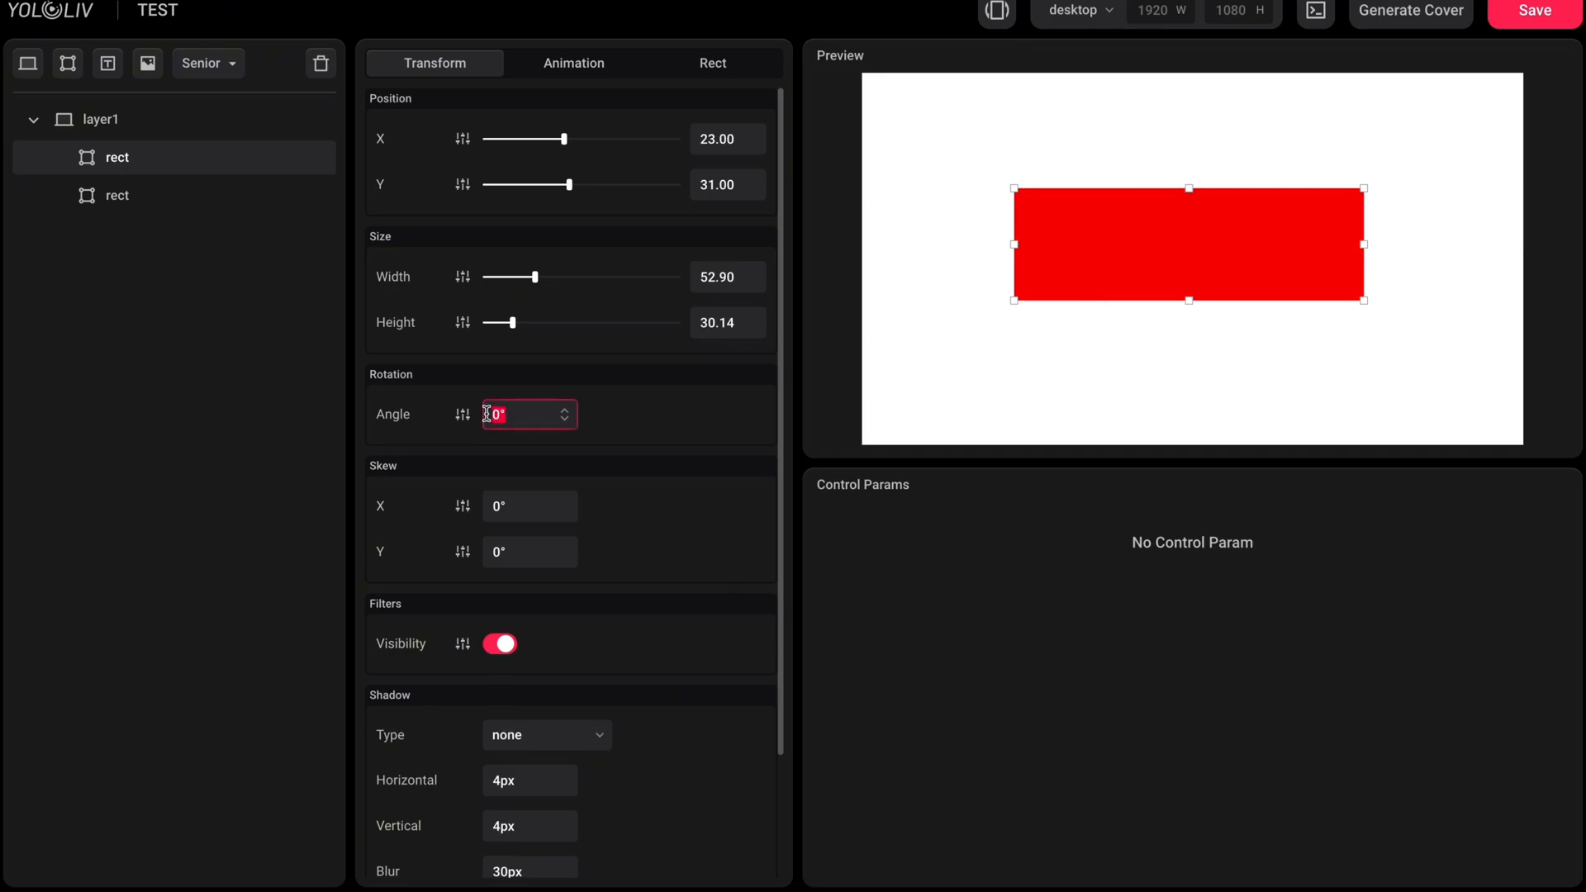
type("20")
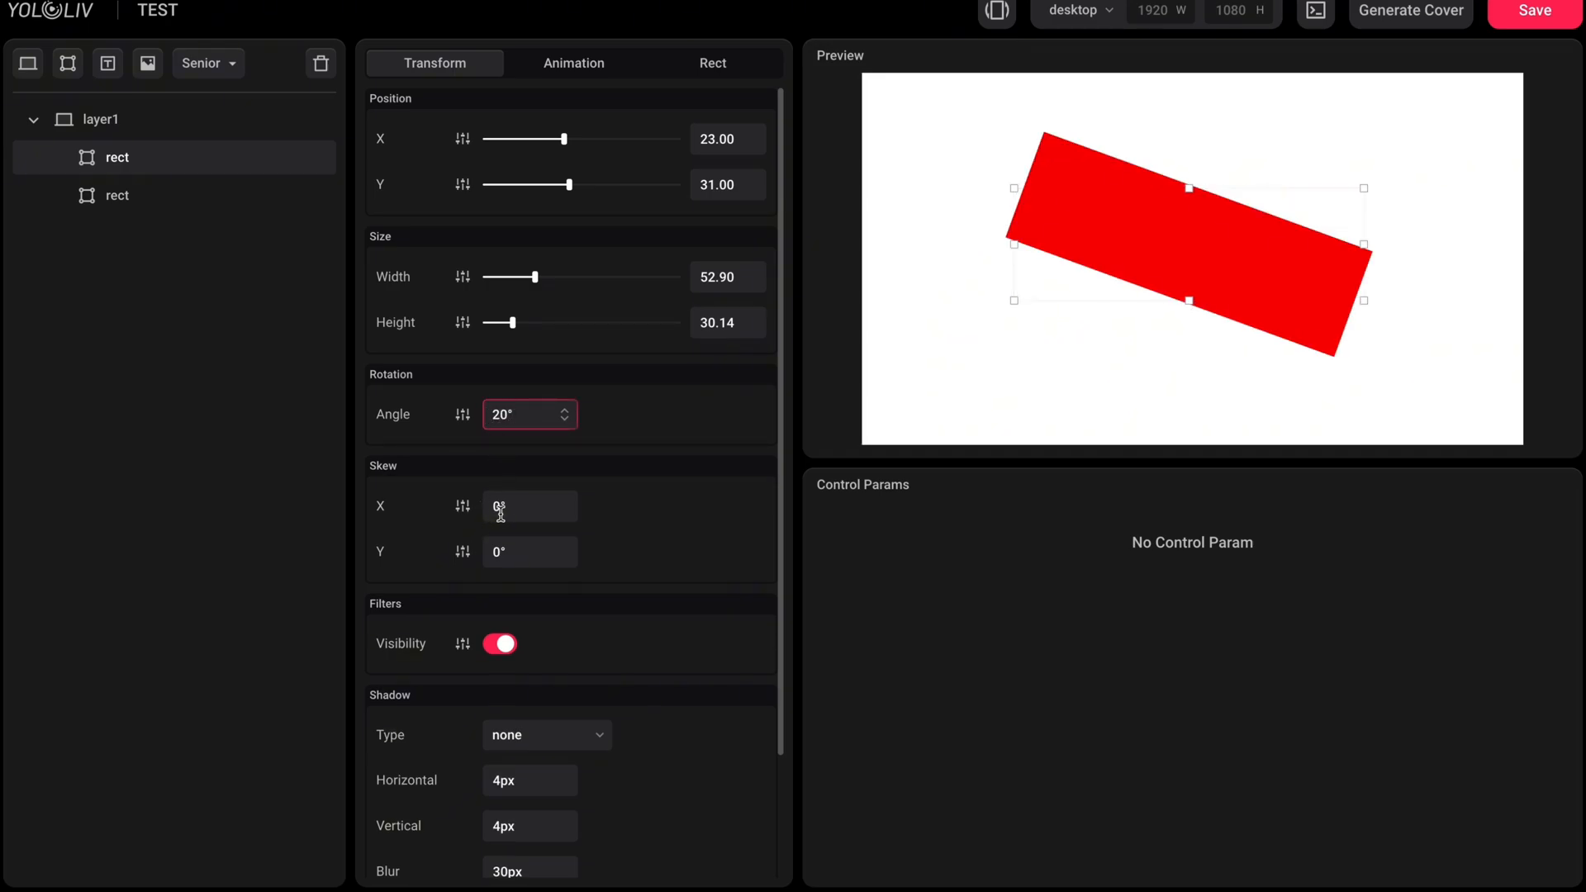
type("20")
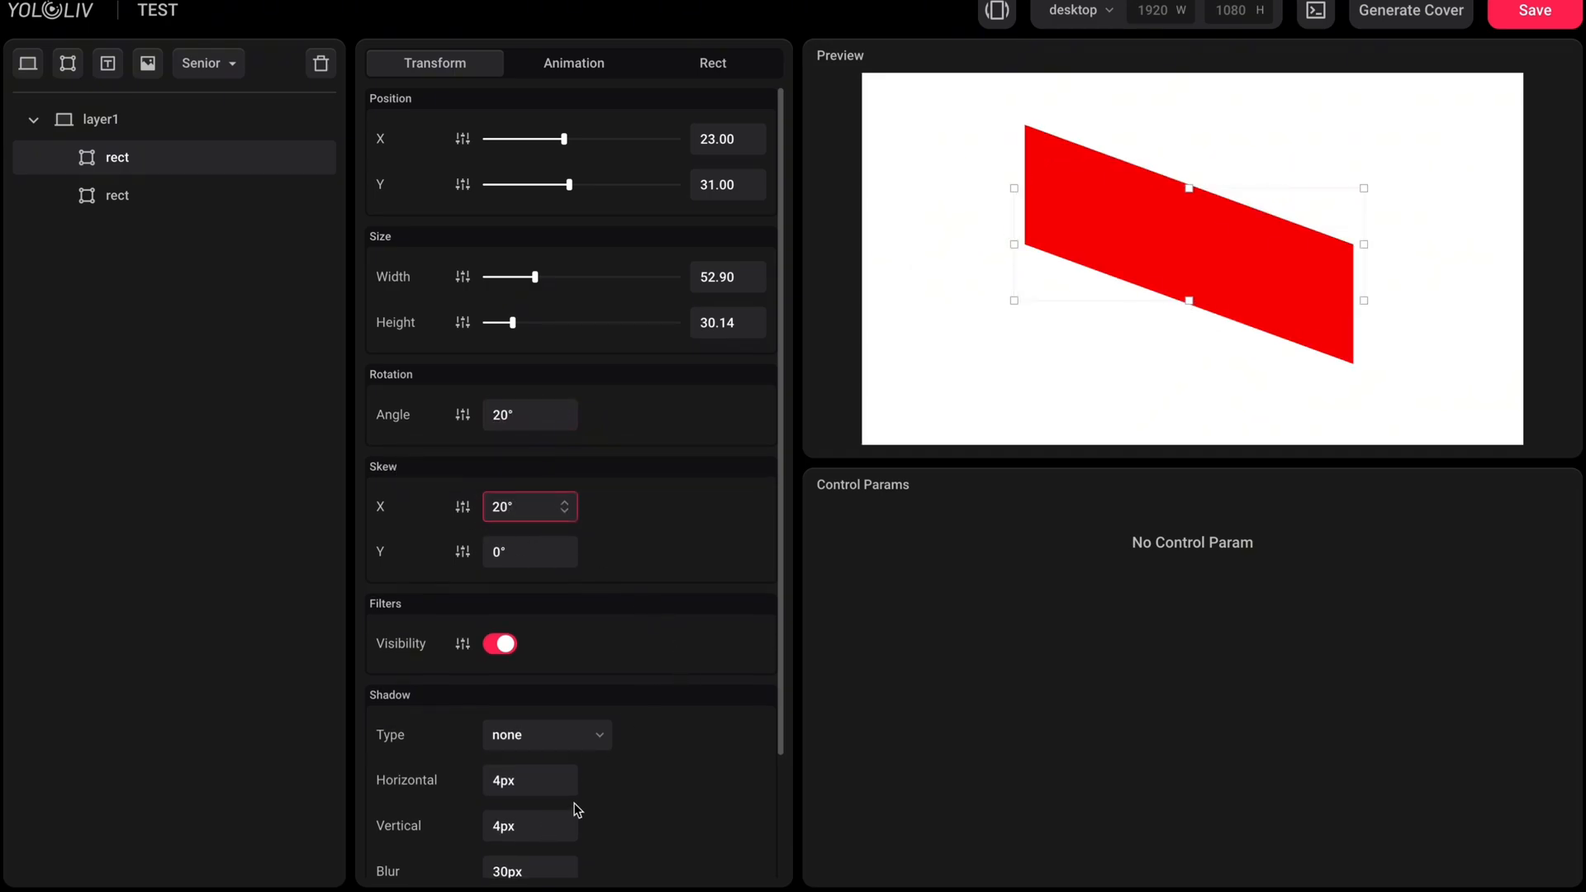
left_click(544, 733)
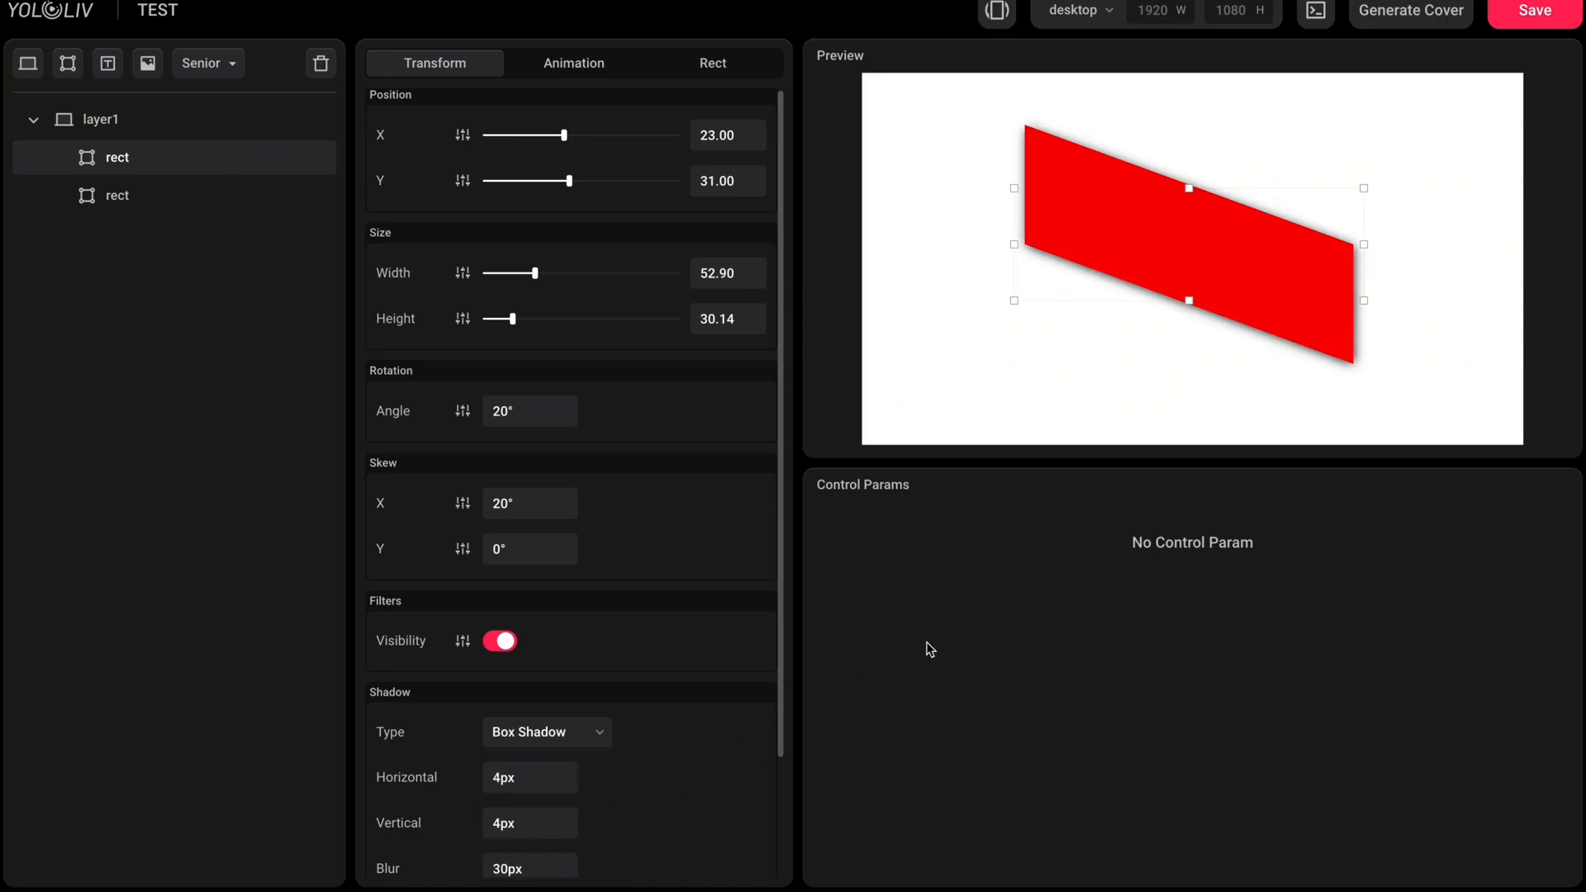
mouse_move(967, 588)
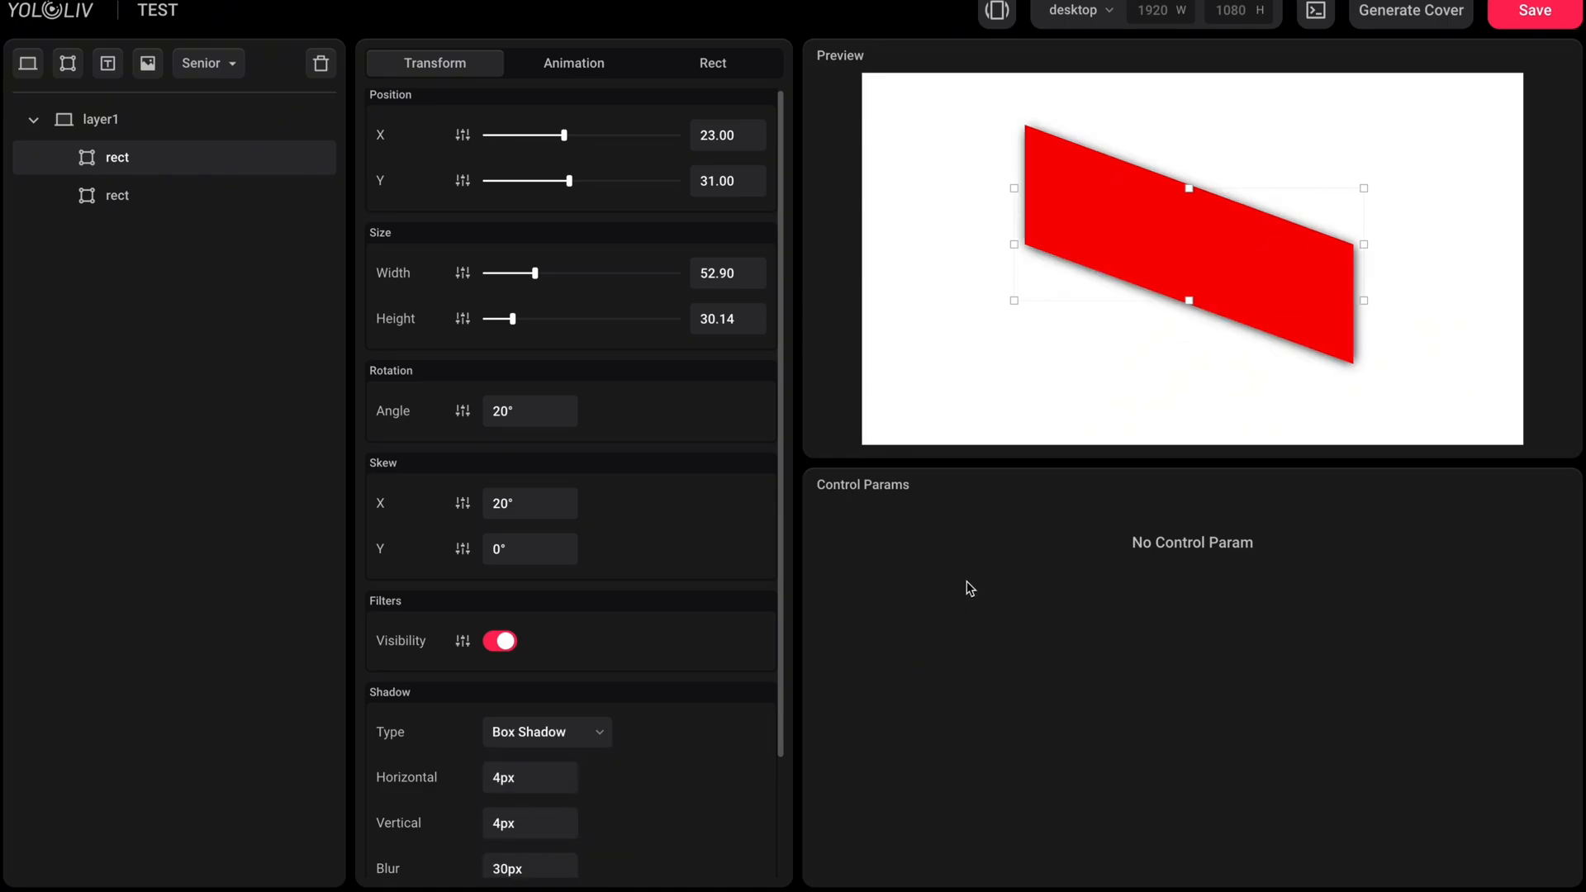
left_click(573, 63)
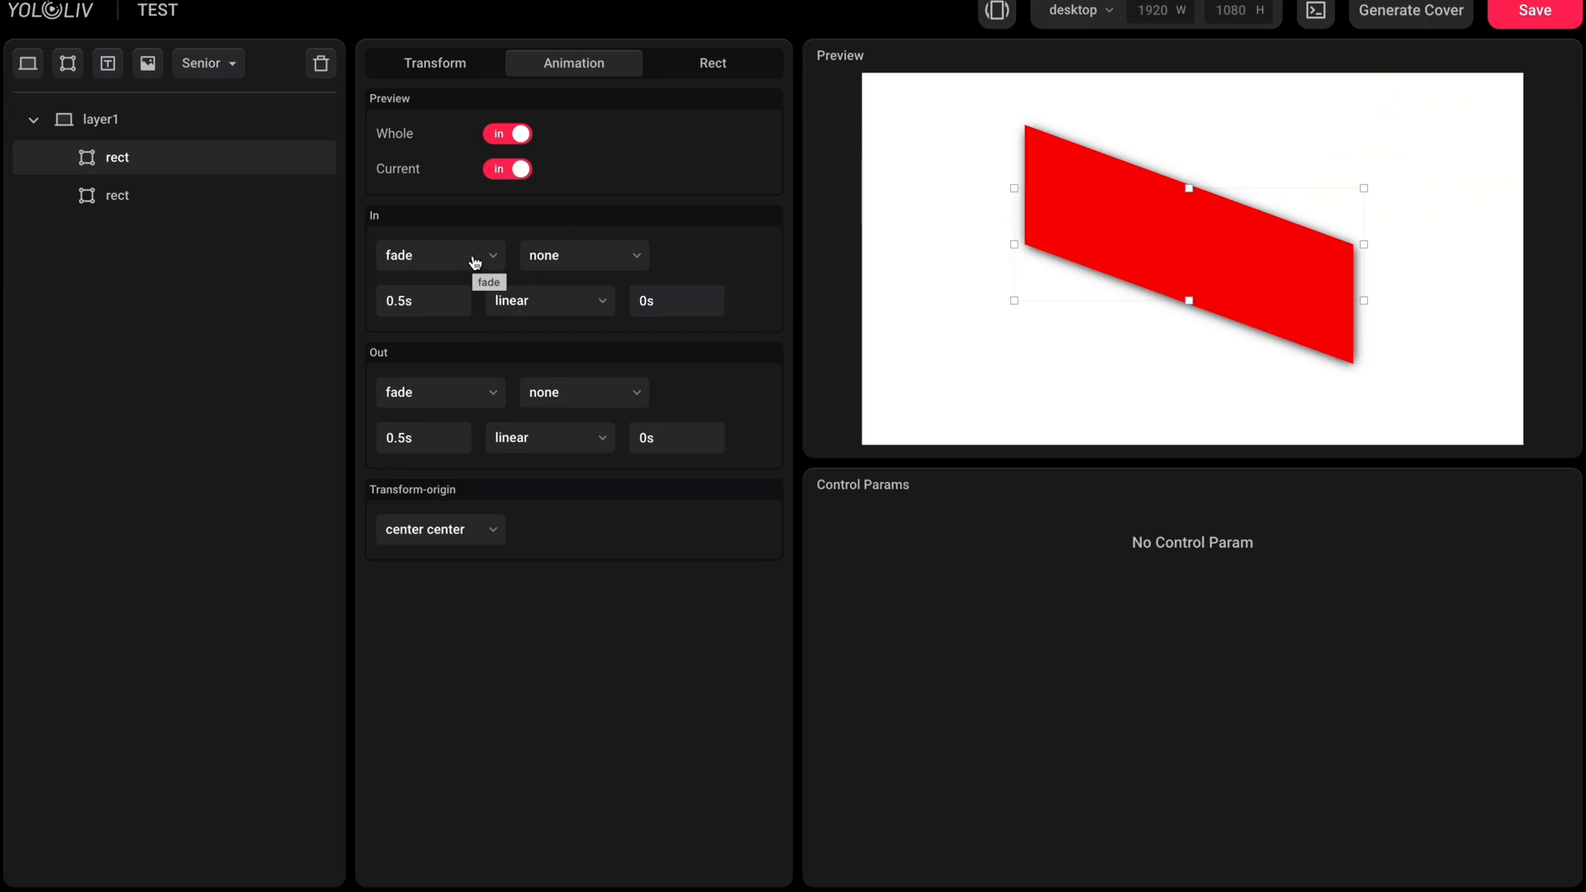
Step: Show the entry fade animation choices for the red shape
left_click(439, 254)
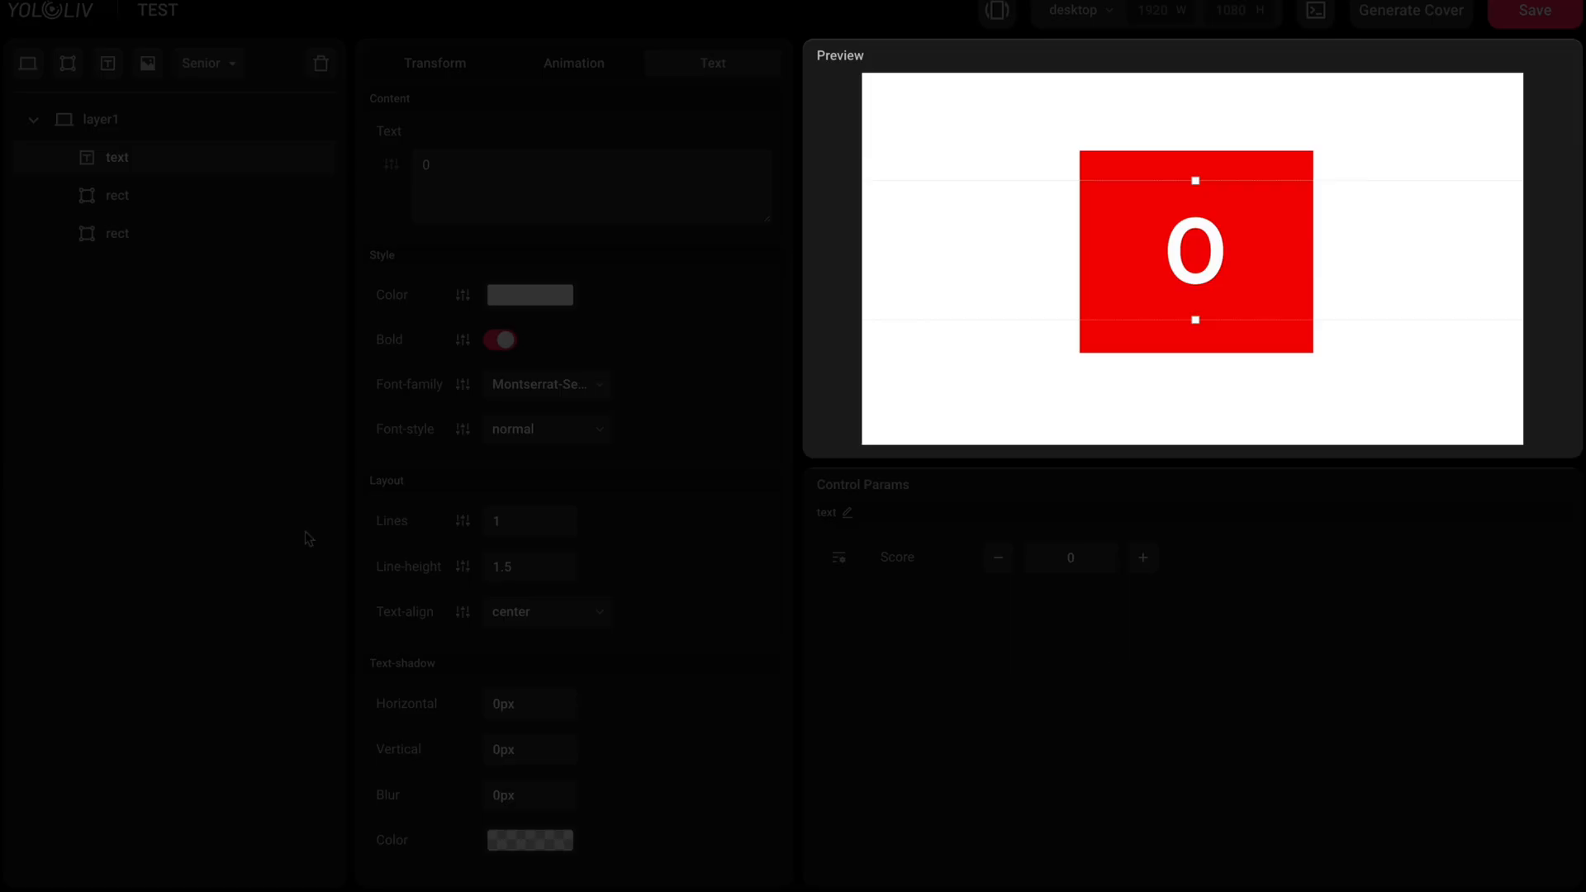
Step: Toggle the score text's visibility and raise the Score control so the box reads 6
left_click(318, 158)
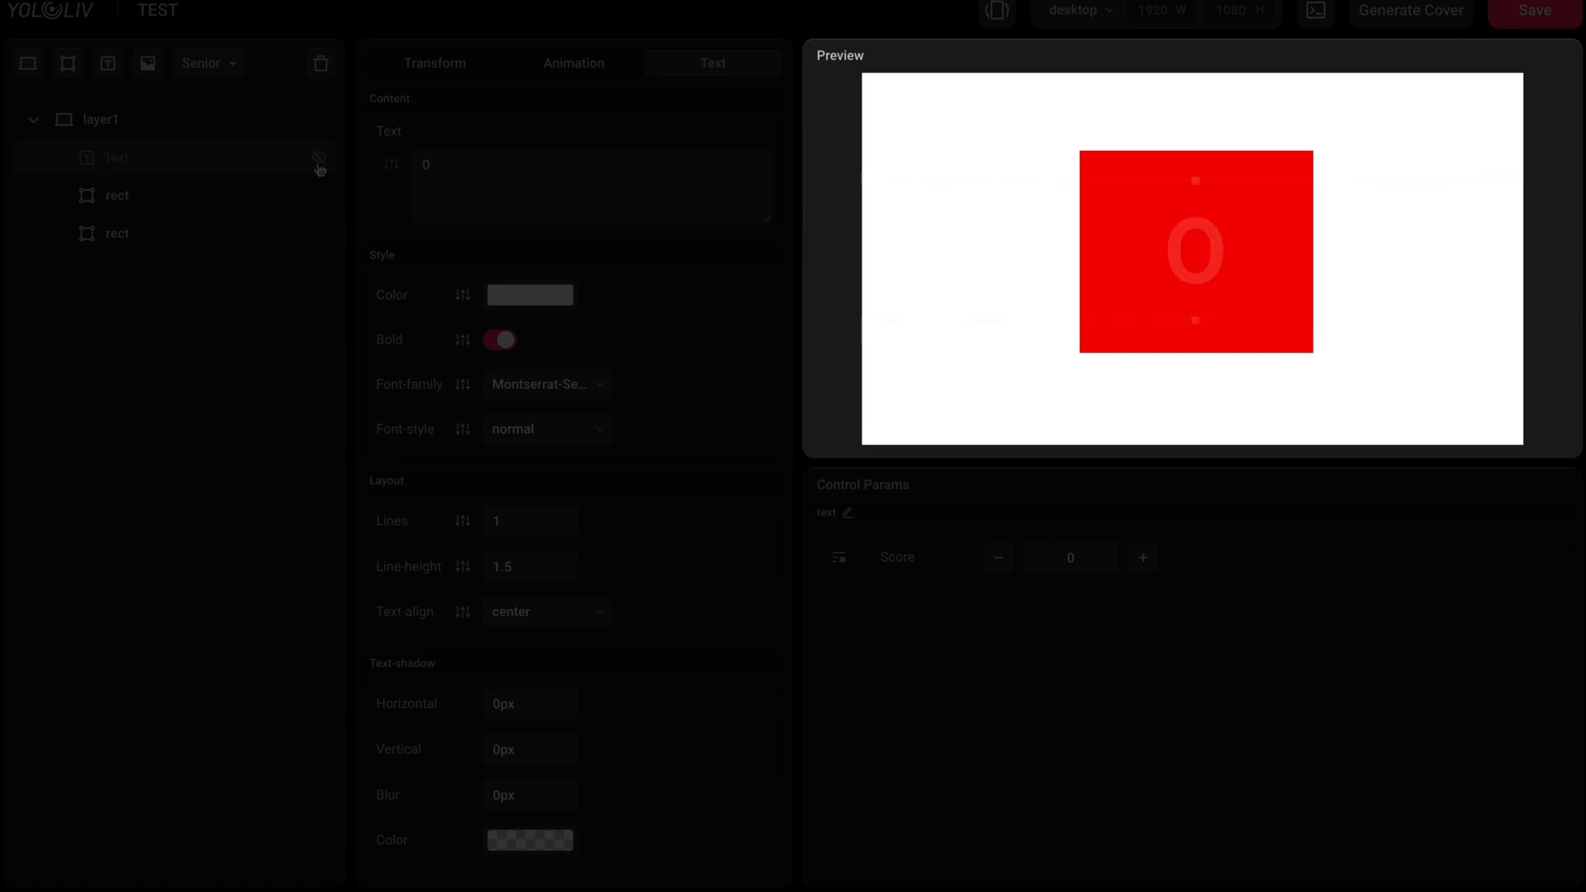
left_click(319, 196)
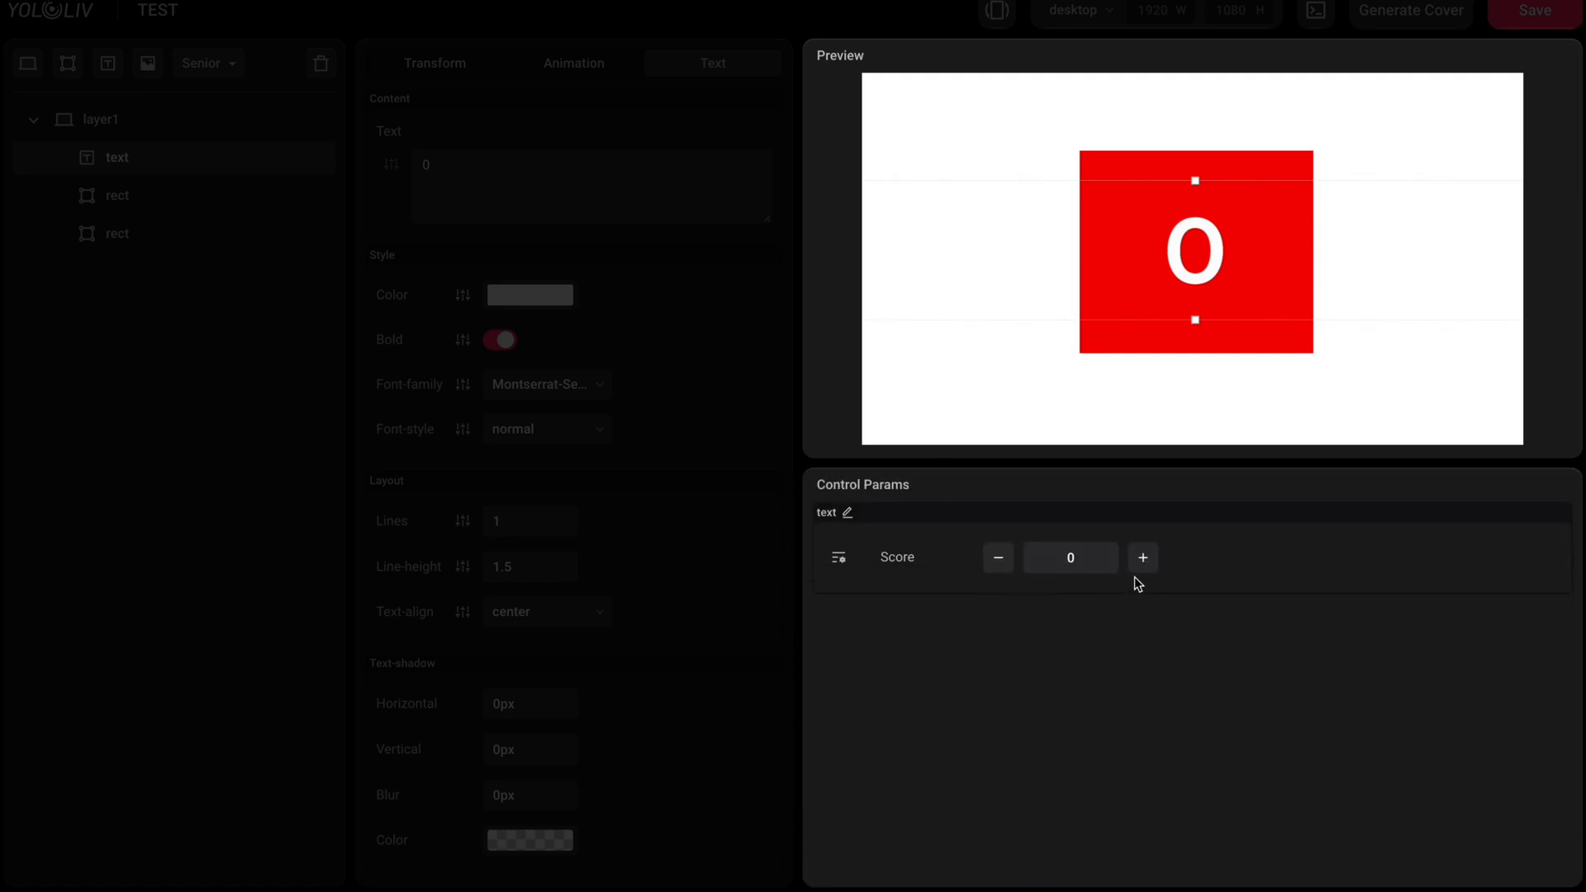
left_click(1142, 557)
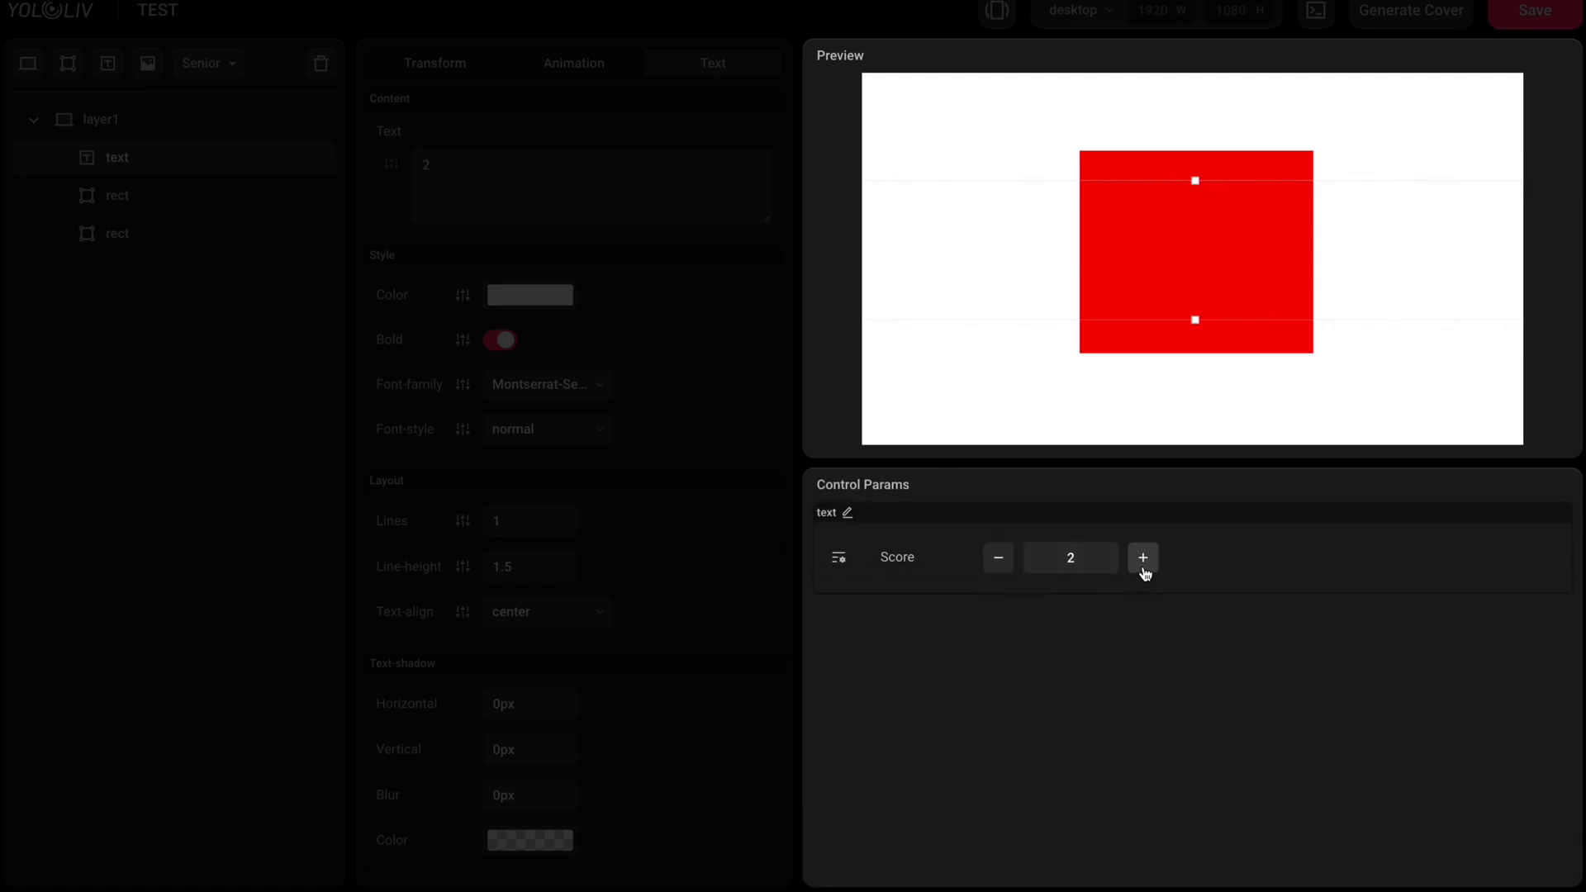
left_click(1141, 558)
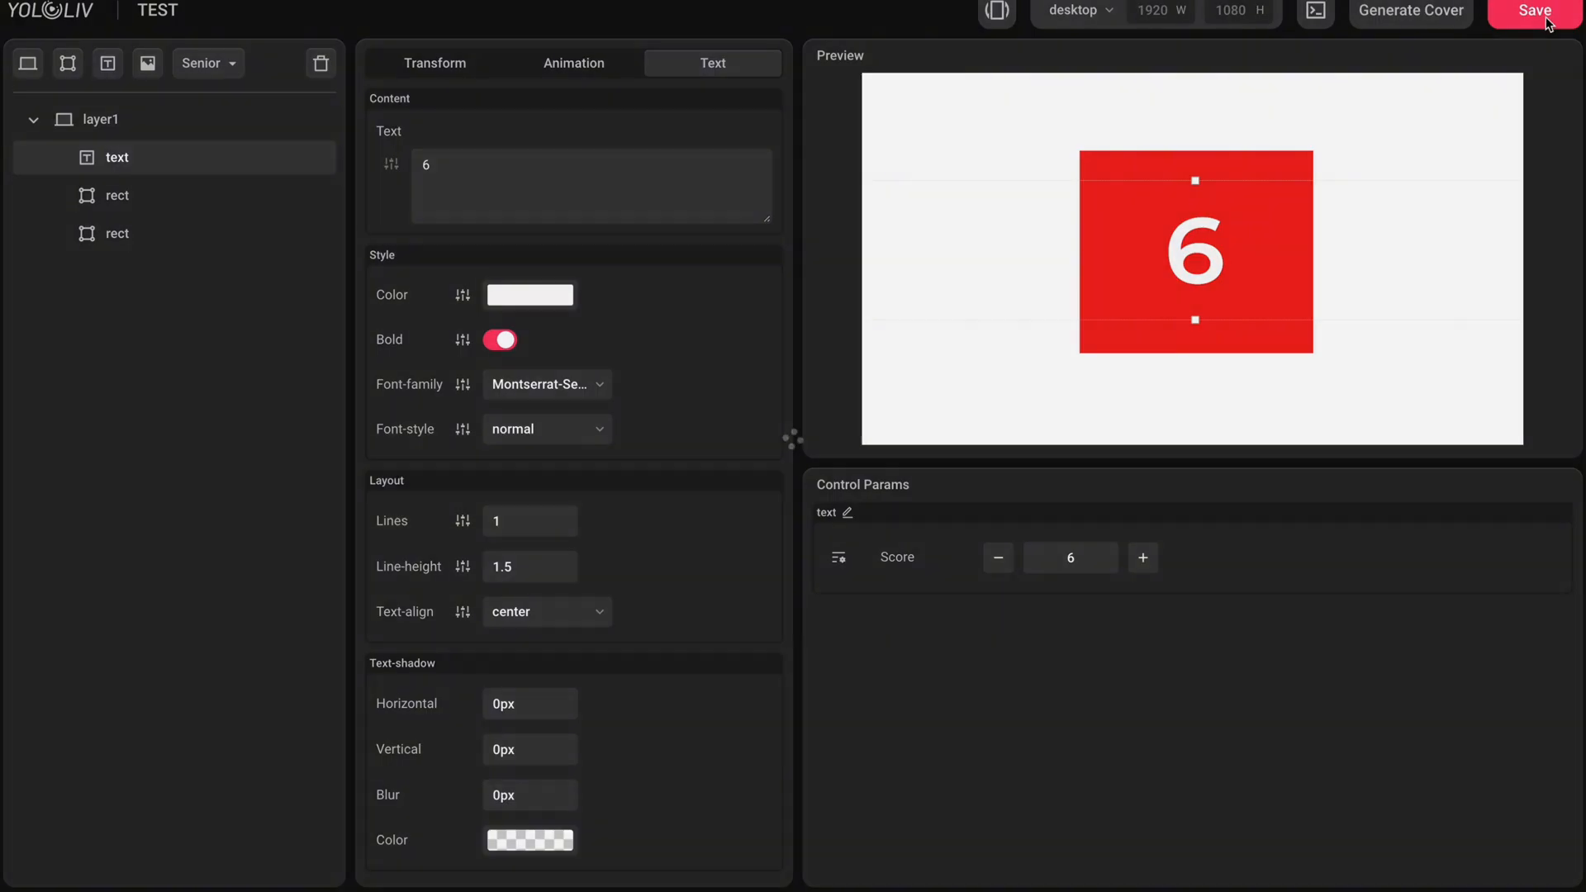
Step: Save TEST, view its JSON code, and generate a new cover from the current content
left_click(1533, 11)
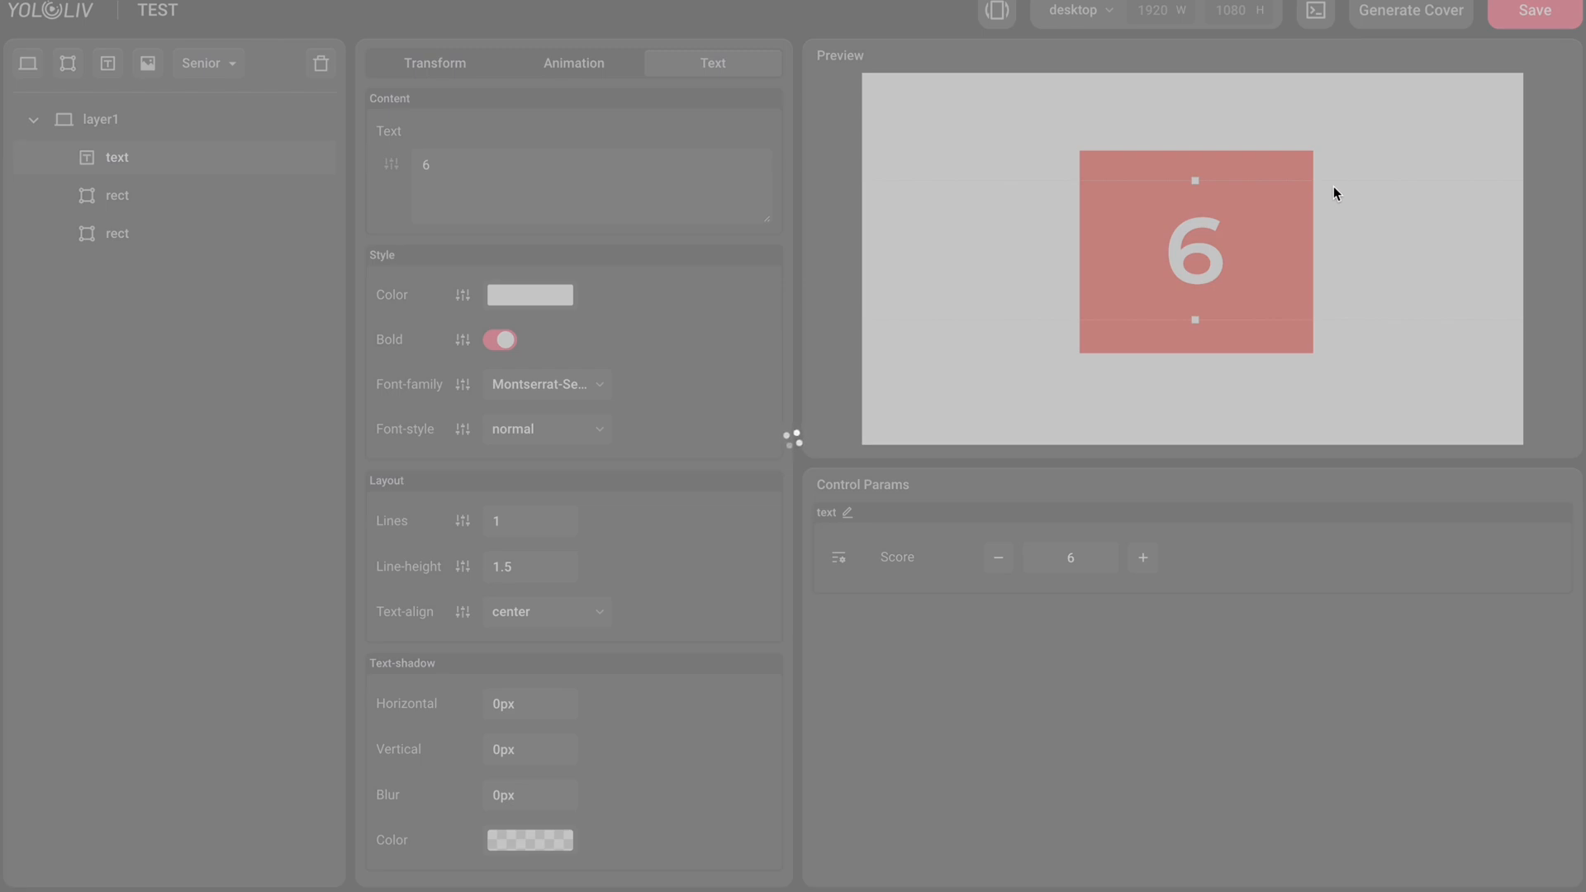
left_click(1533, 10)
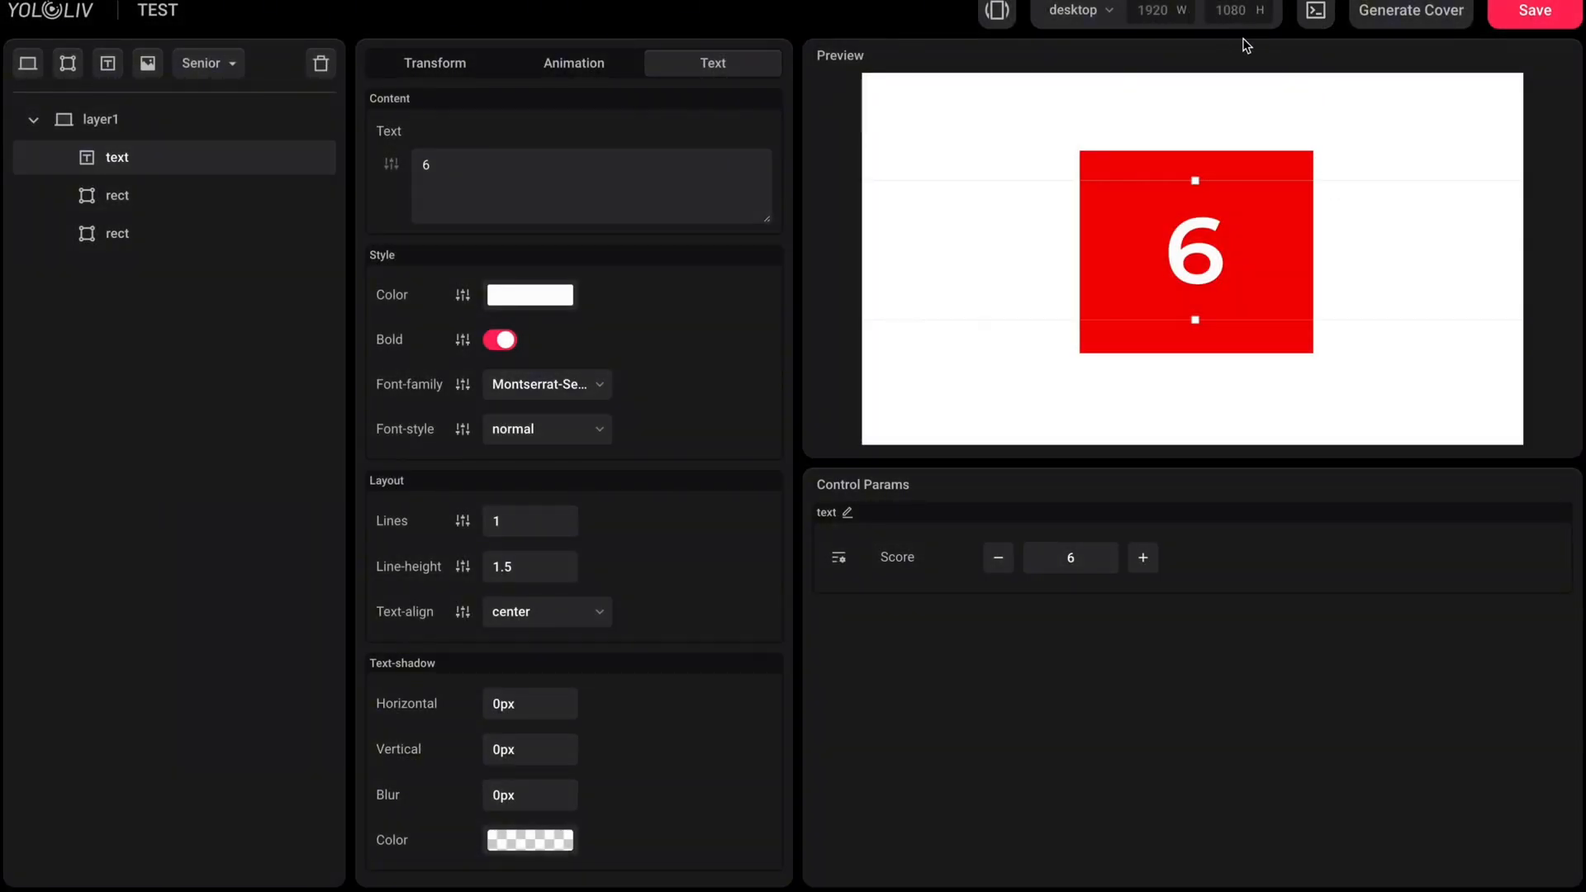
left_click(1313, 13)
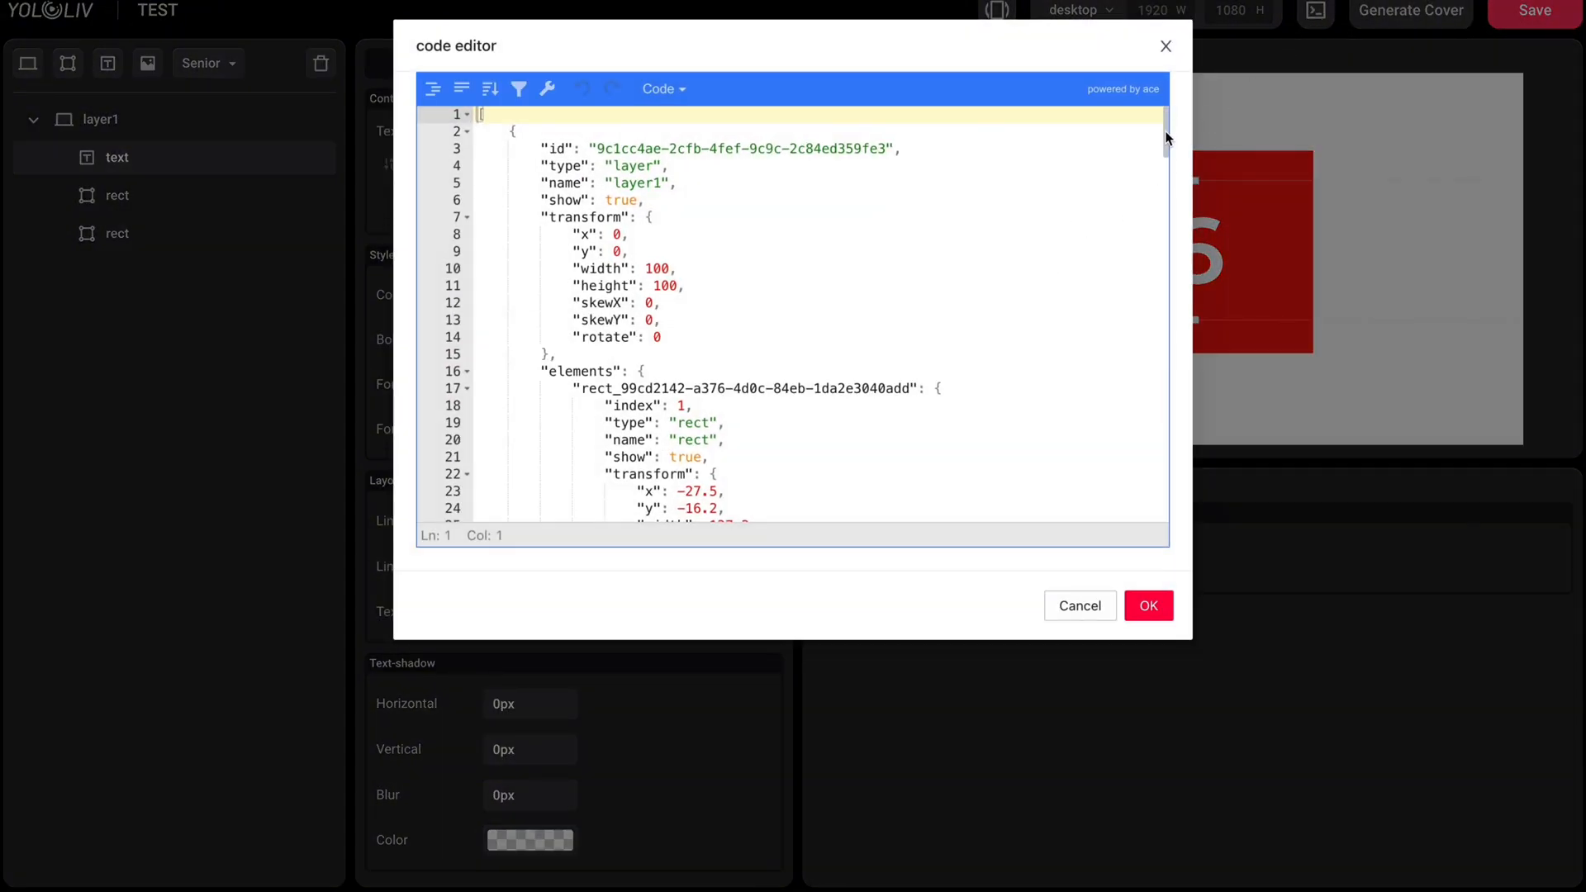
scroll("down", 3)
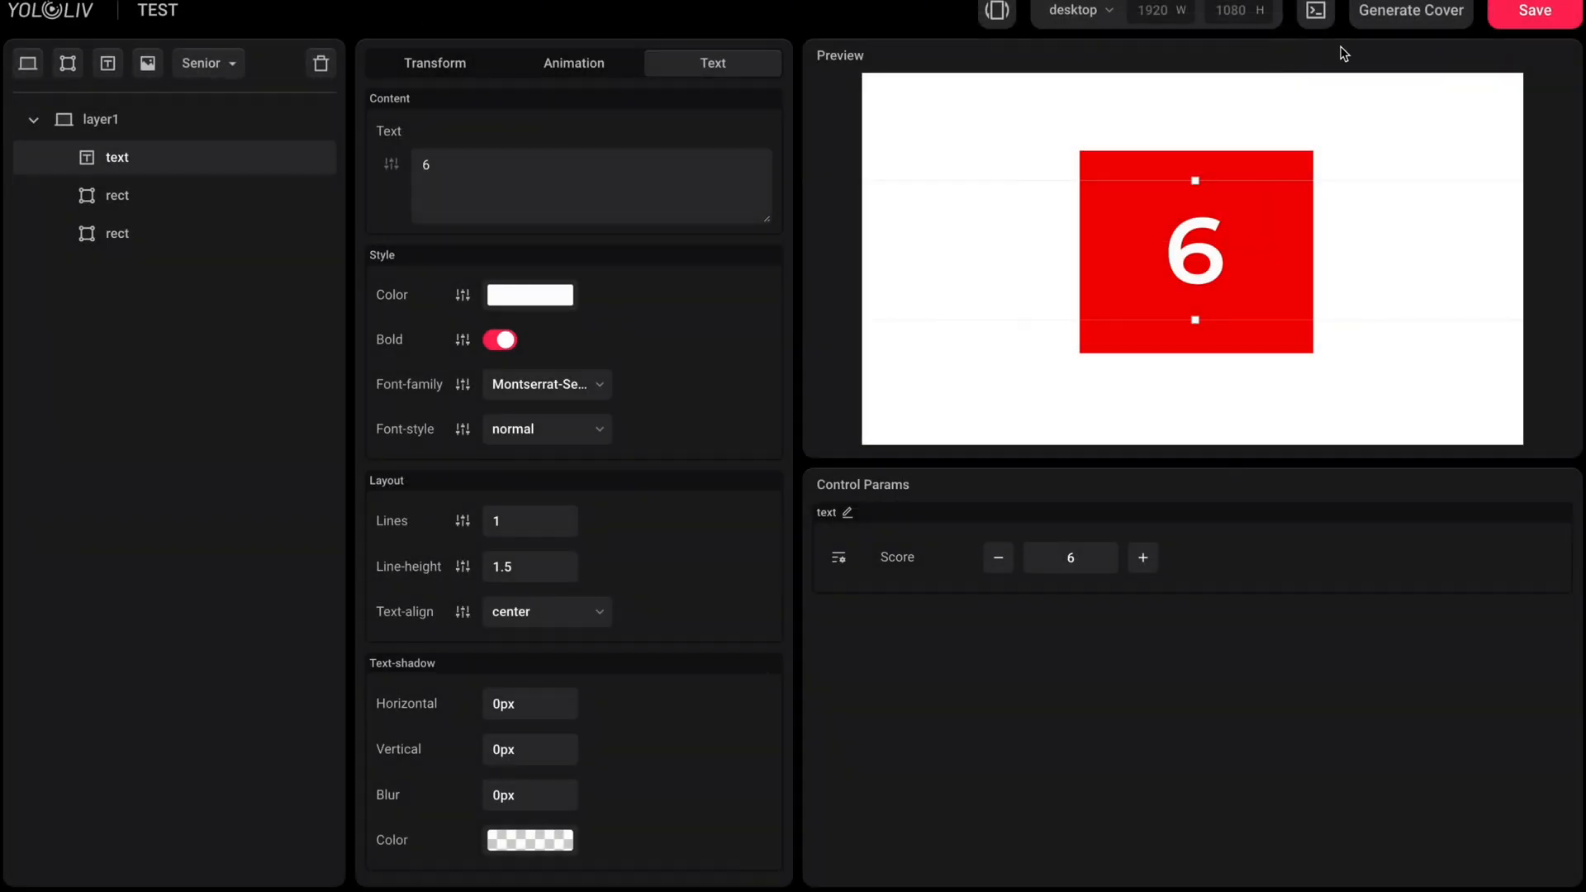
left_click(1409, 11)
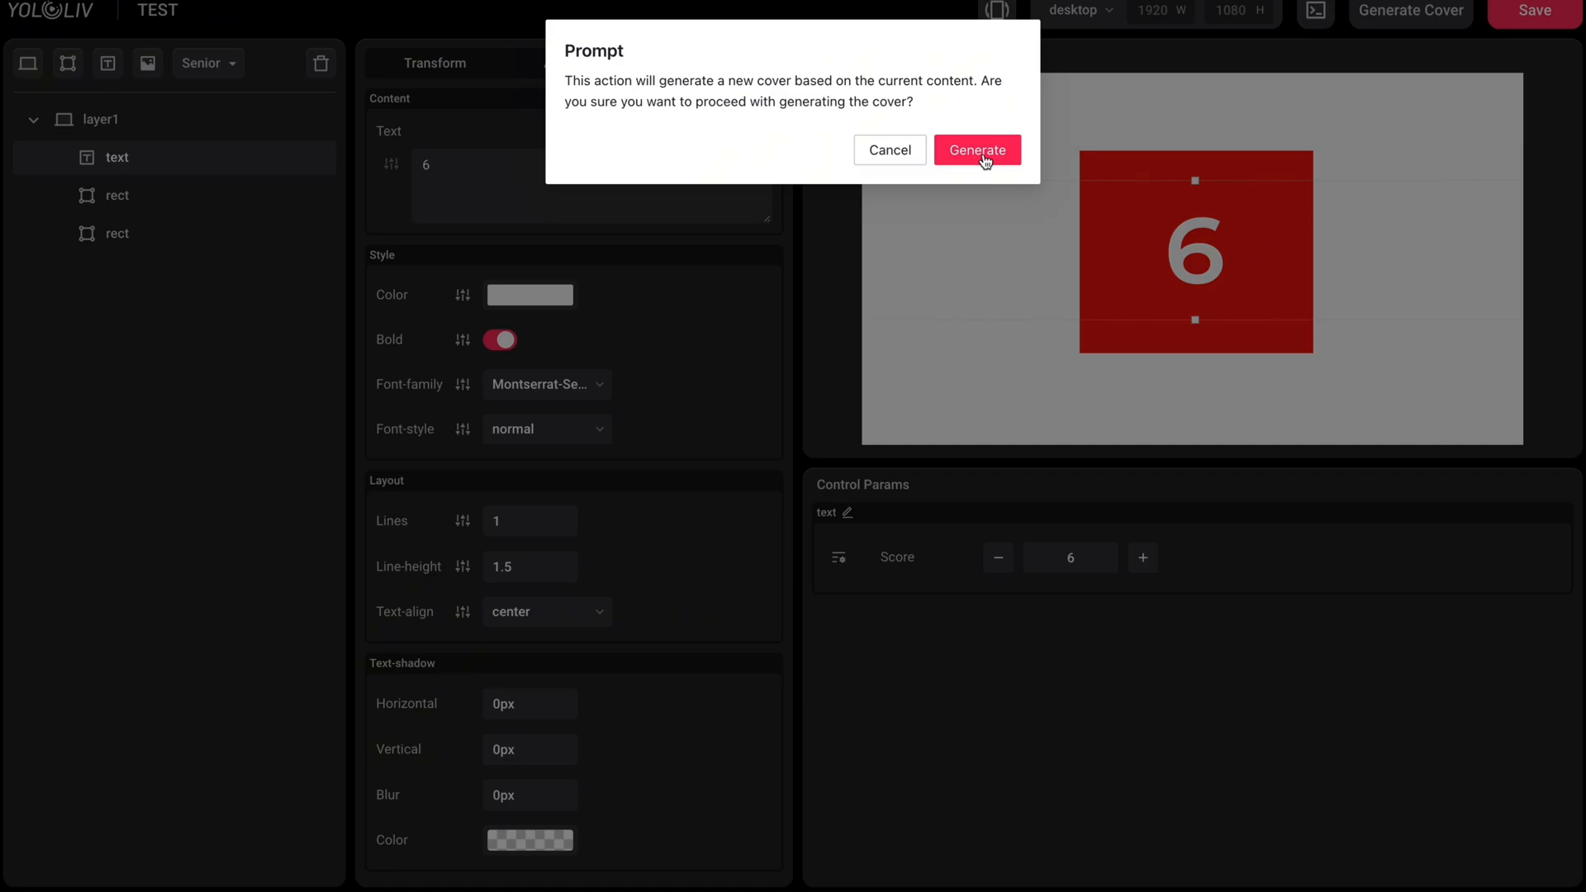
mouse_move(975, 174)
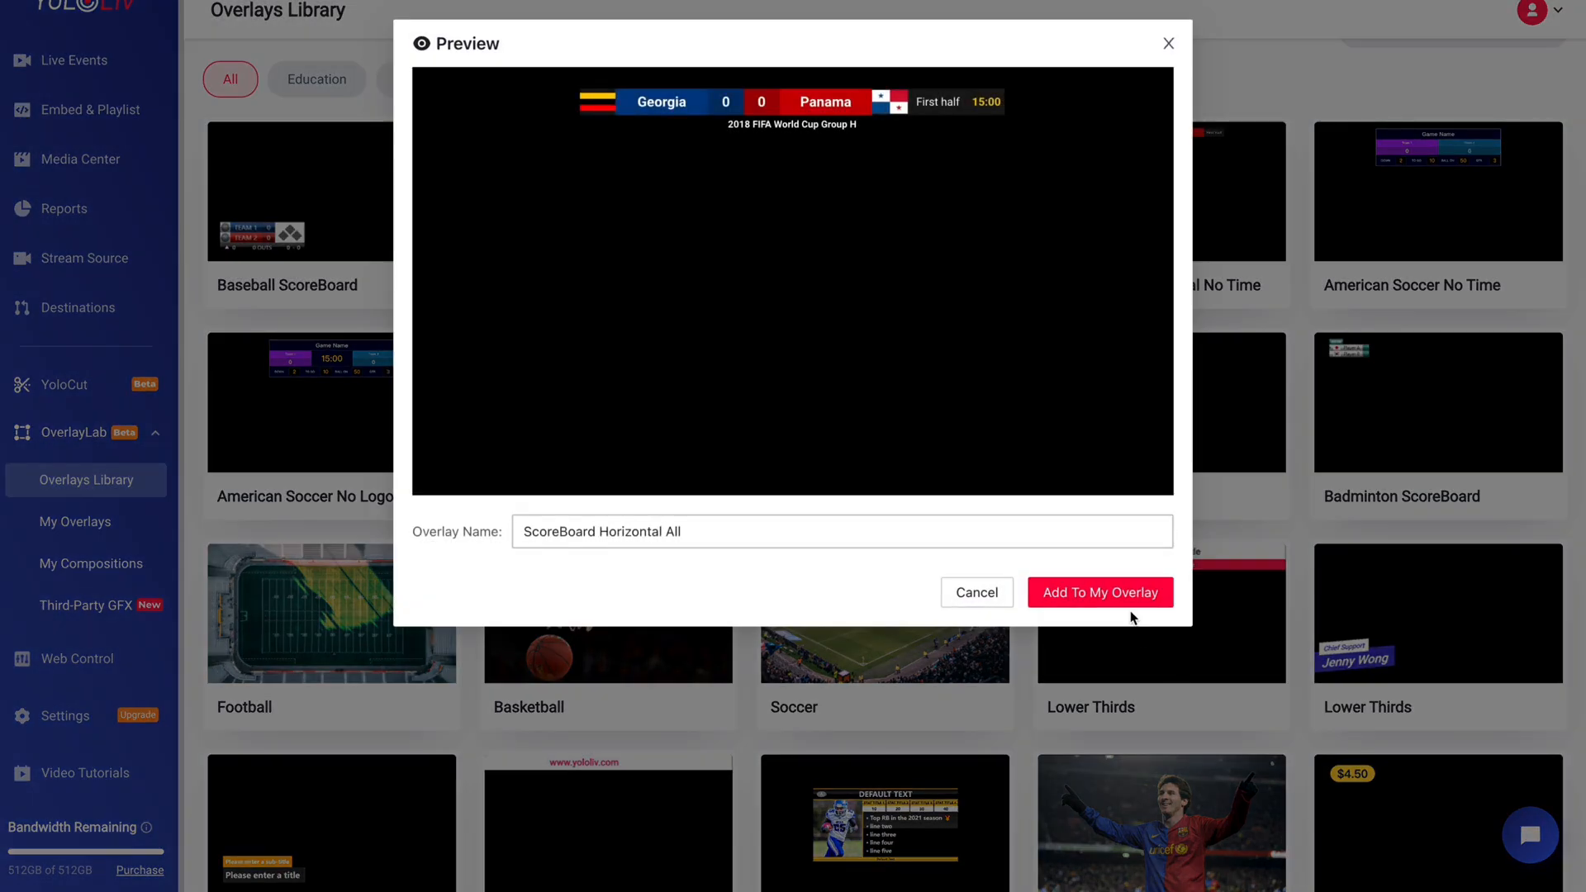
Step: Add ScoreBoard Horizontal All to My Overlays and bring up its options there
left_click(1100, 592)
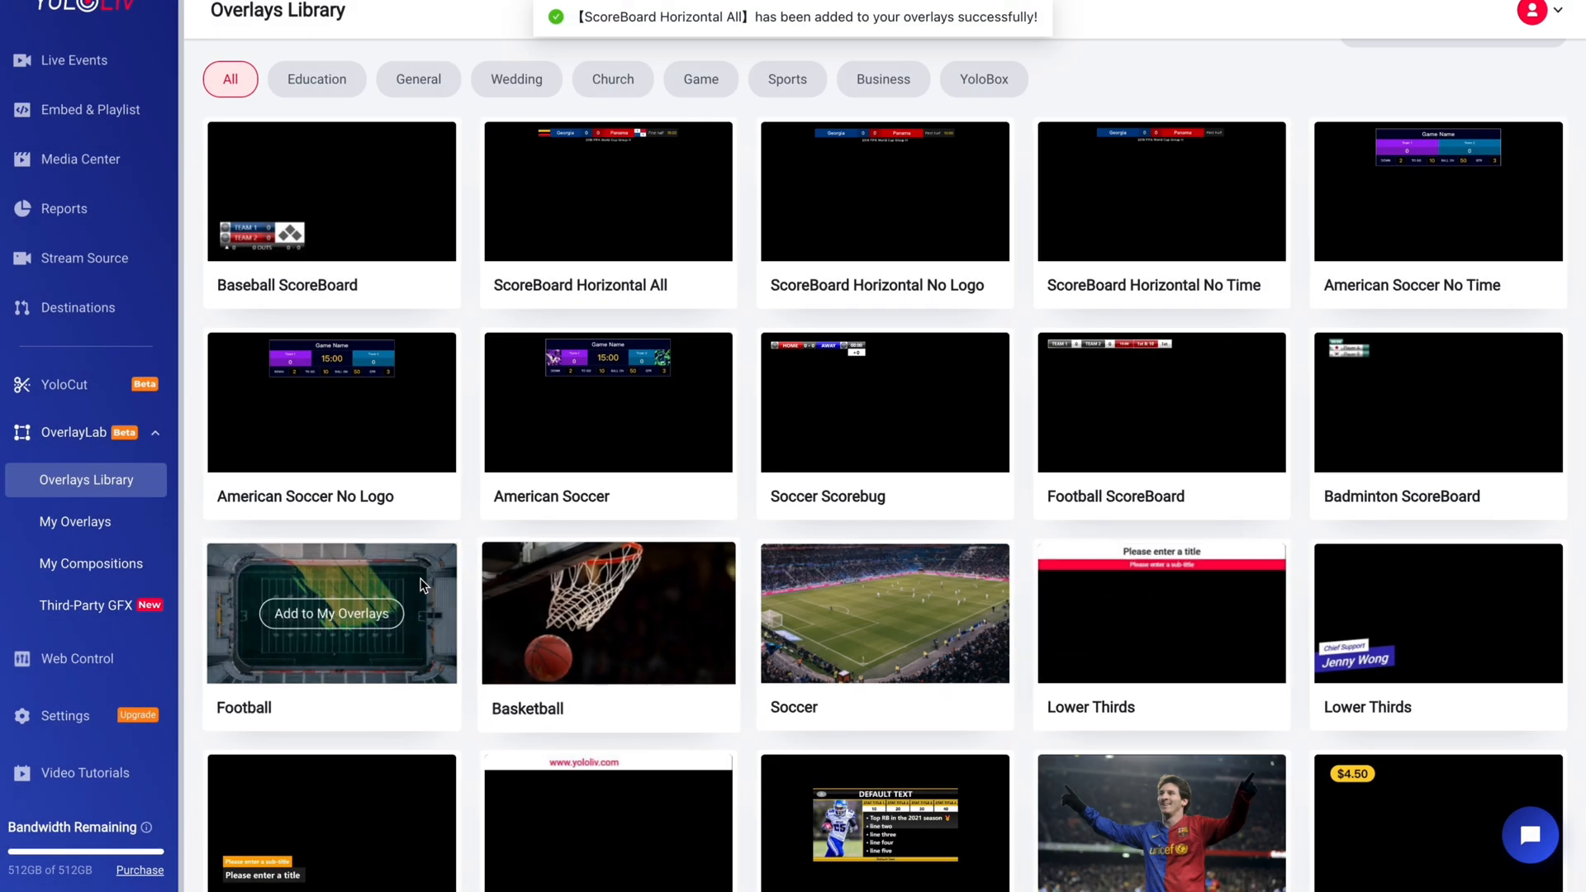
left_click(74, 521)
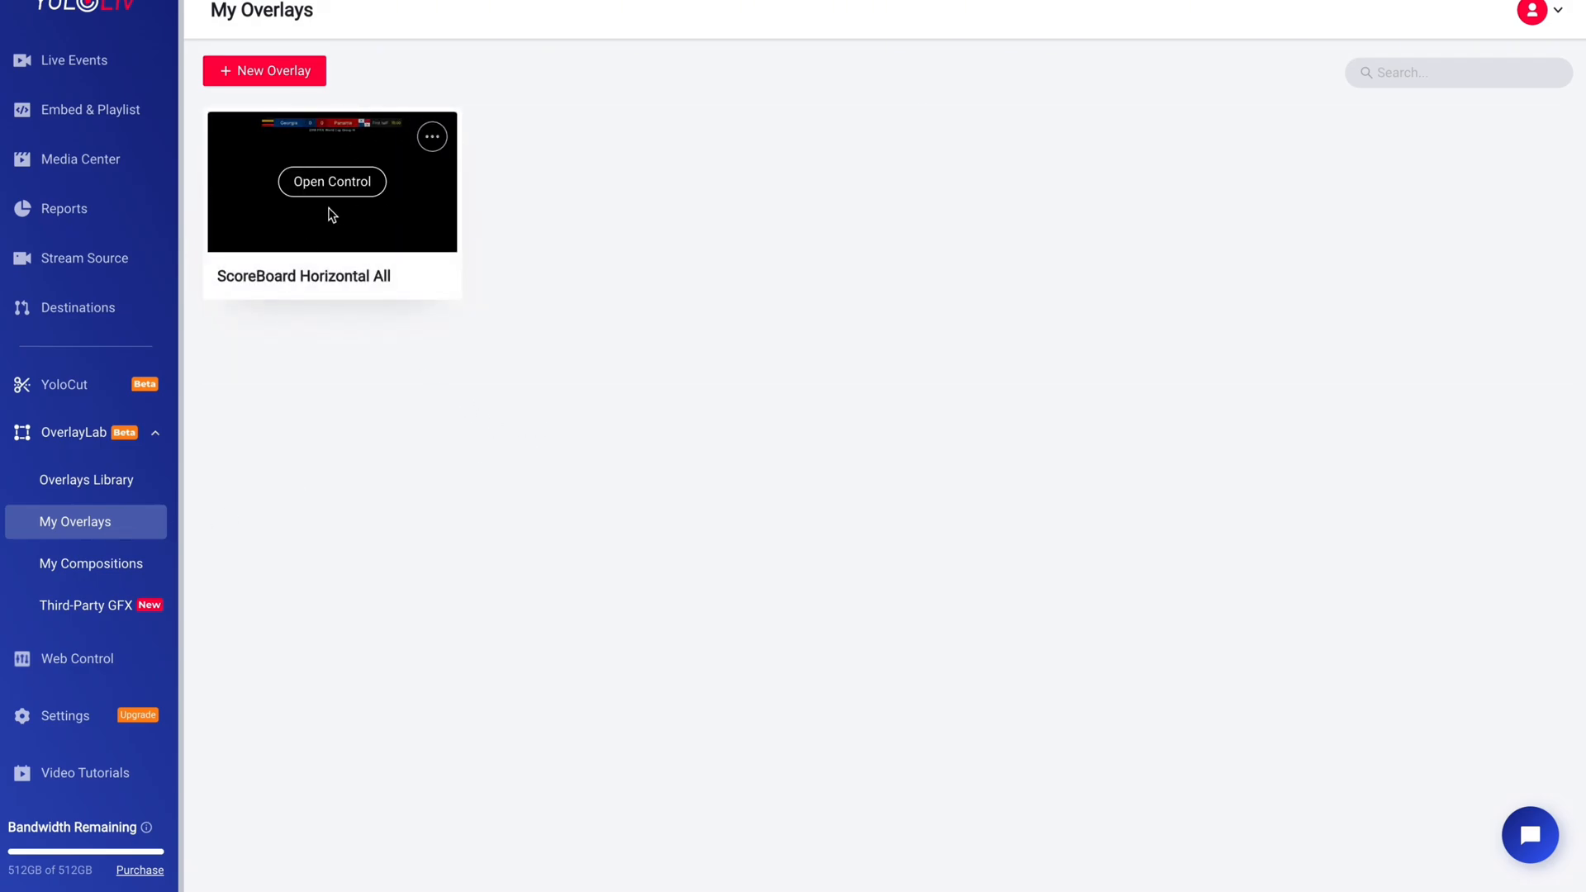
mouse_move(332, 182)
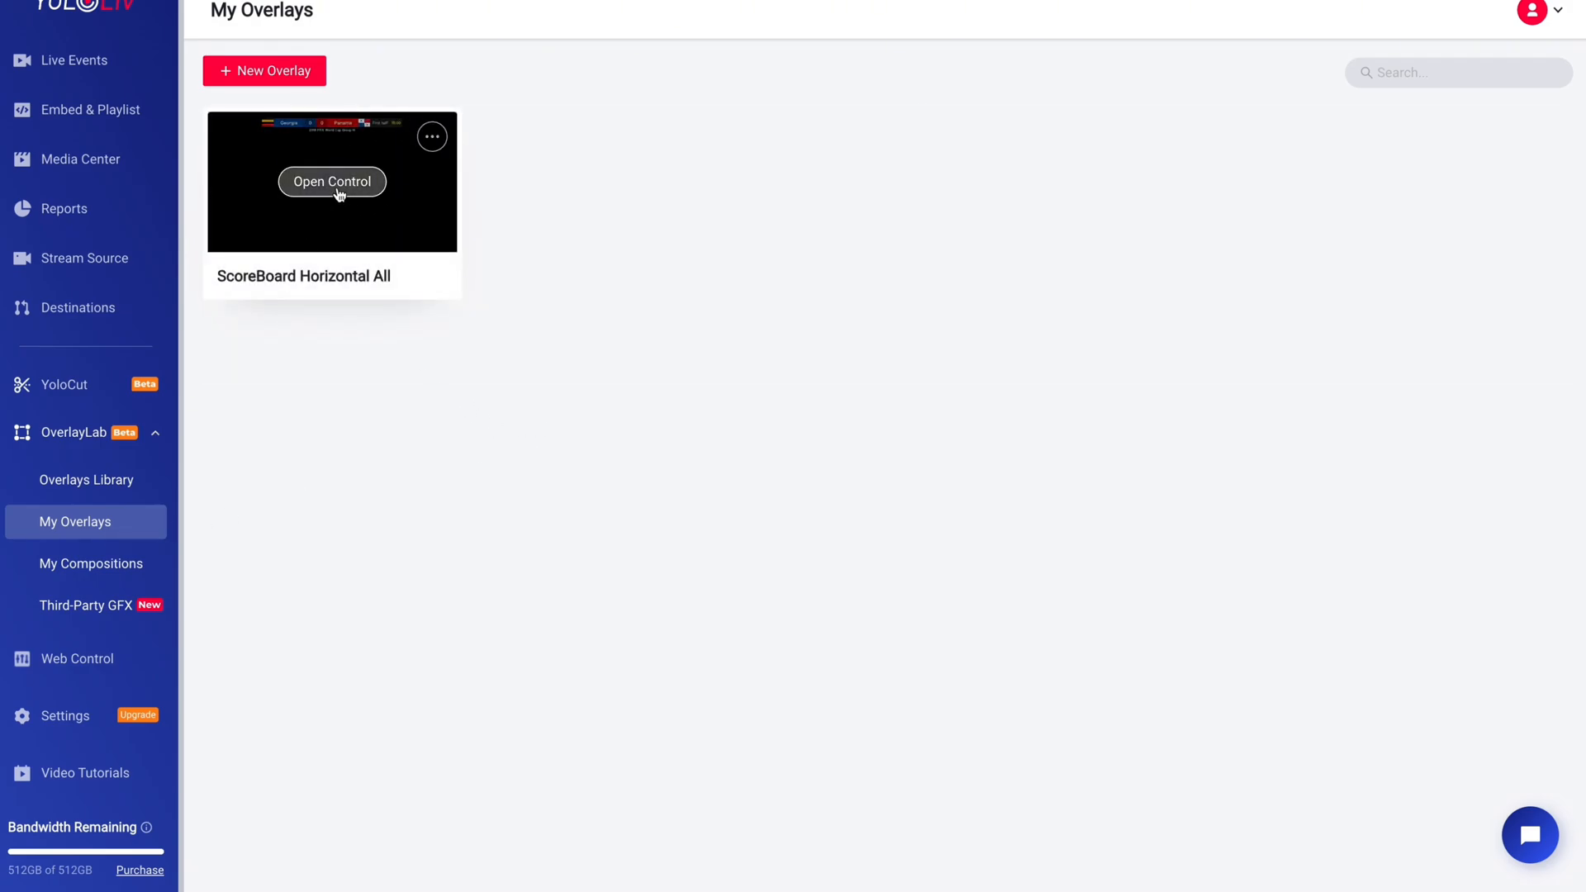
left_click(432, 135)
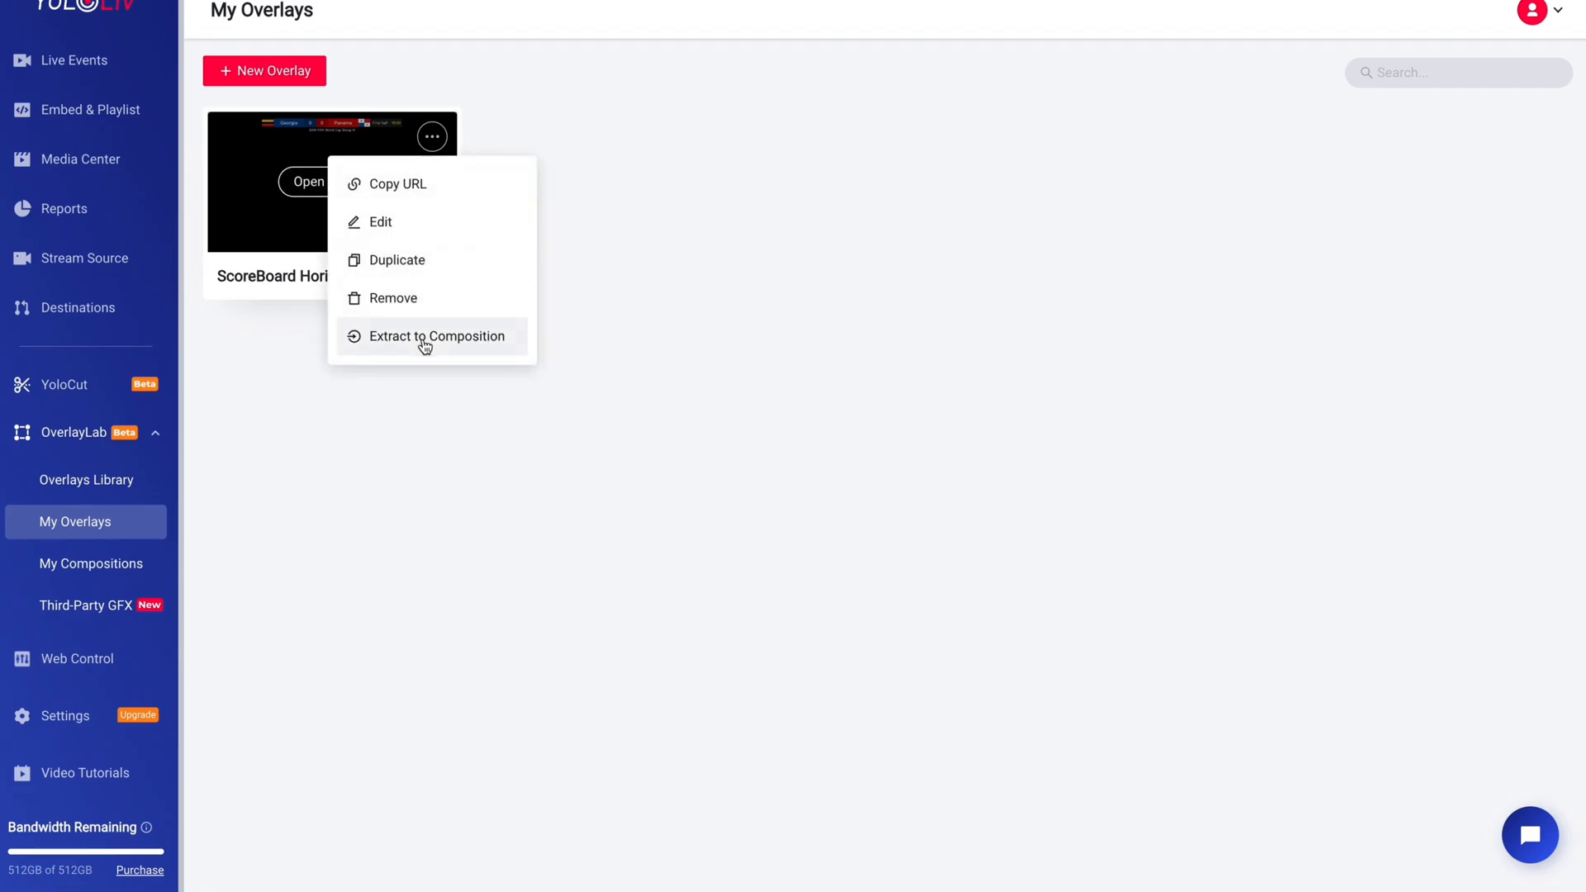
Step: Extract the overlay into a composition, confirm, and view it under My Compositions
left_click(438, 335)
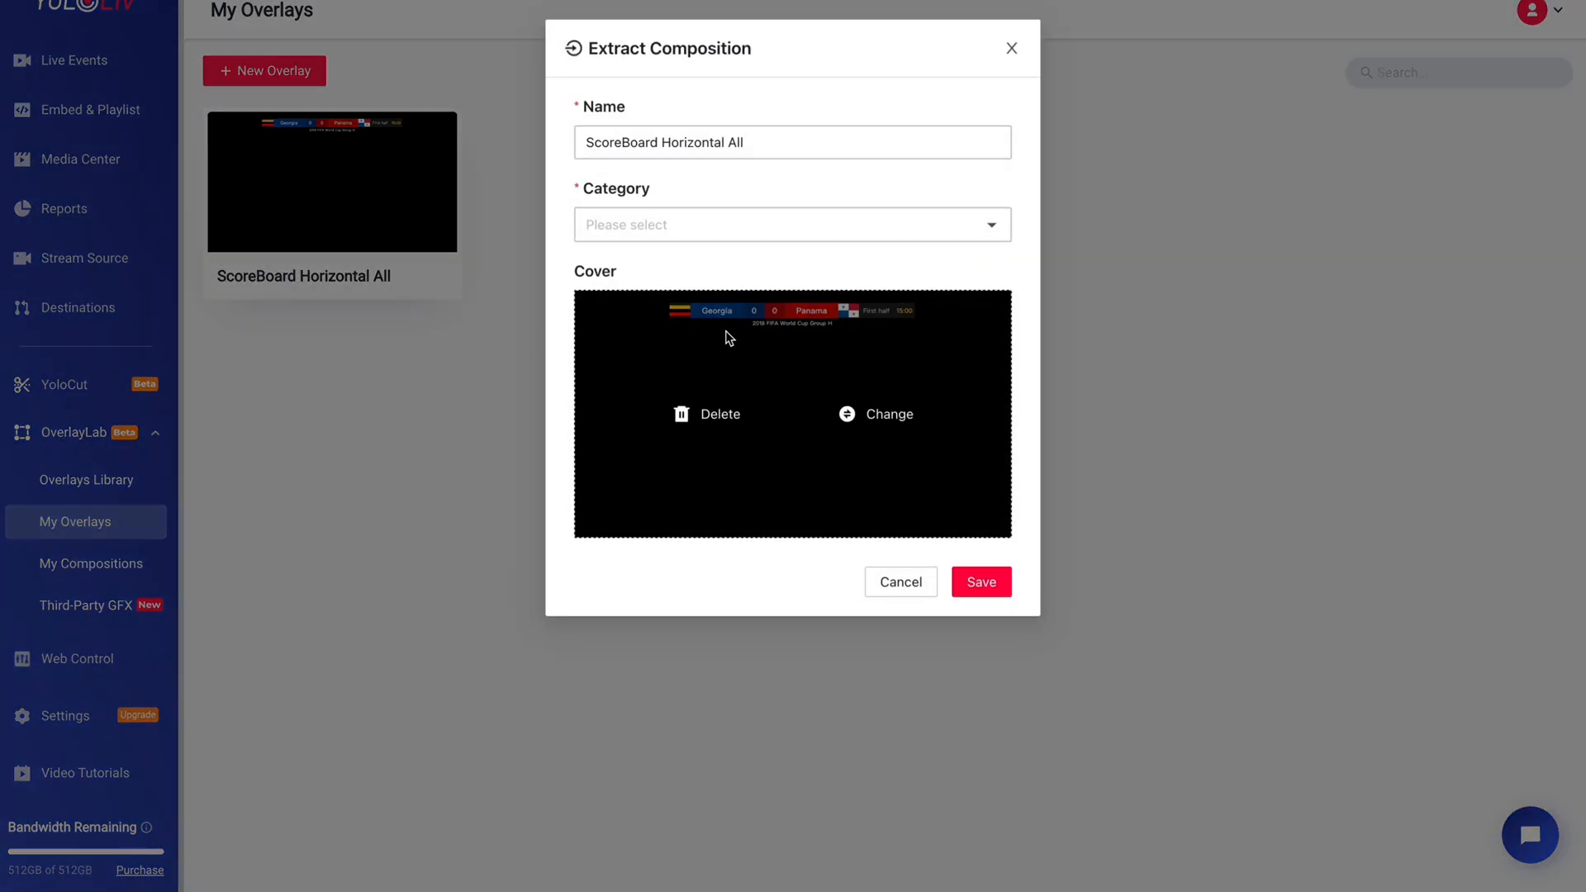
left_click(979, 581)
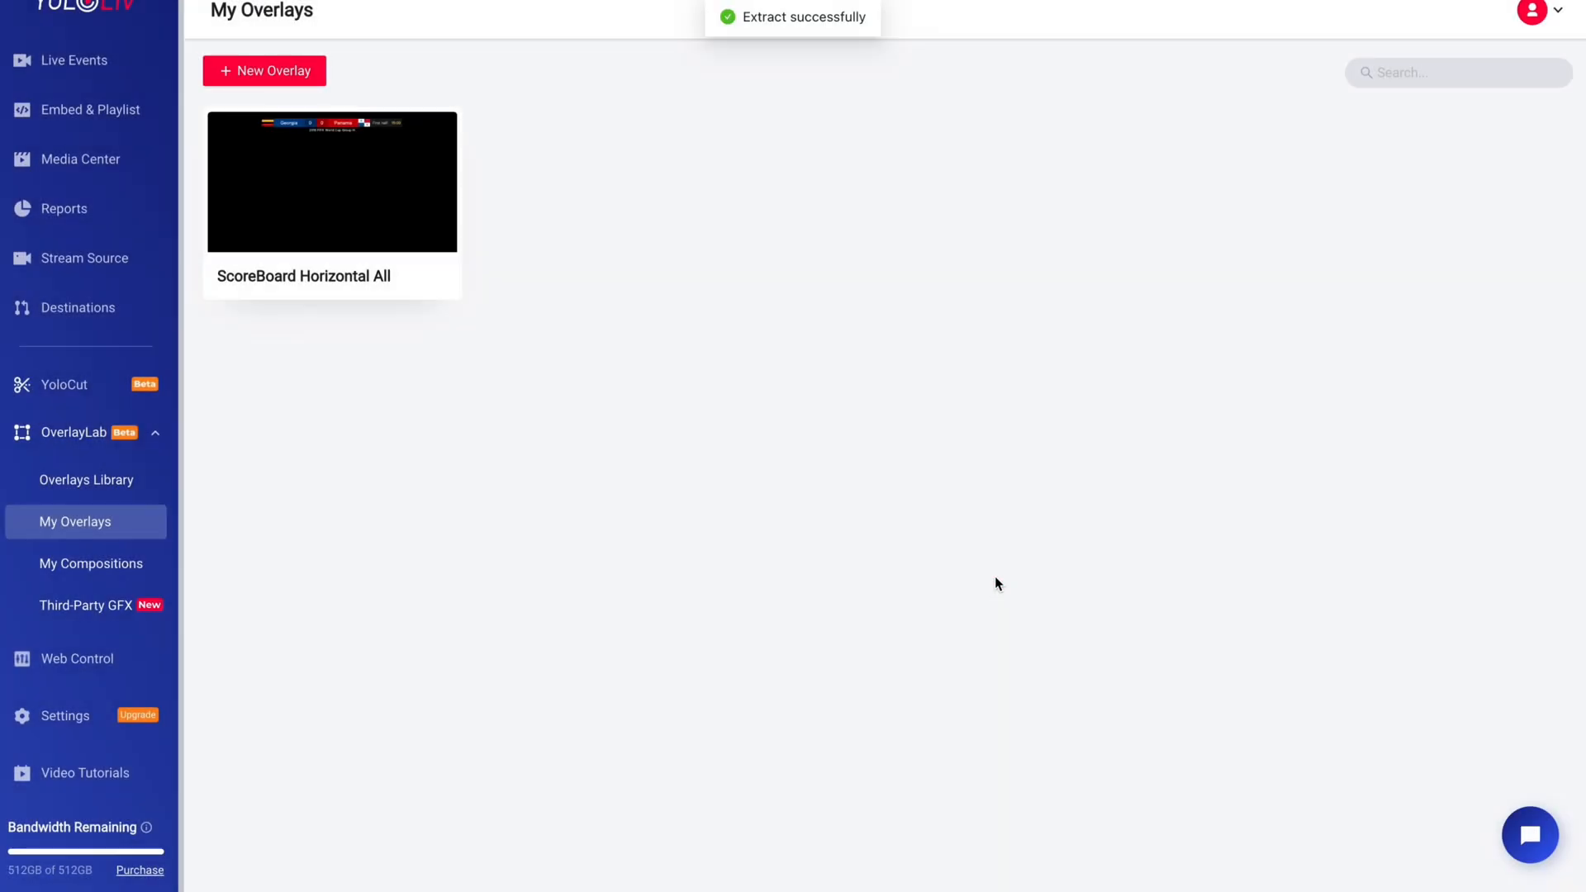
left_click(89, 563)
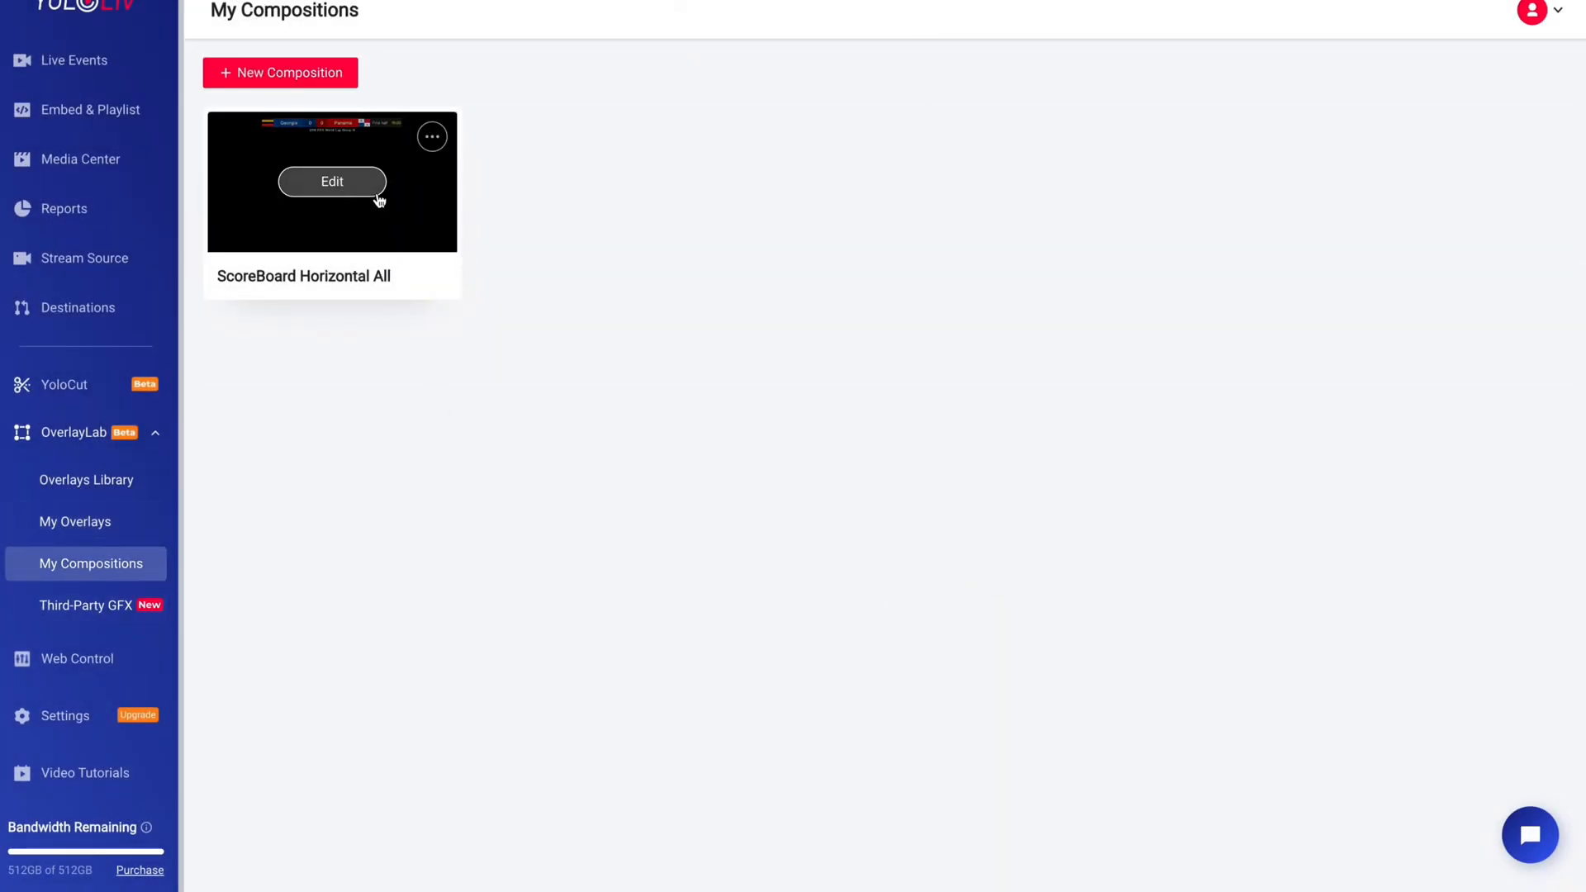
Step: Create a composition named TEST with a chosen category, then reopen ScoreBoard Horizontal All in the editor
left_click(332, 182)
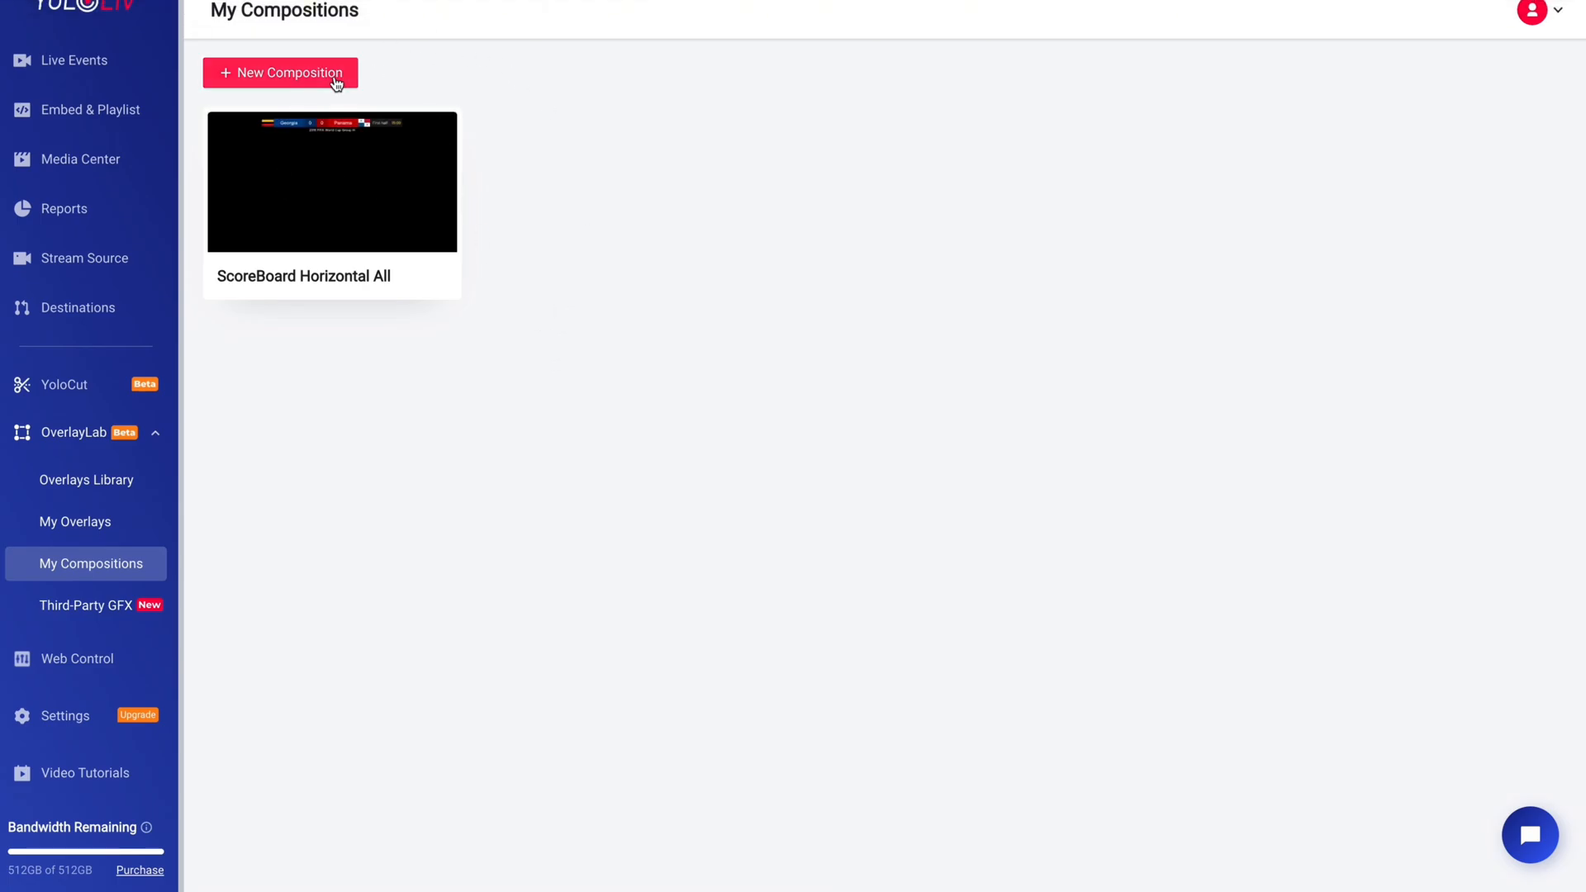
left_click(281, 72)
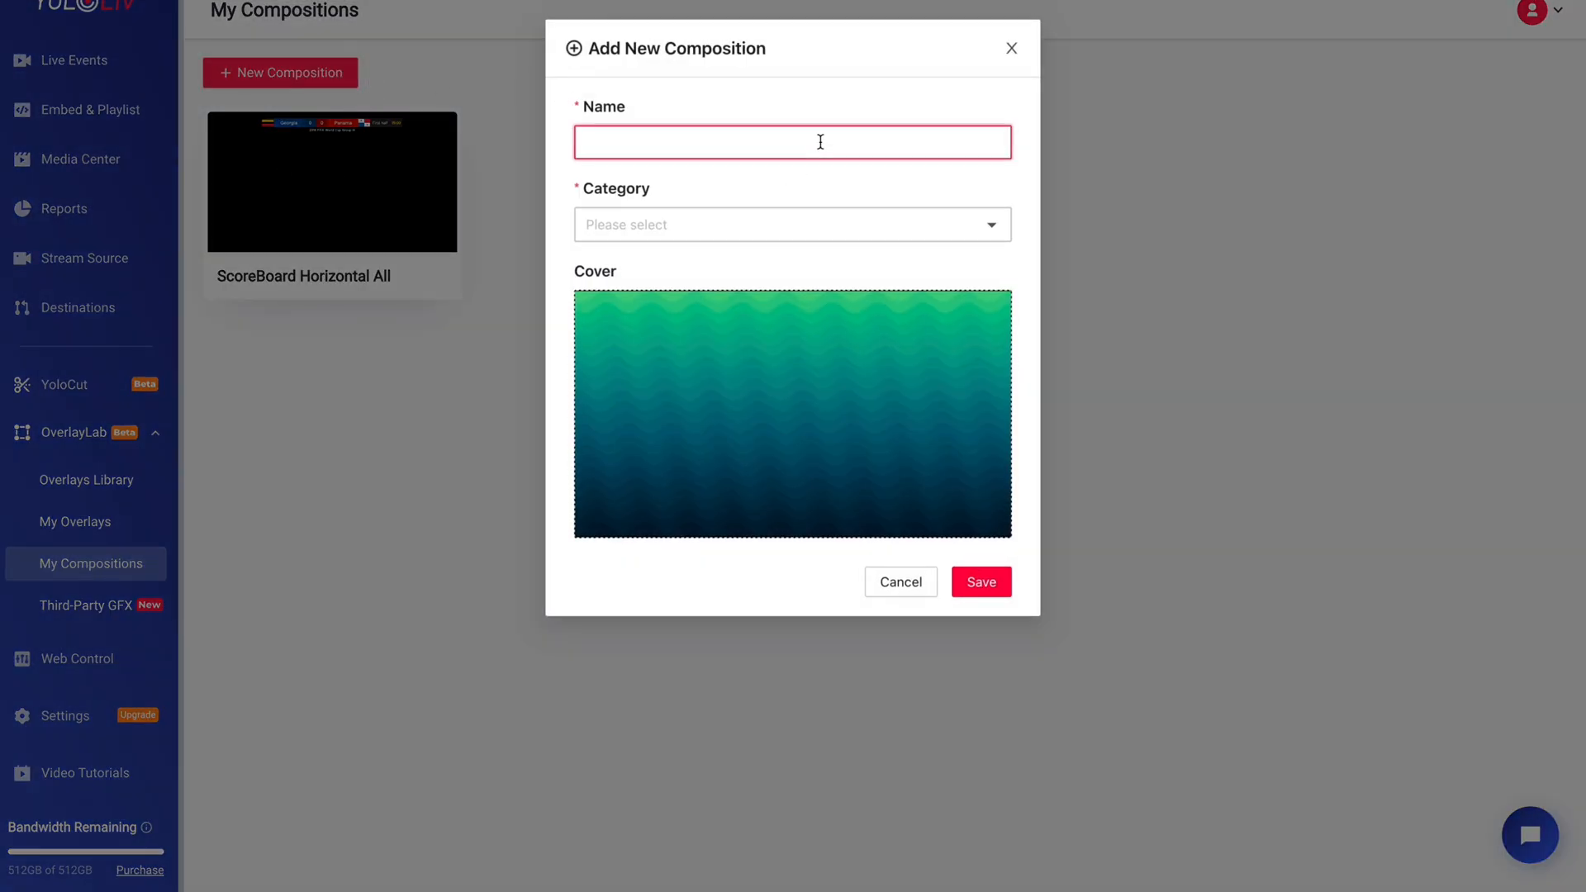
type("TES")
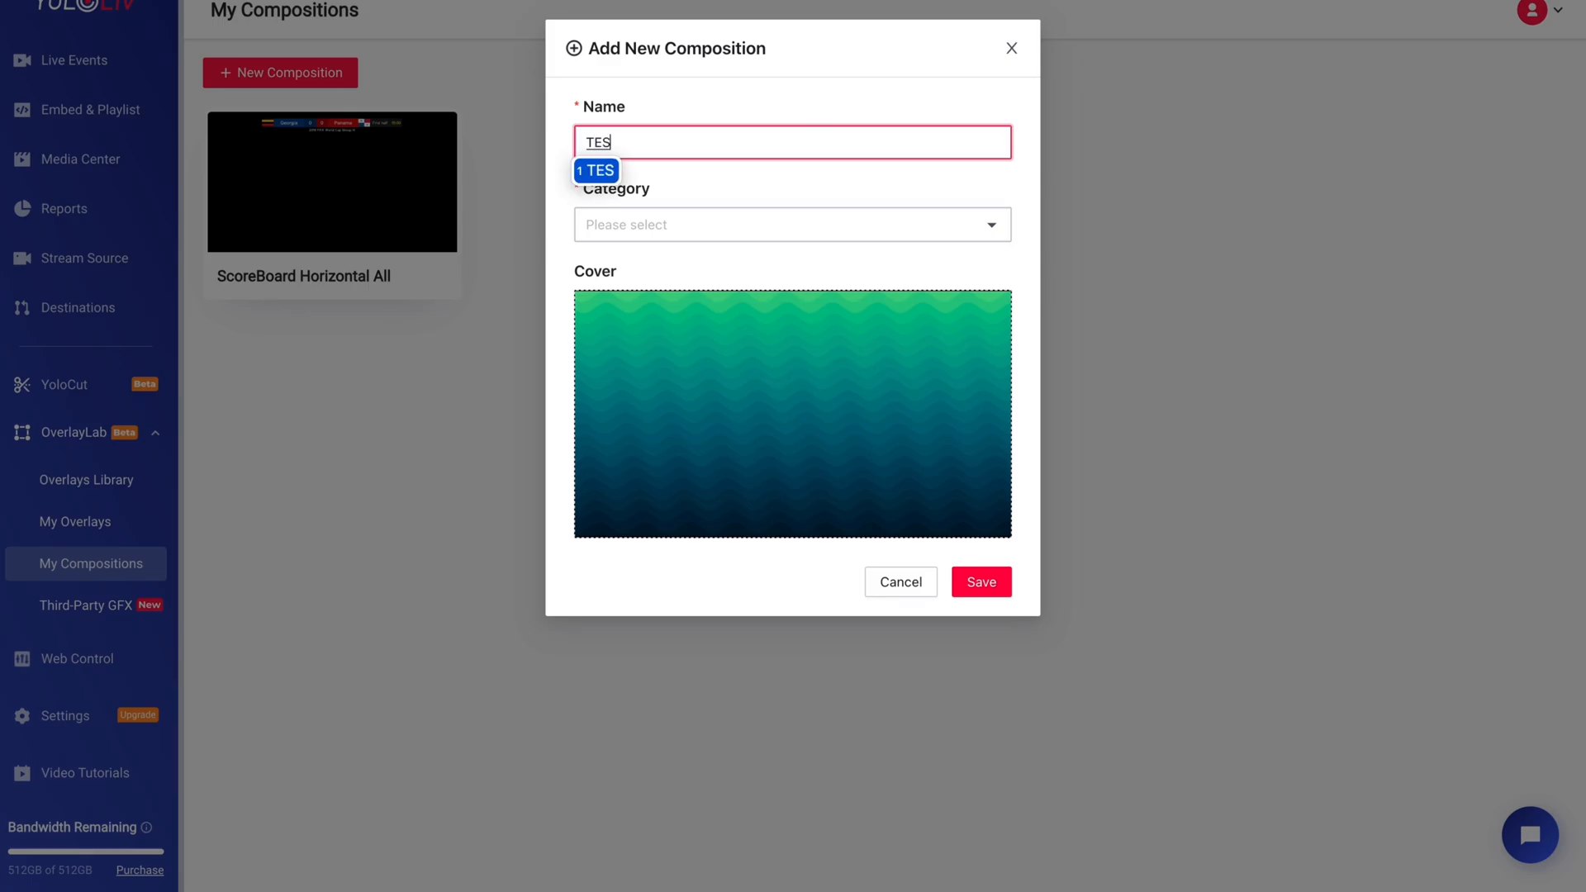
left_click(791, 223)
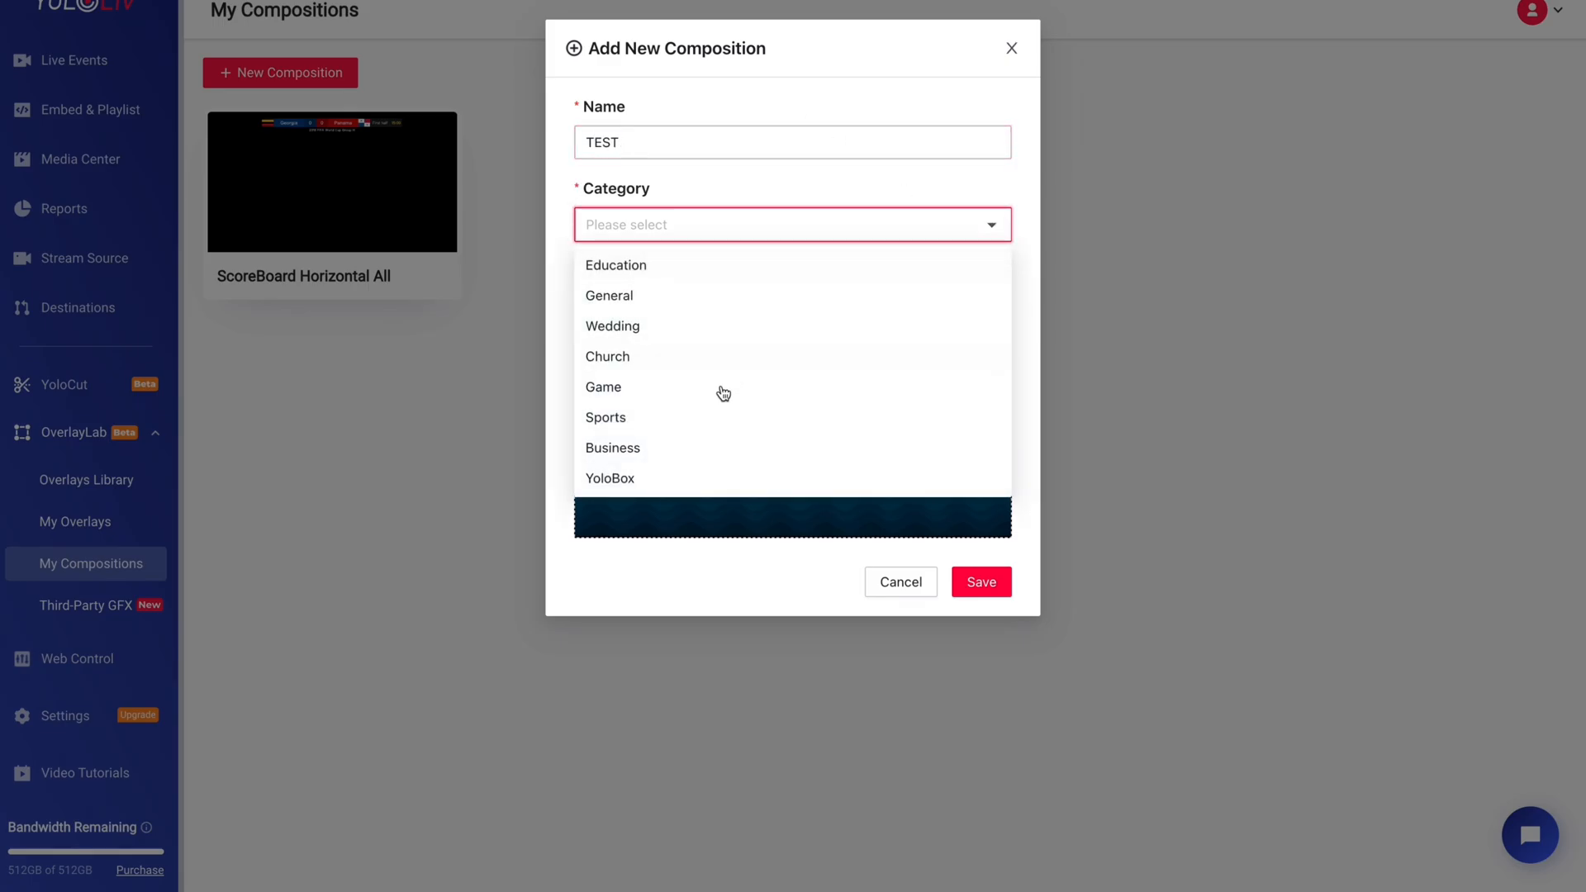
left_click(978, 581)
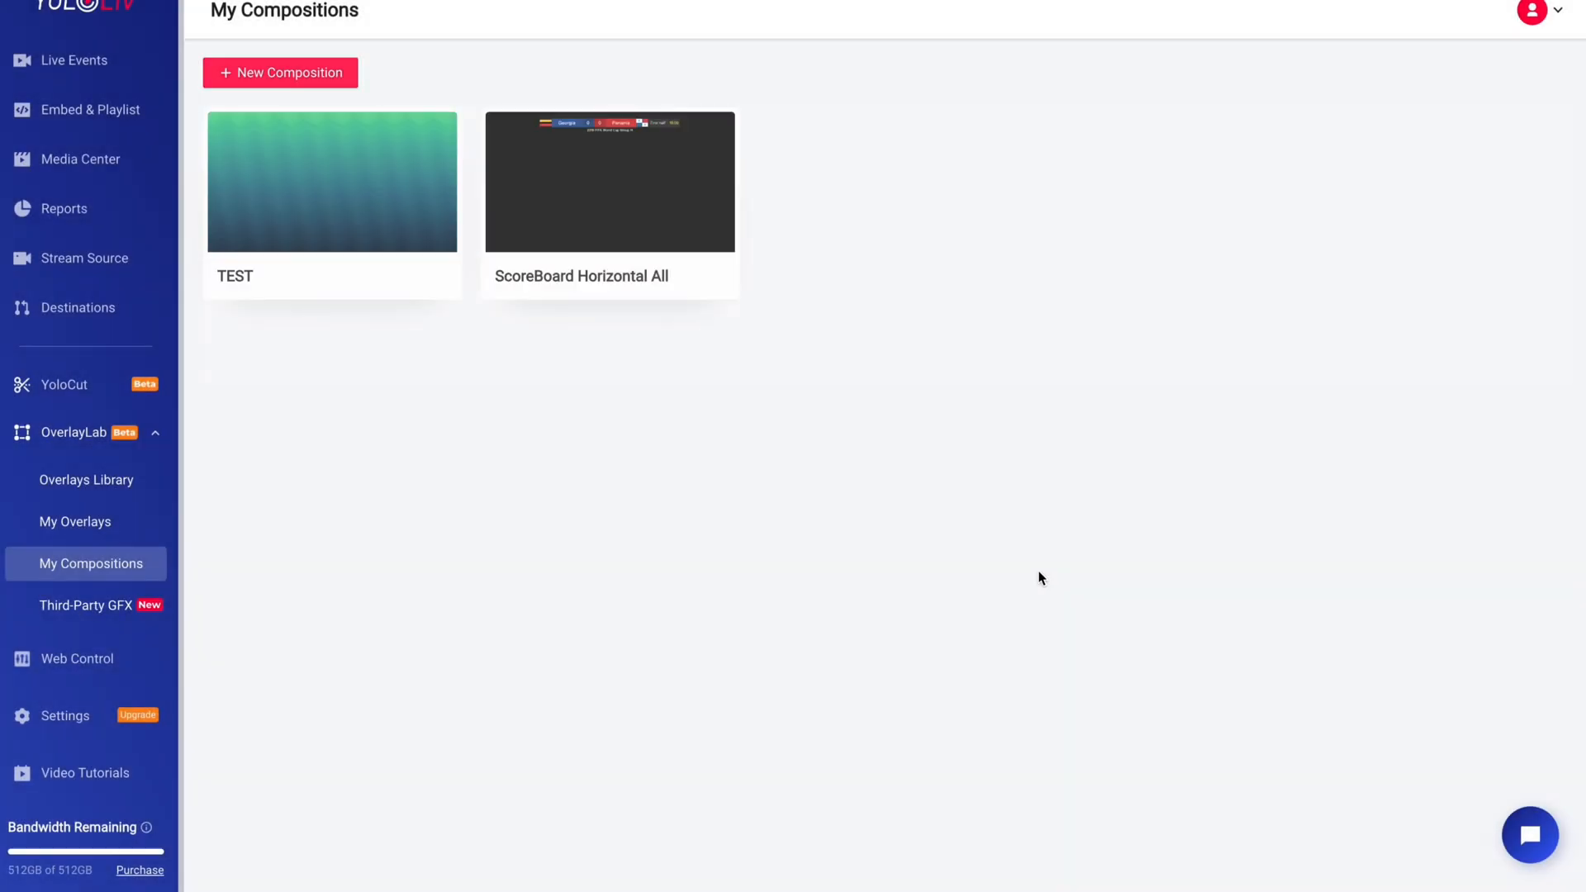
left_click(332, 181)
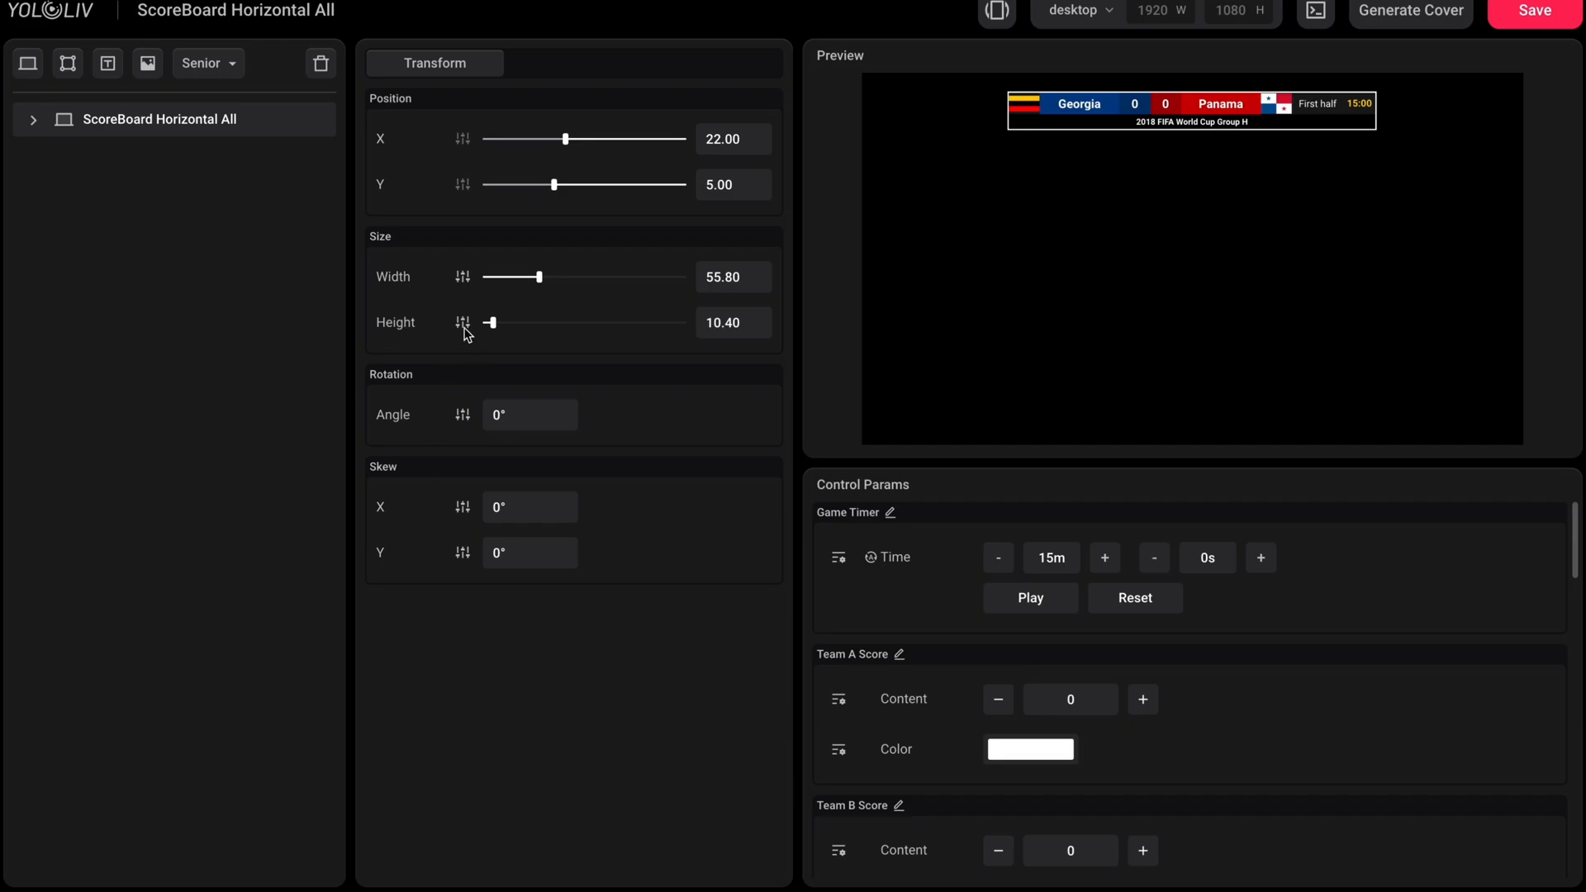
Step: Inspect the Game Timer and Team B Text elements, then add an empty layer2 to the composition
left_click(33, 119)
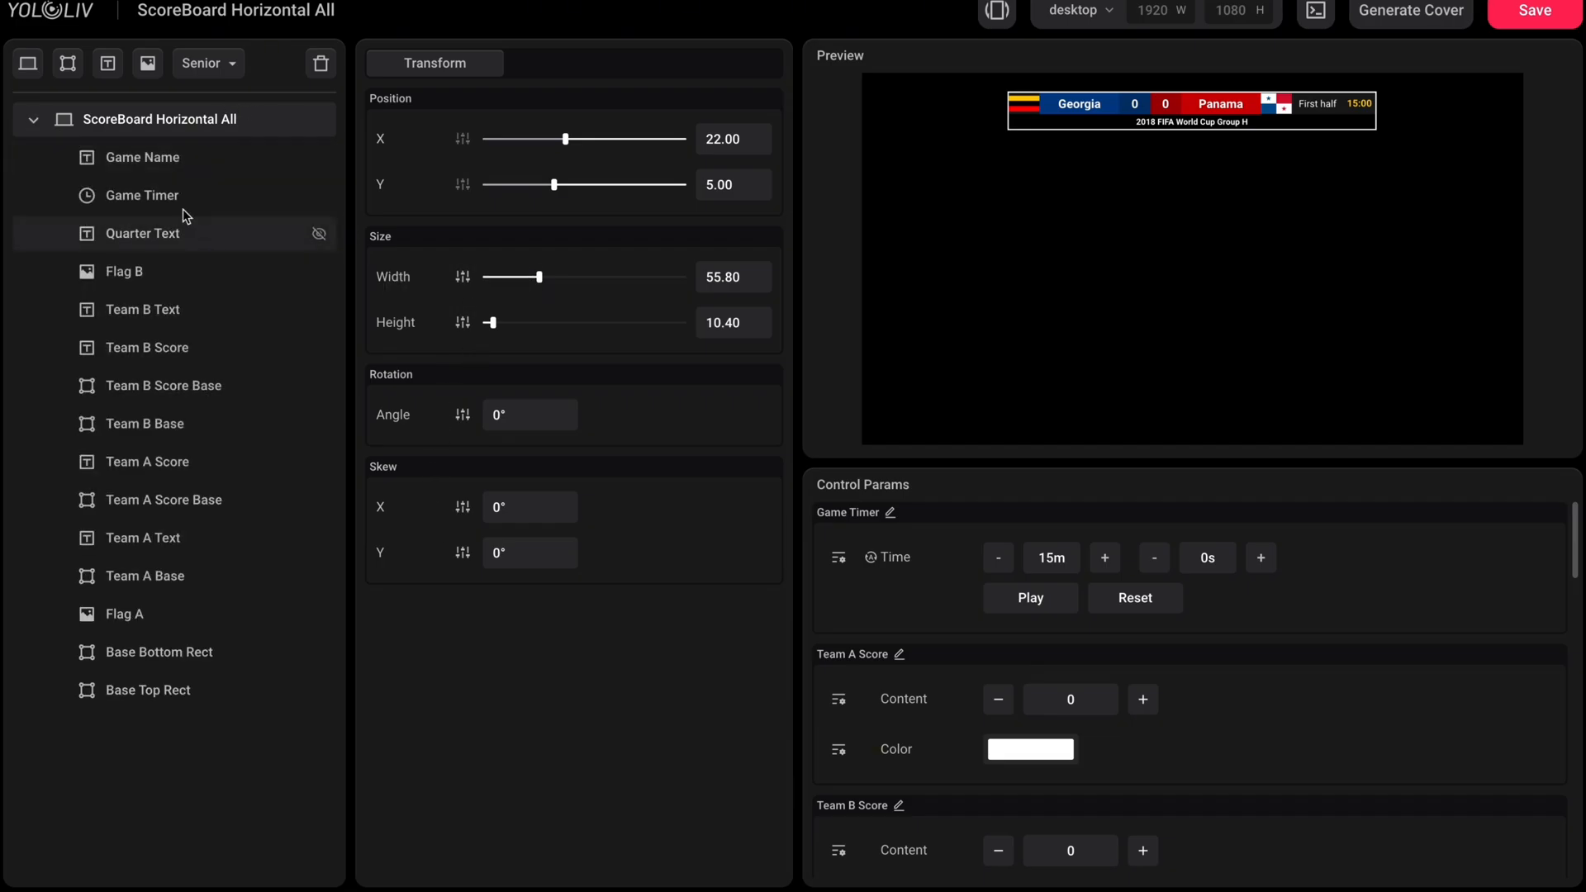
left_click(142, 195)
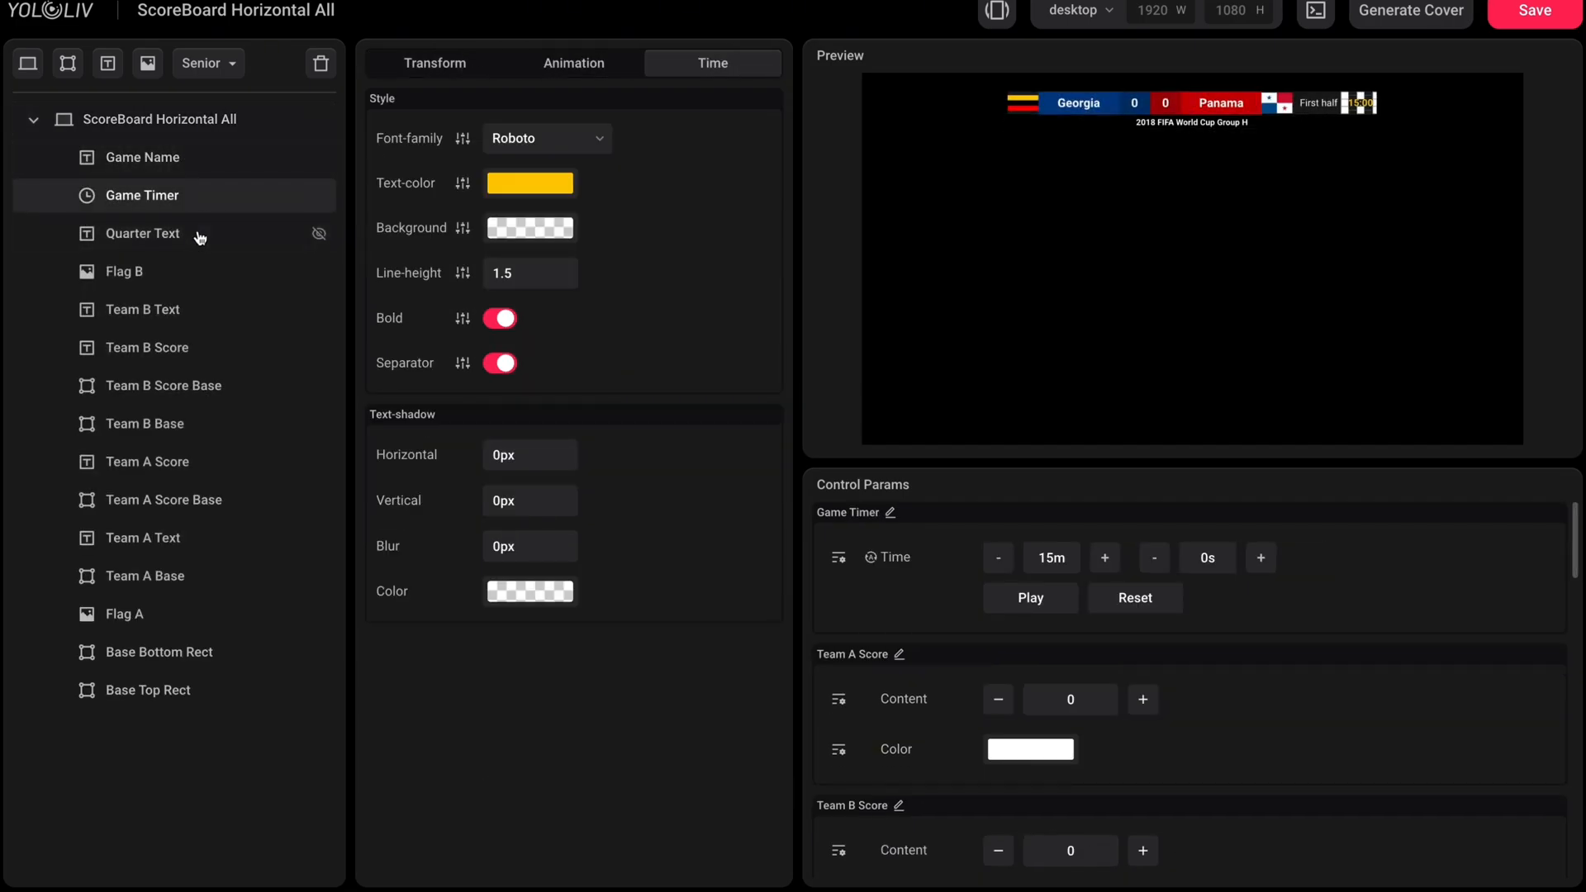
left_click(142, 309)
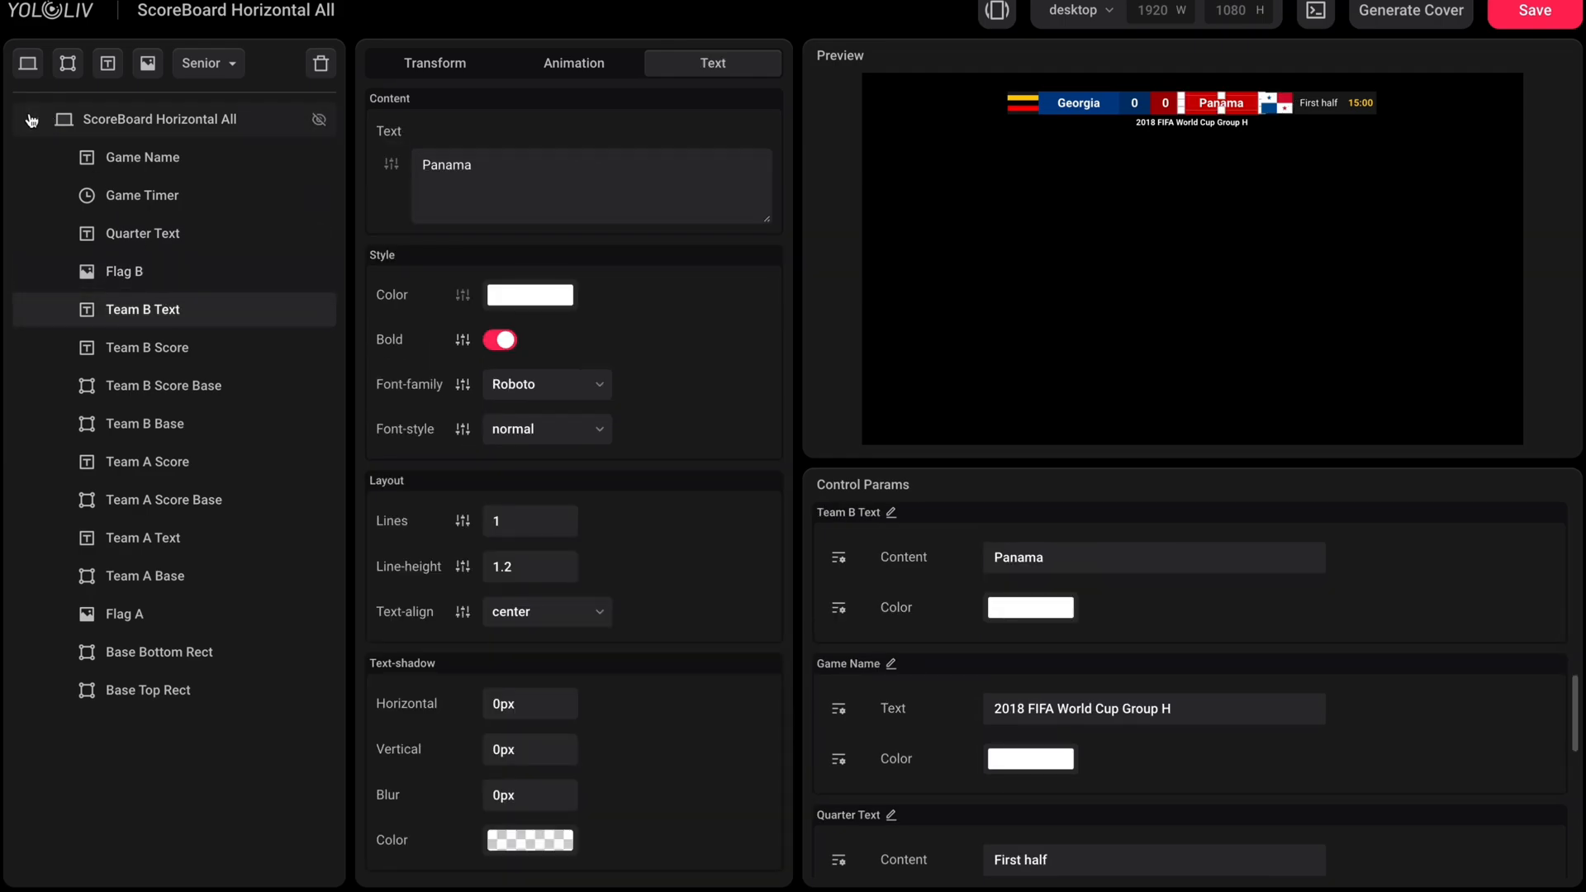
left_click(32, 119)
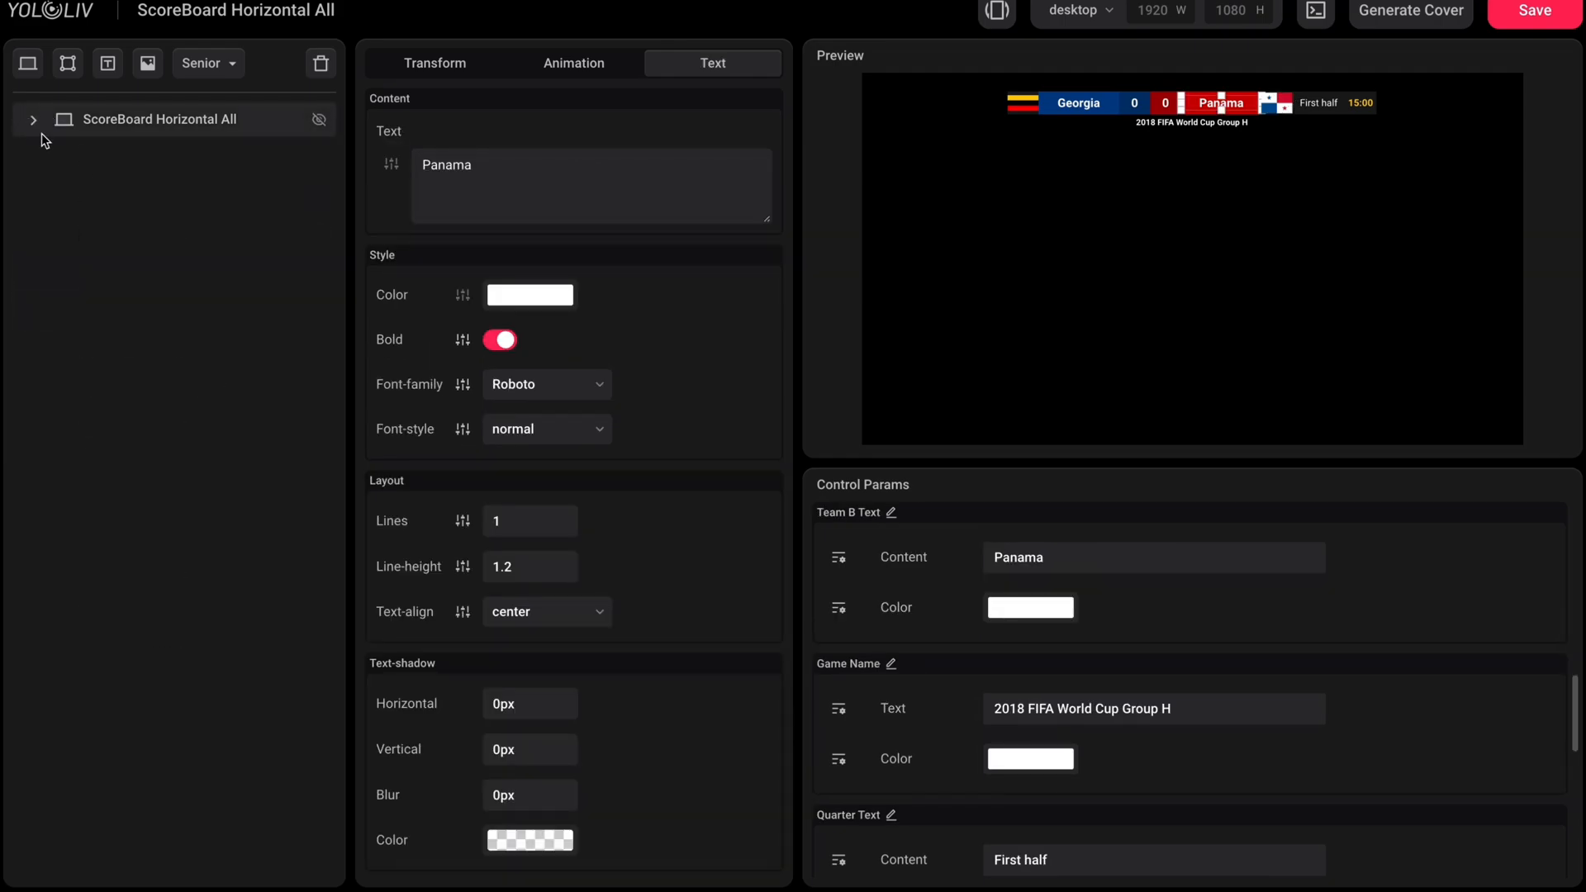
mouse_move(28, 63)
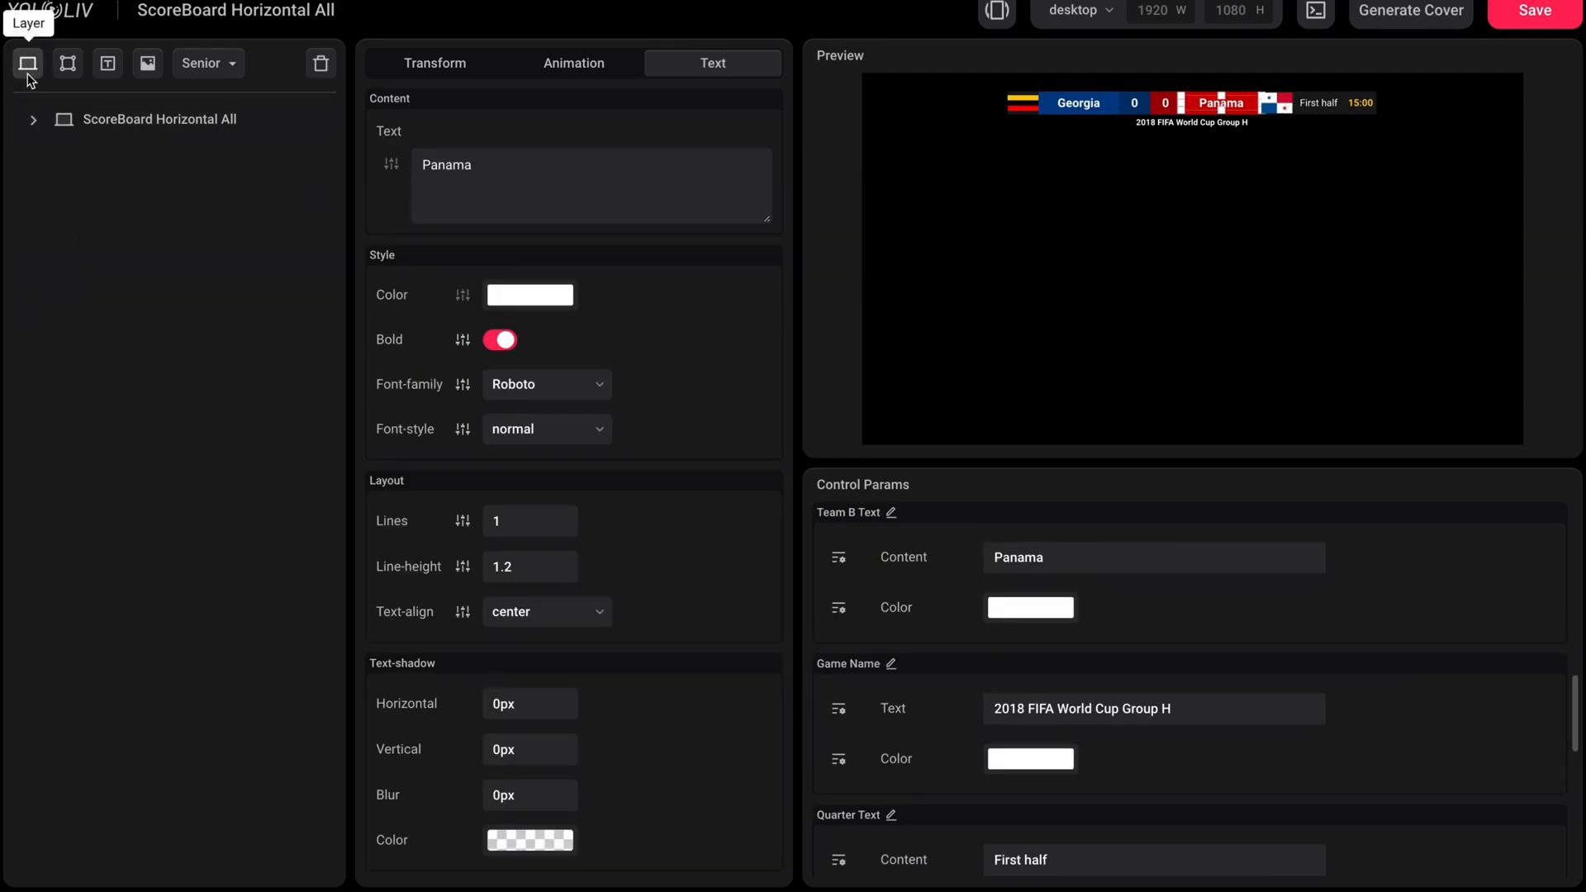
left_click(28, 63)
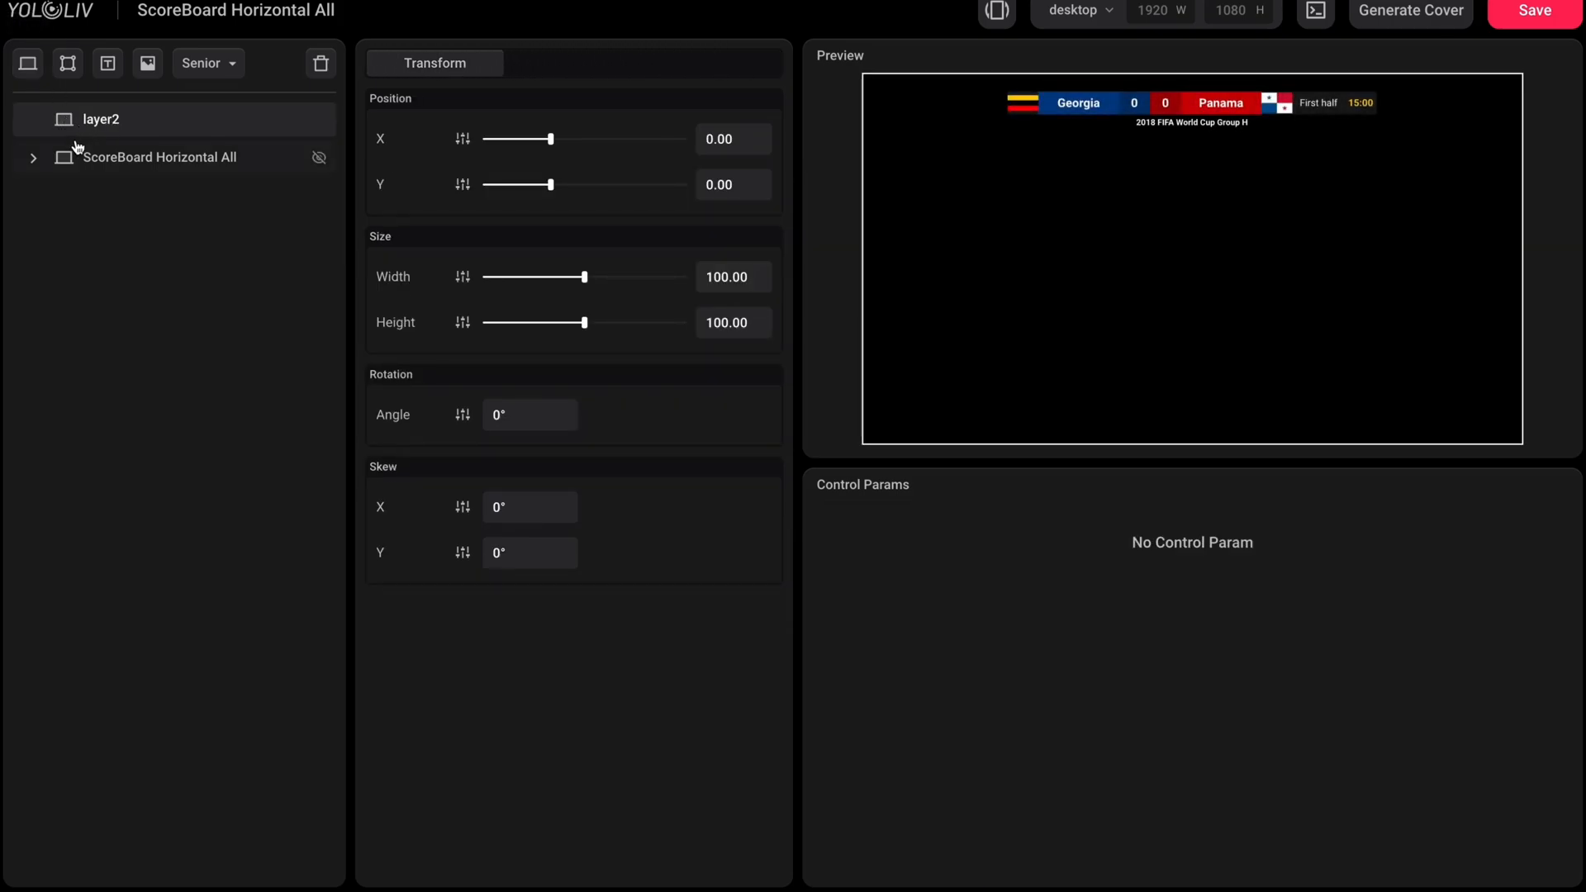
Step: Expand the scoreboard group beside layer2 and bring up remove/copy options for Team B Score
right_click(98, 119)
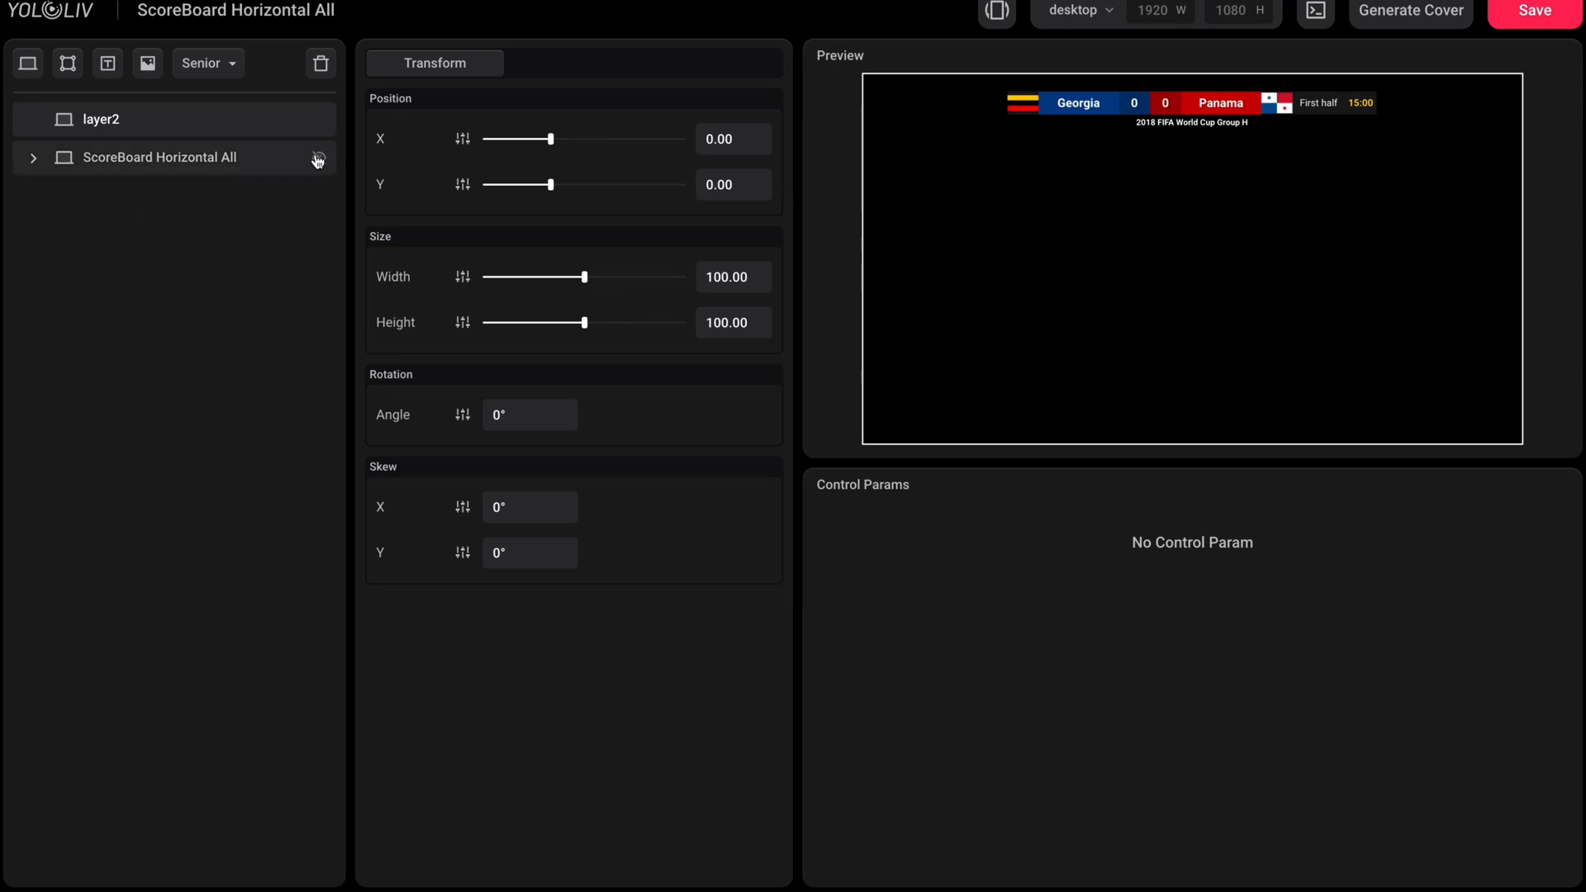
left_click(318, 160)
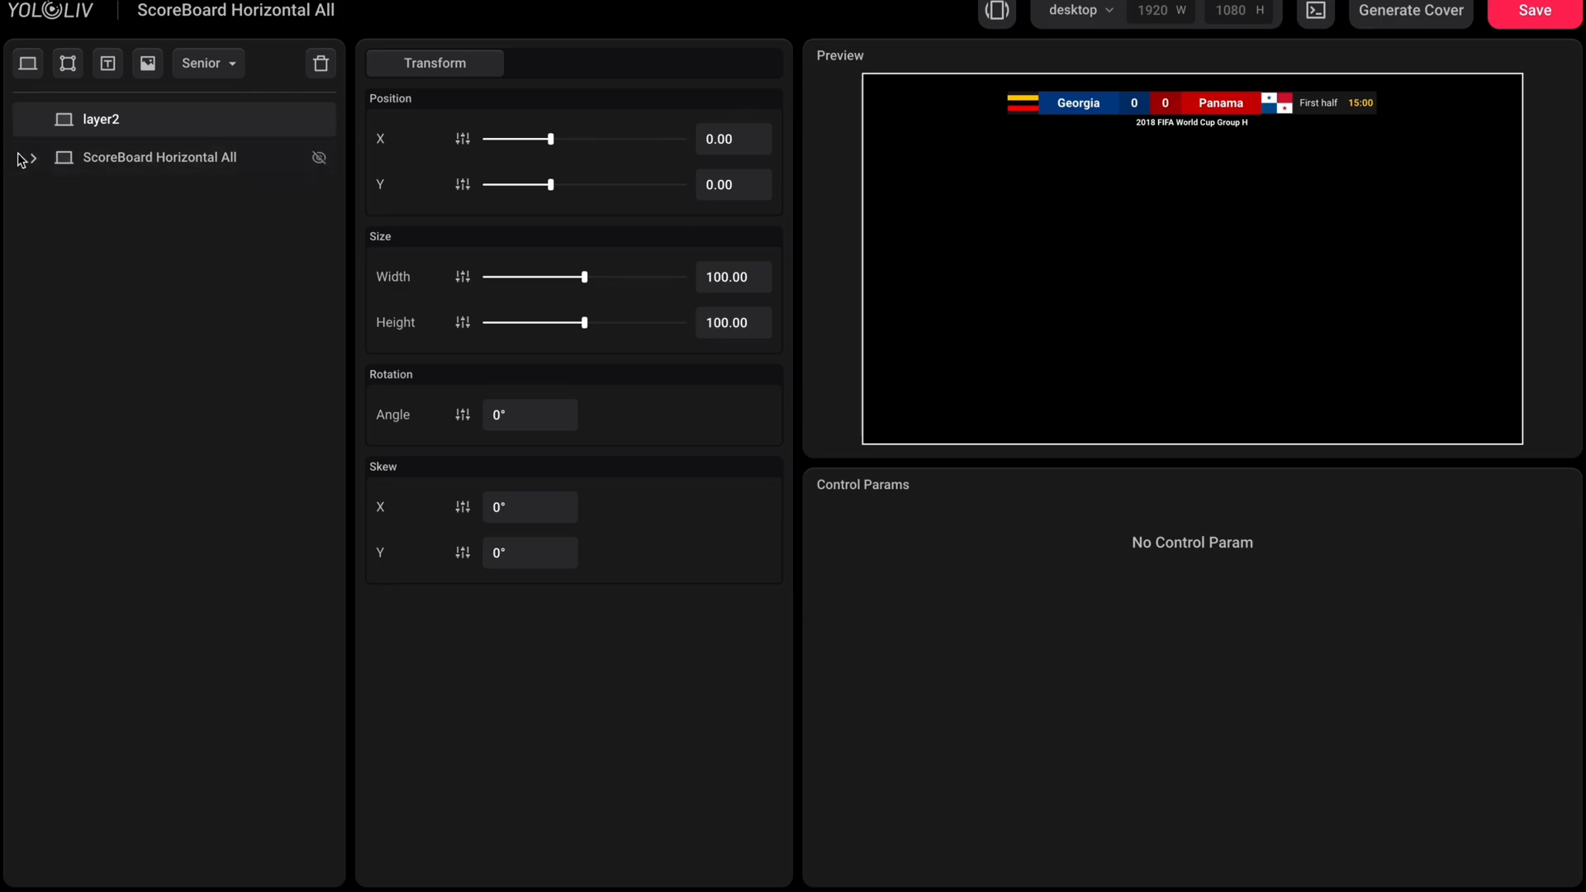
left_click(32, 157)
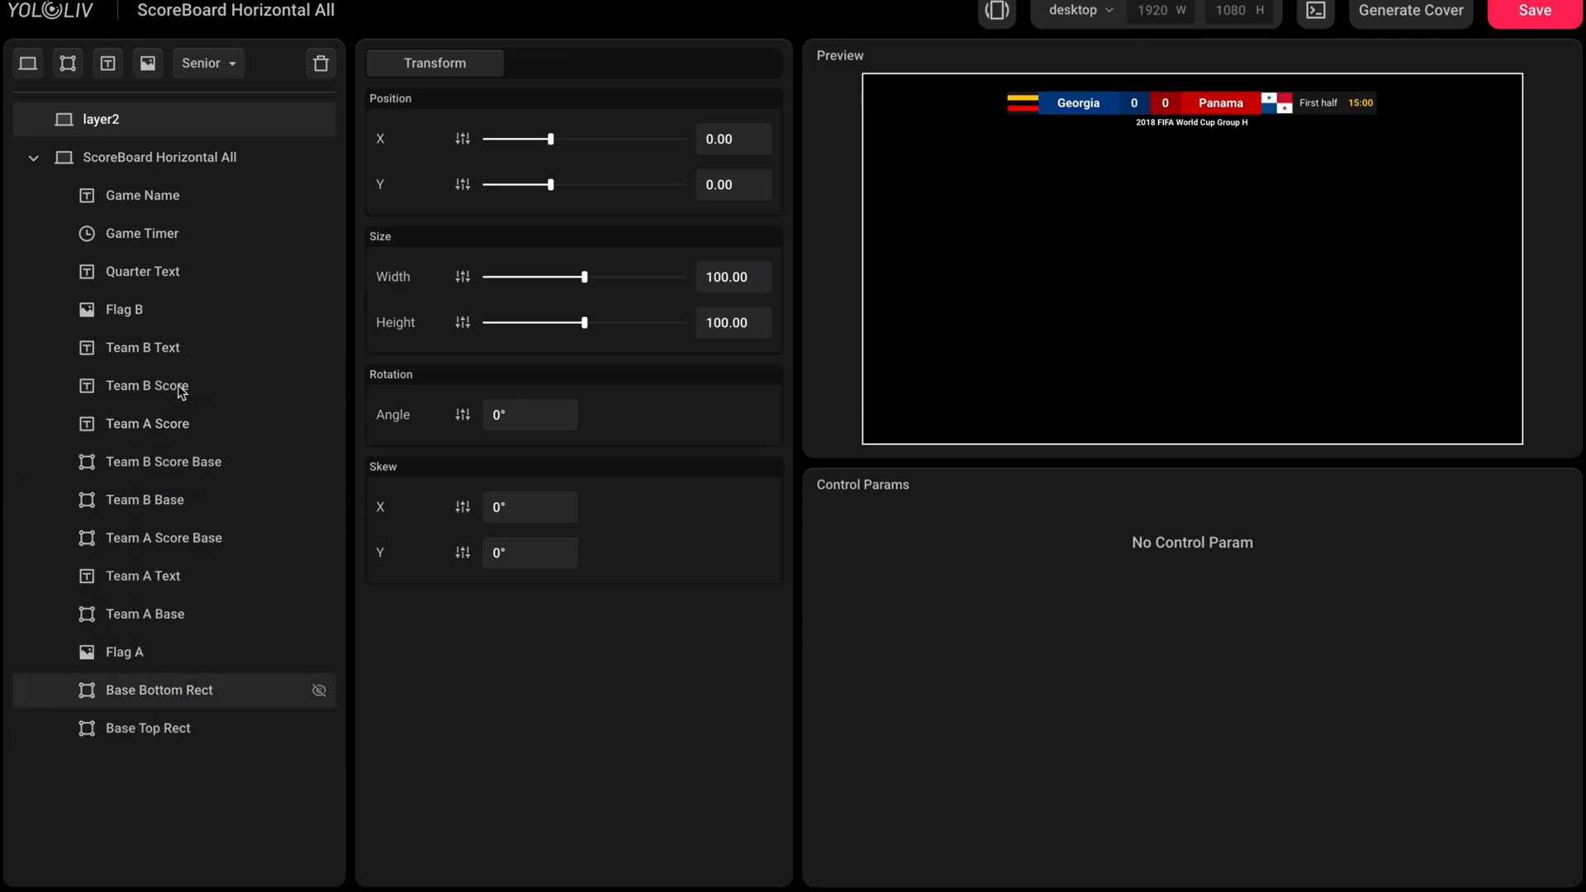
right_click(142, 385)
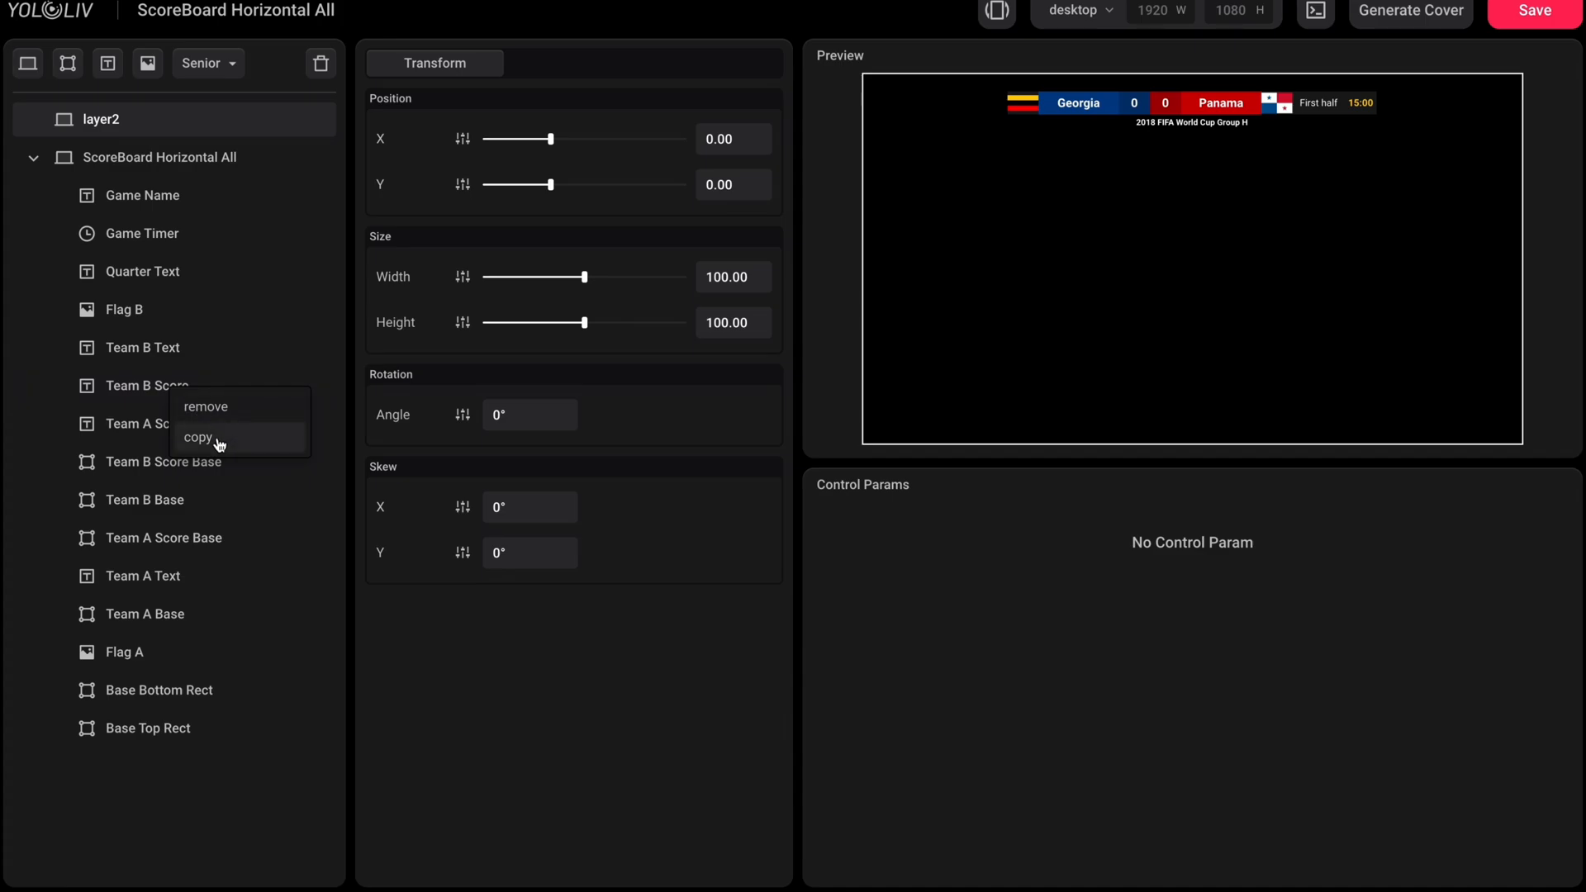
mouse_move(209, 406)
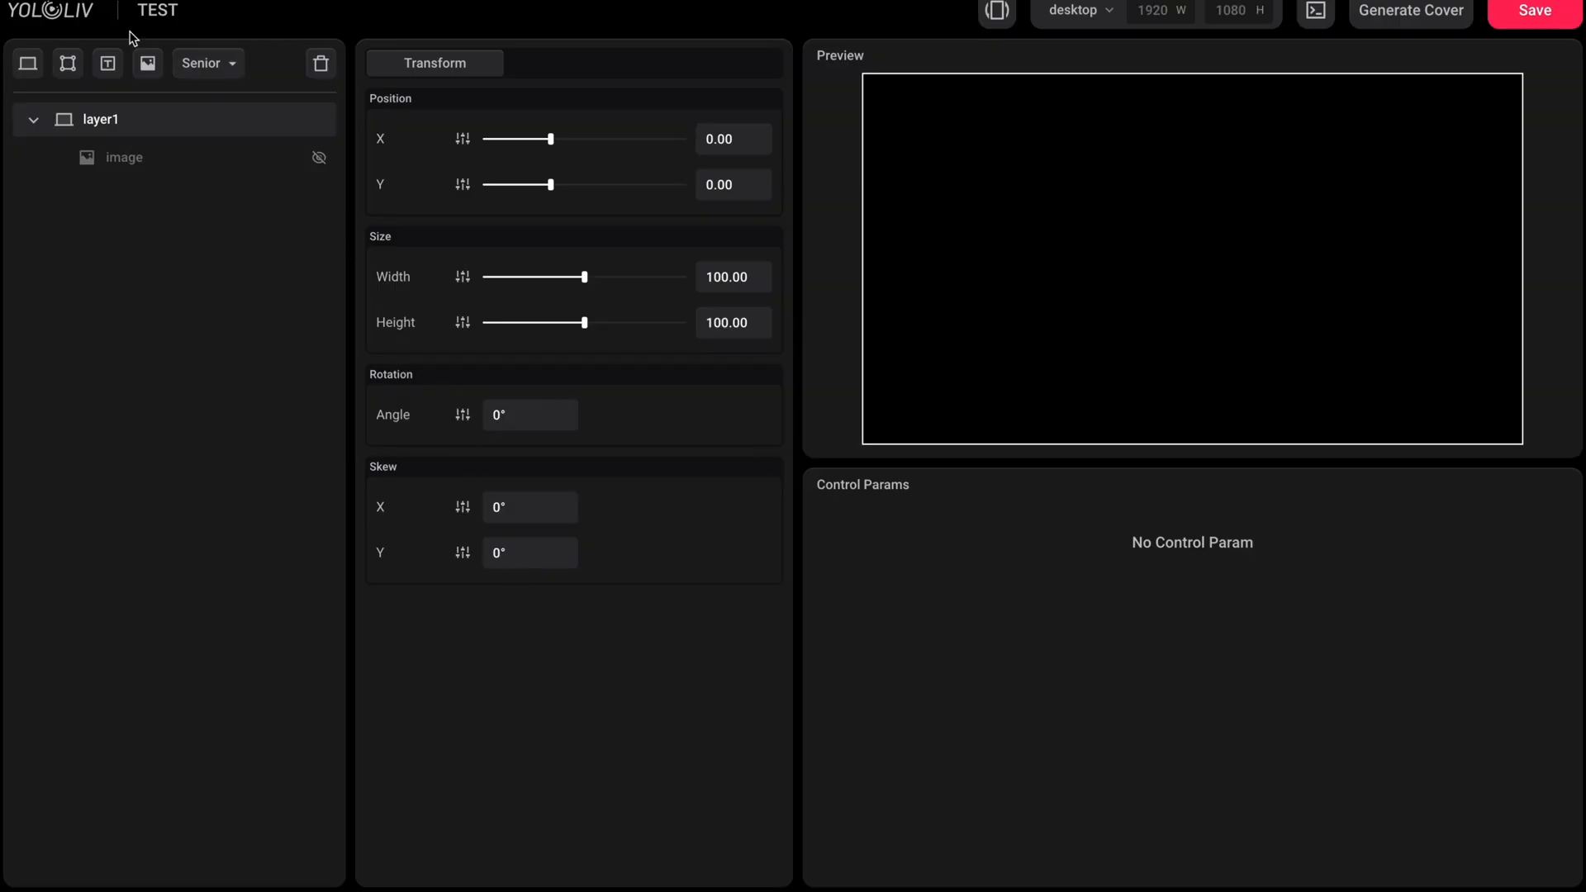
Step: Add a canvas-filling Rect layer and make the scoreboard reference image visible
left_click(66, 63)
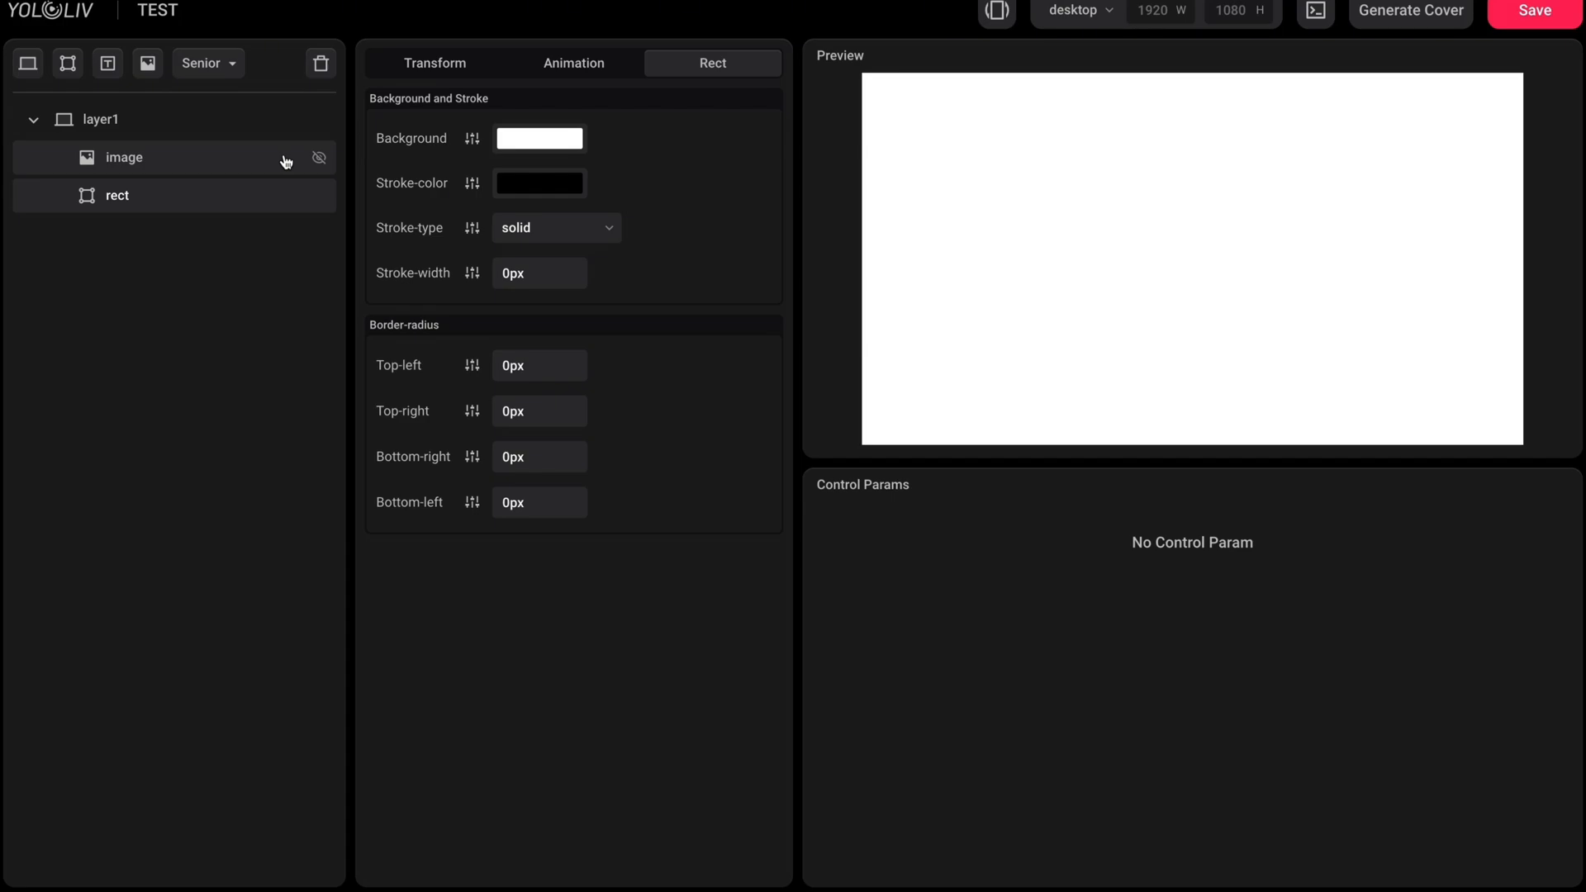
left_click(319, 159)
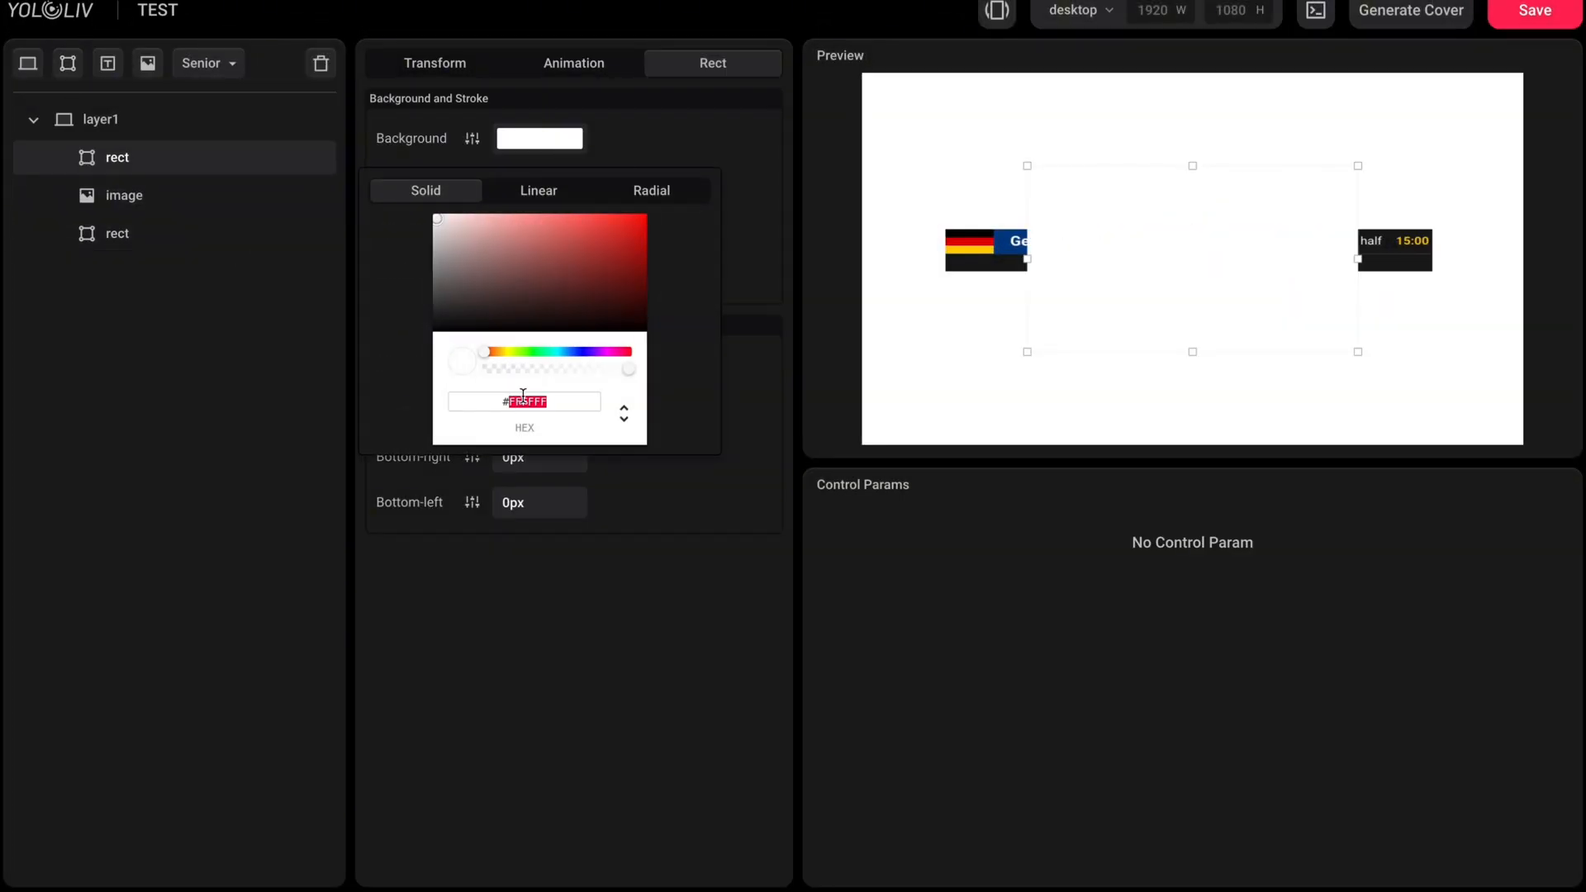
Step: Colour the rectangle #003E8 blue and shape it into a thin bar above the scoreboard
type("#003E8")
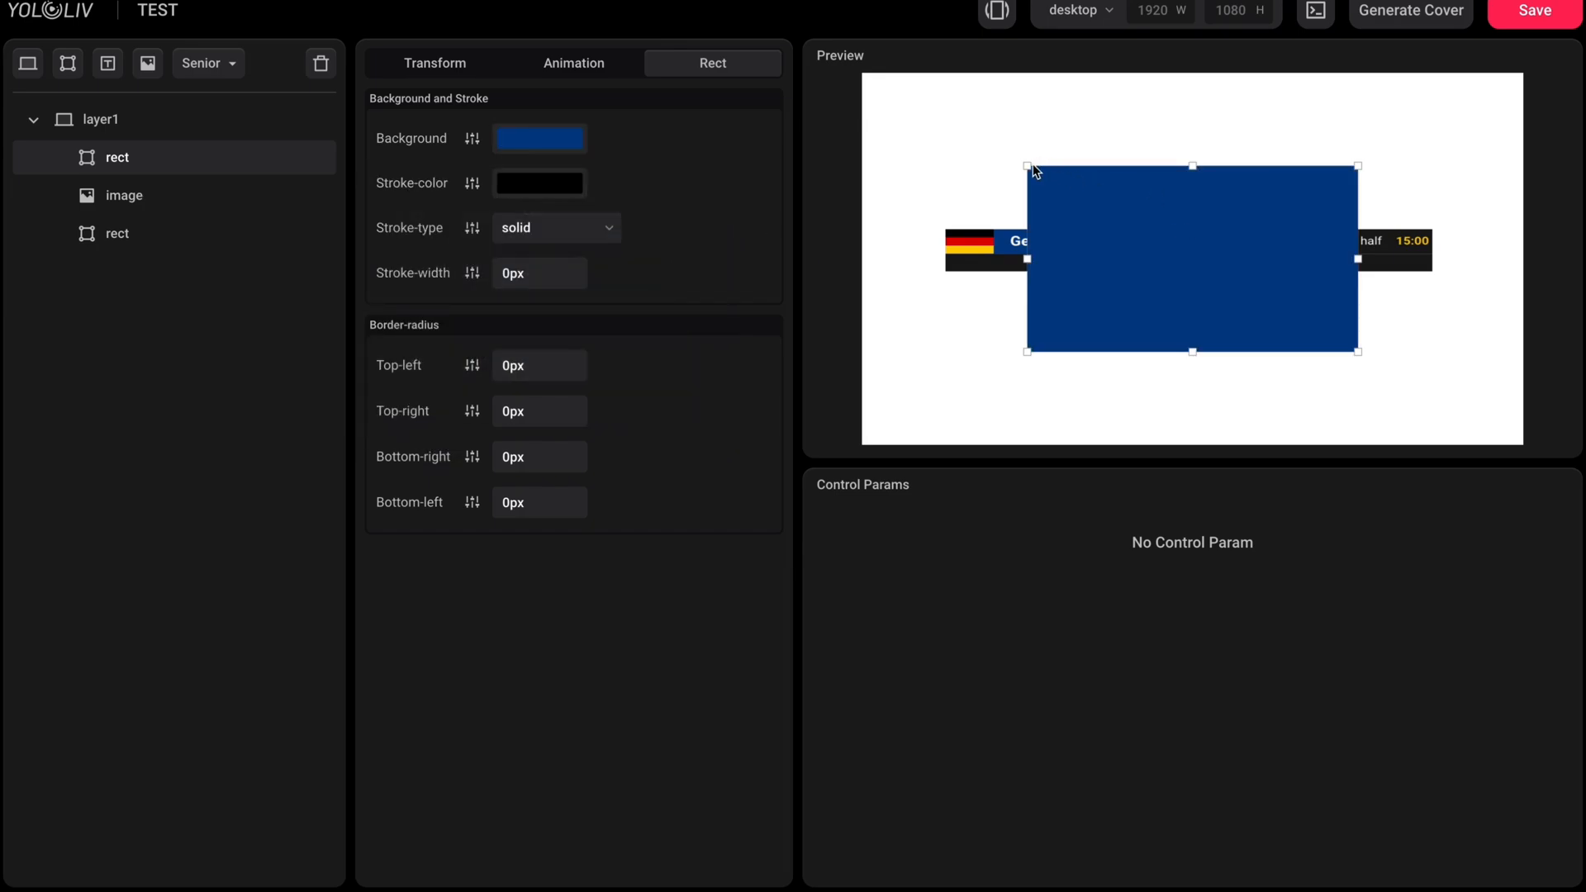
left_click_drag(1191, 256, 1093, 281)
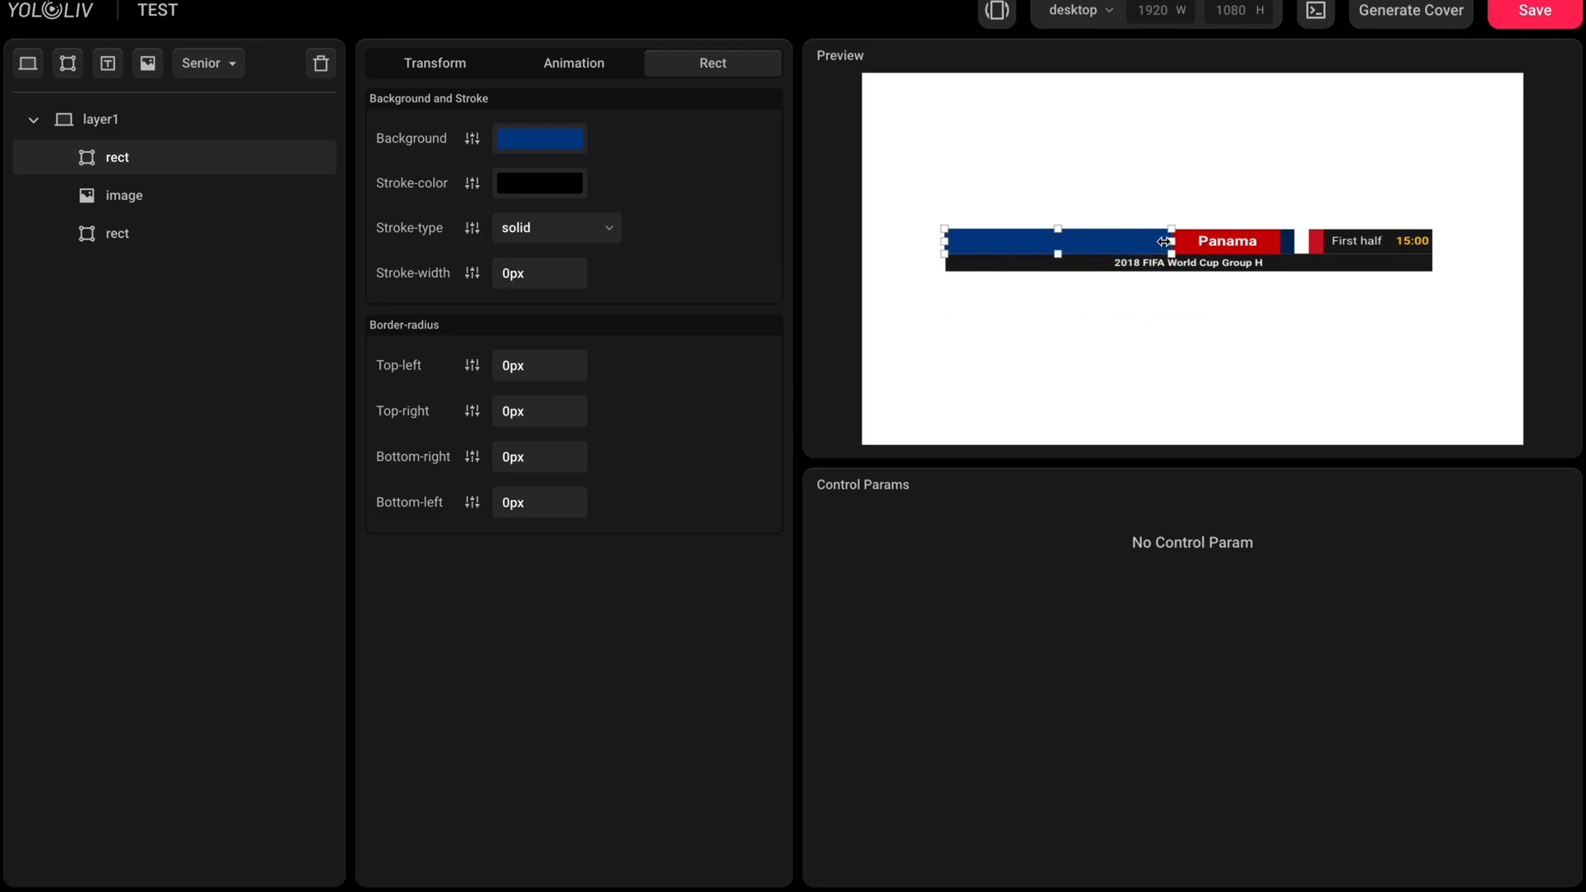
left_click_drag(1168, 248, 1097, 248)
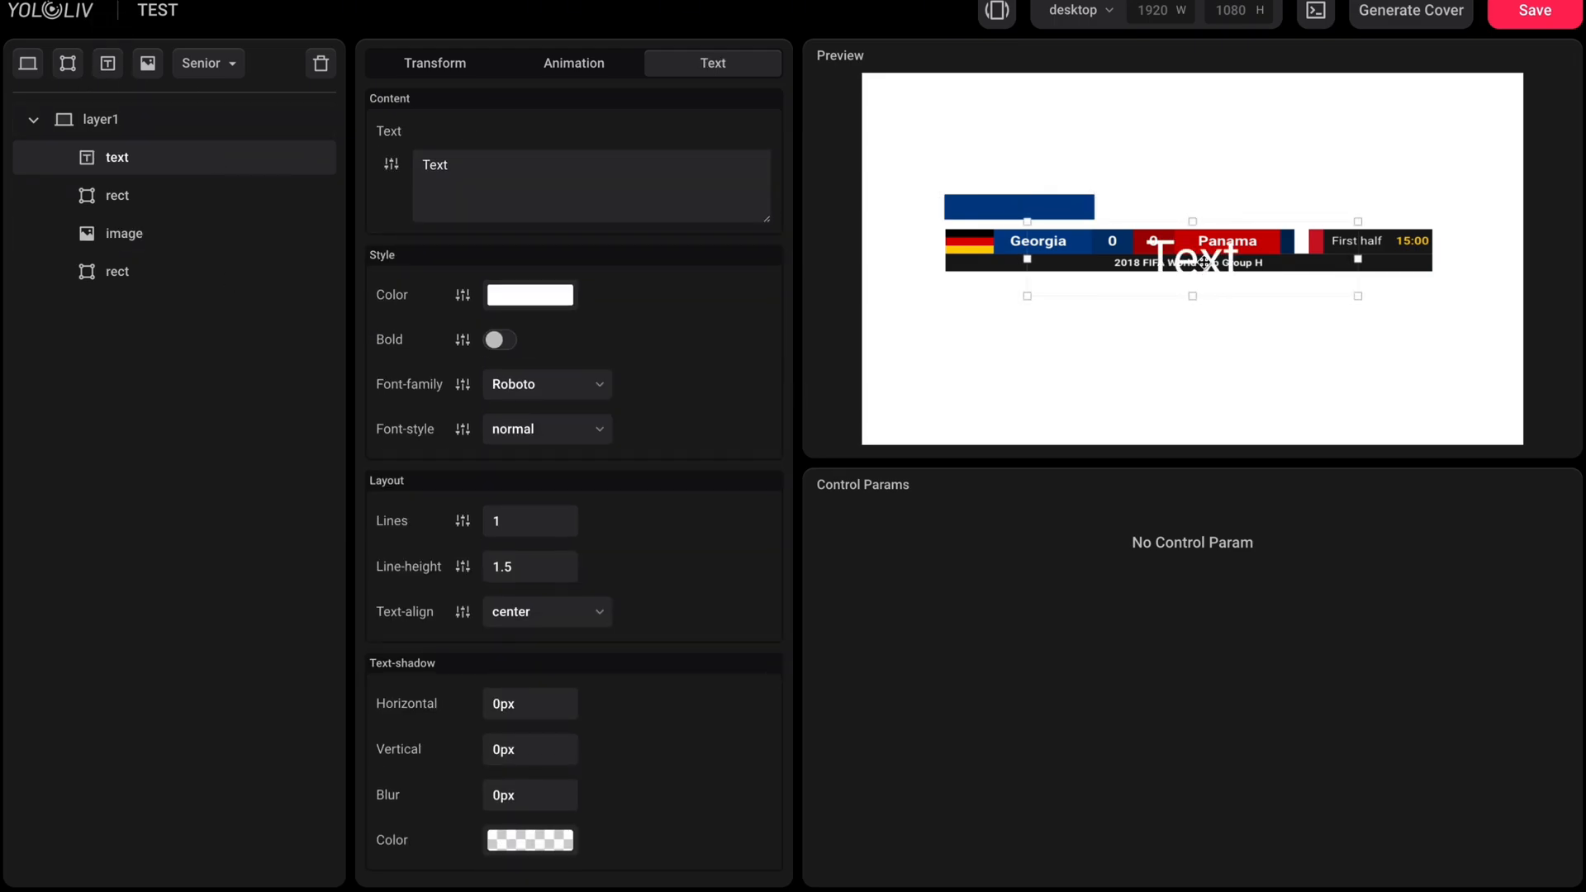
Step: Set the text layer to read German and give it the Arial font family
type("German")
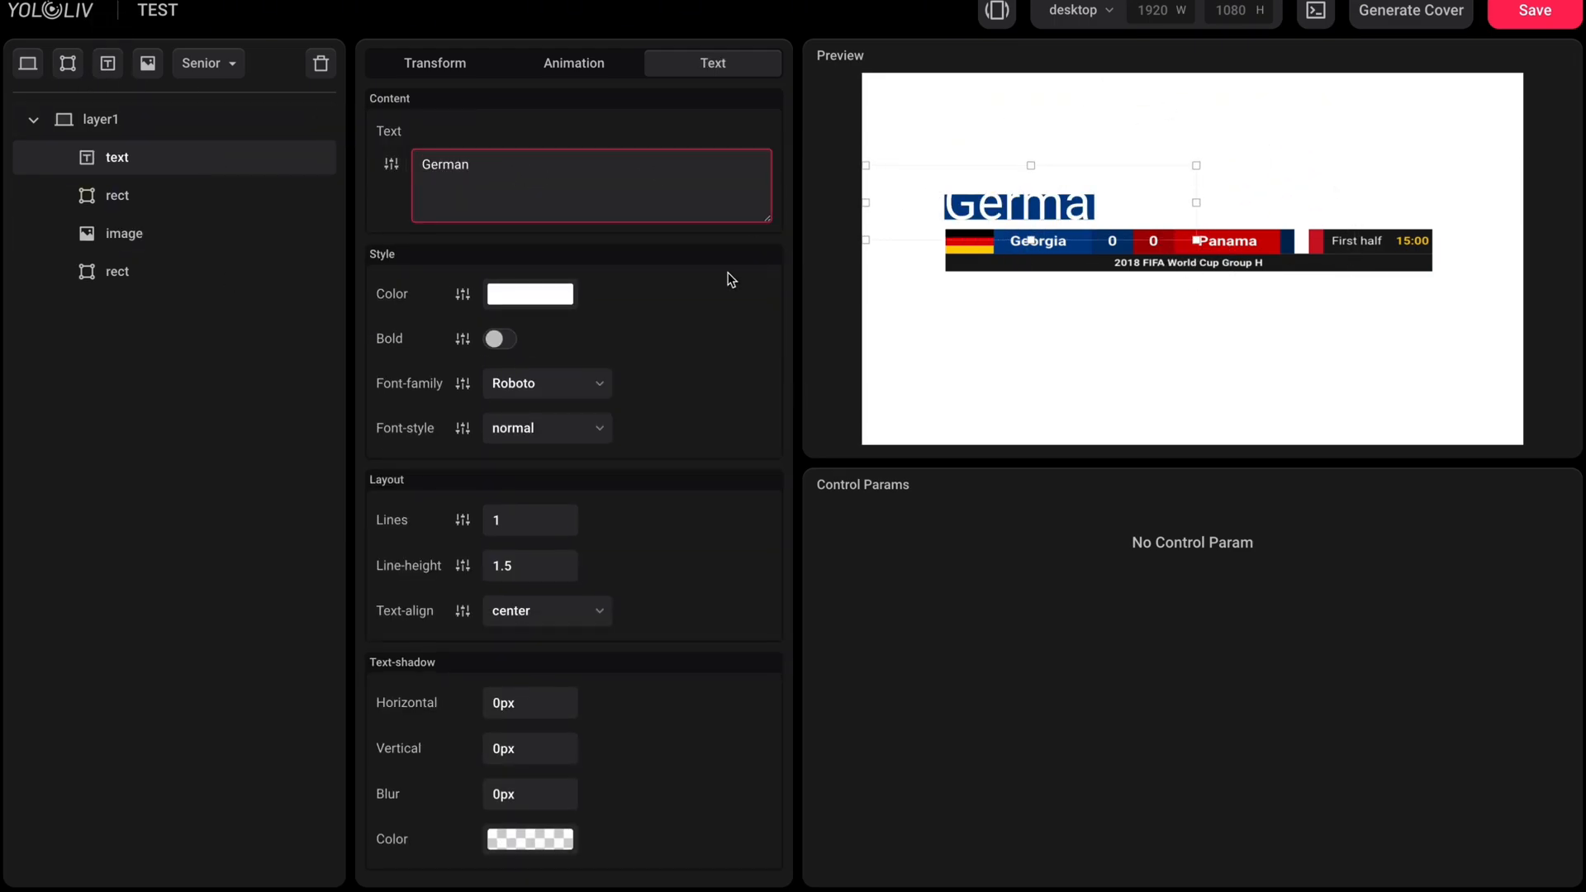
left_click(544, 383)
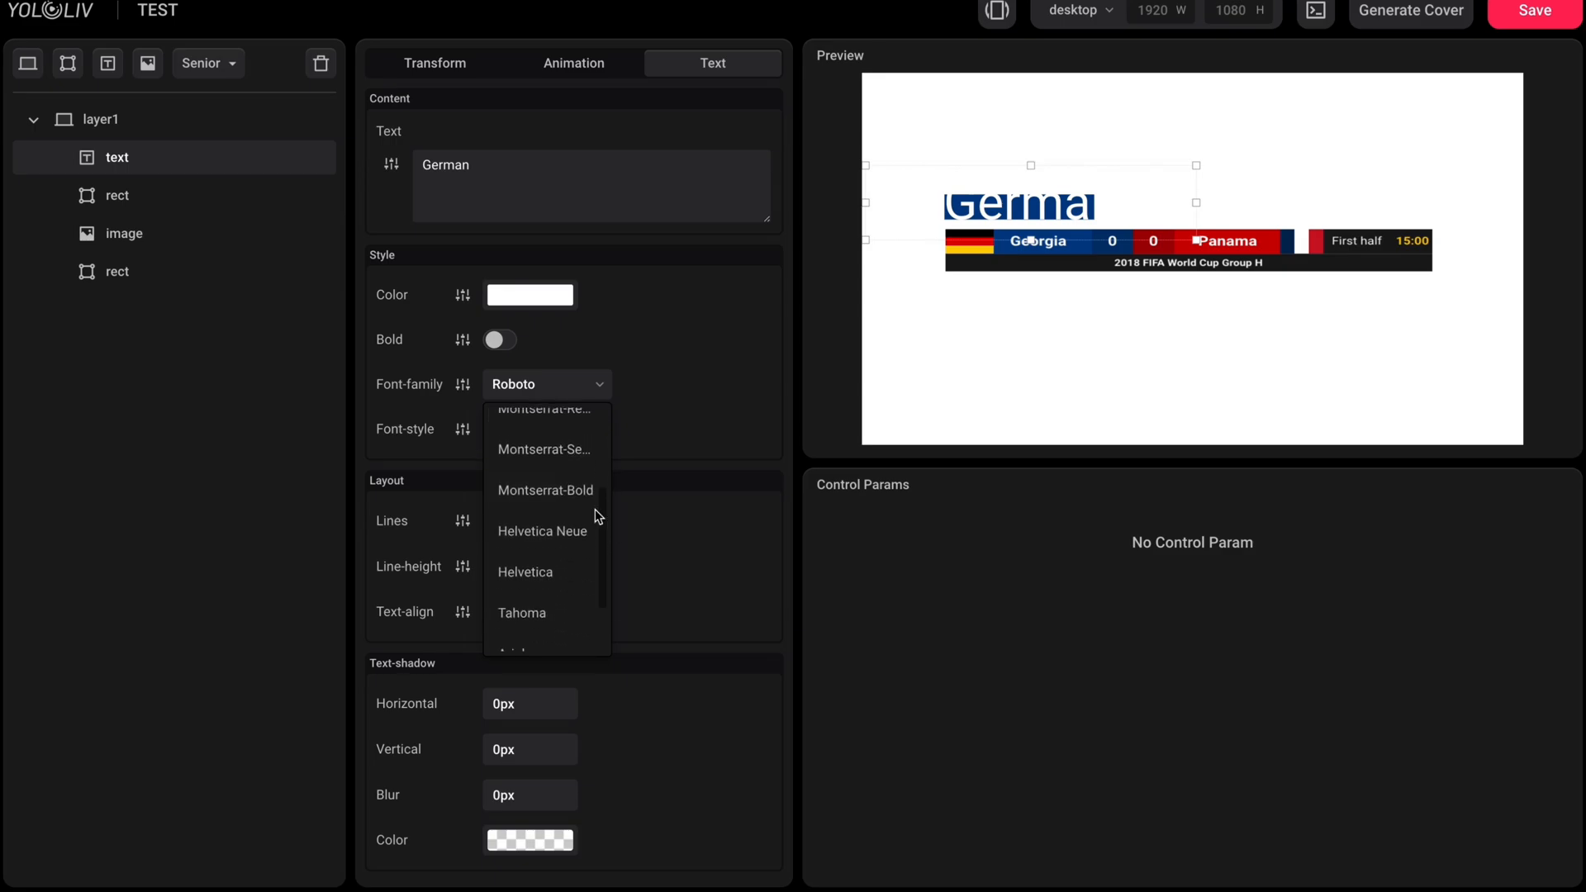
left_click(543, 449)
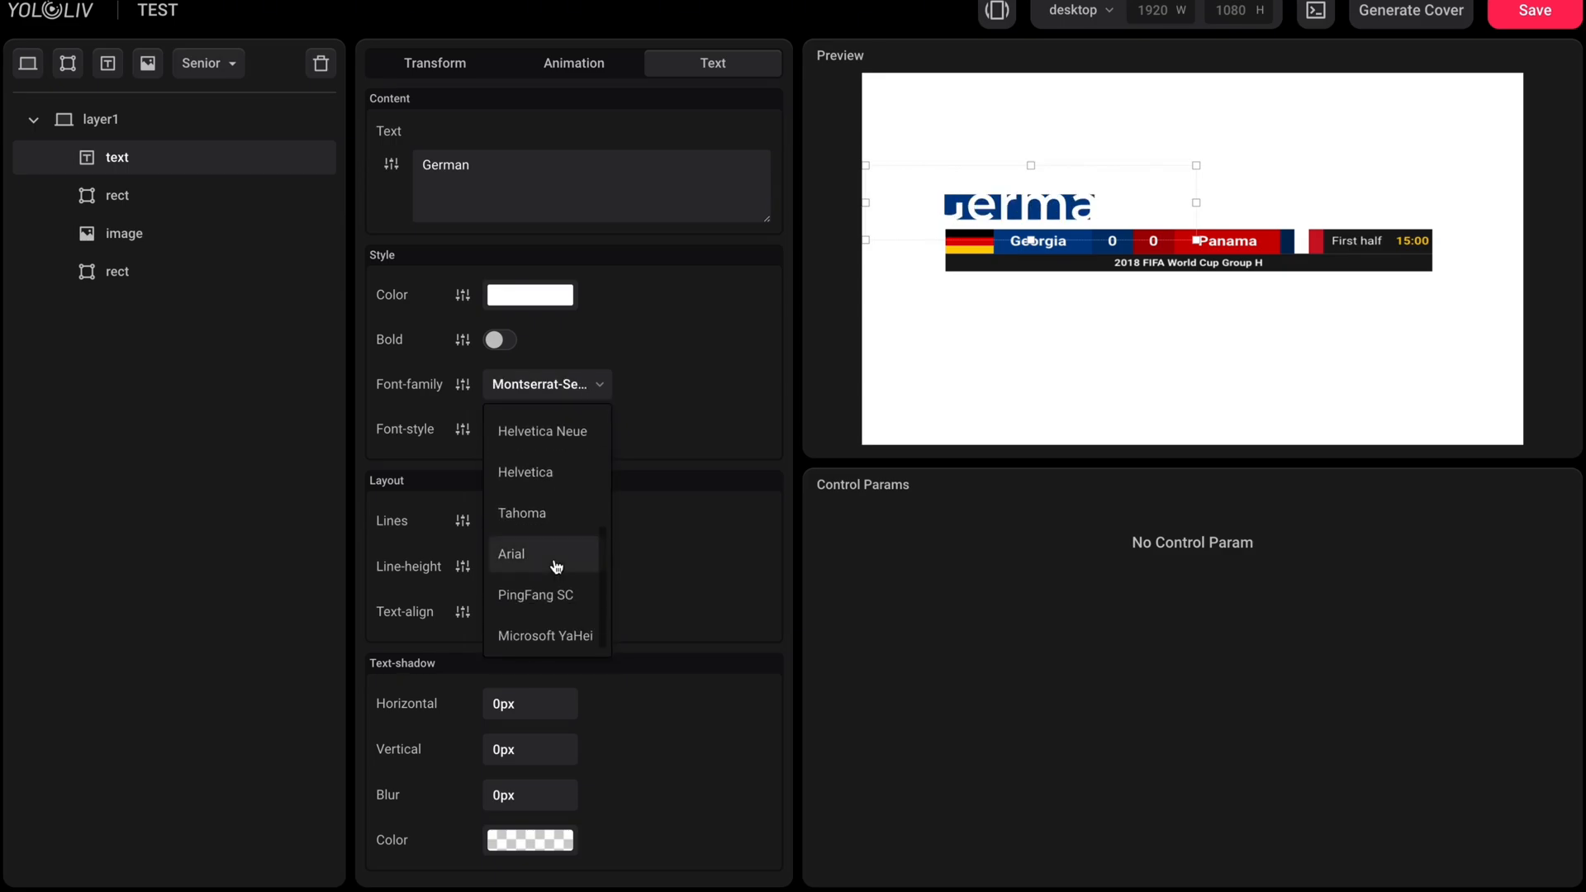
left_click(510, 554)
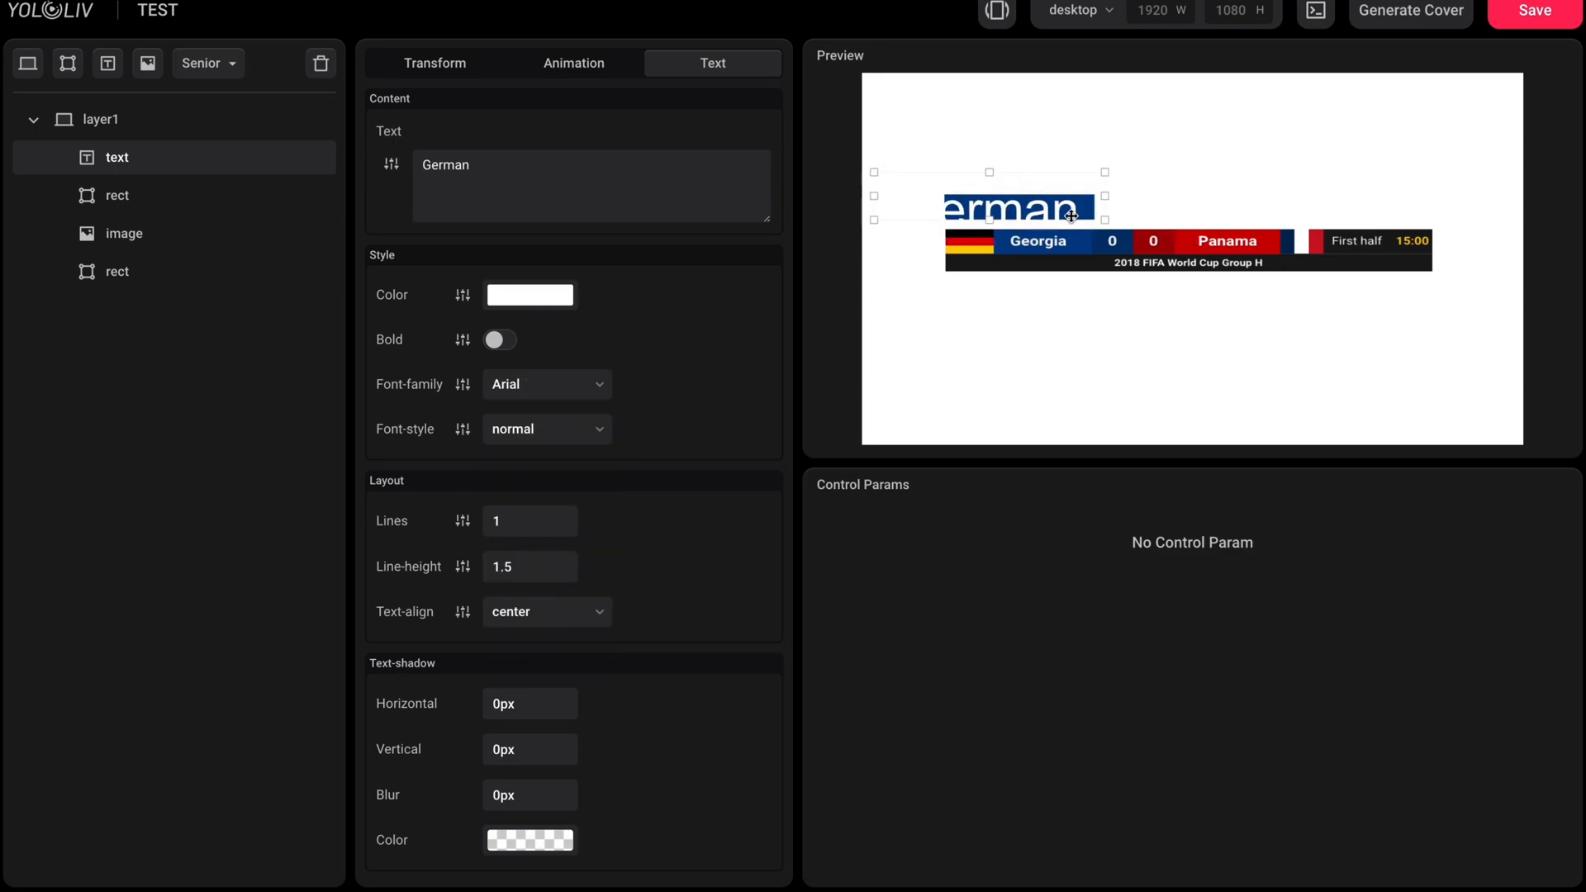
Step: Check the label's Transform values and position it over the blue bar
left_click(435, 63)
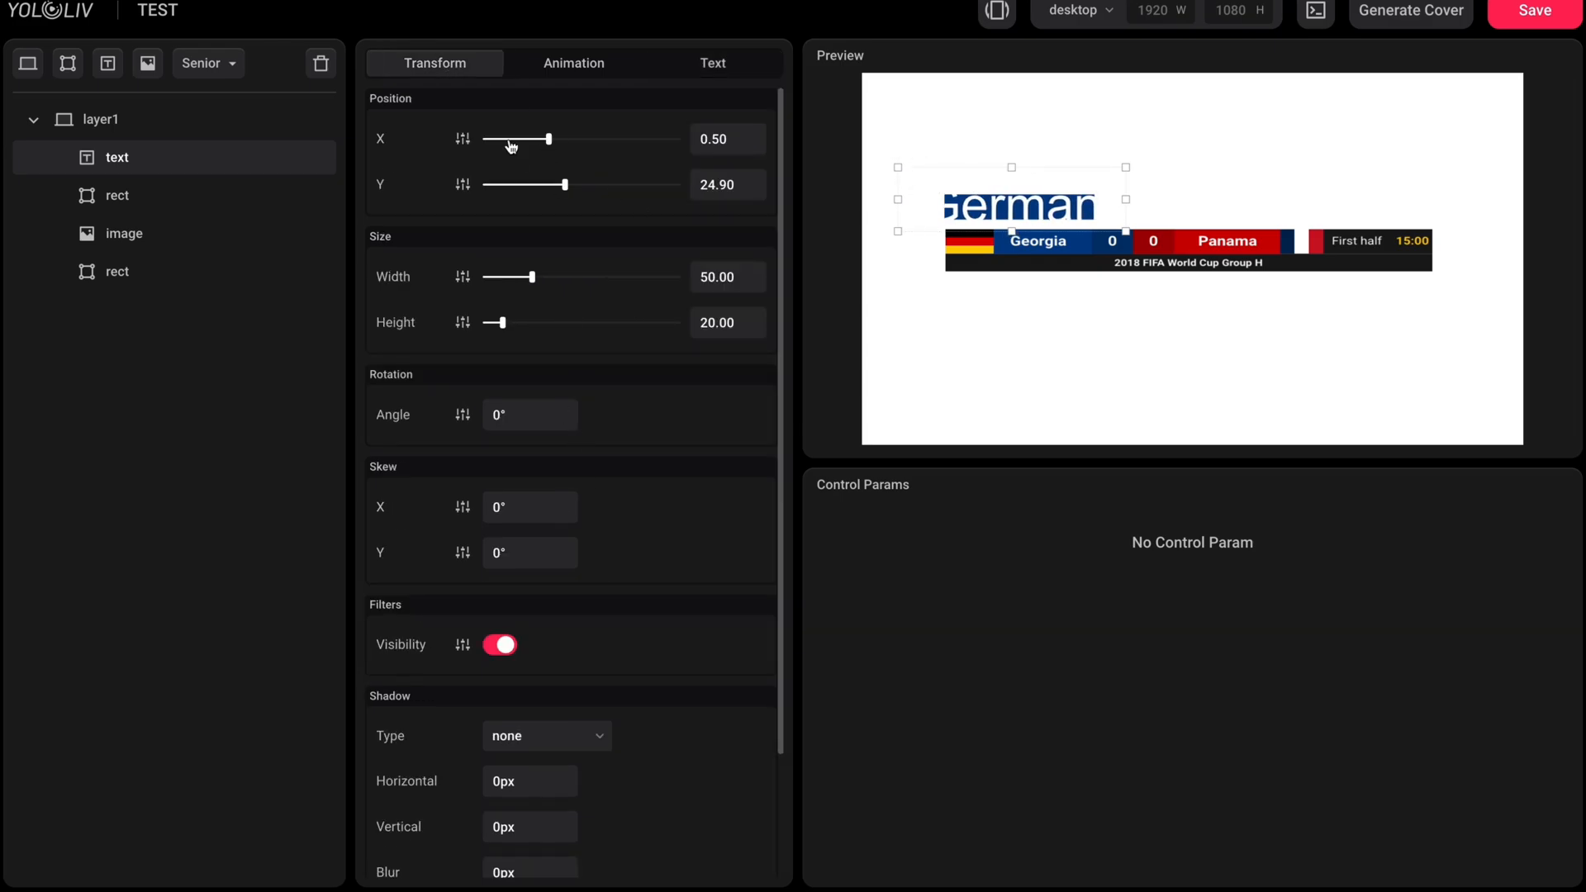
left_click(711, 63)
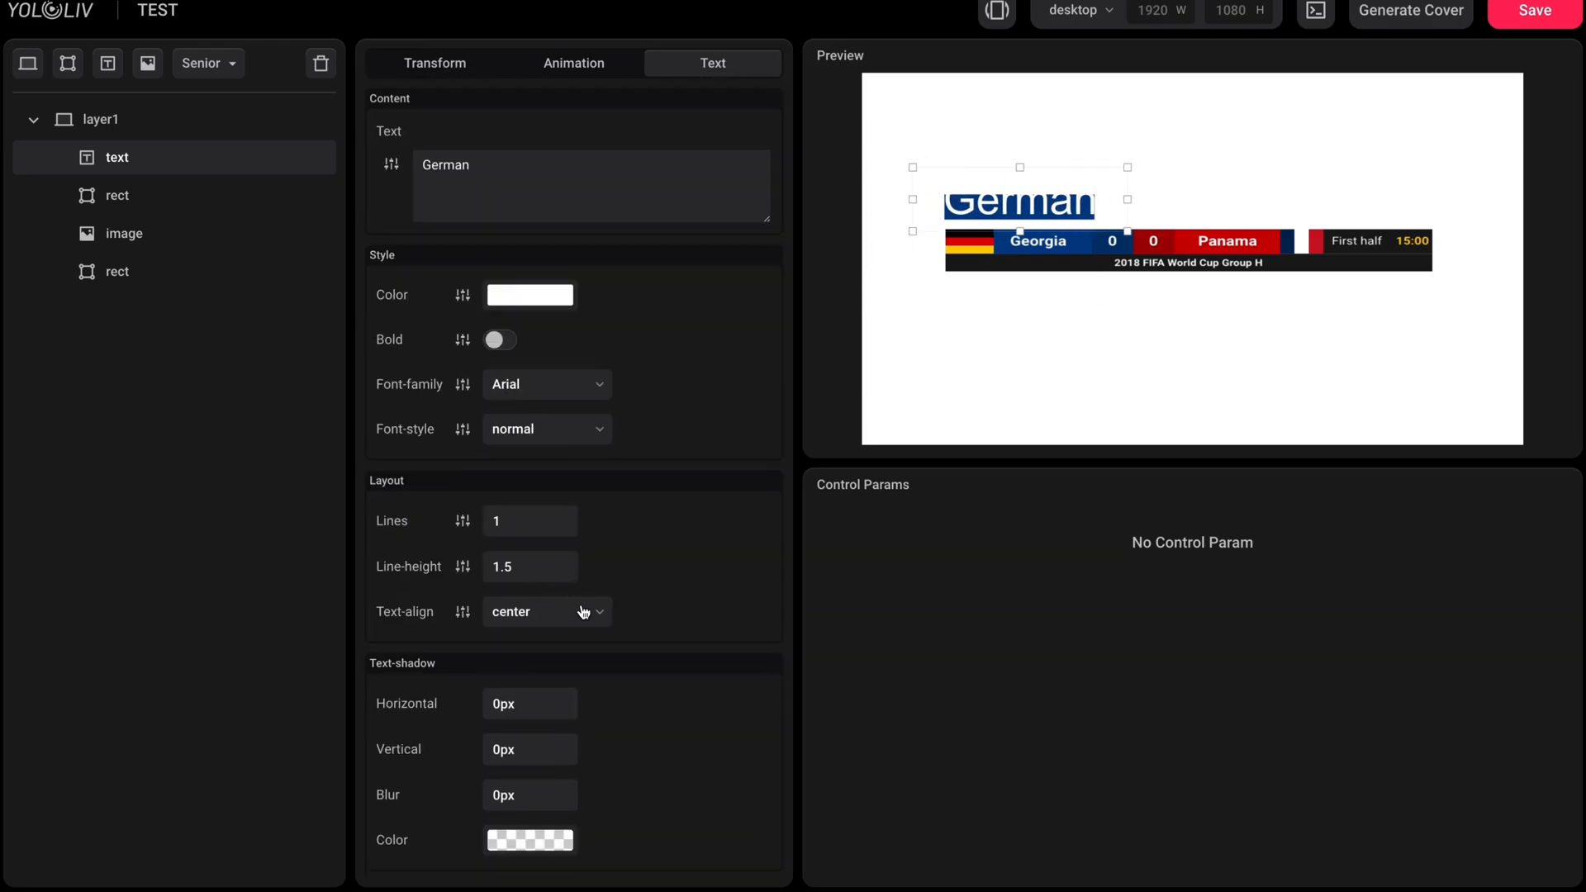
left_click(498, 339)
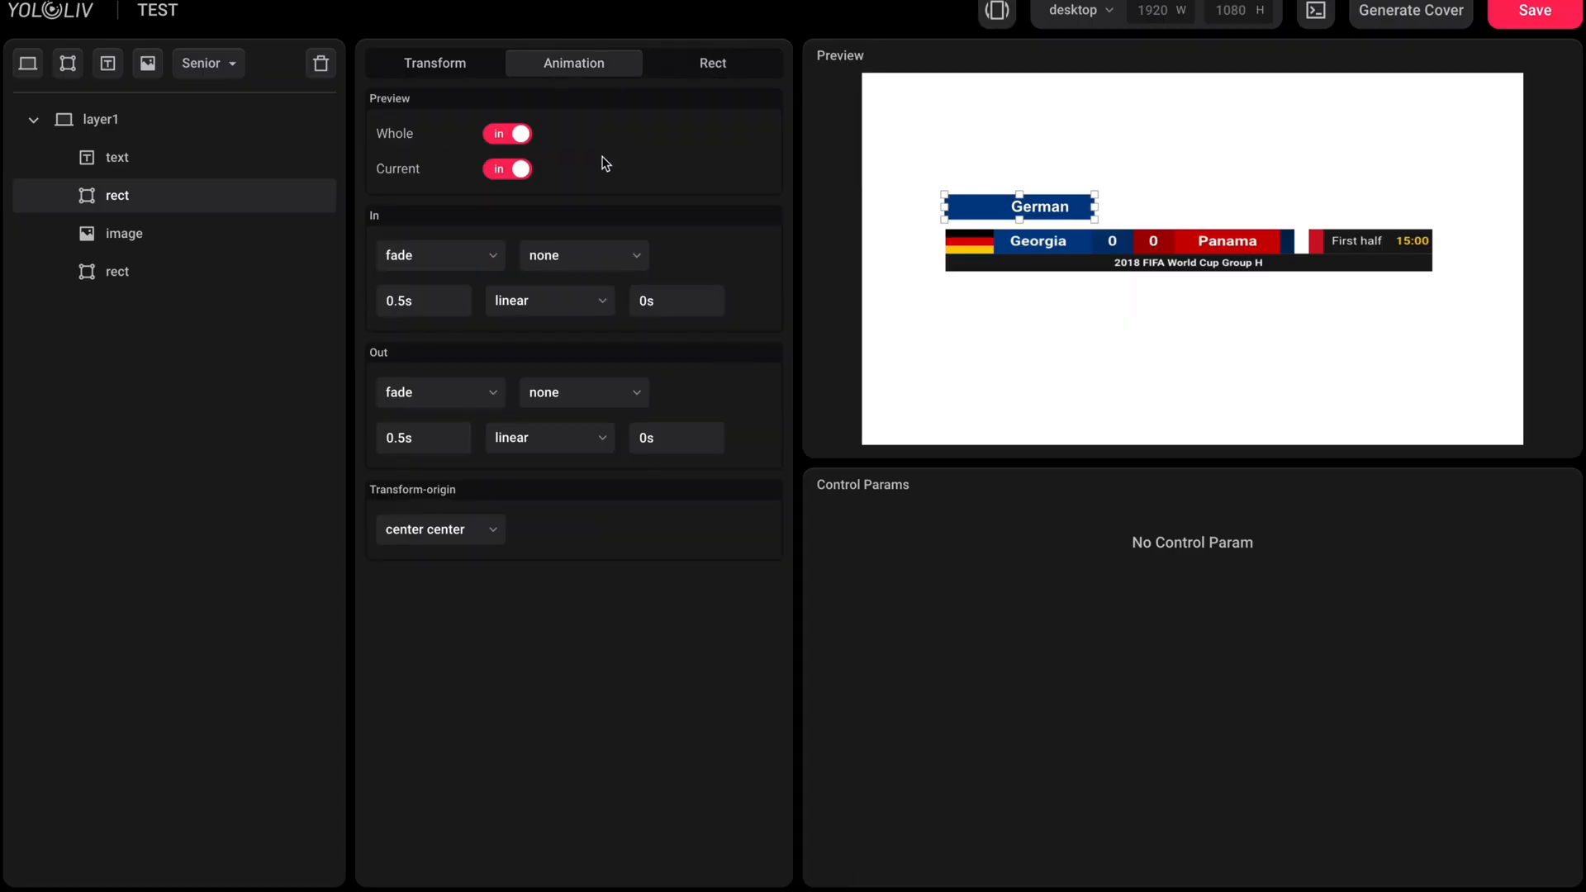
Step: Give the blue bar's entrance animation power2-in-out easing and preview it
left_click(440, 254)
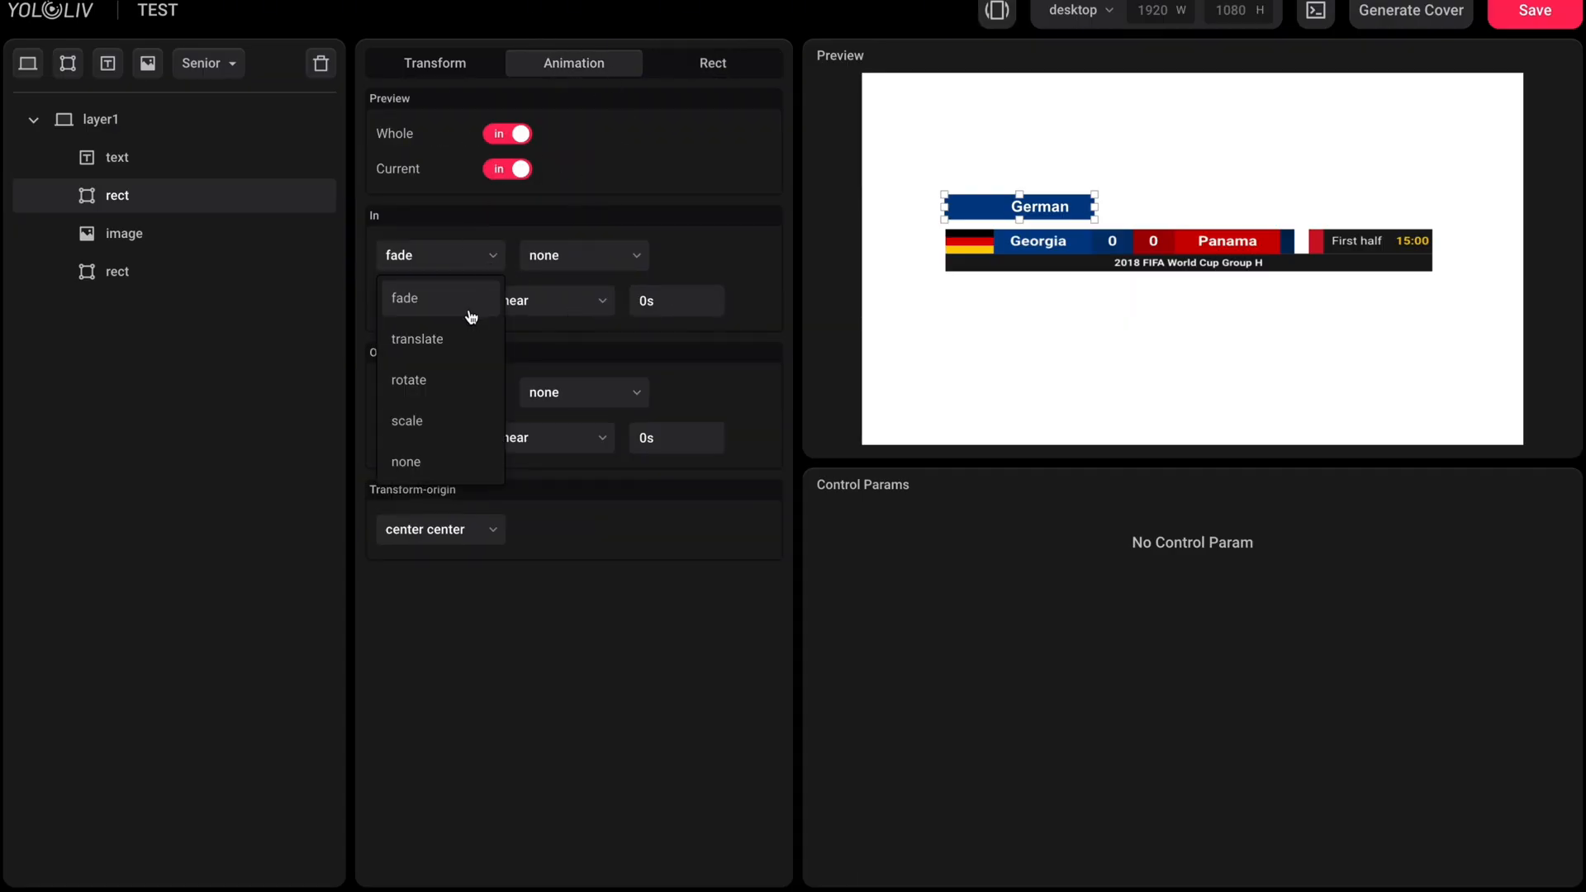
left_click(583, 255)
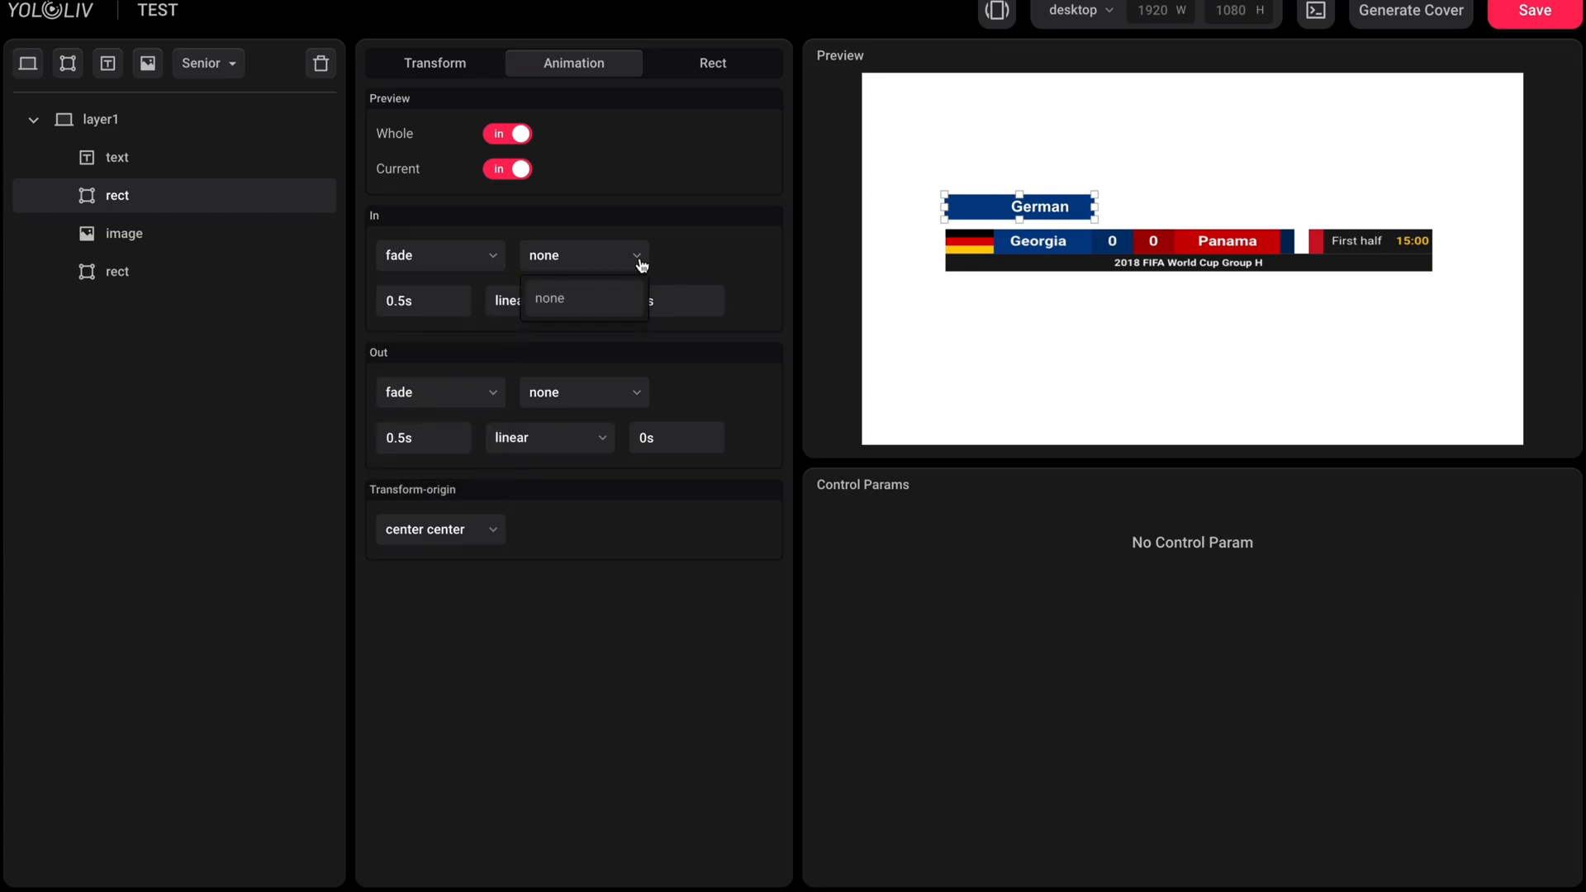
left_click(547, 299)
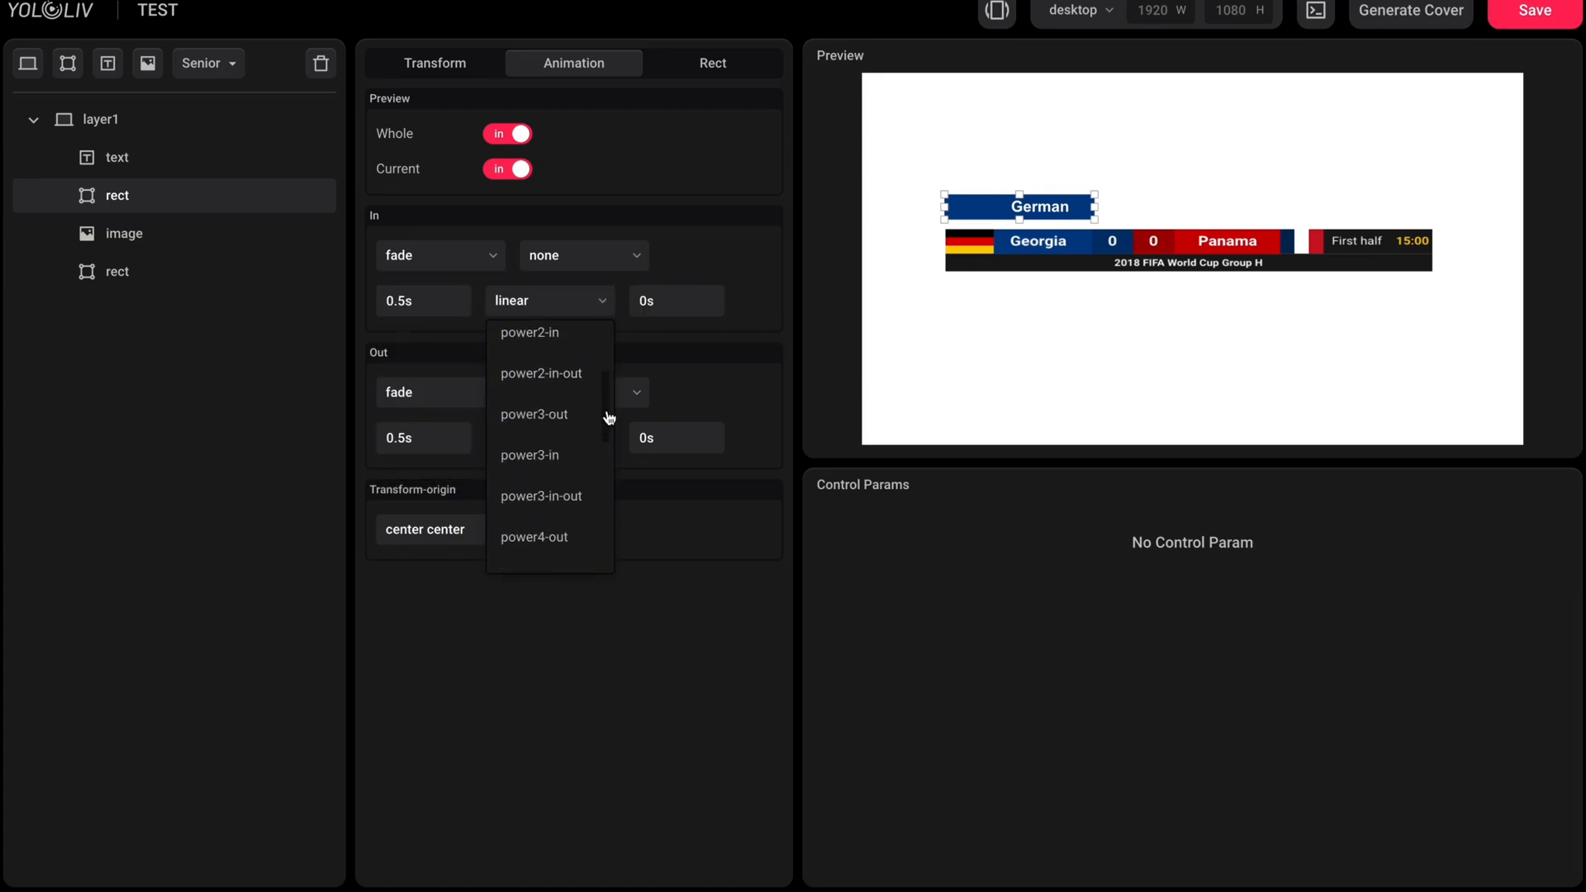
left_click(542, 374)
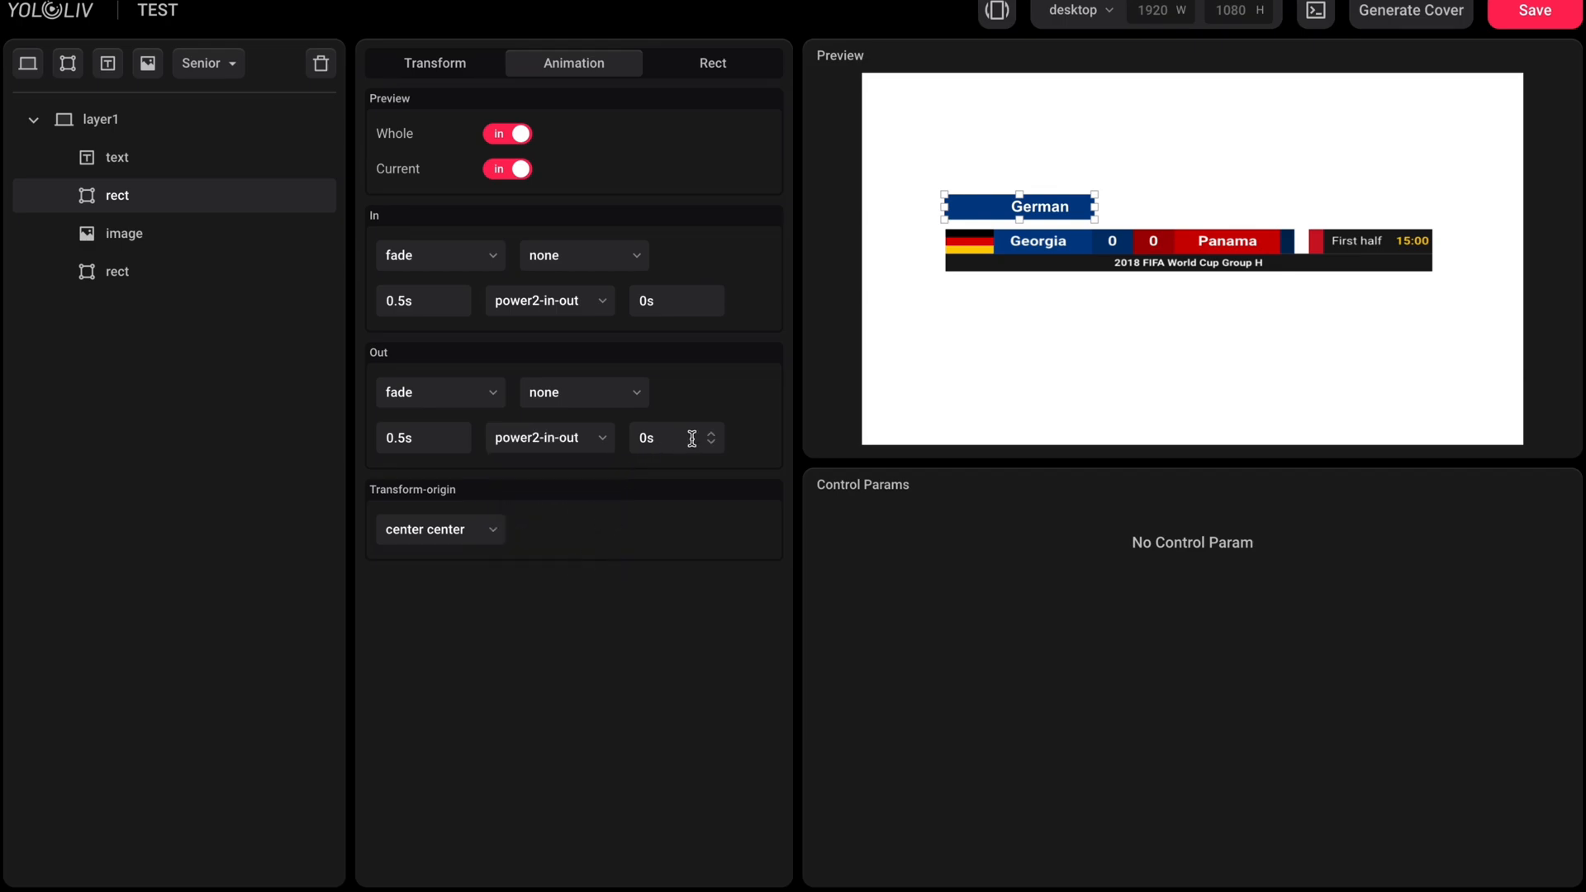
left_click(506, 168)
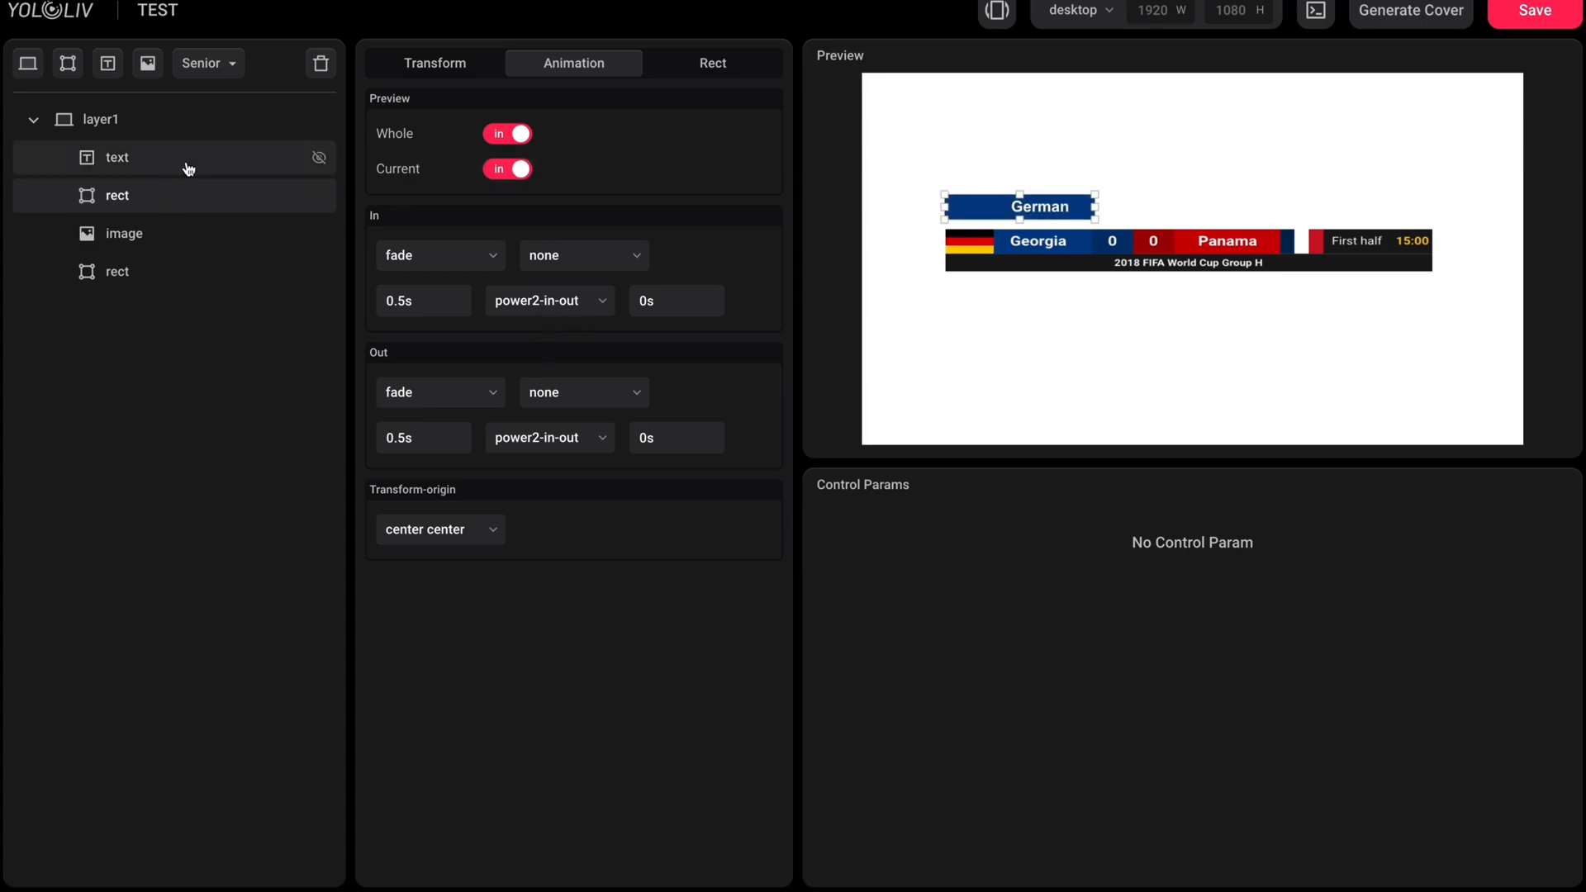
Step: Give the German label's exit animation power2-in-out easing and preview it fading out and back in
left_click(550, 300)
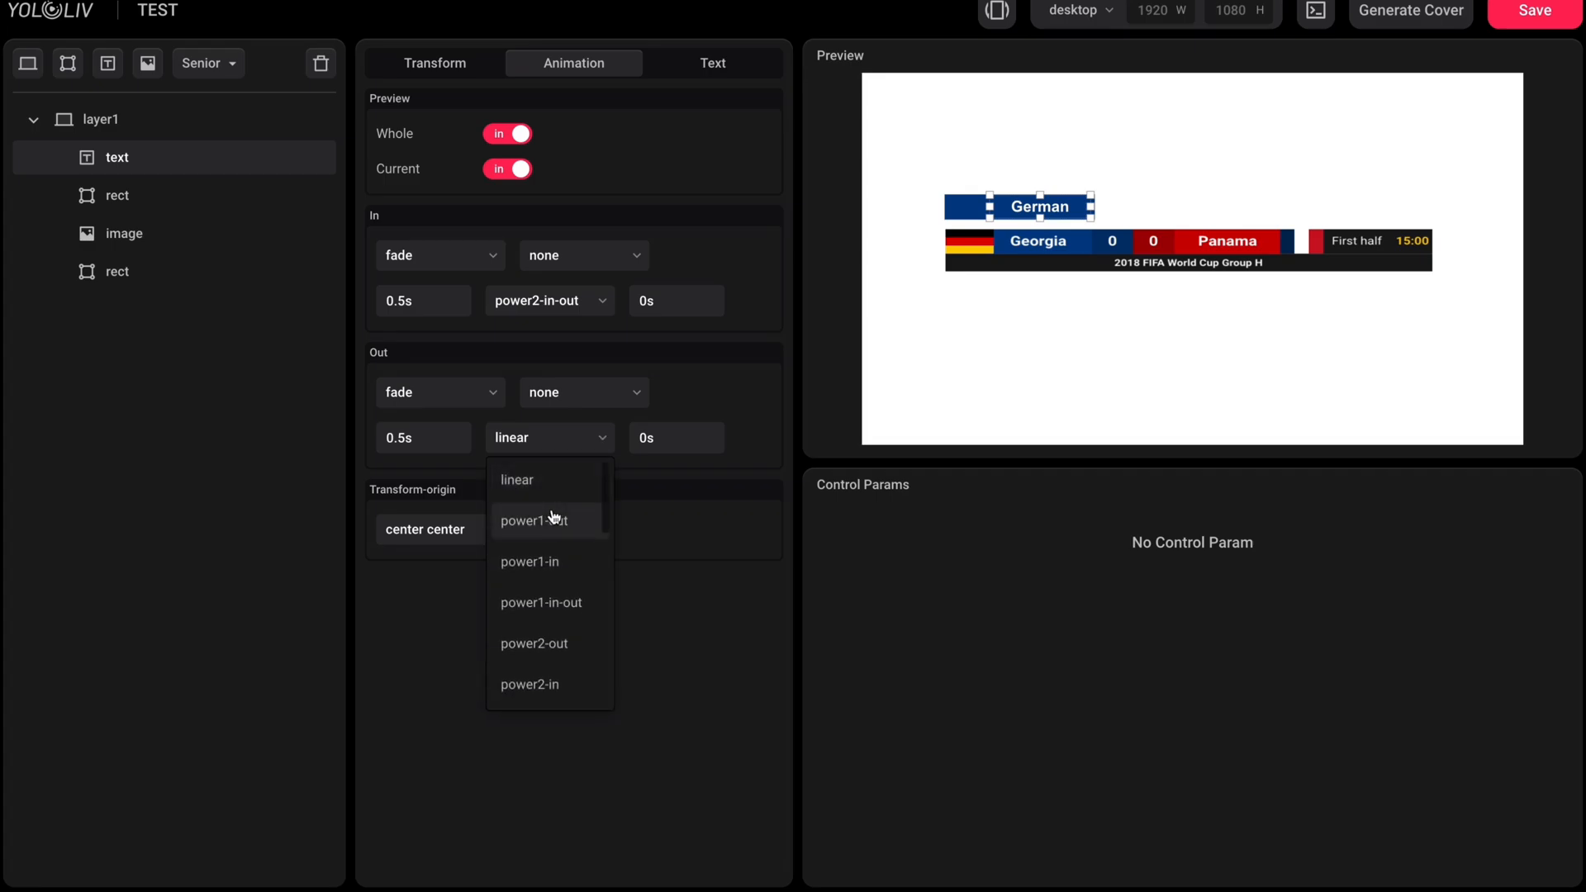
left_click(535, 436)
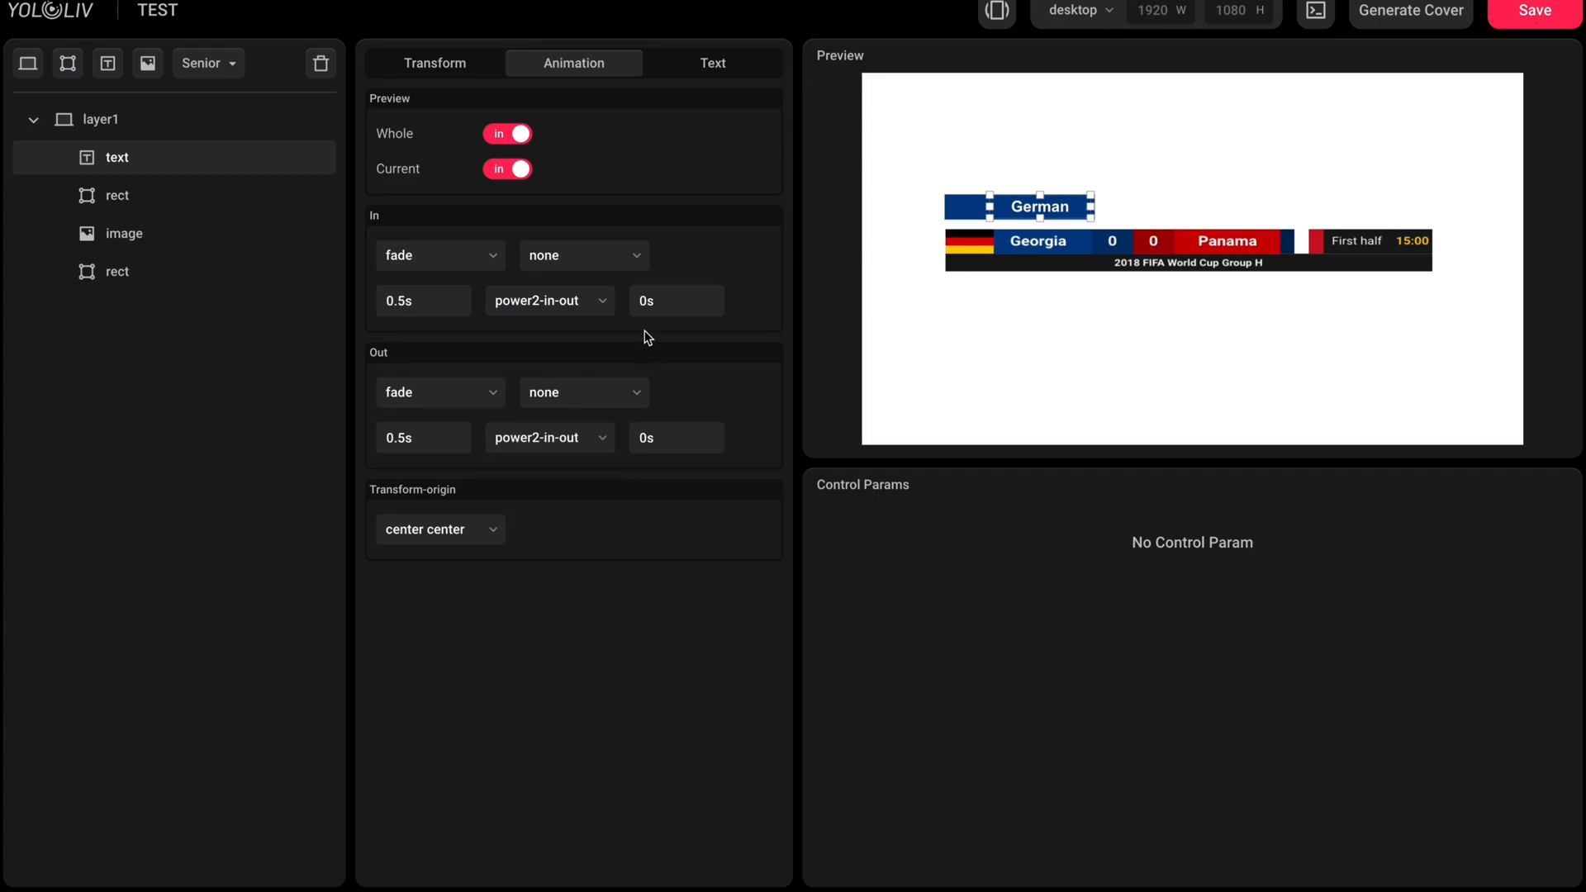
left_click(507, 168)
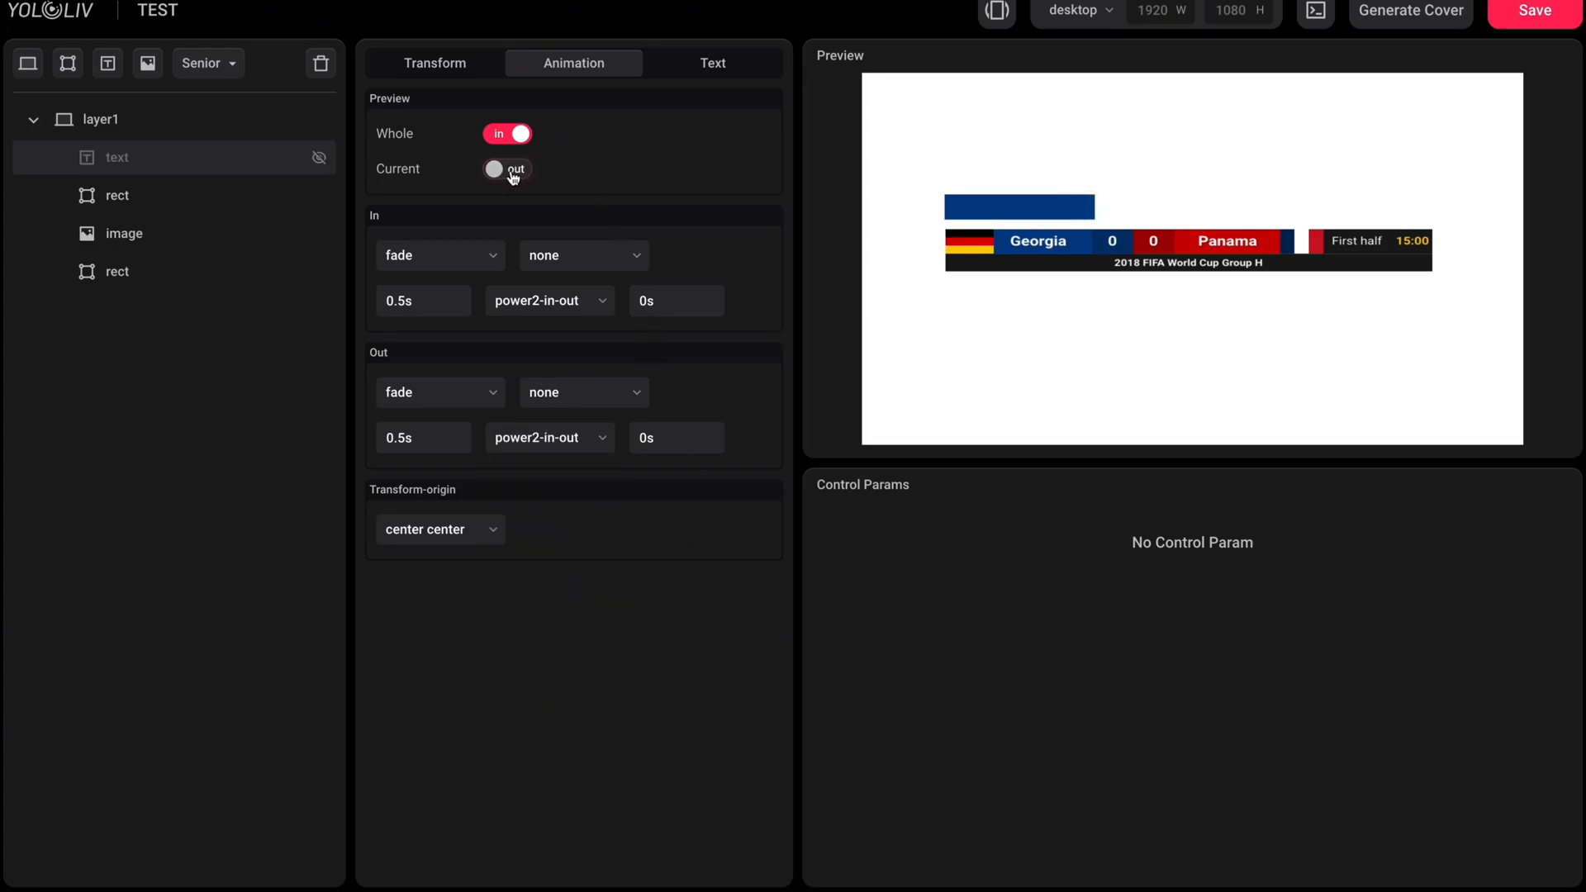
left_click(507, 169)
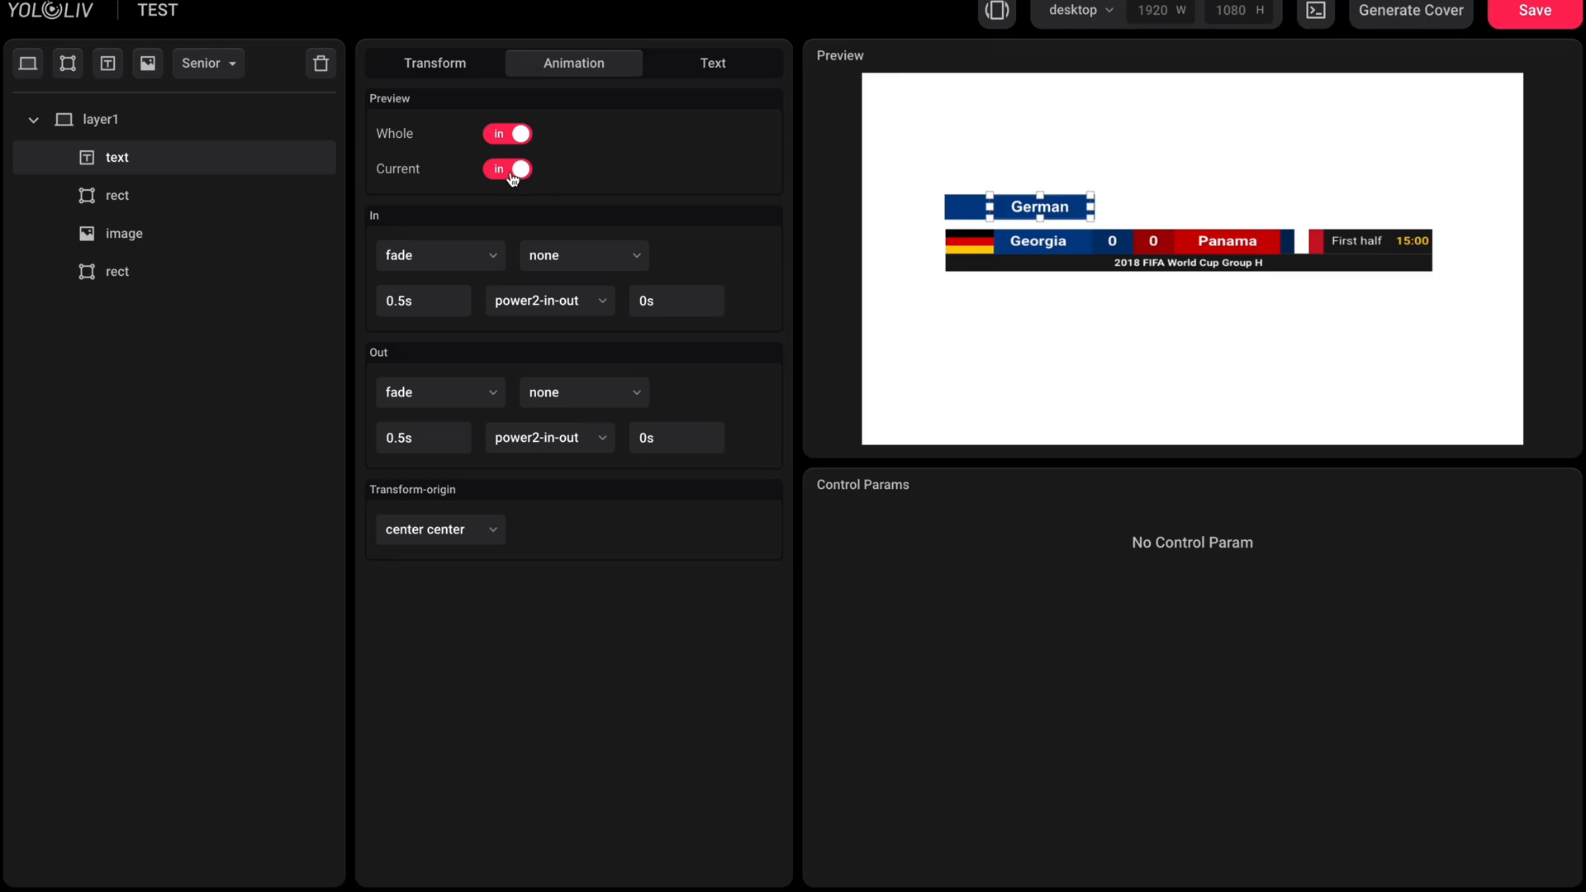
left_click(116, 195)
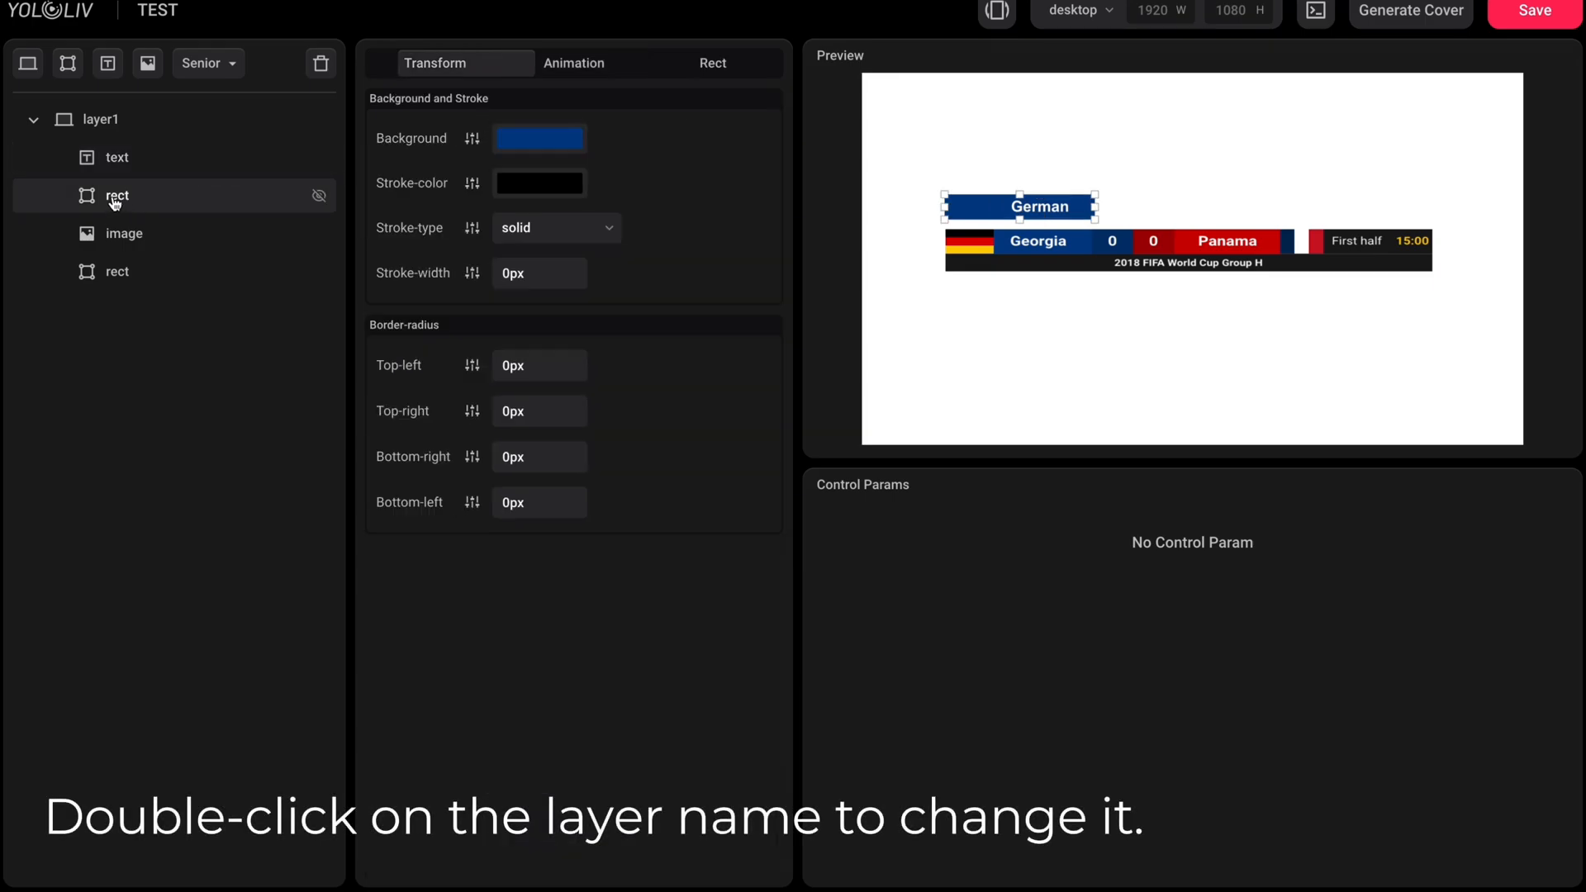
Step: Start renaming the blue bar layer, entering 'De' for deep blue
double_click(117, 195)
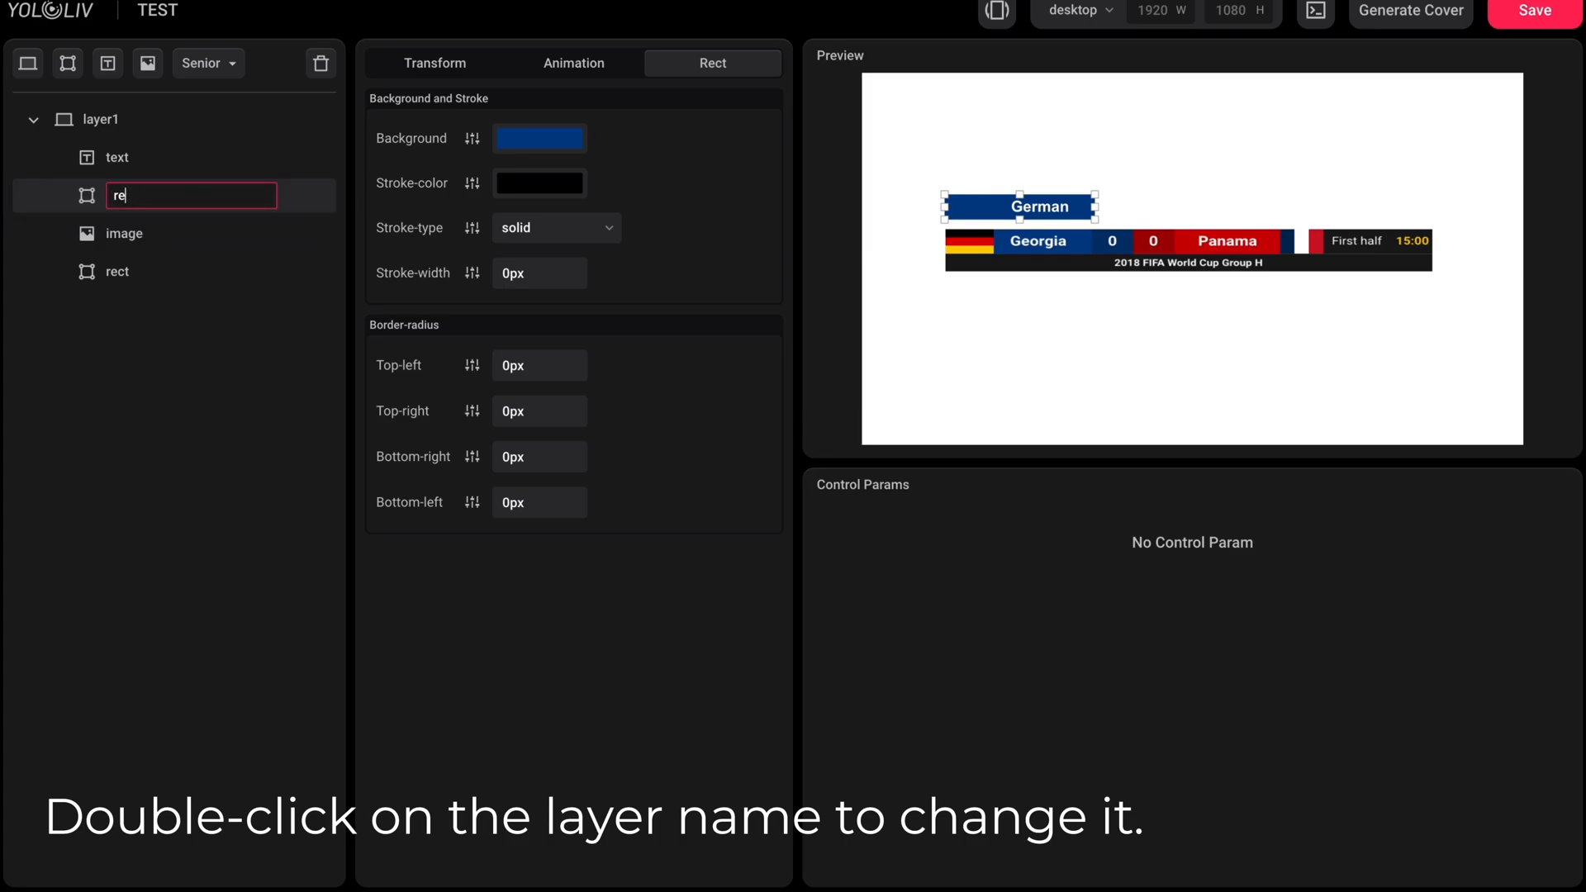
type("De")
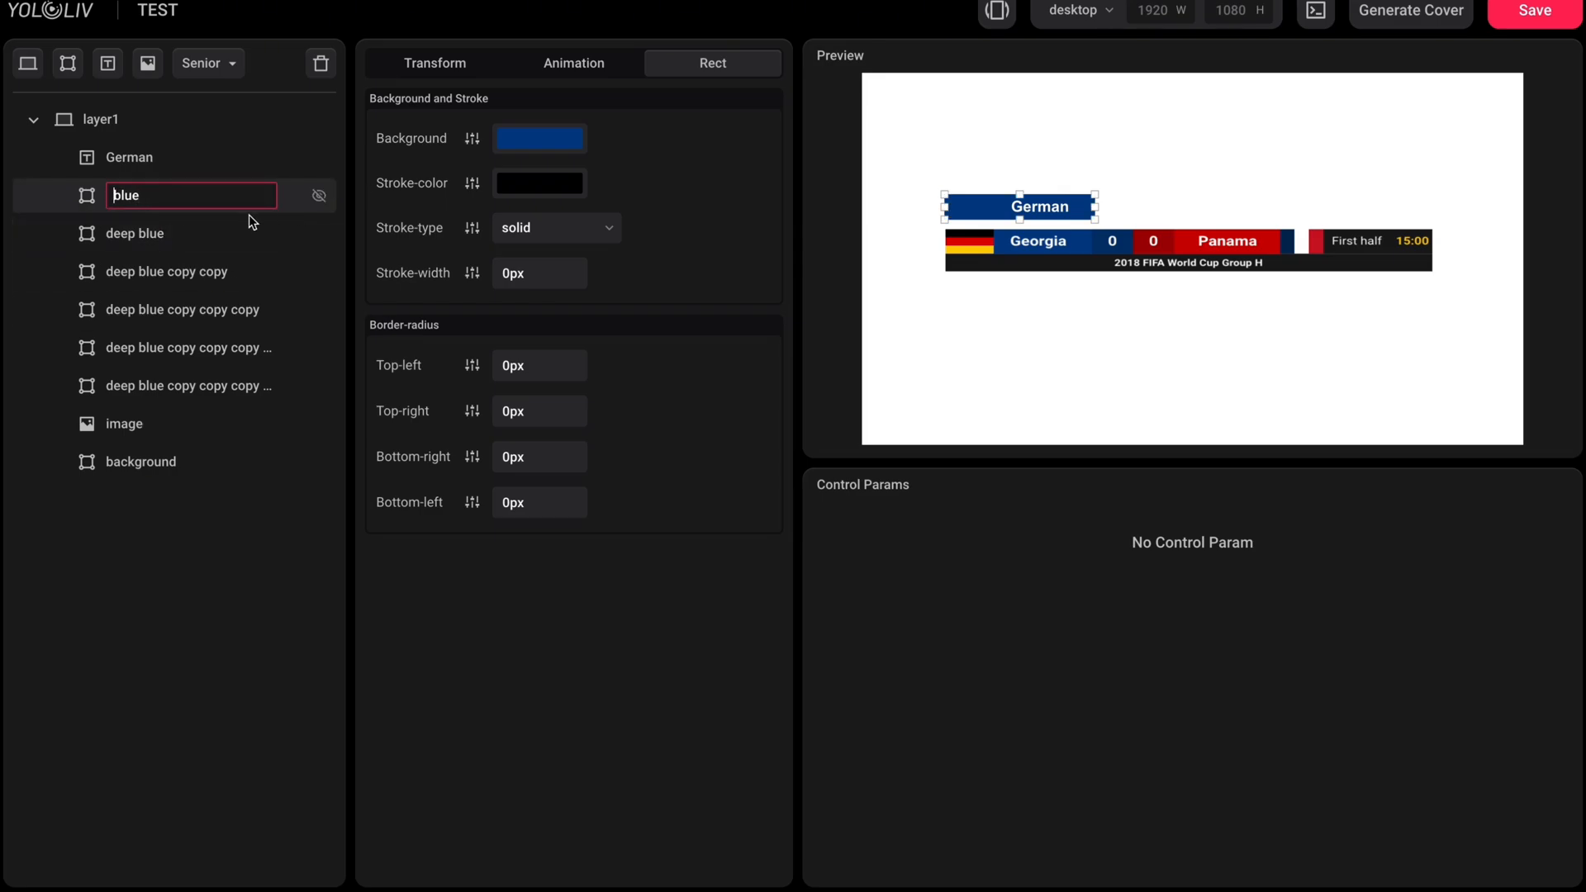
Step: Shrink the deep blue rectangle into a small block beside the German bar and nudge the German score left
left_click(134, 233)
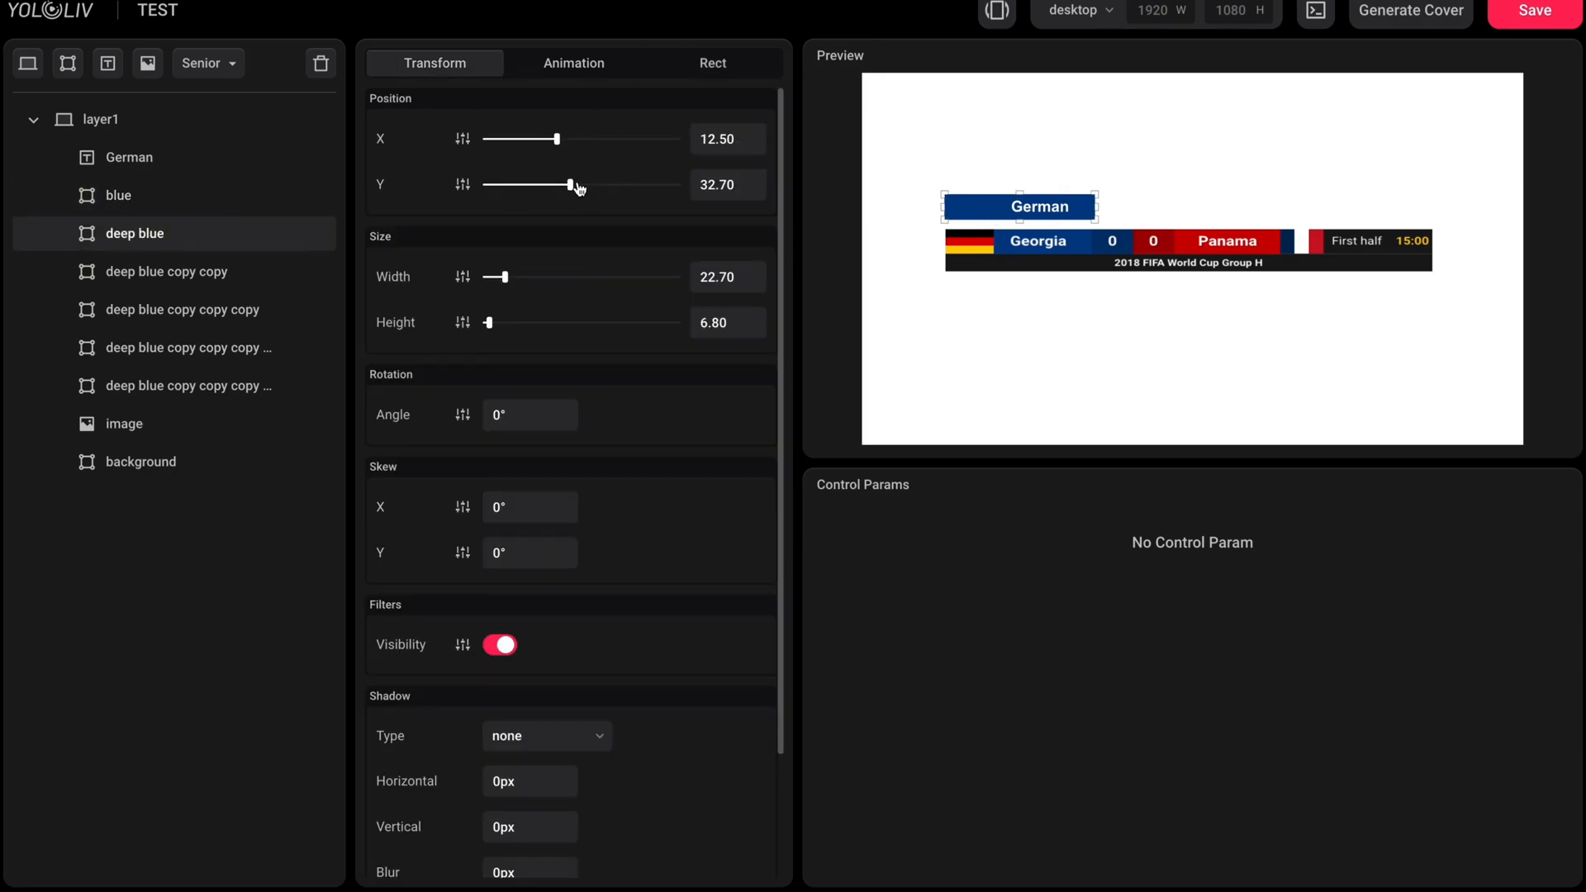
left_click_drag(552, 139, 573, 139)
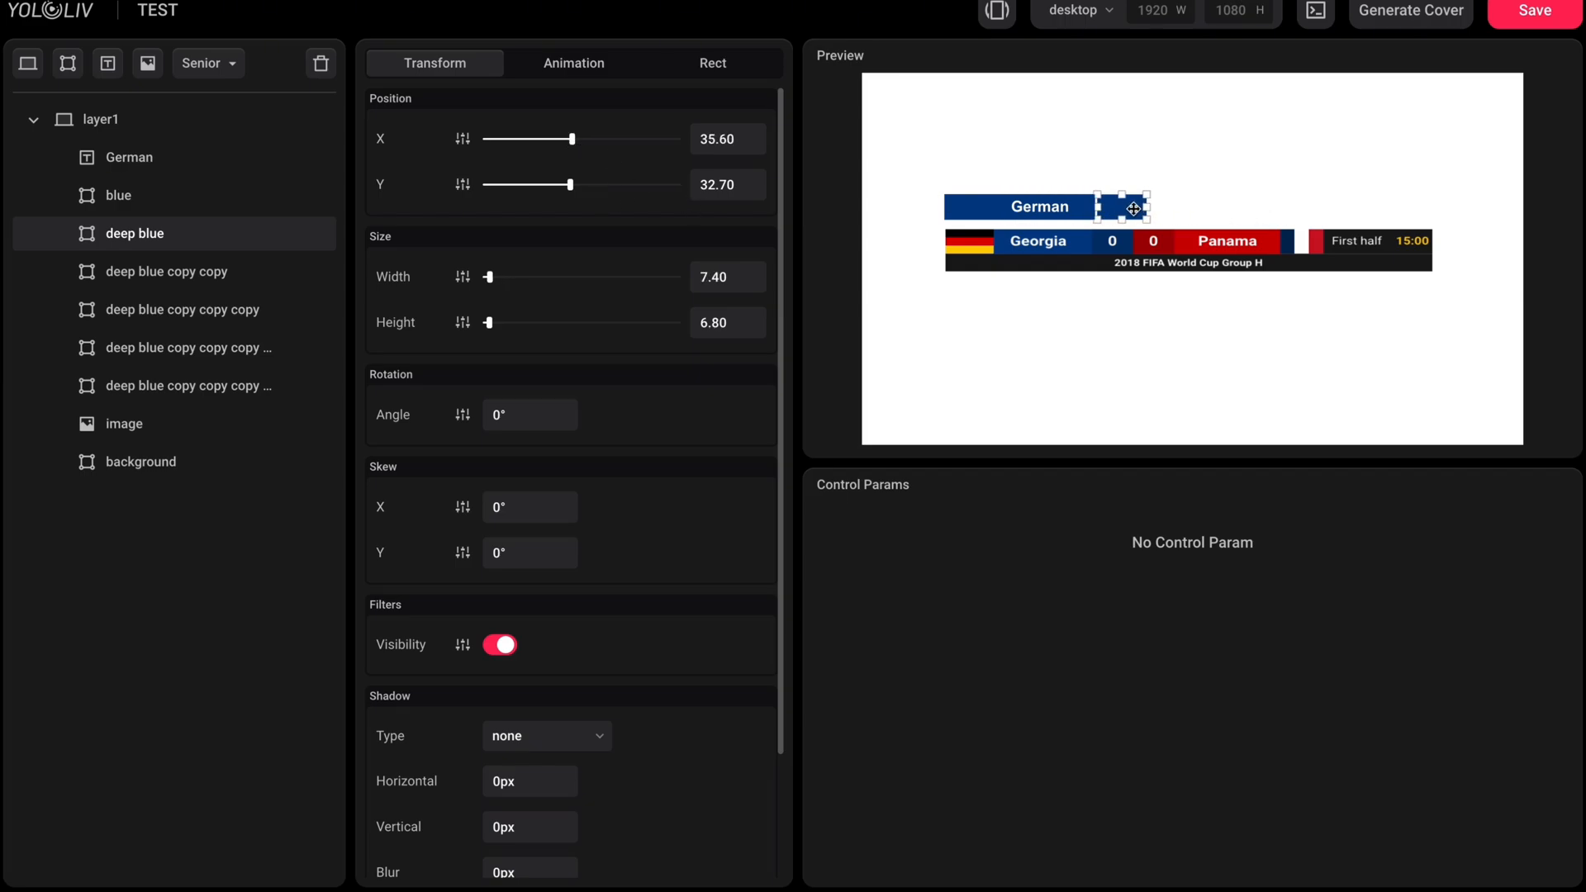
left_click_drag(1129, 208, 1130, 251)
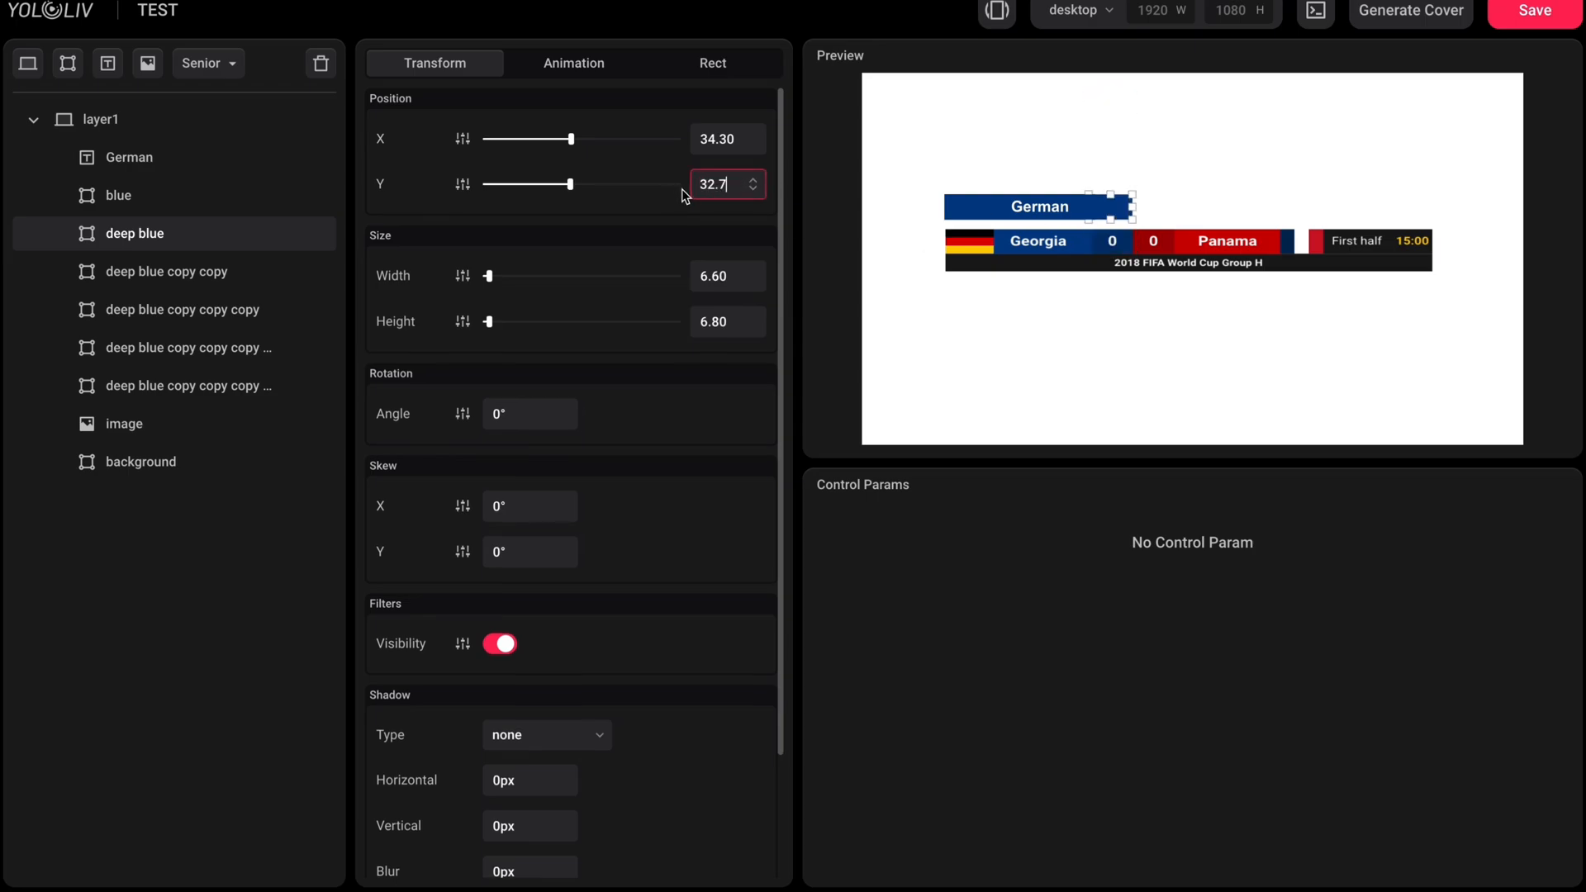
left_click(711, 63)
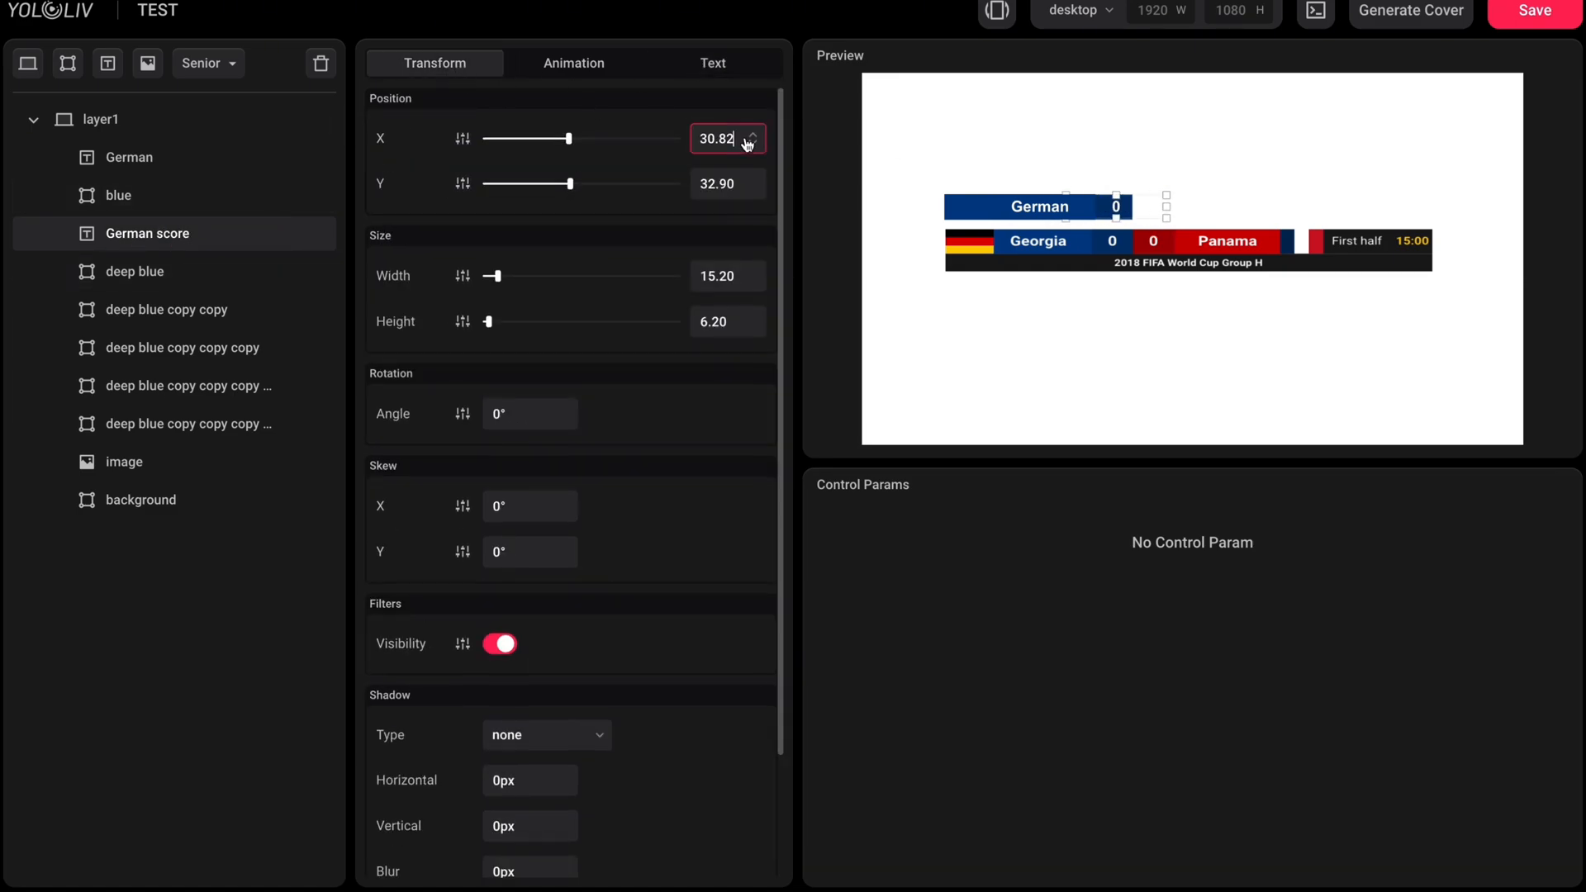
left_click(753, 146)
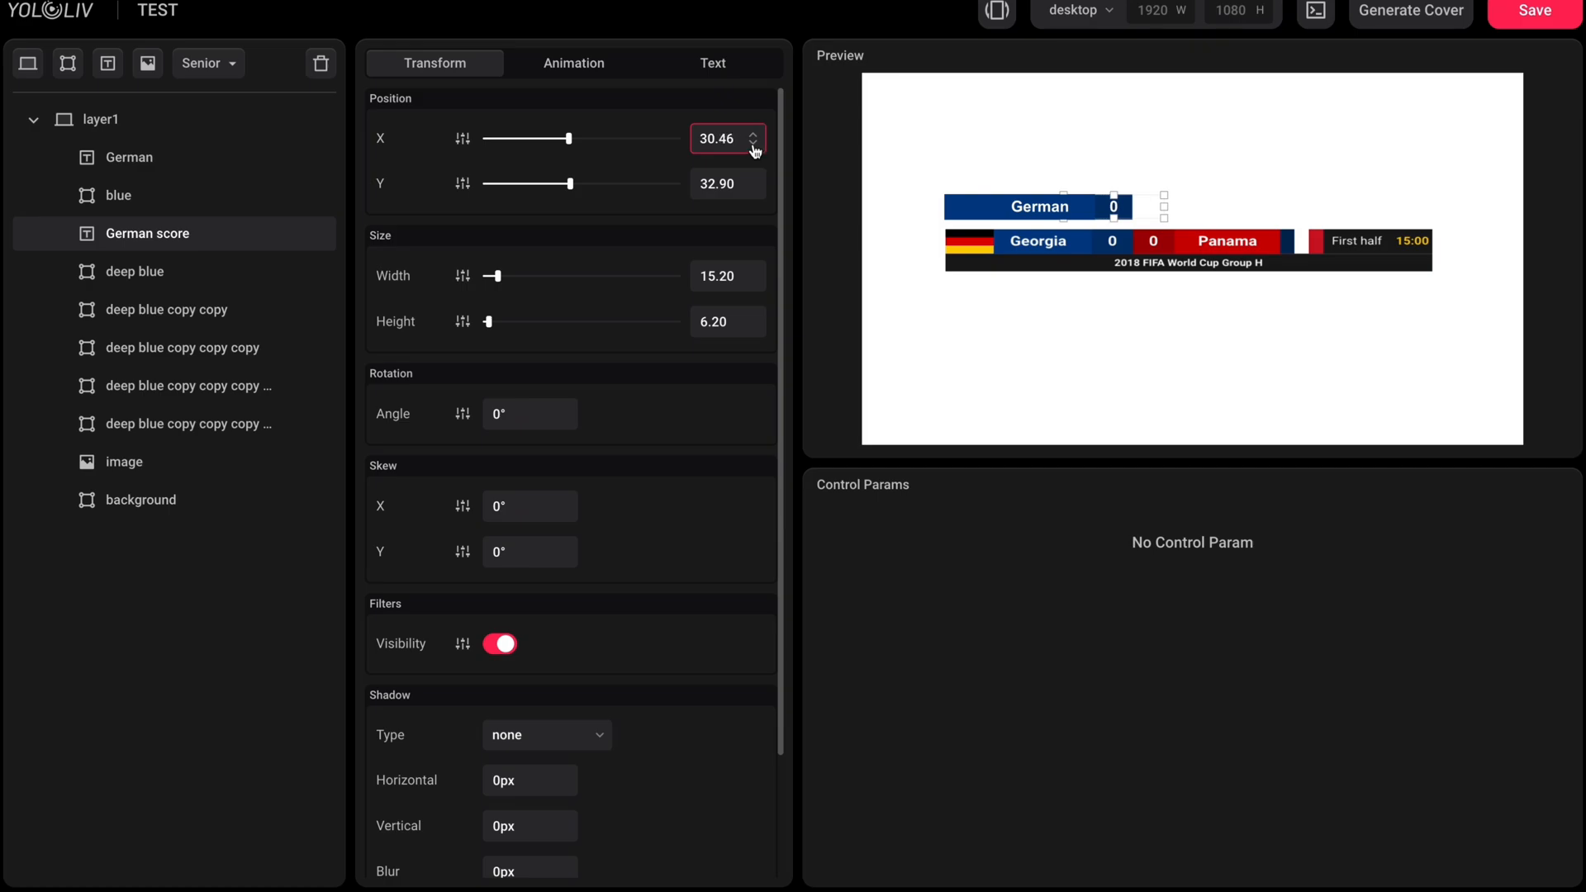
Step: Reposition the copied blue blocks further right via their Transform X values
left_click(165, 309)
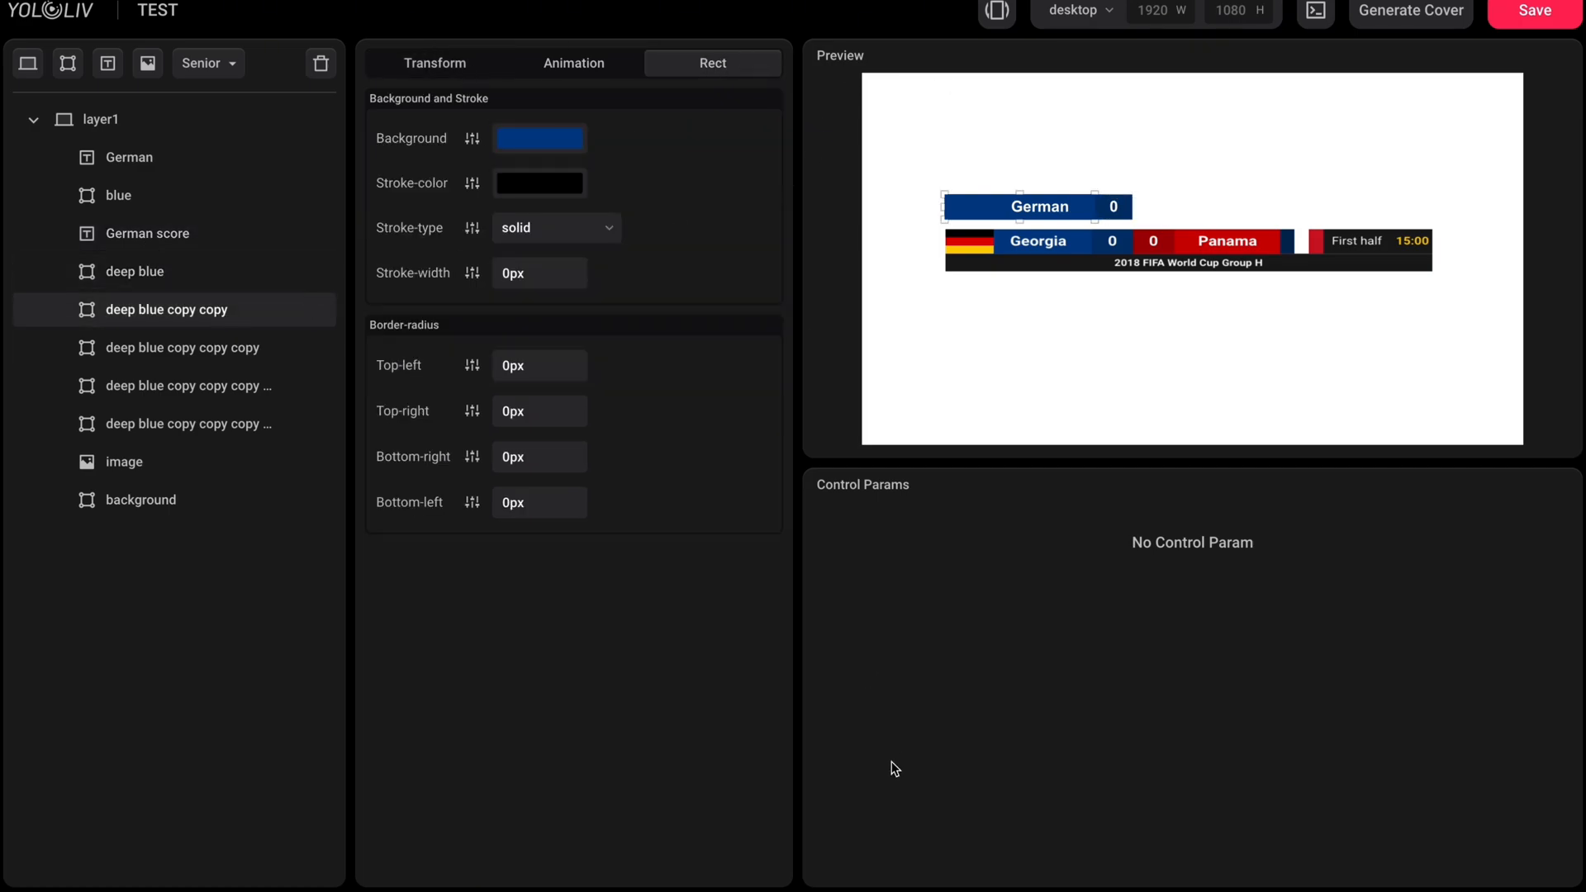
left_click(435, 63)
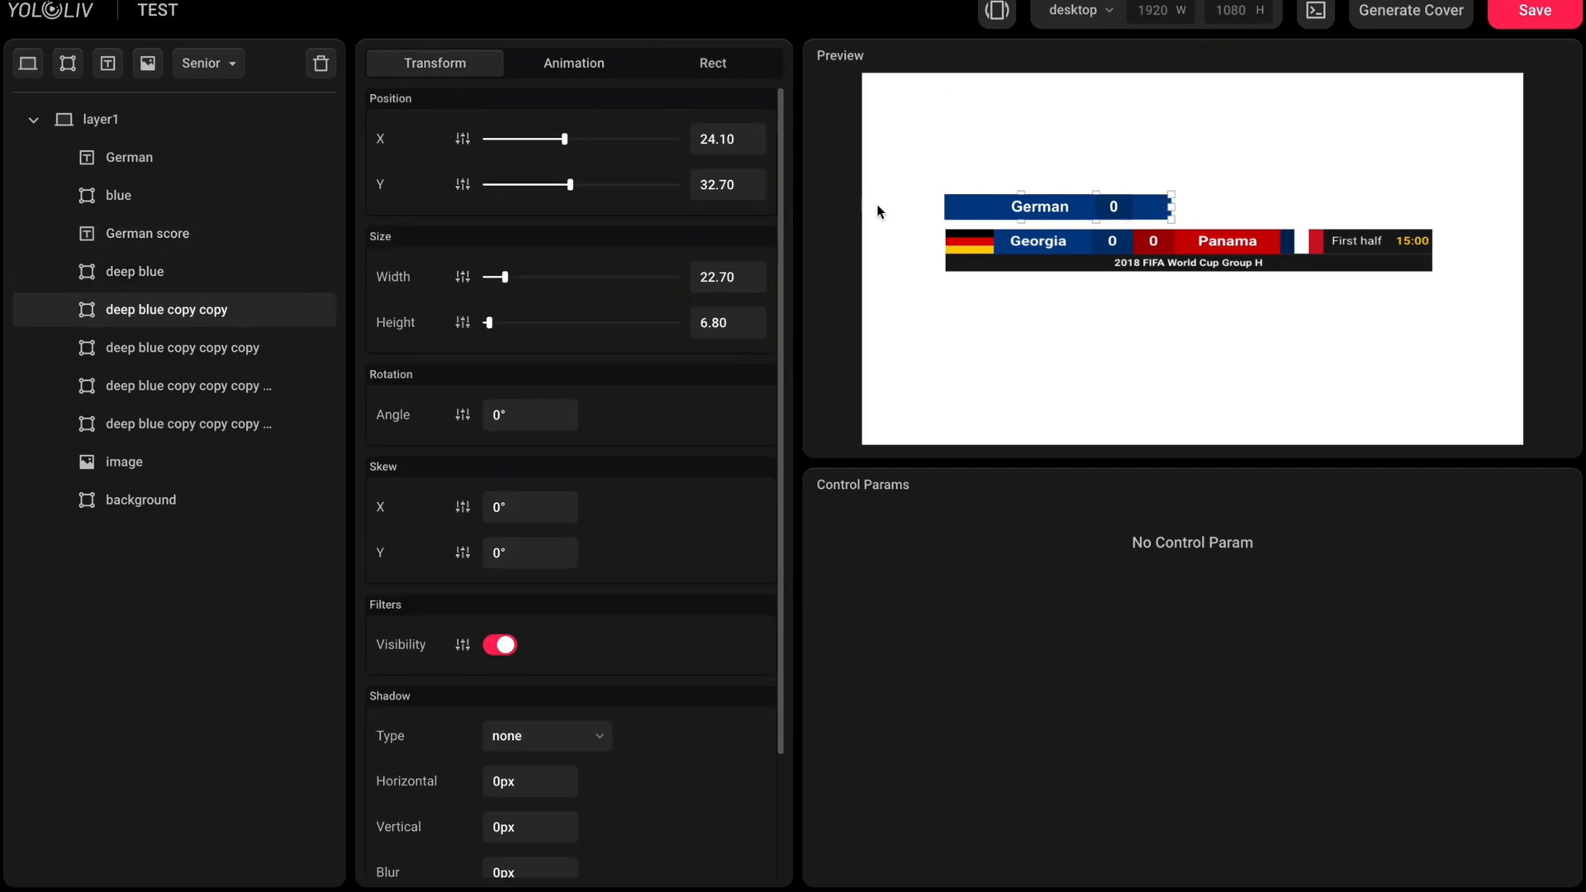
left_click(727, 139)
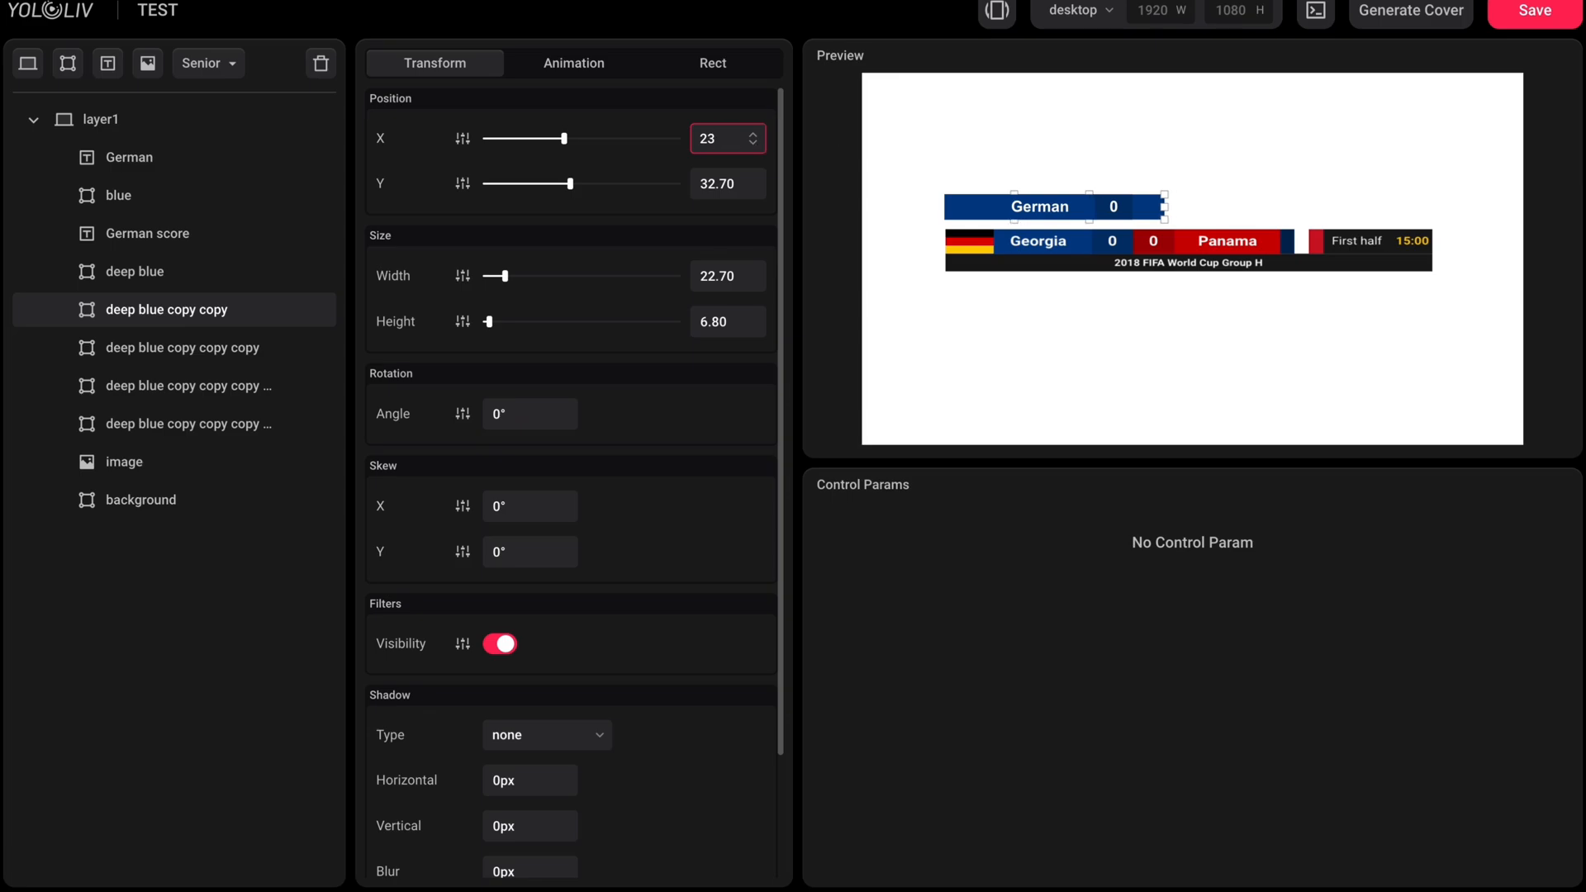
left_click(712, 63)
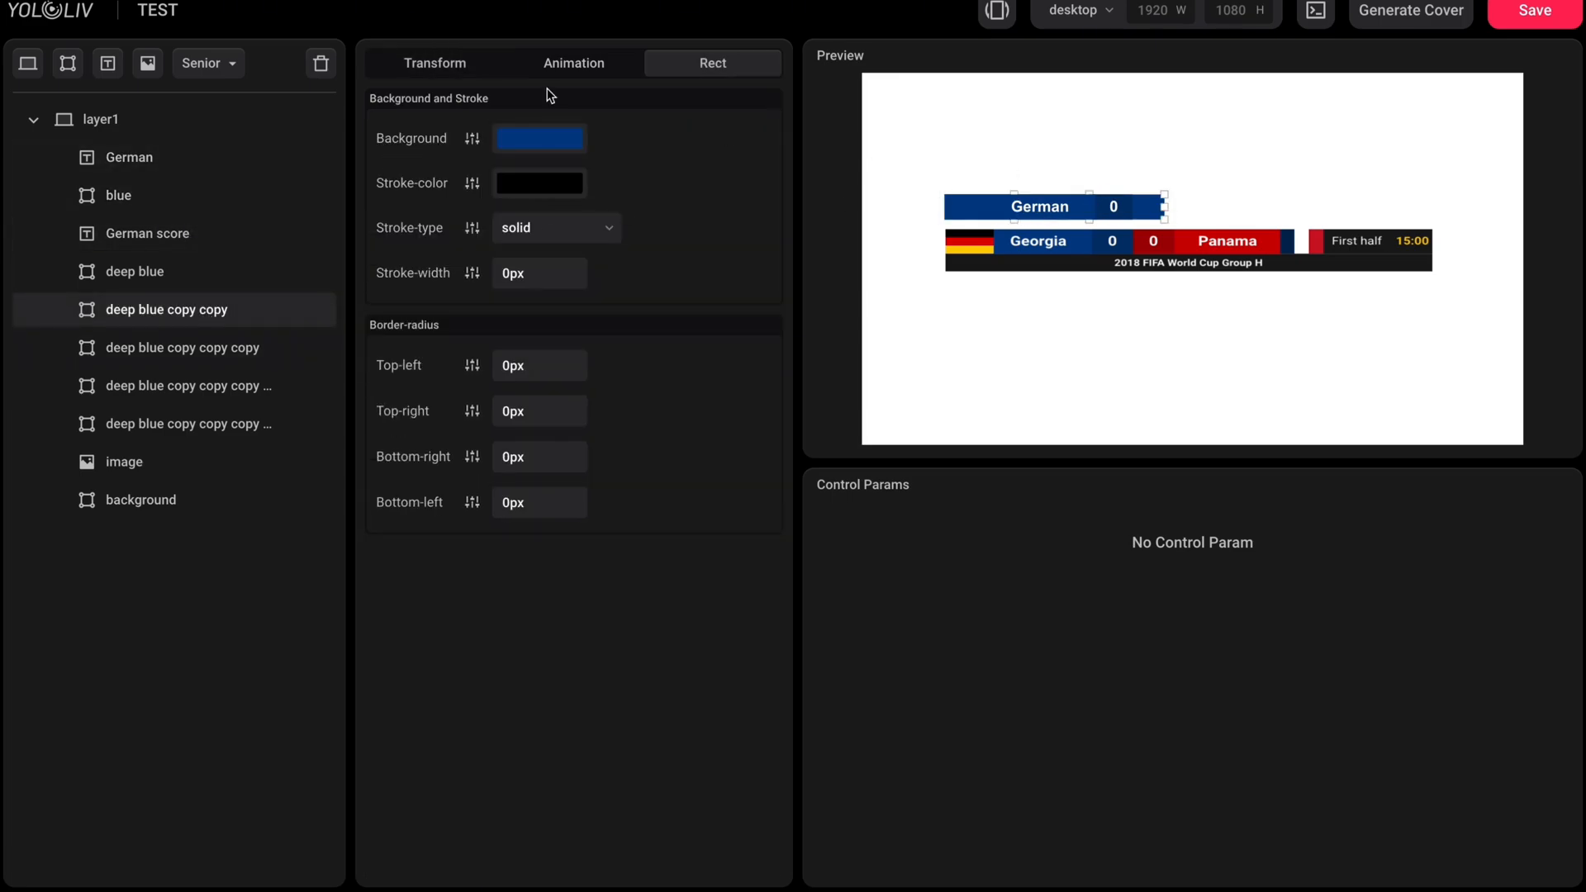
left_click(435, 63)
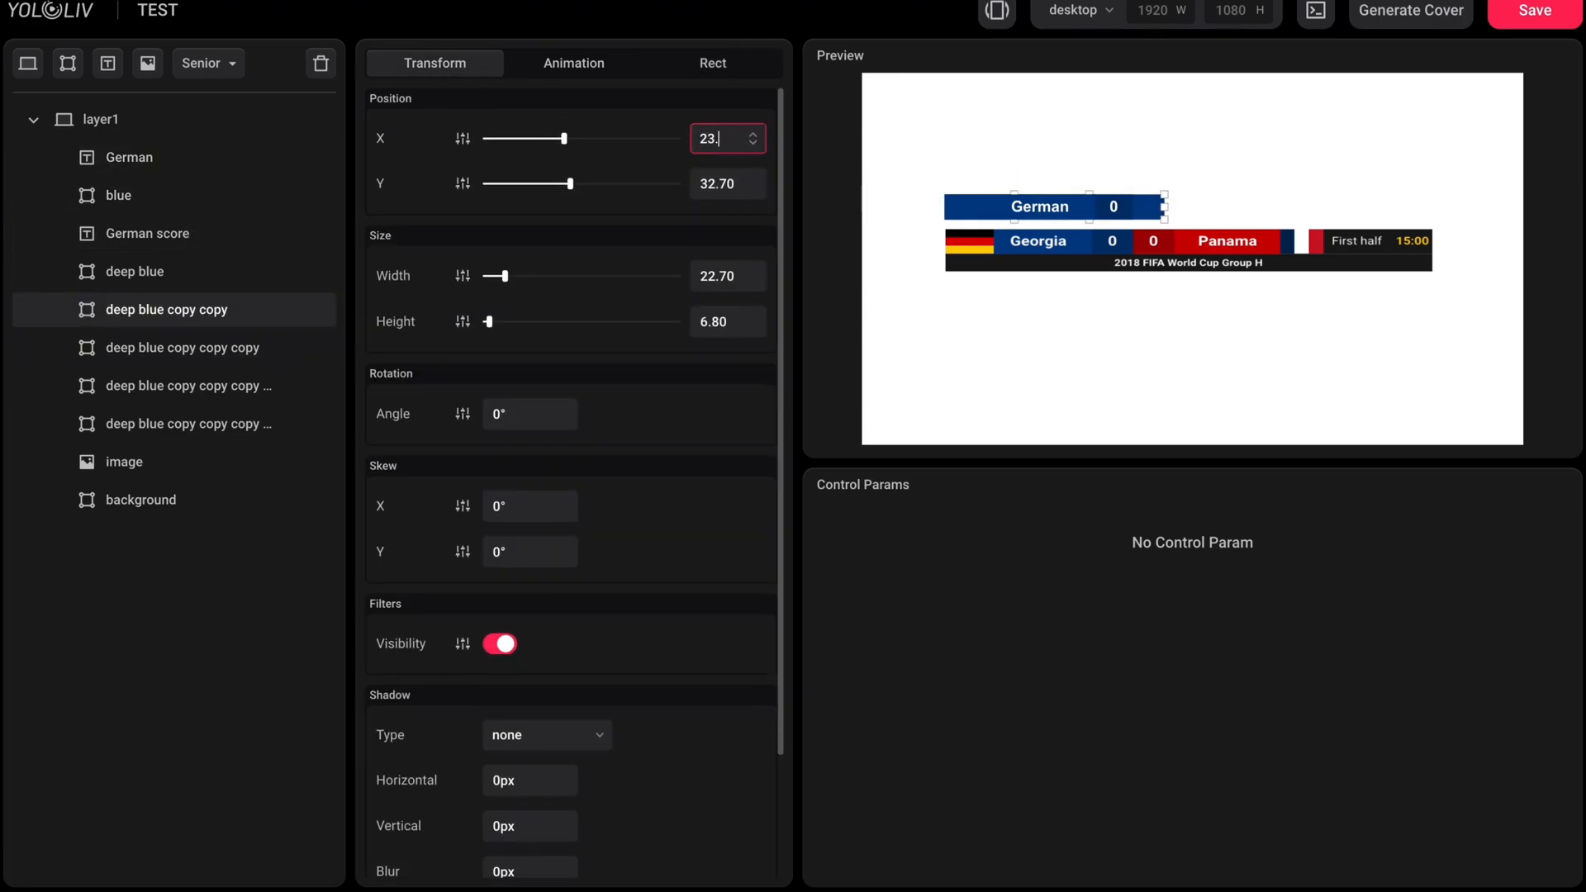
left_click_drag(552, 139, 576, 139)
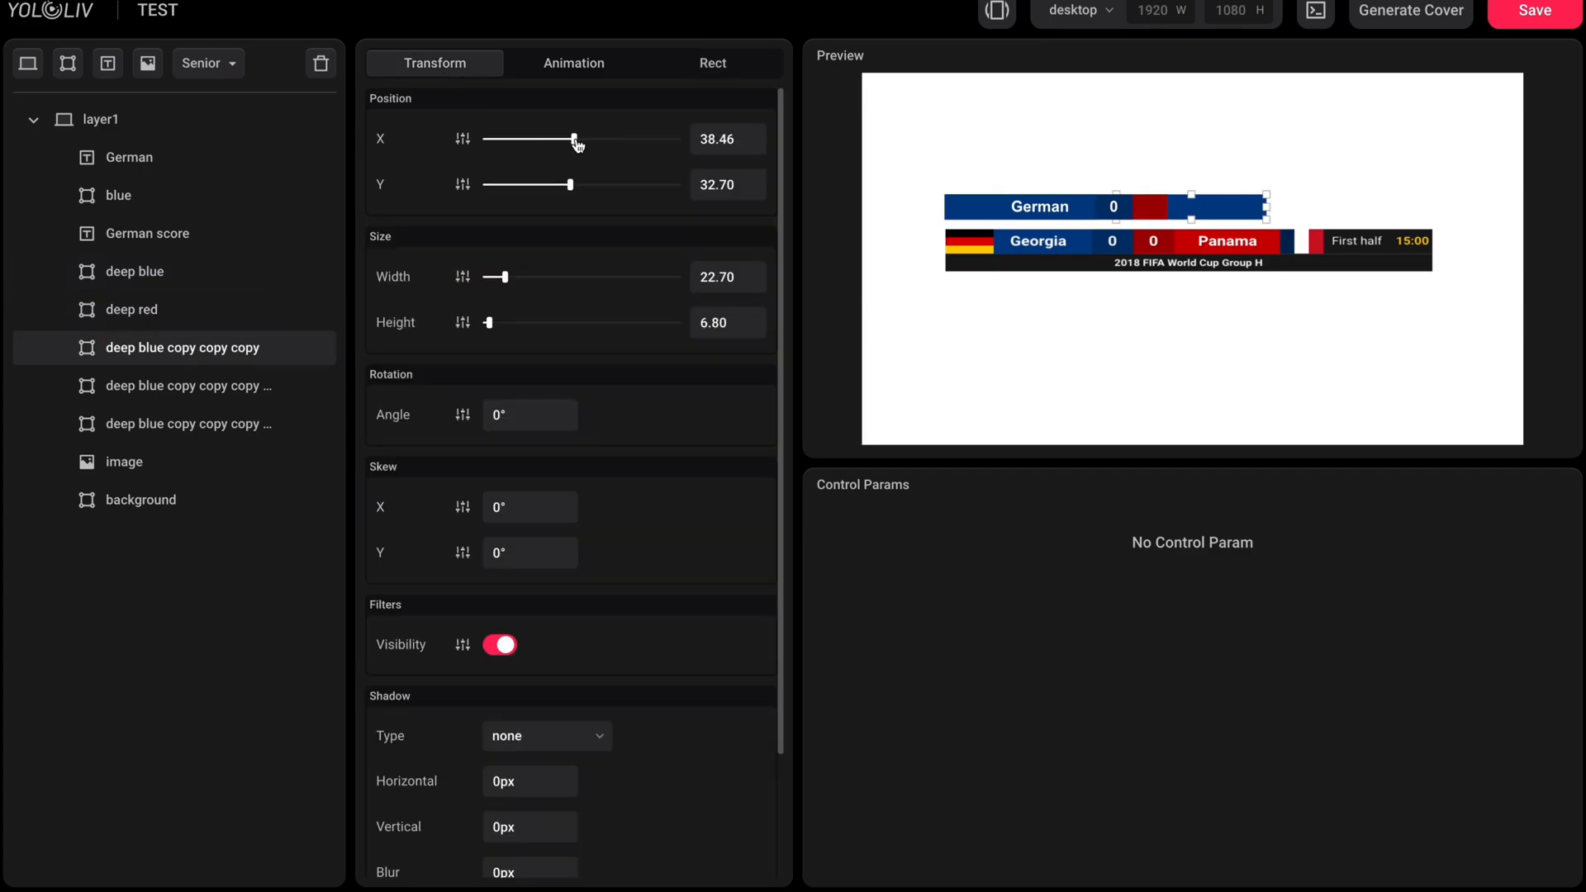
left_click(712, 63)
type("period")
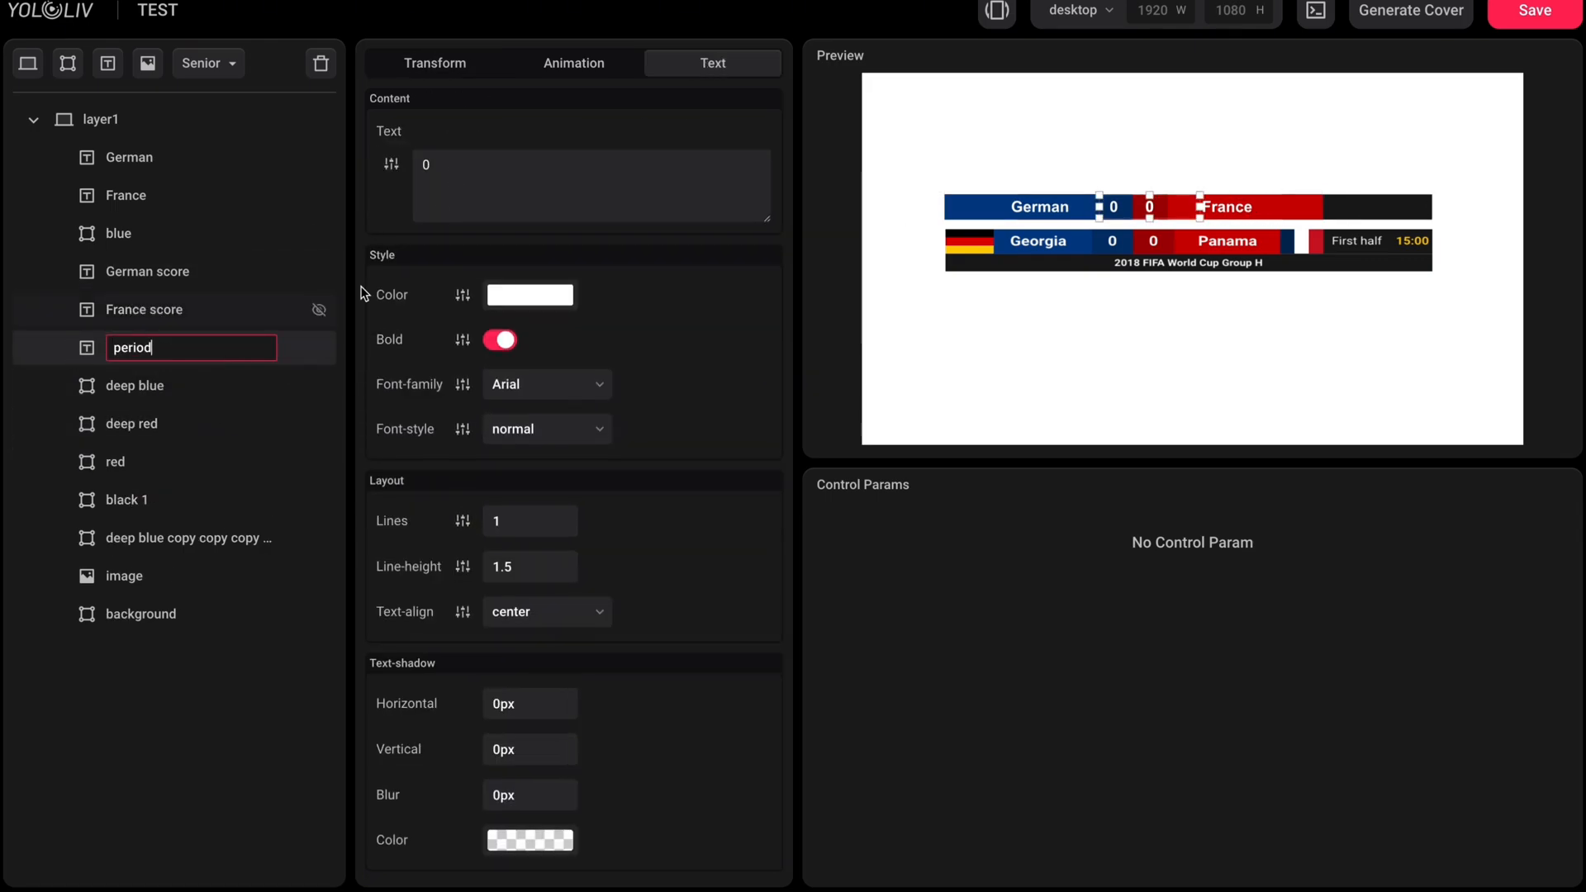
Step: Position the period label reading First Half at the right end of the top row
left_click(435, 63)
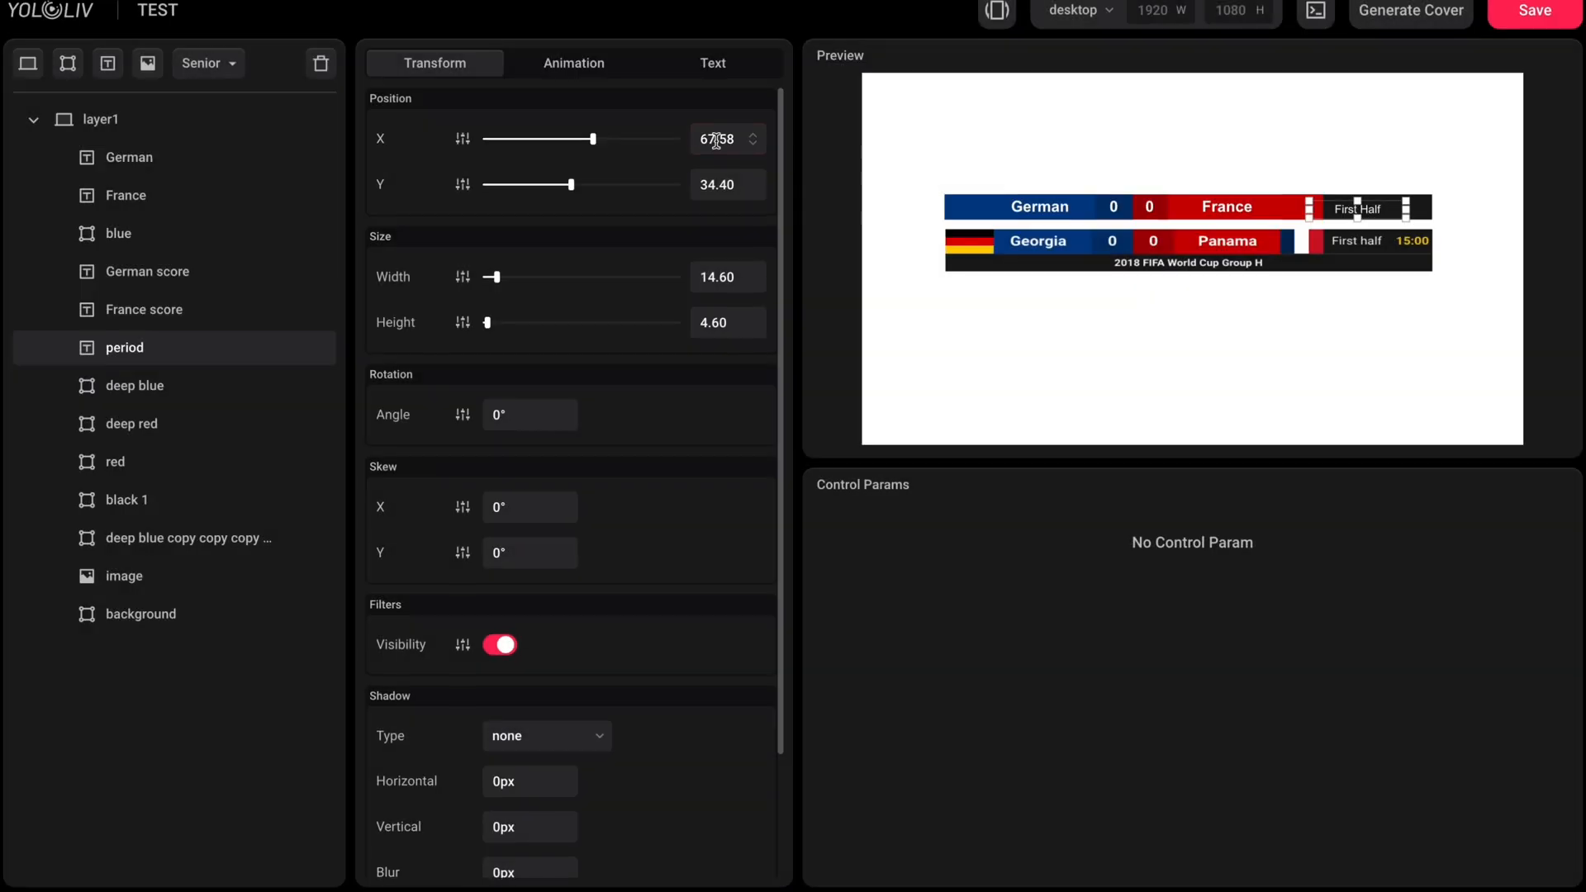
left_click(718, 183)
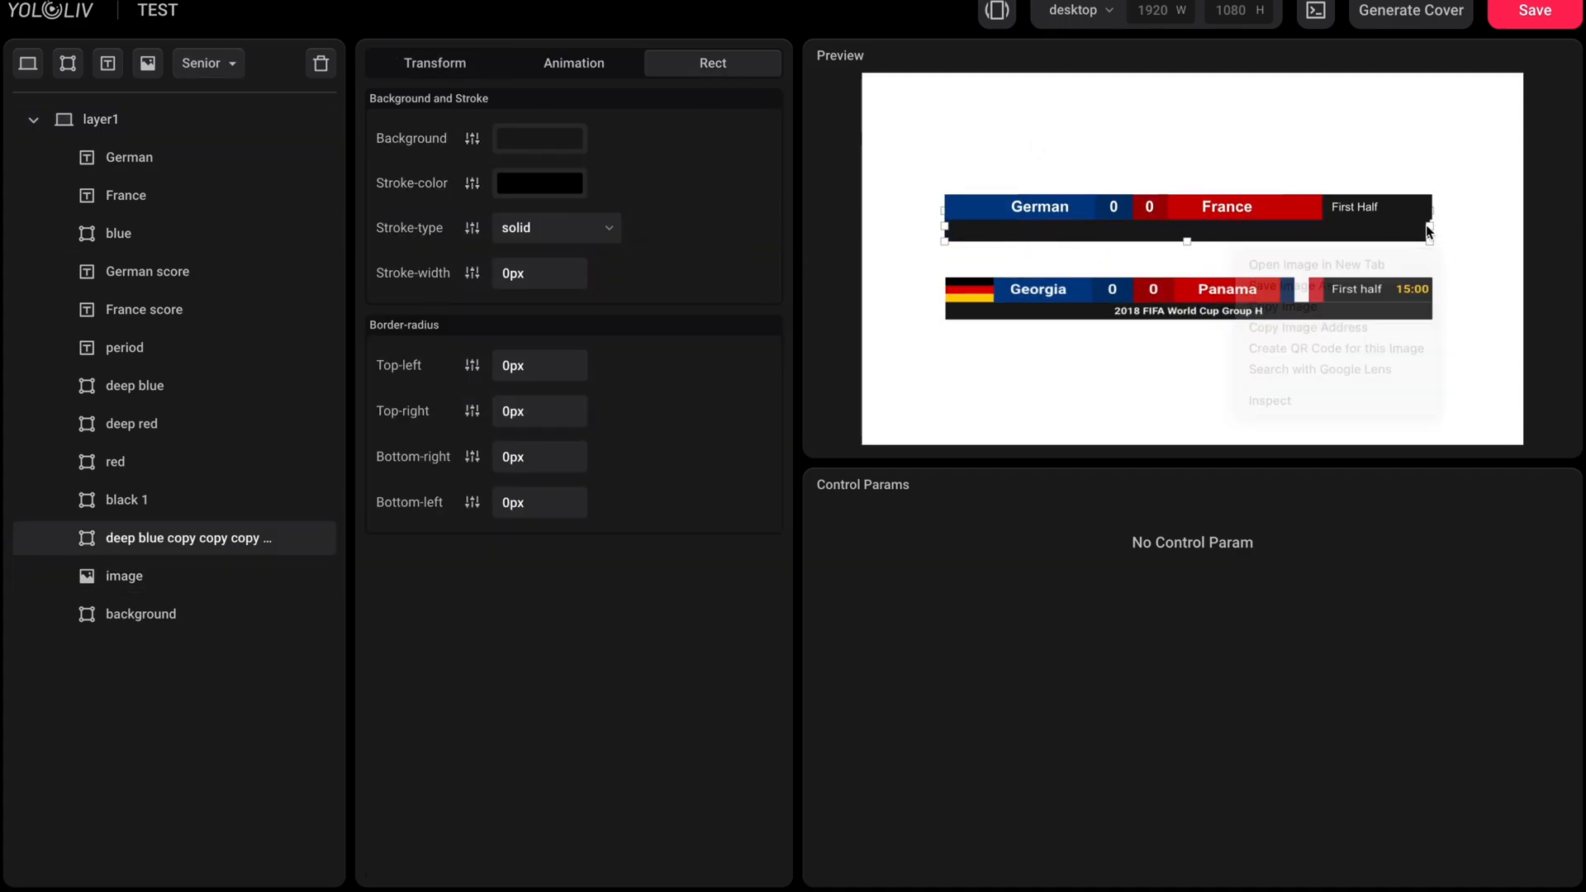
left_click(114, 462)
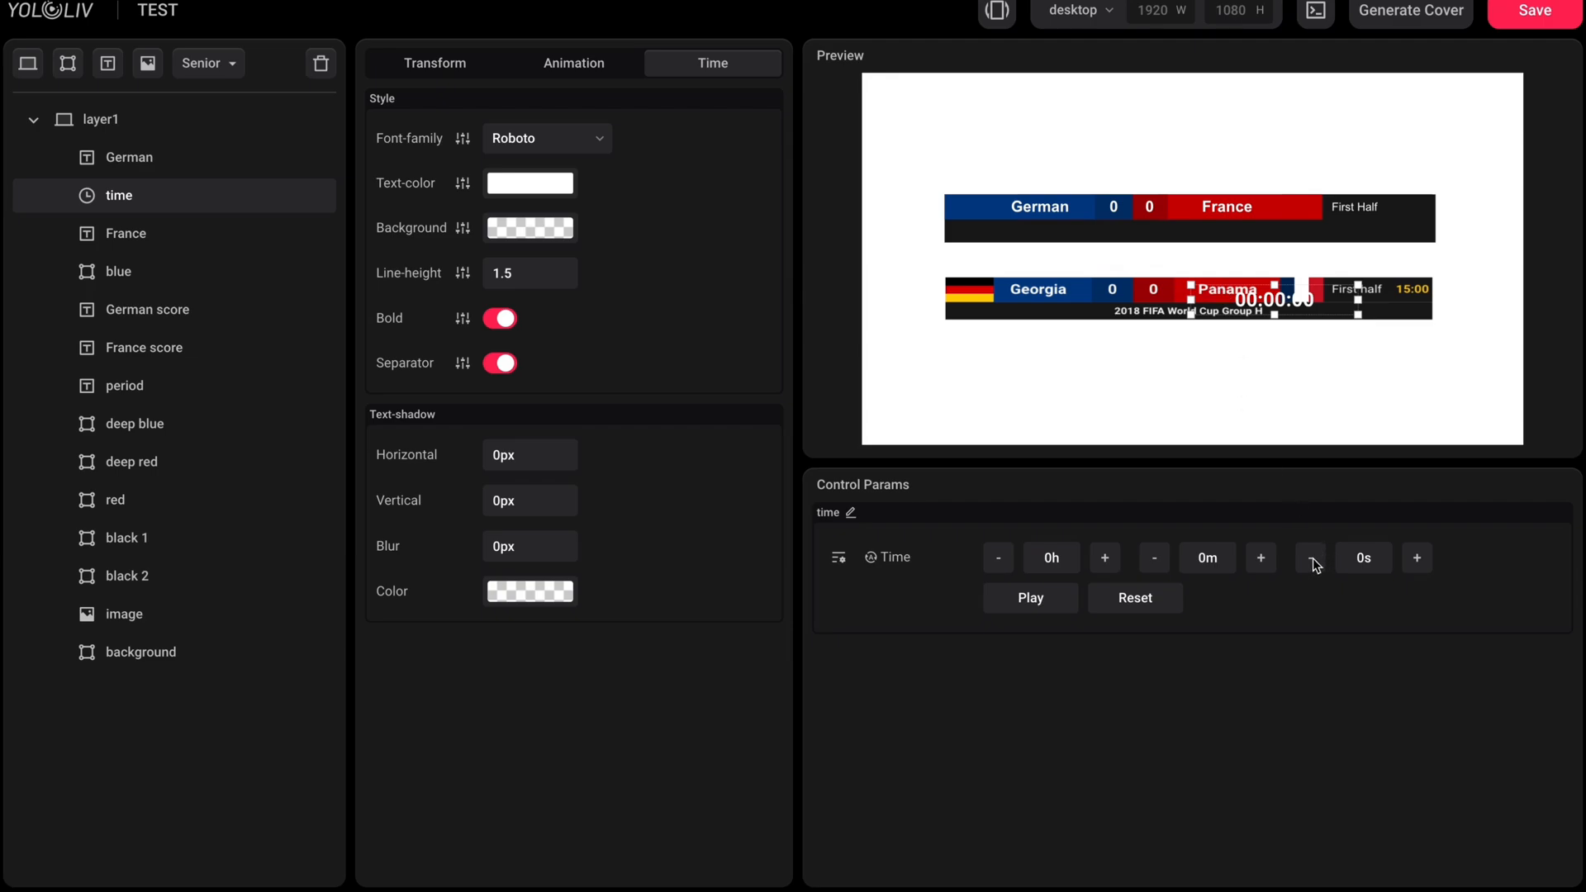
Step: Show the timer as minutes and seconds only with yellow digits, starting at 15m
left_click(837, 557)
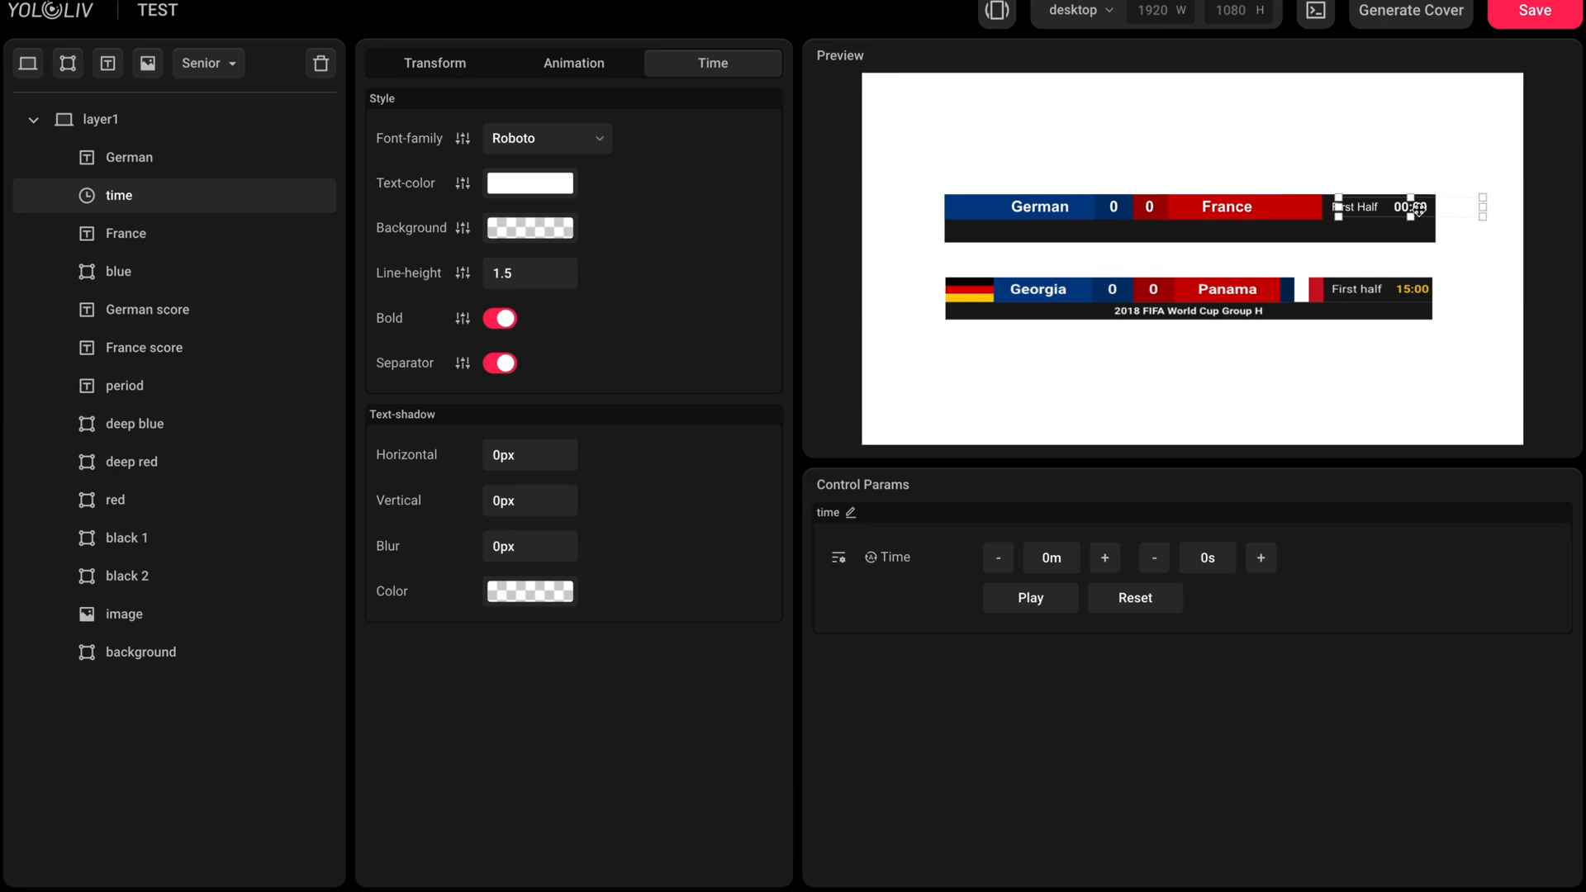
left_click(529, 228)
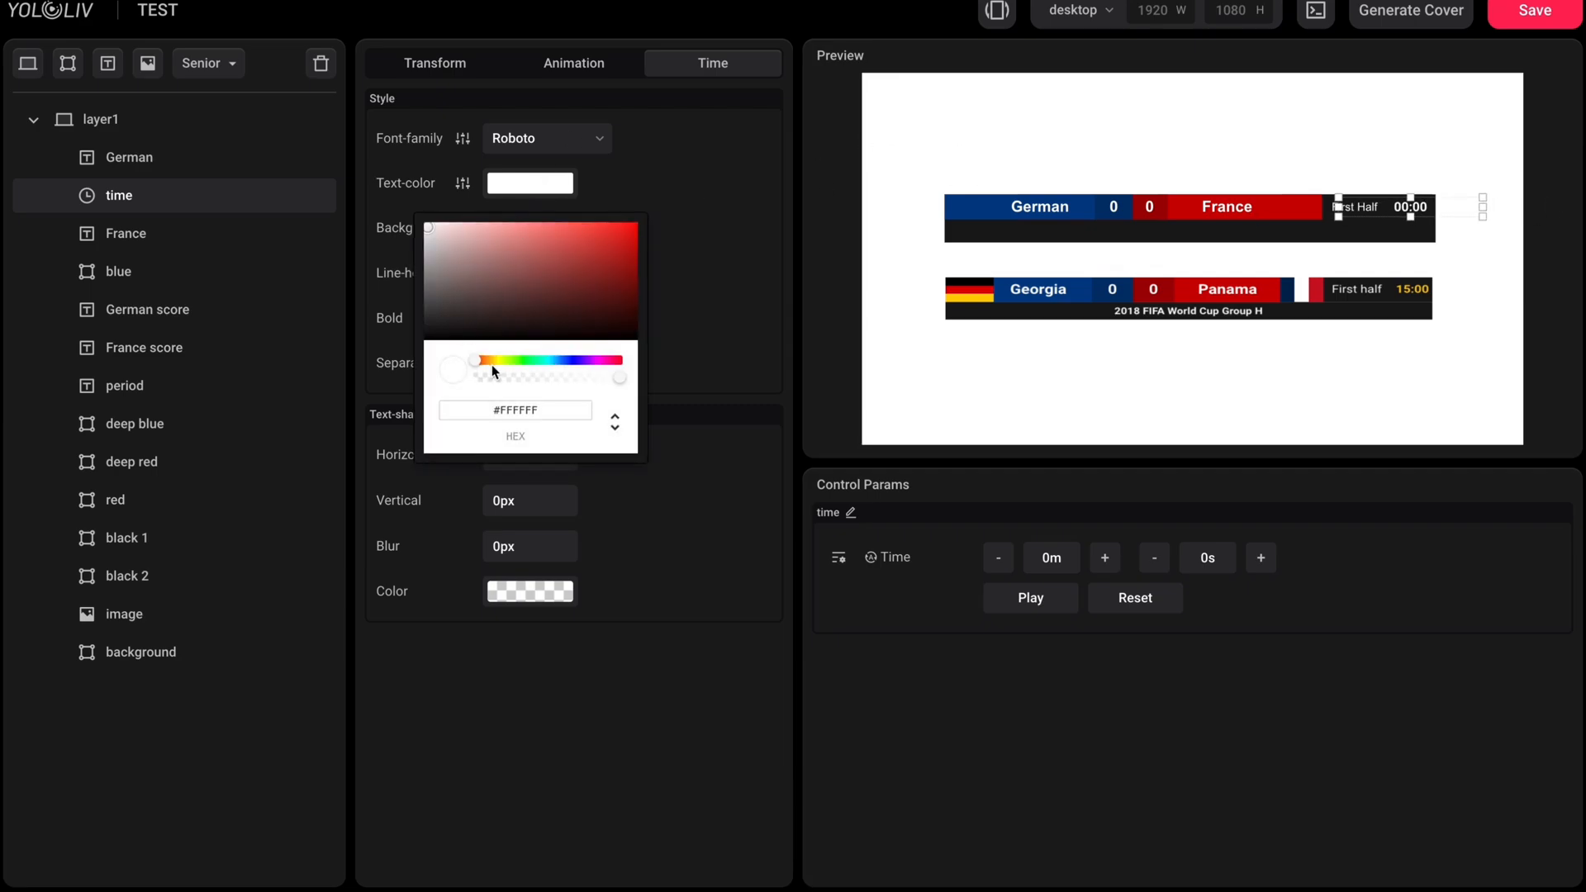
left_click(495, 360)
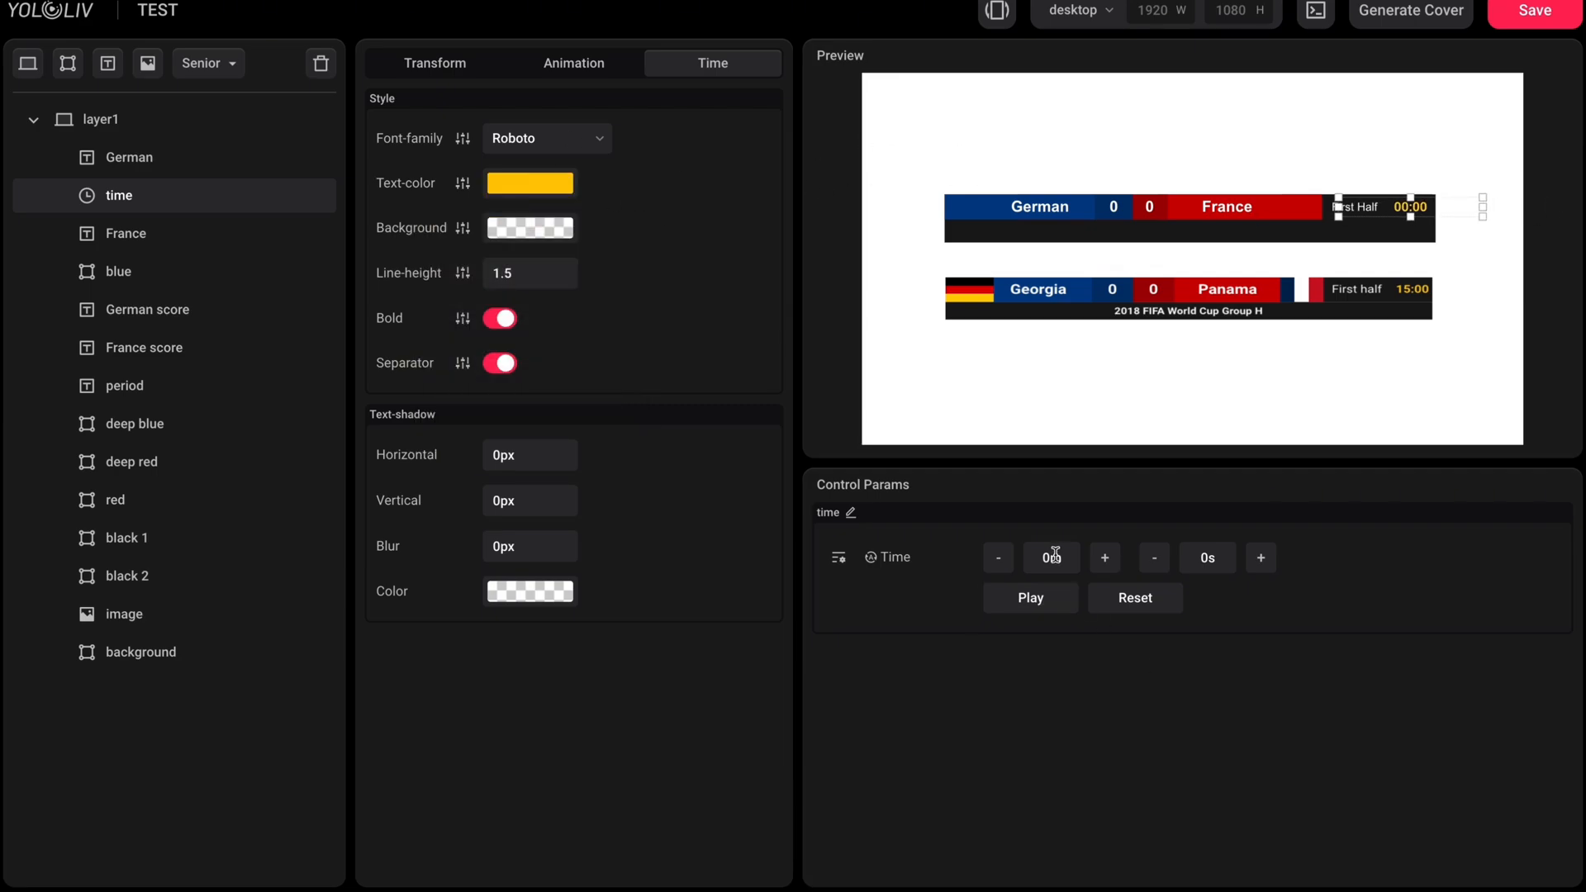
type("15m")
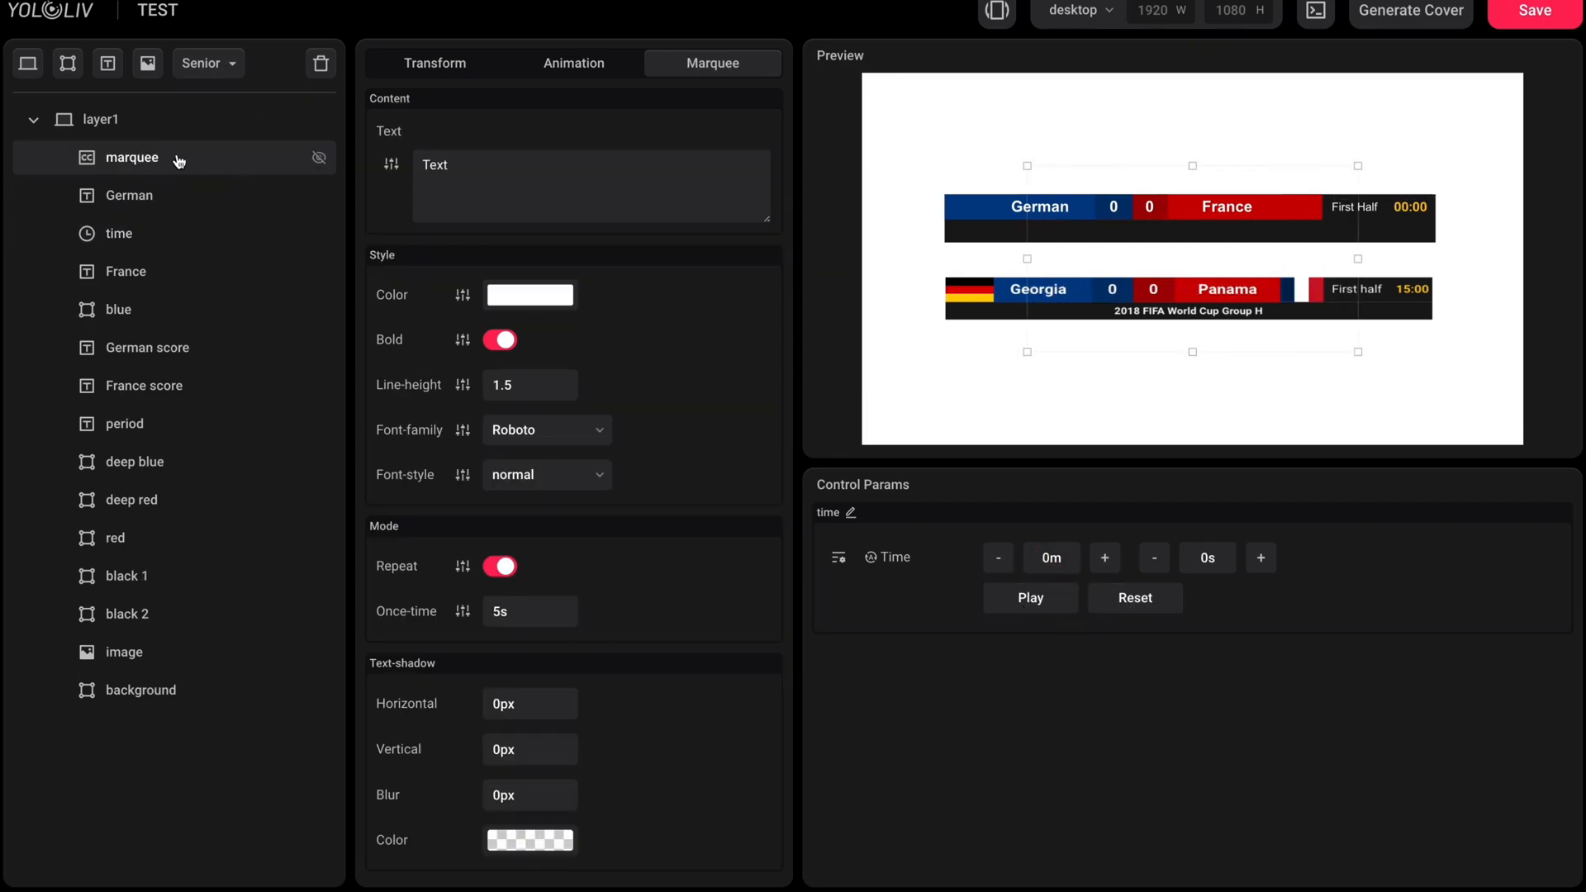
Step: Set the marquee text content to 2024 FIFA WORLD CUP GROUP H
type("2024 FIFA WORLD CUP")
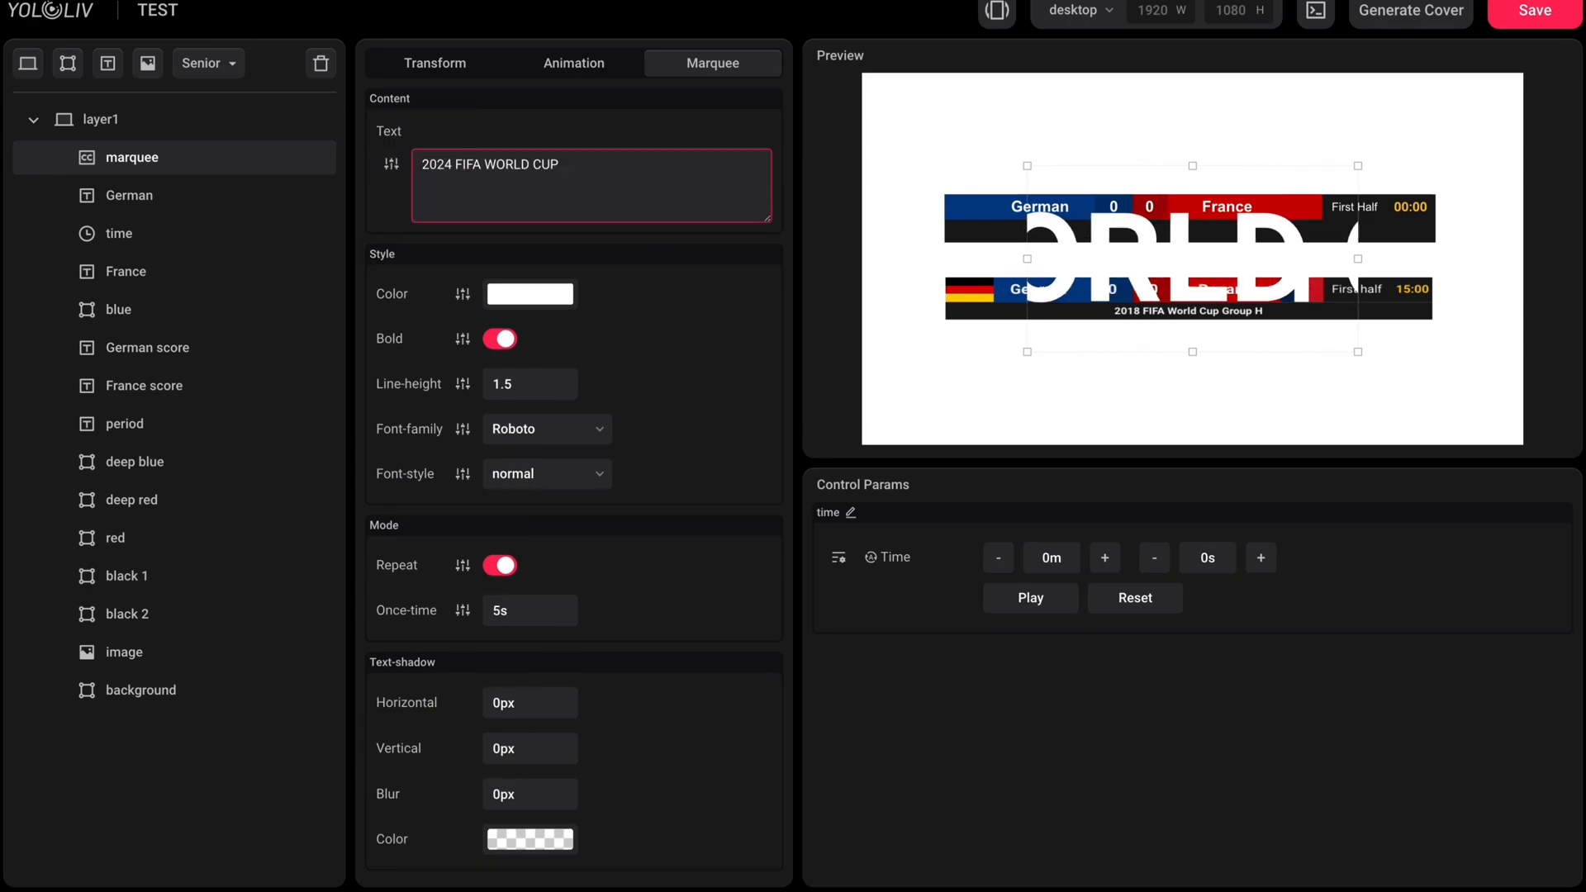
type("GROUP H")
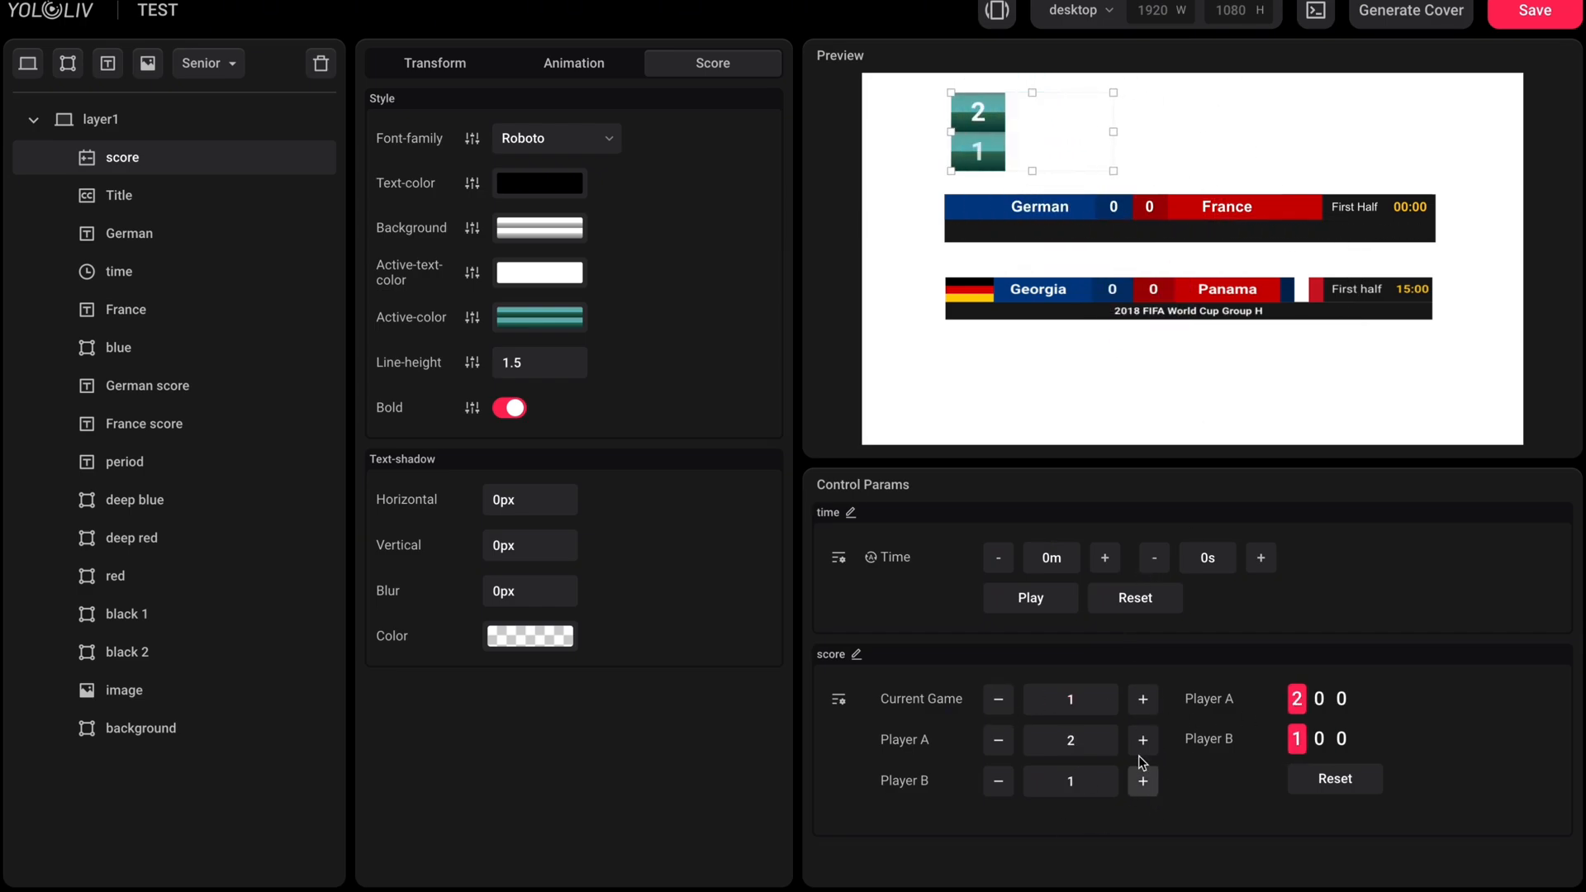
Step: Advance the score tracker through games 2 and 3, then reset all scores
left_click(1143, 700)
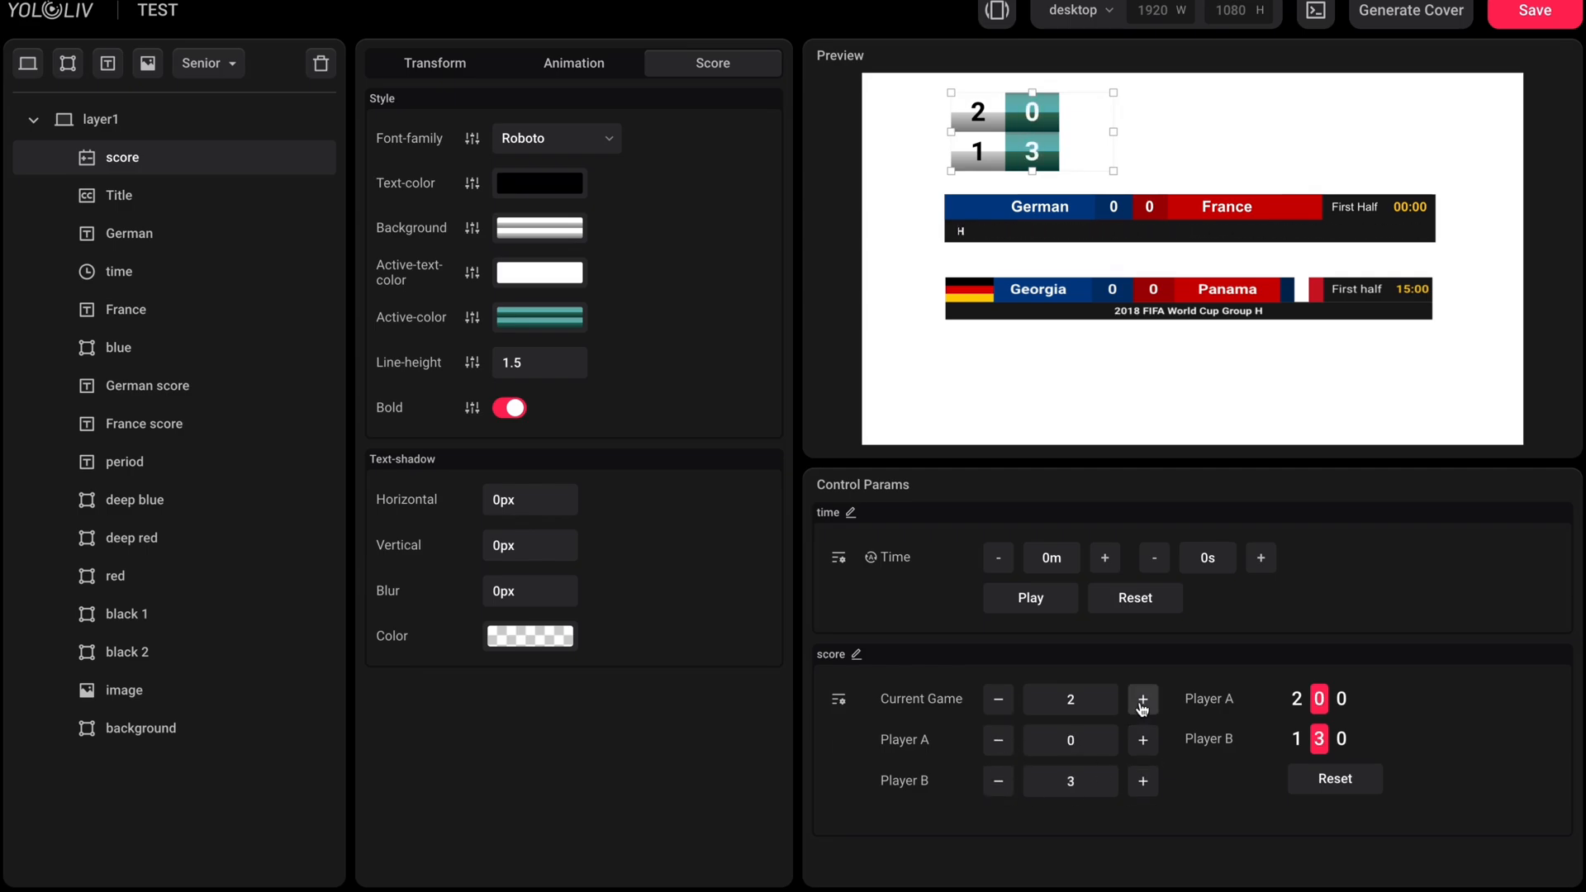
left_click(1143, 698)
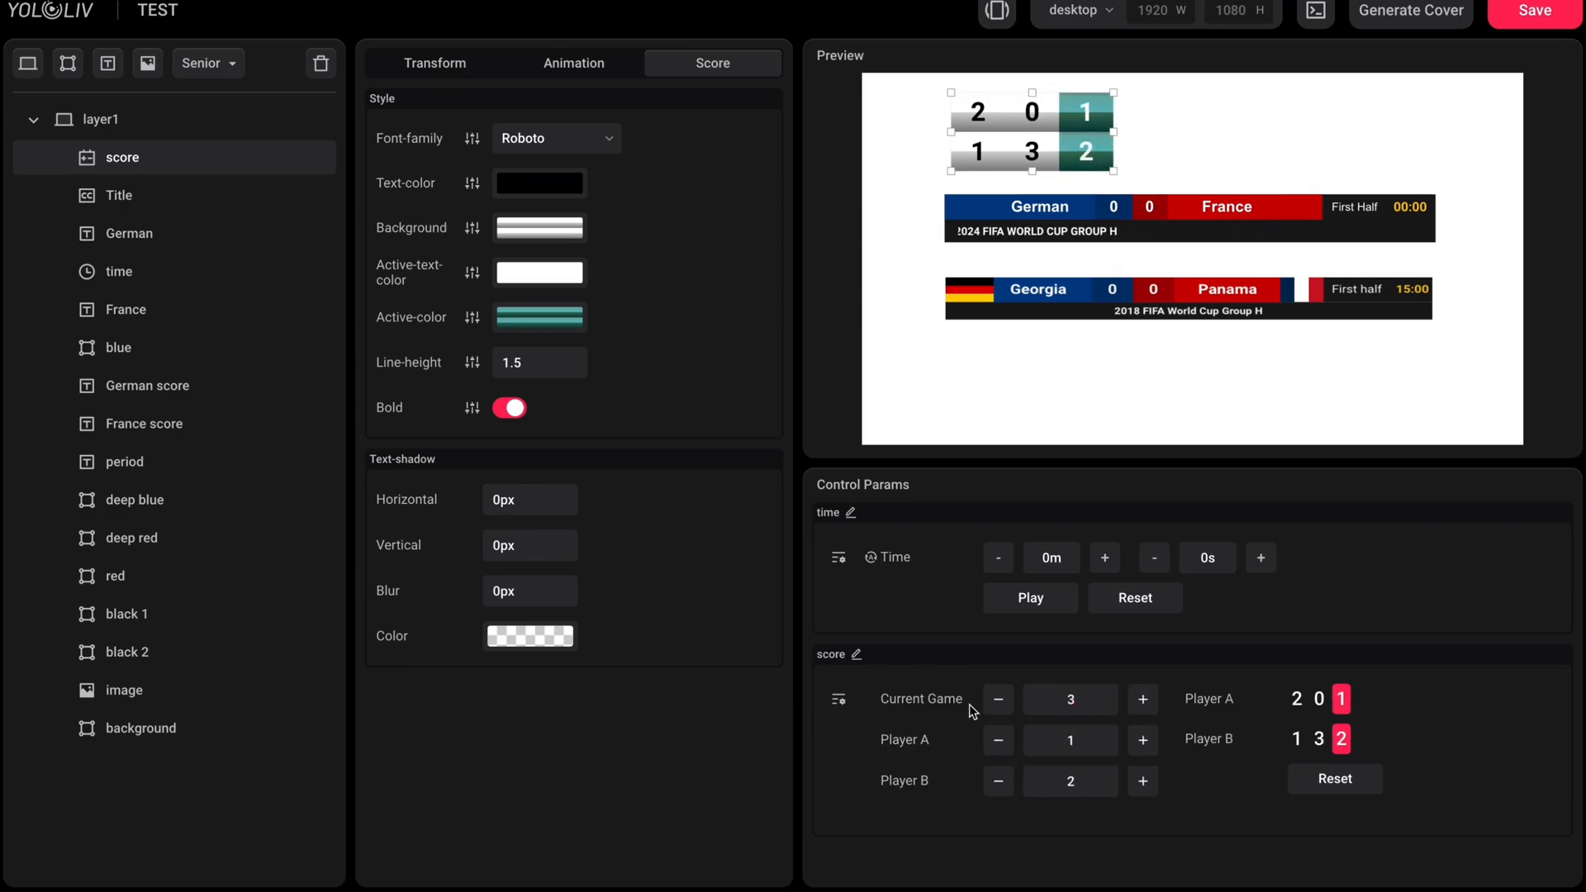
left_click(147, 384)
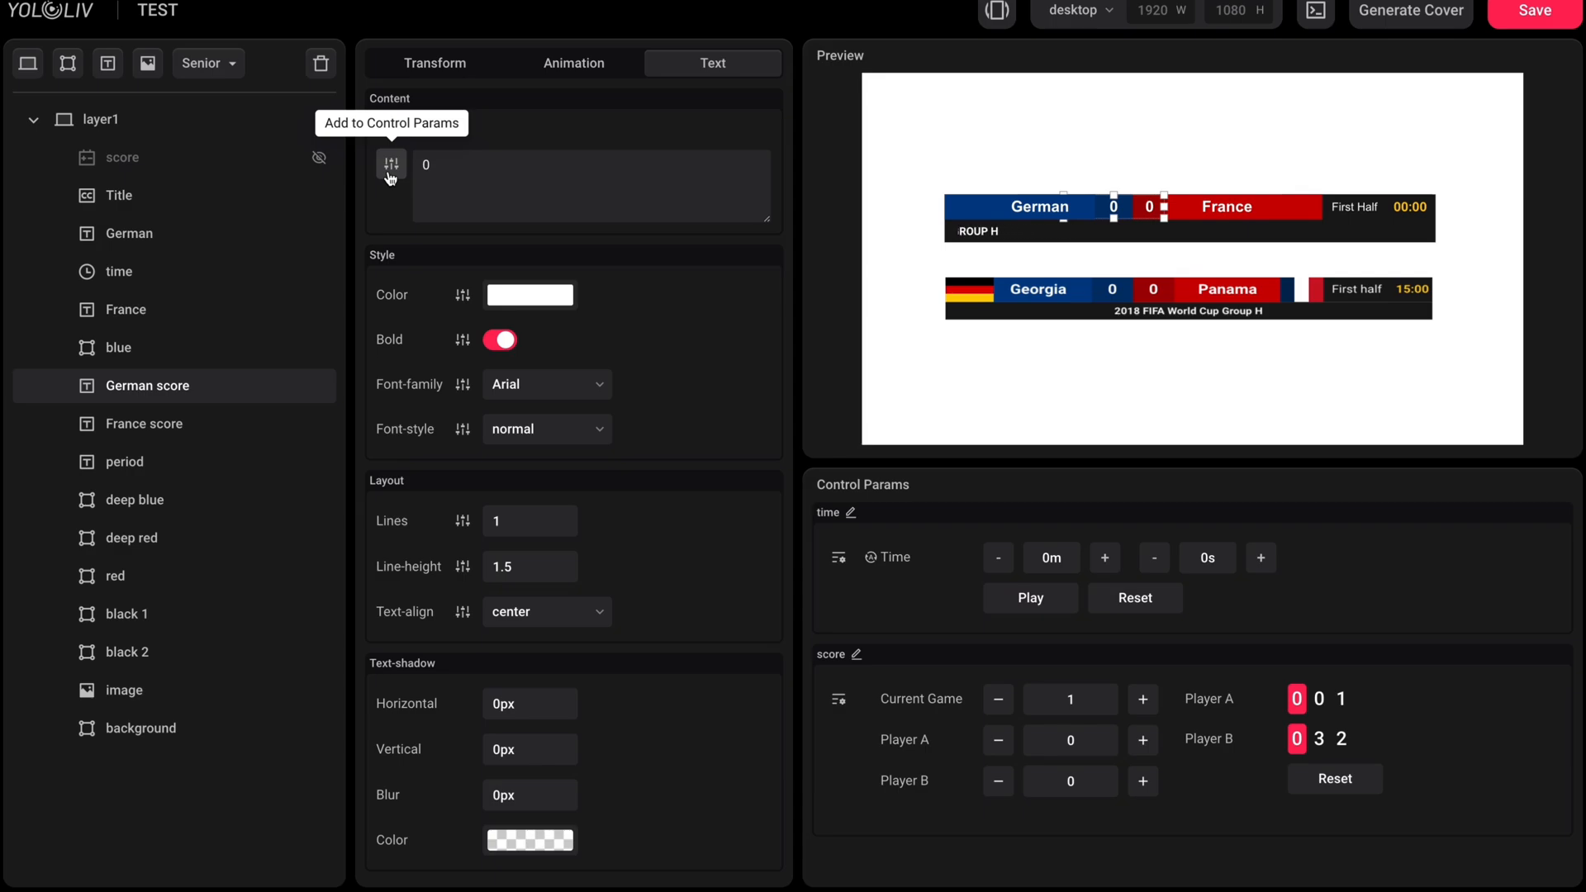
Step: Expose the German score text as a live control named Ger
left_click(389, 166)
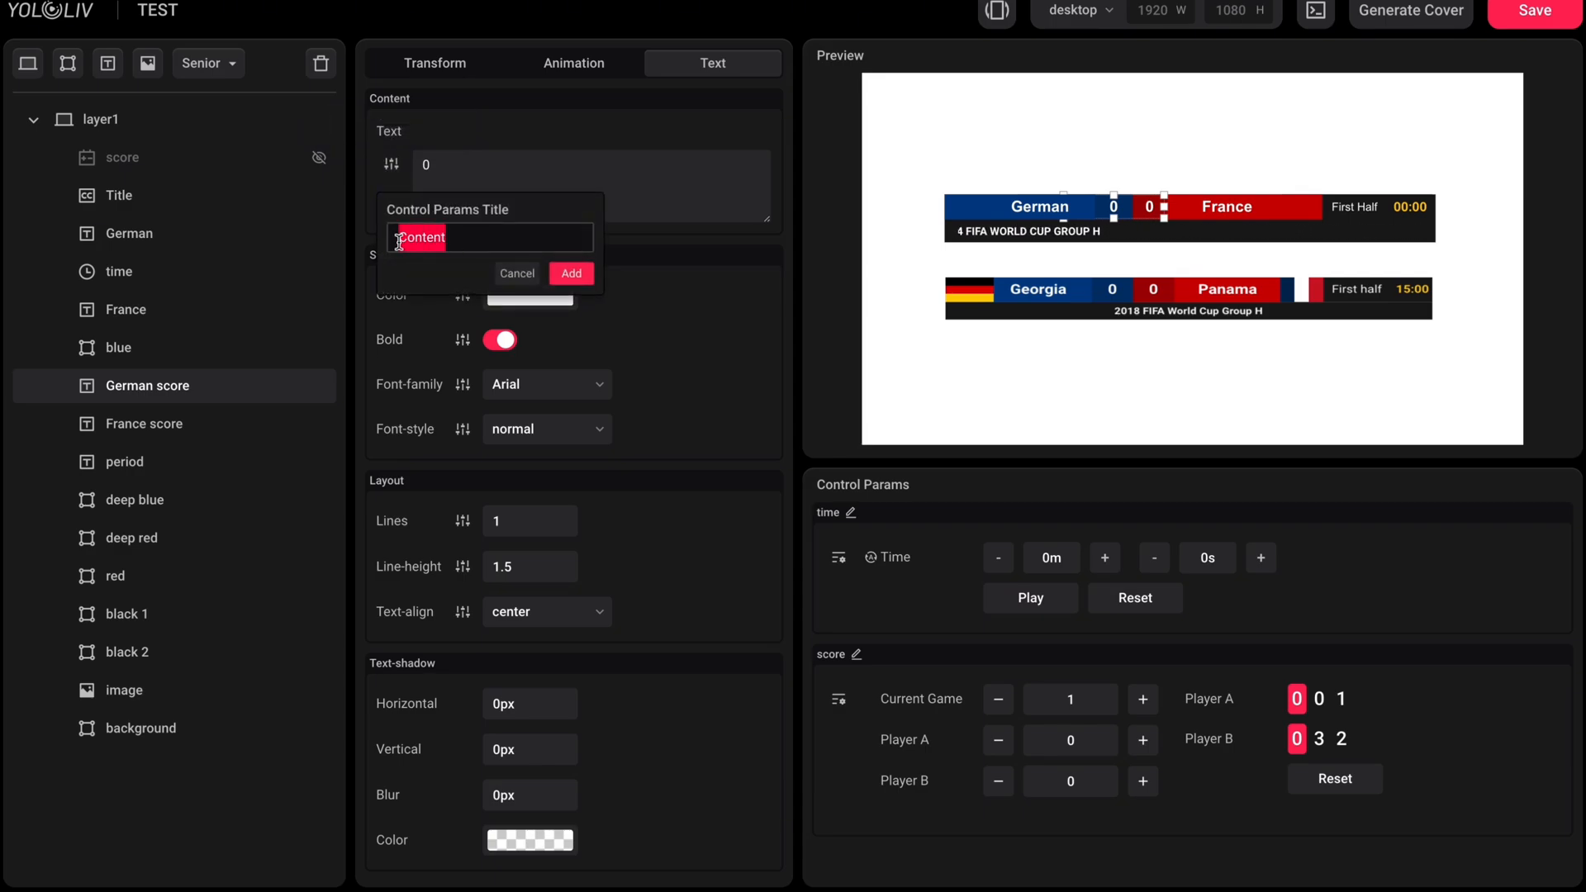
type("German score")
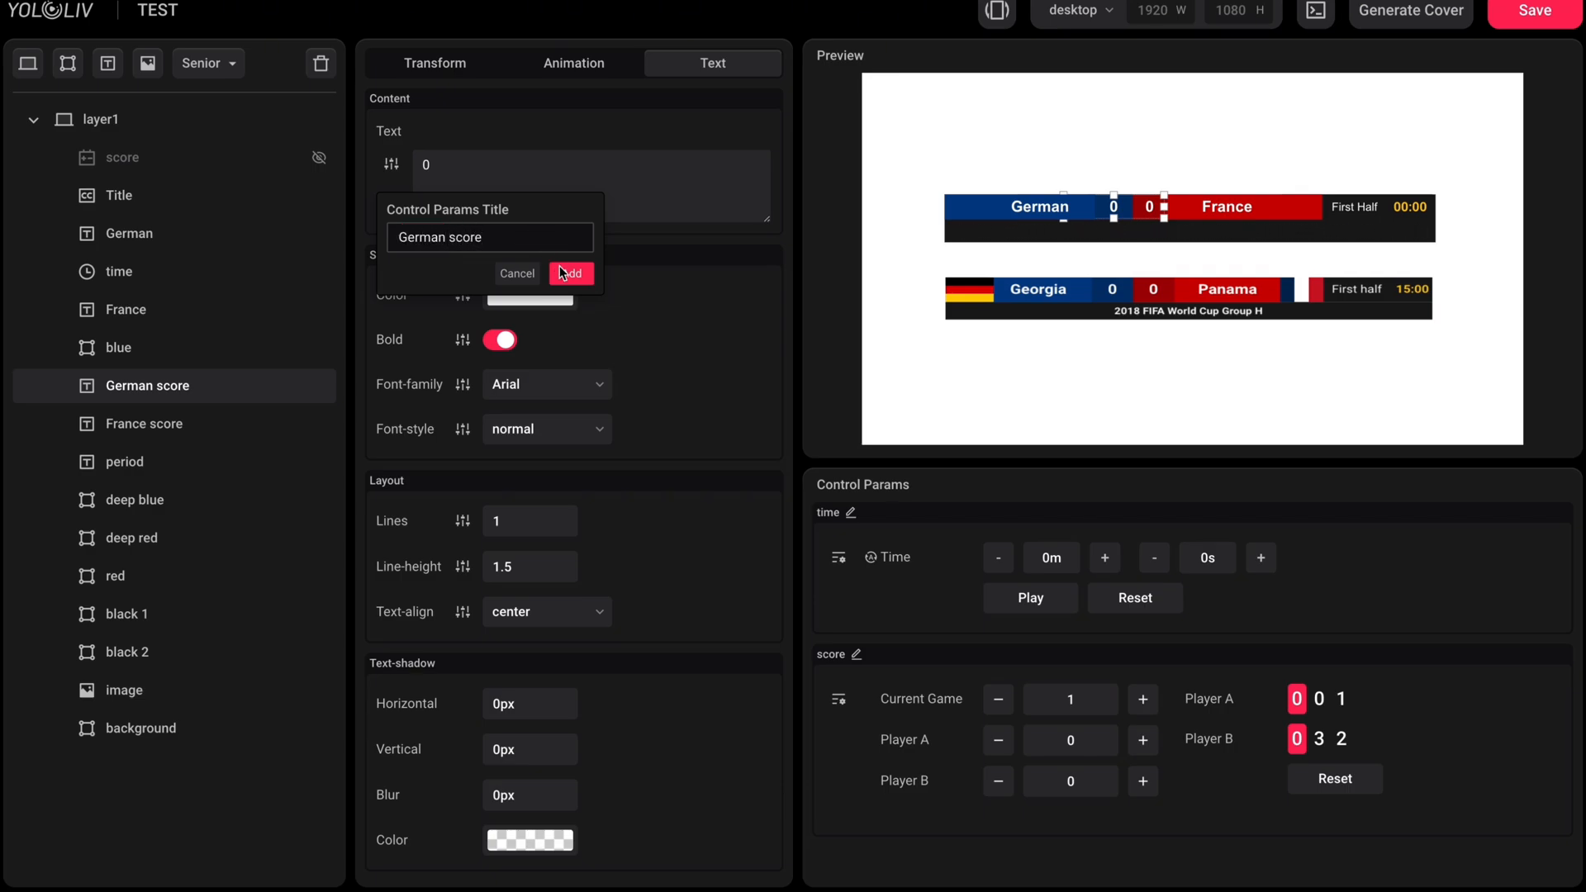
left_click(570, 273)
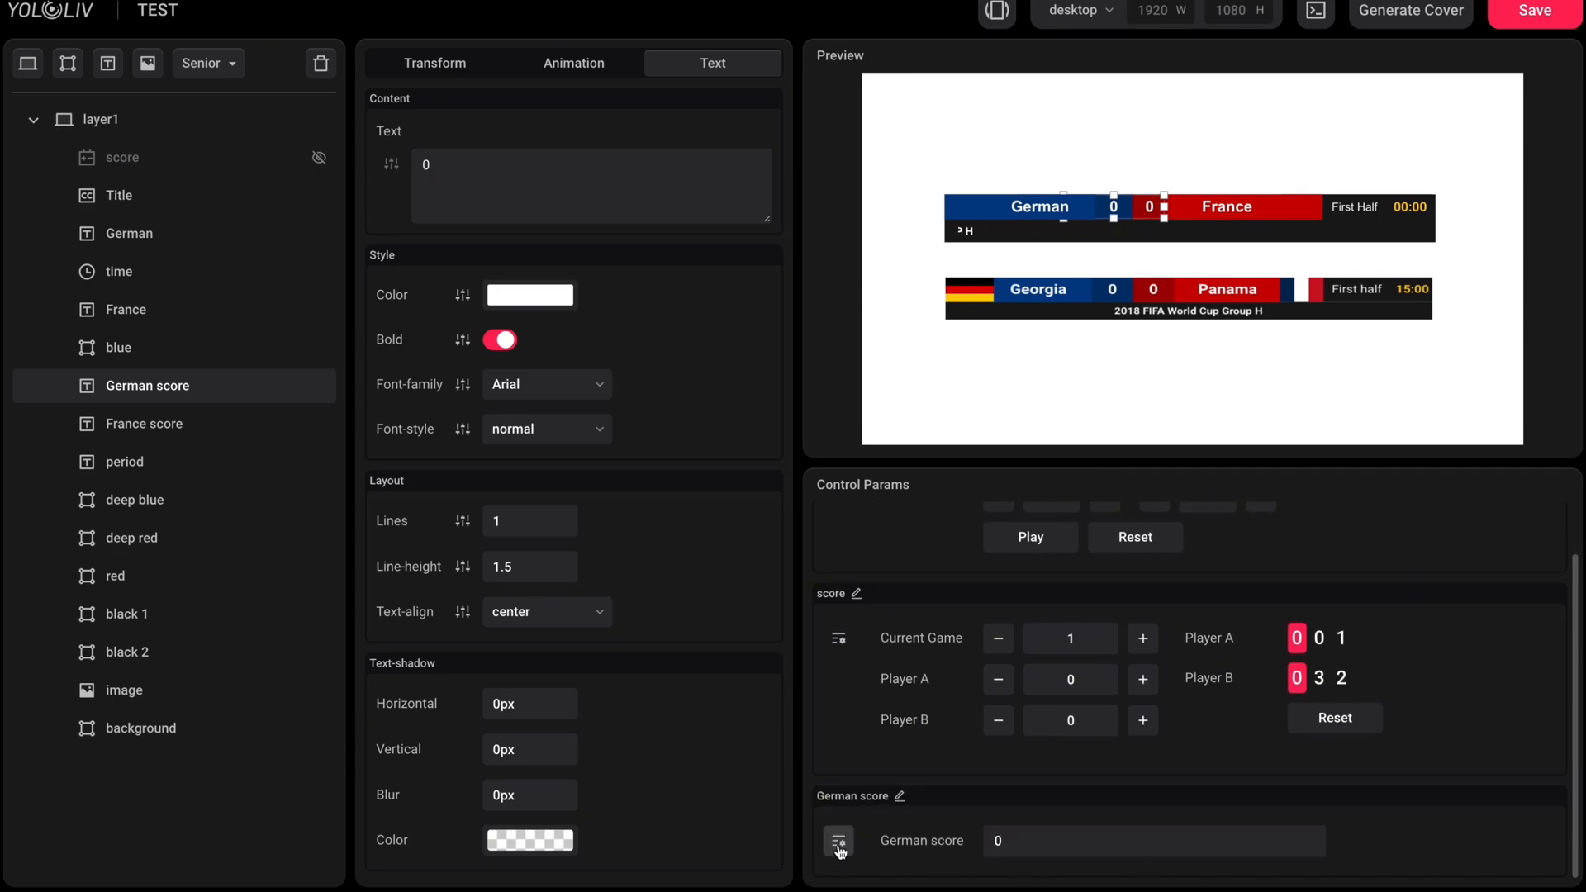
Step: Make the German score control a number with Max 20, save it, and raise the score by one
left_click(837, 840)
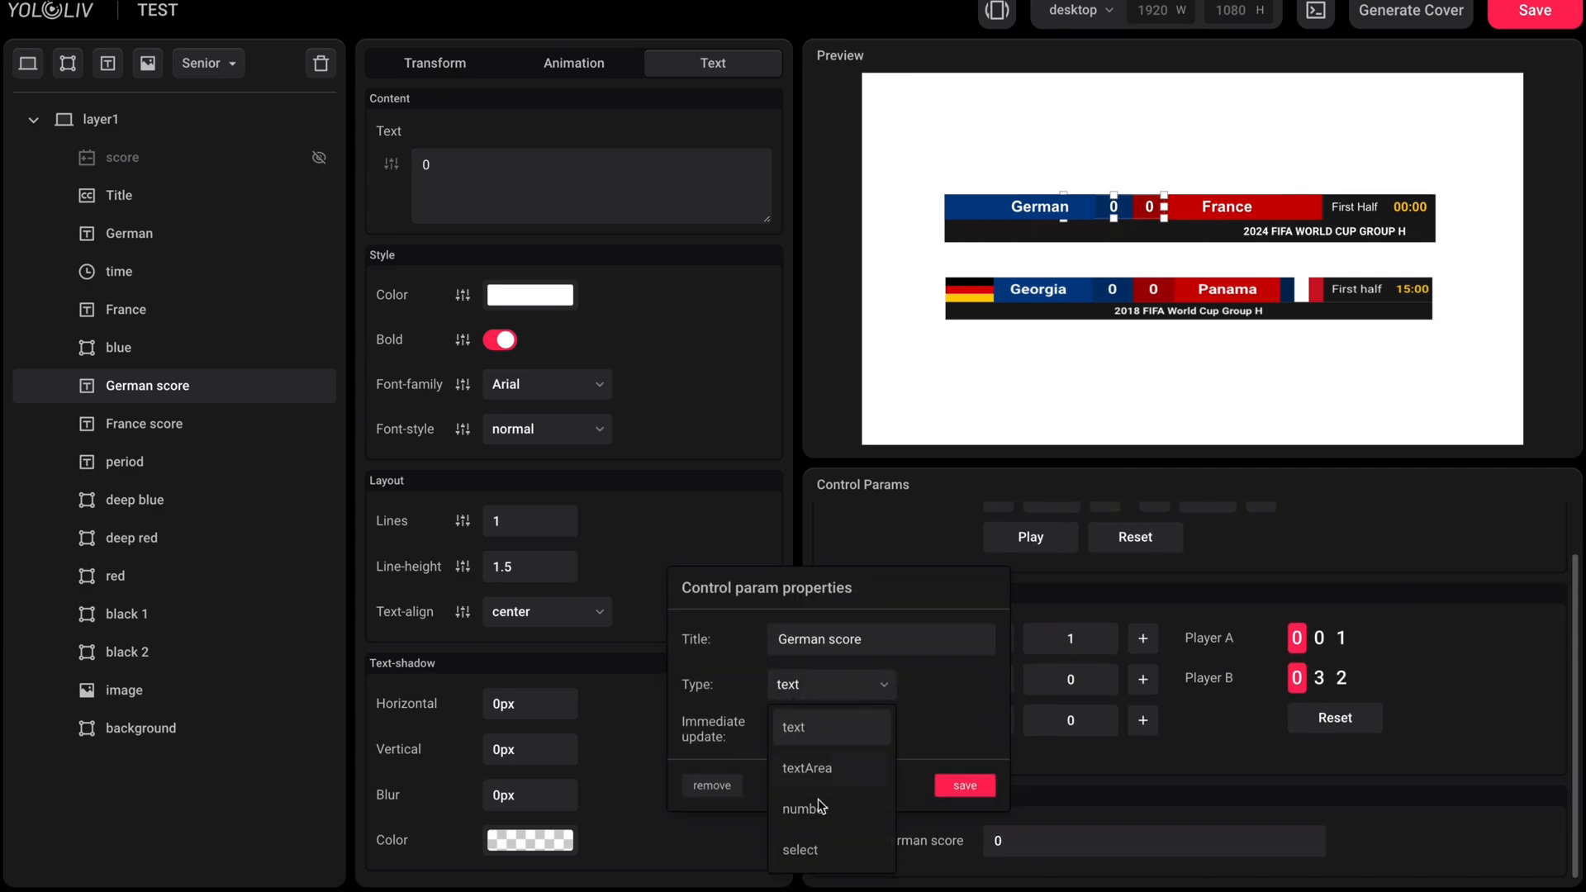
left_click(803, 807)
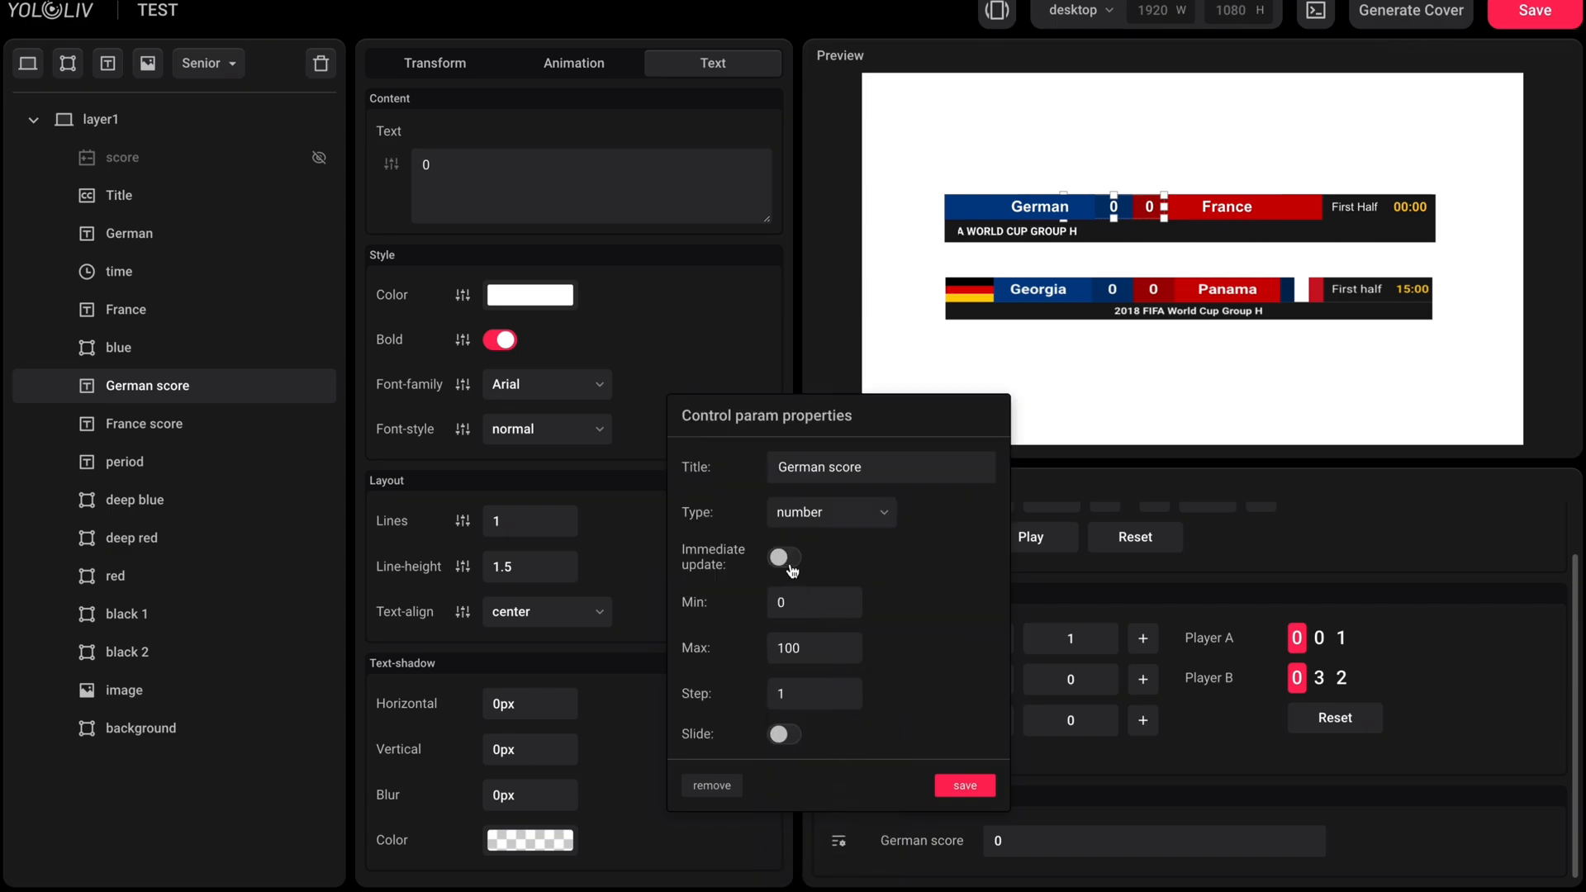
left_click(783, 557)
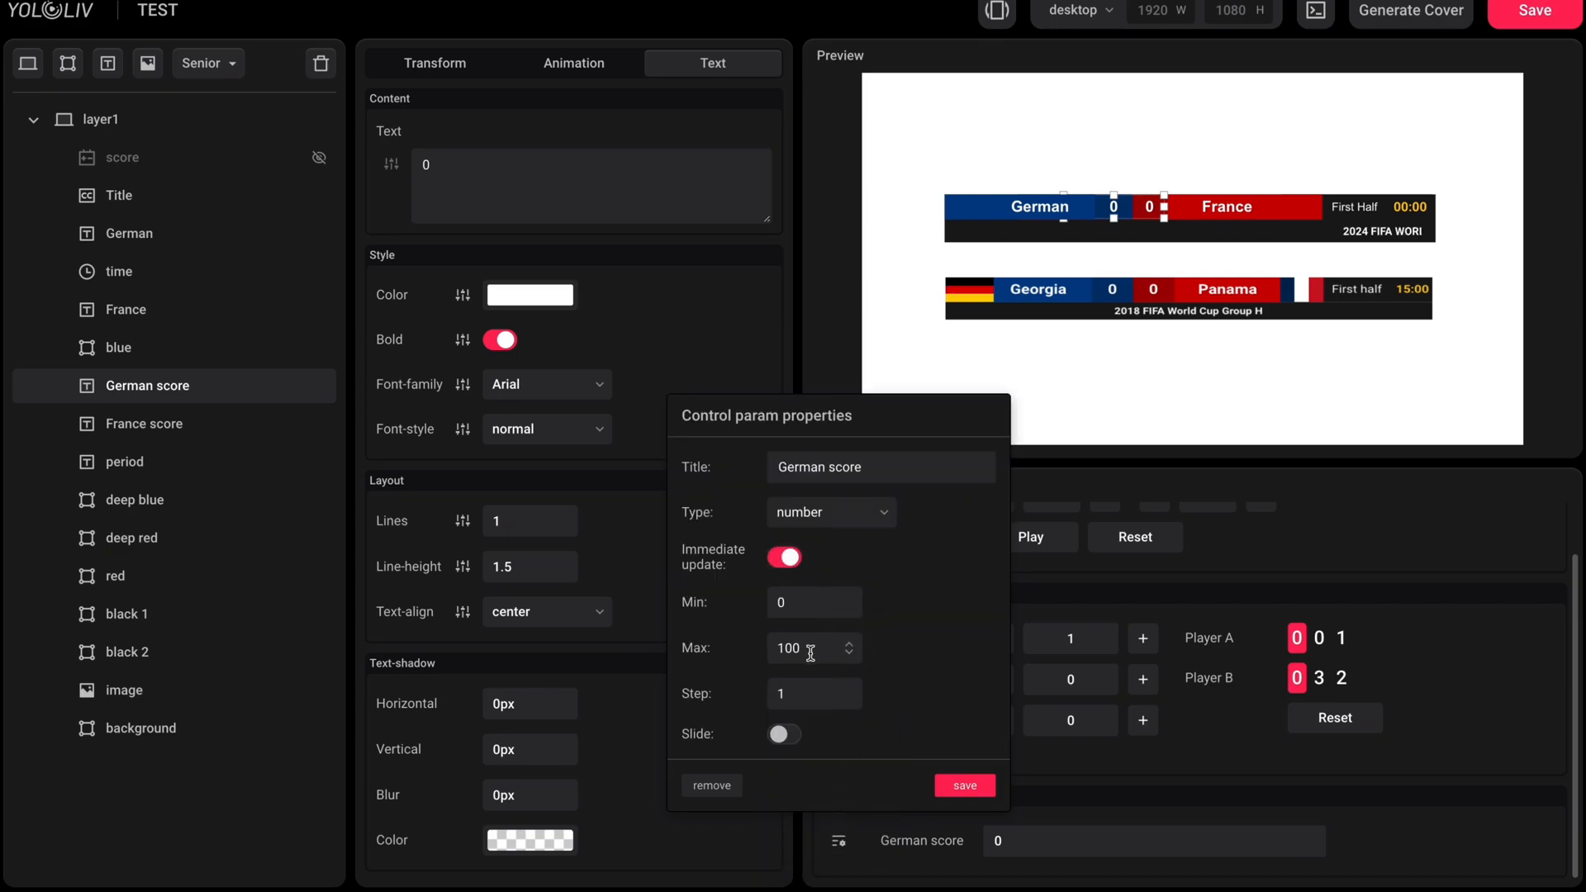
type("5")
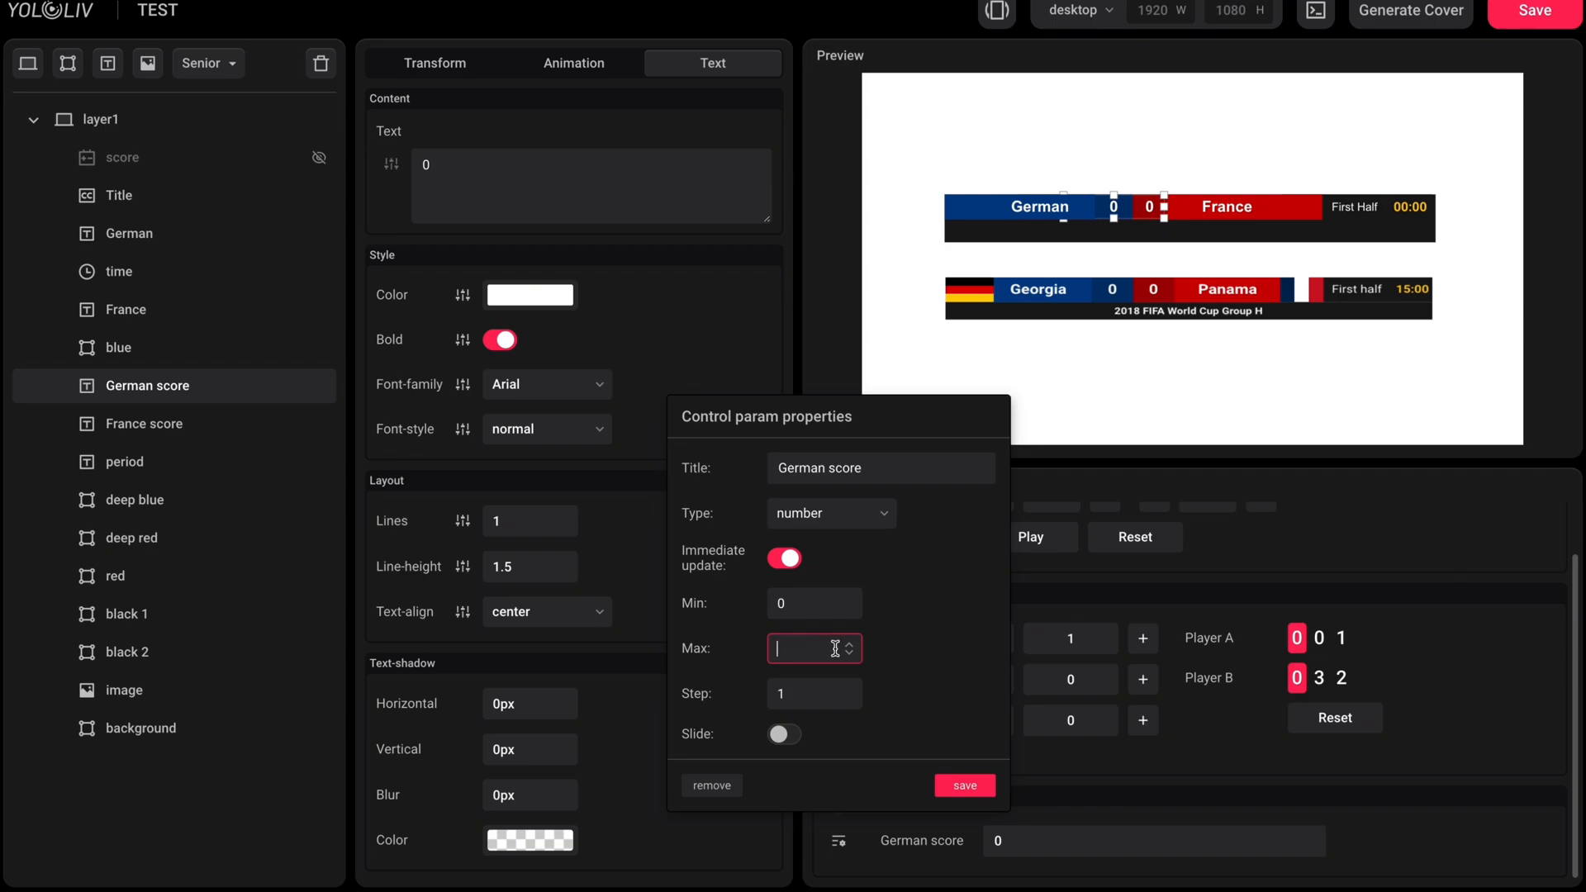
type("20")
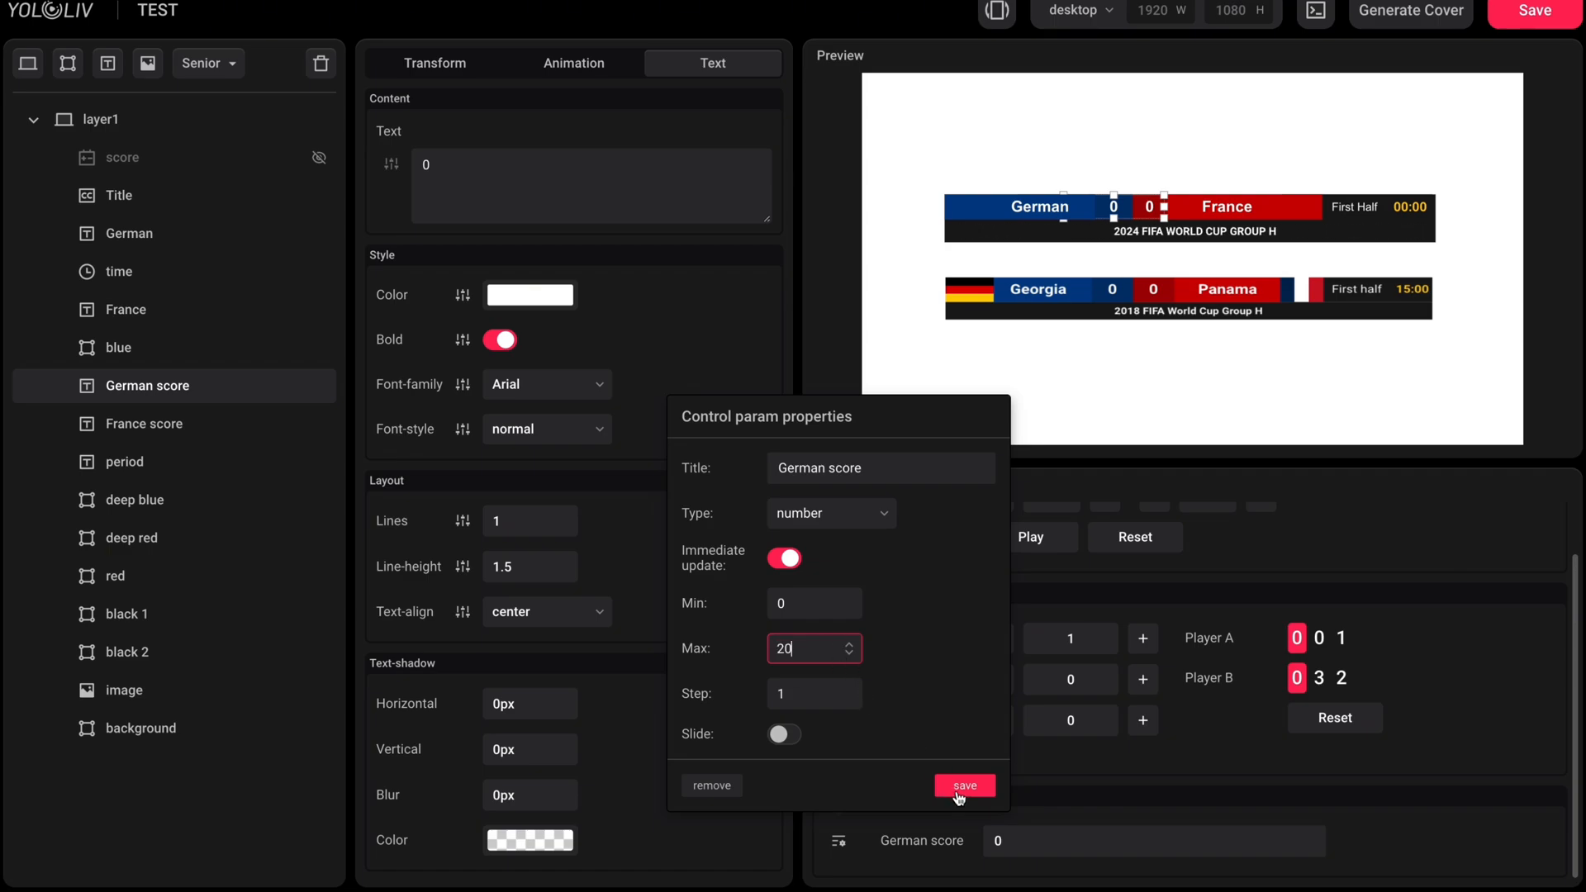
left_click(963, 786)
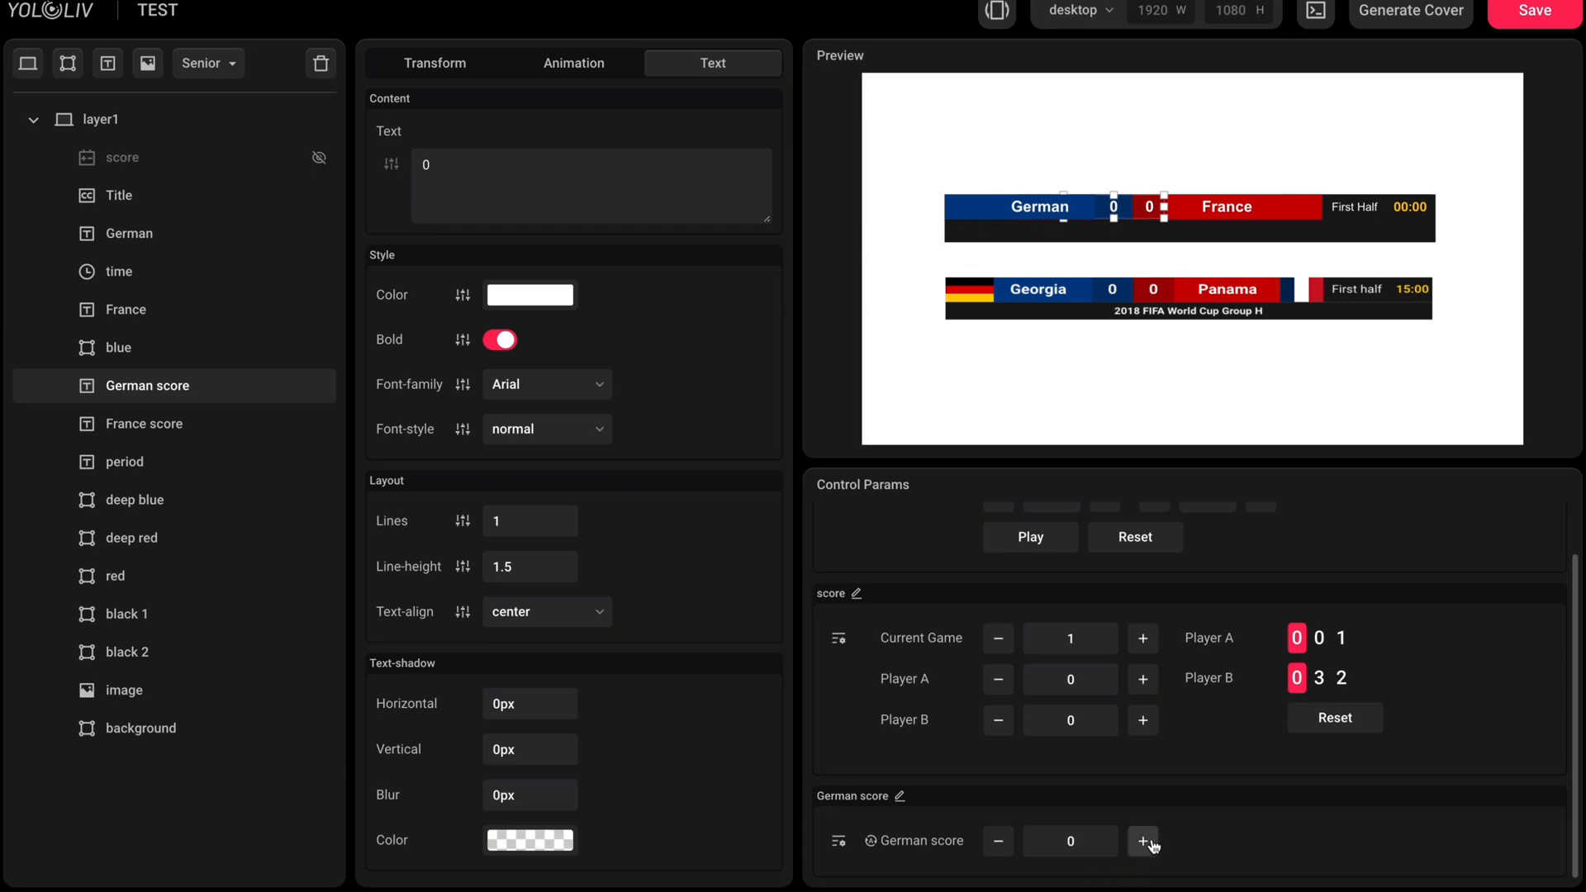
left_click(1143, 841)
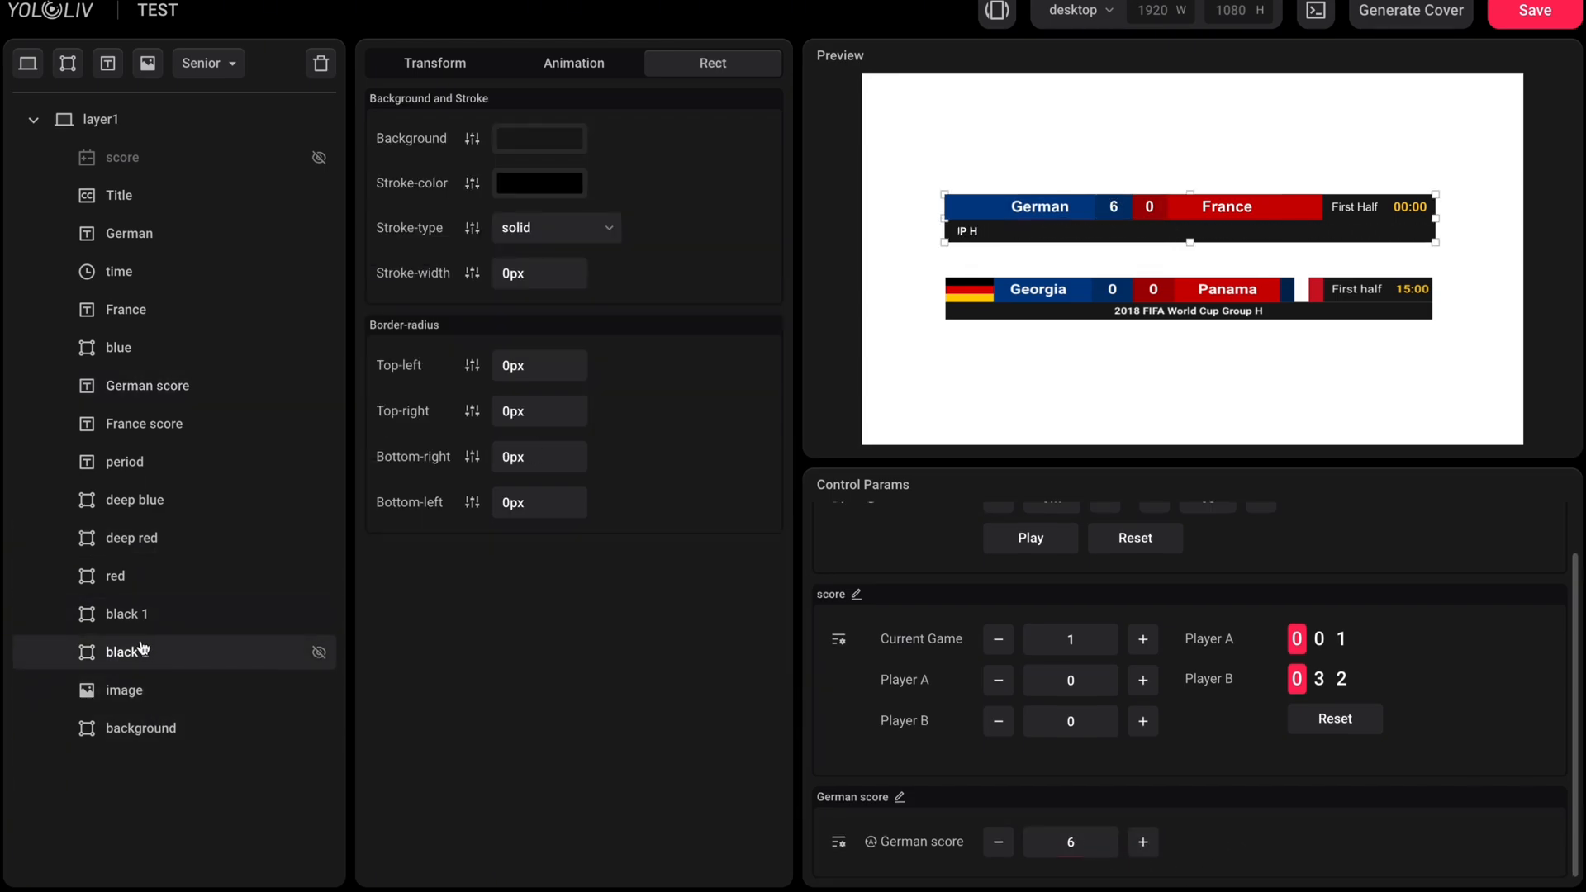
Step: Give the black 2 bar a box shadow and a light grey stroke colour
left_click(434, 63)
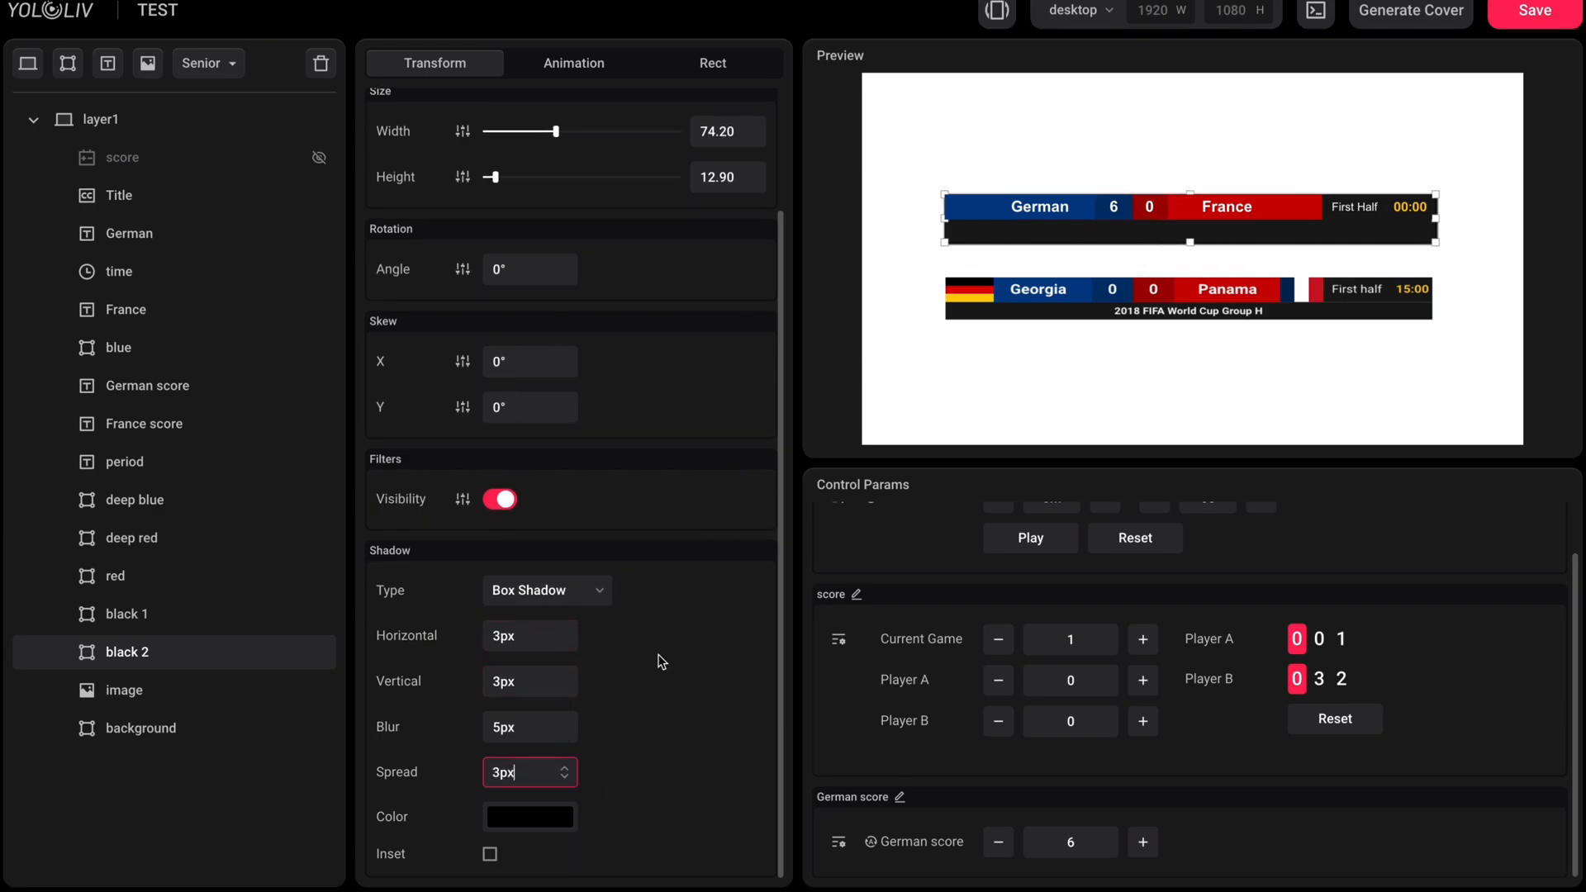
left_click(712, 63)
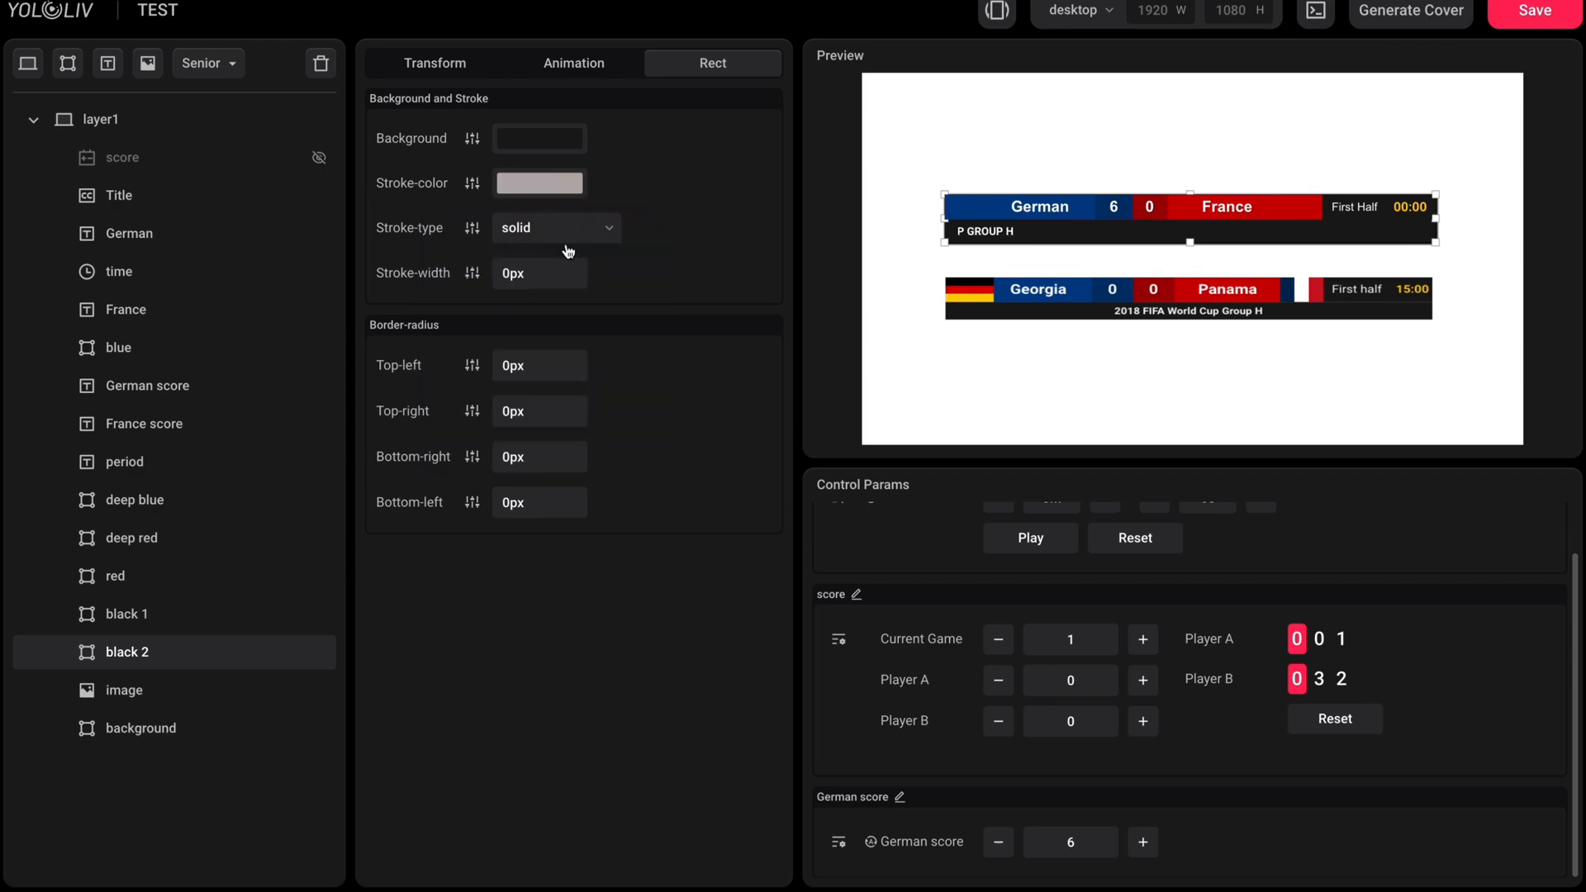
left_click(435, 63)
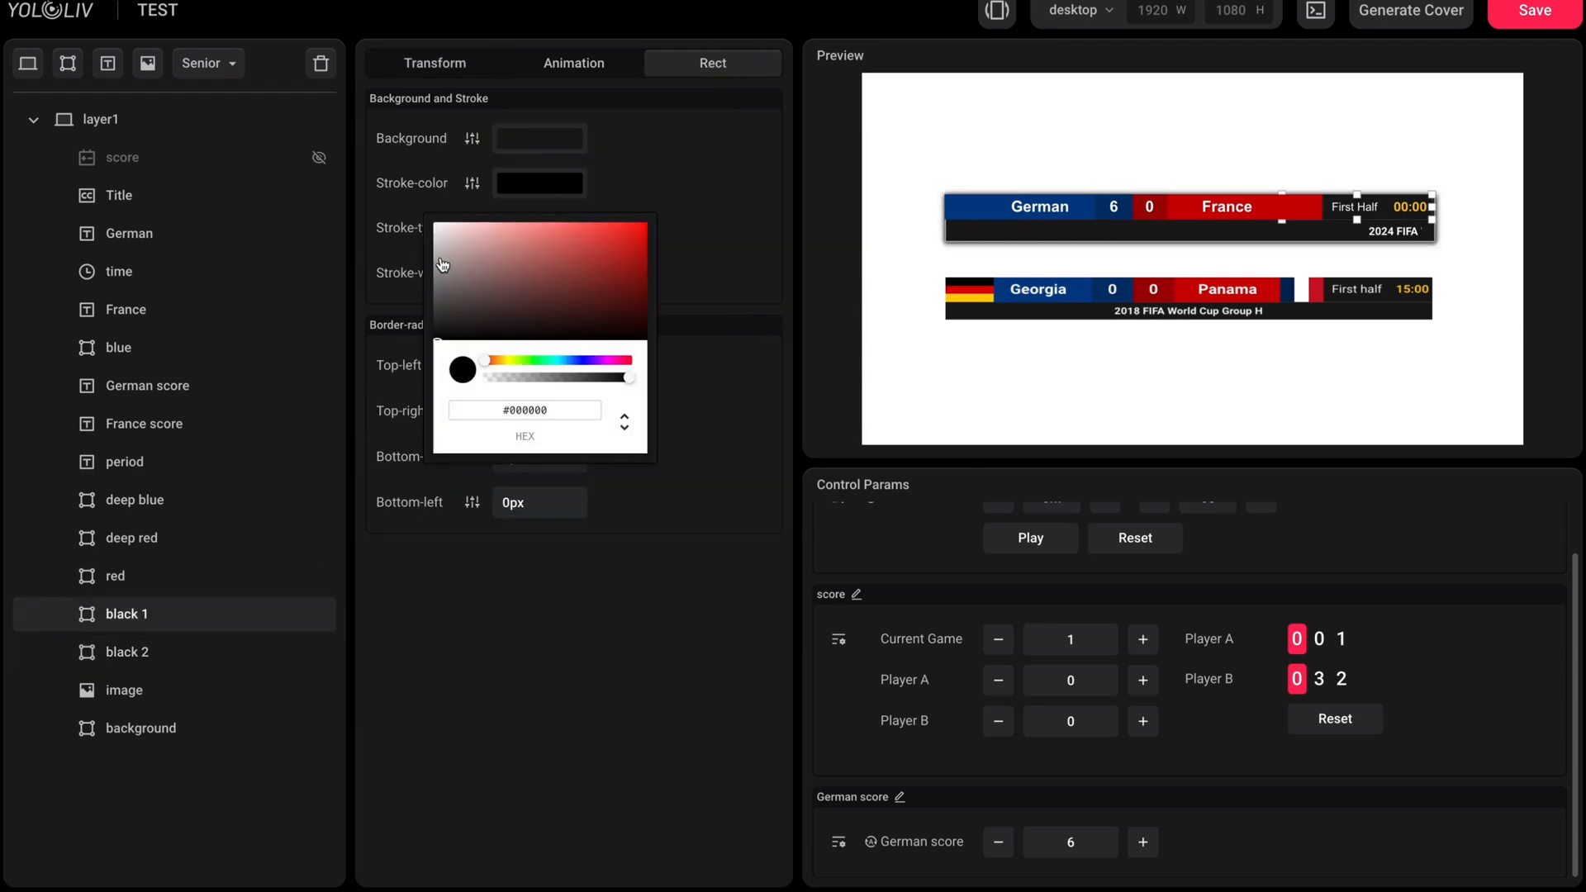
left_click(119, 348)
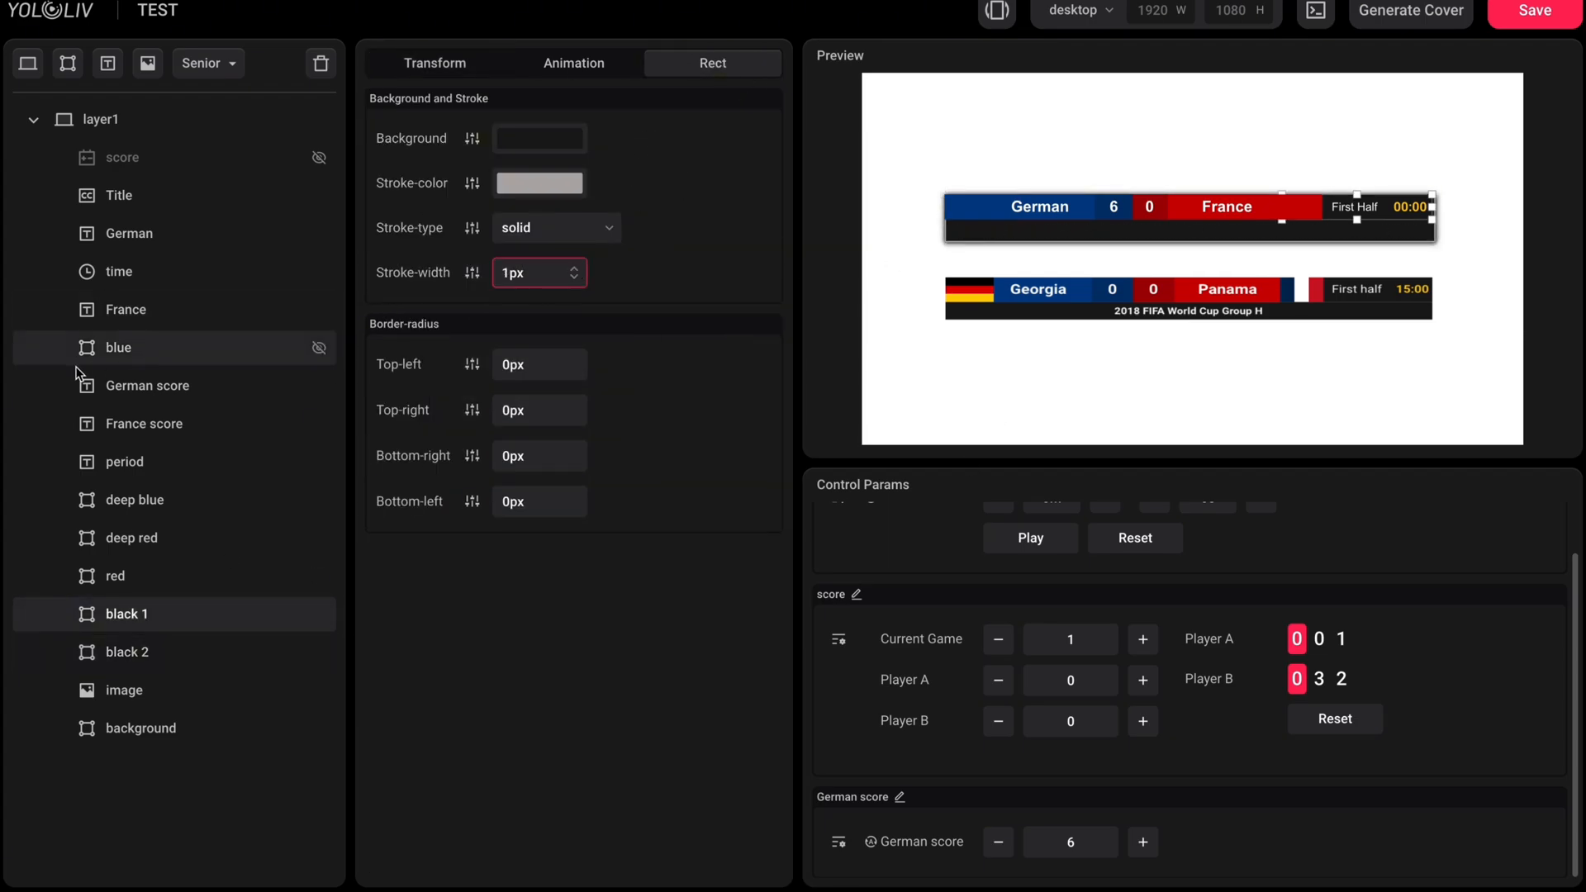
Step: Apply the light grey outline to black 1 and black 2, checking against the text layers
left_click(147, 385)
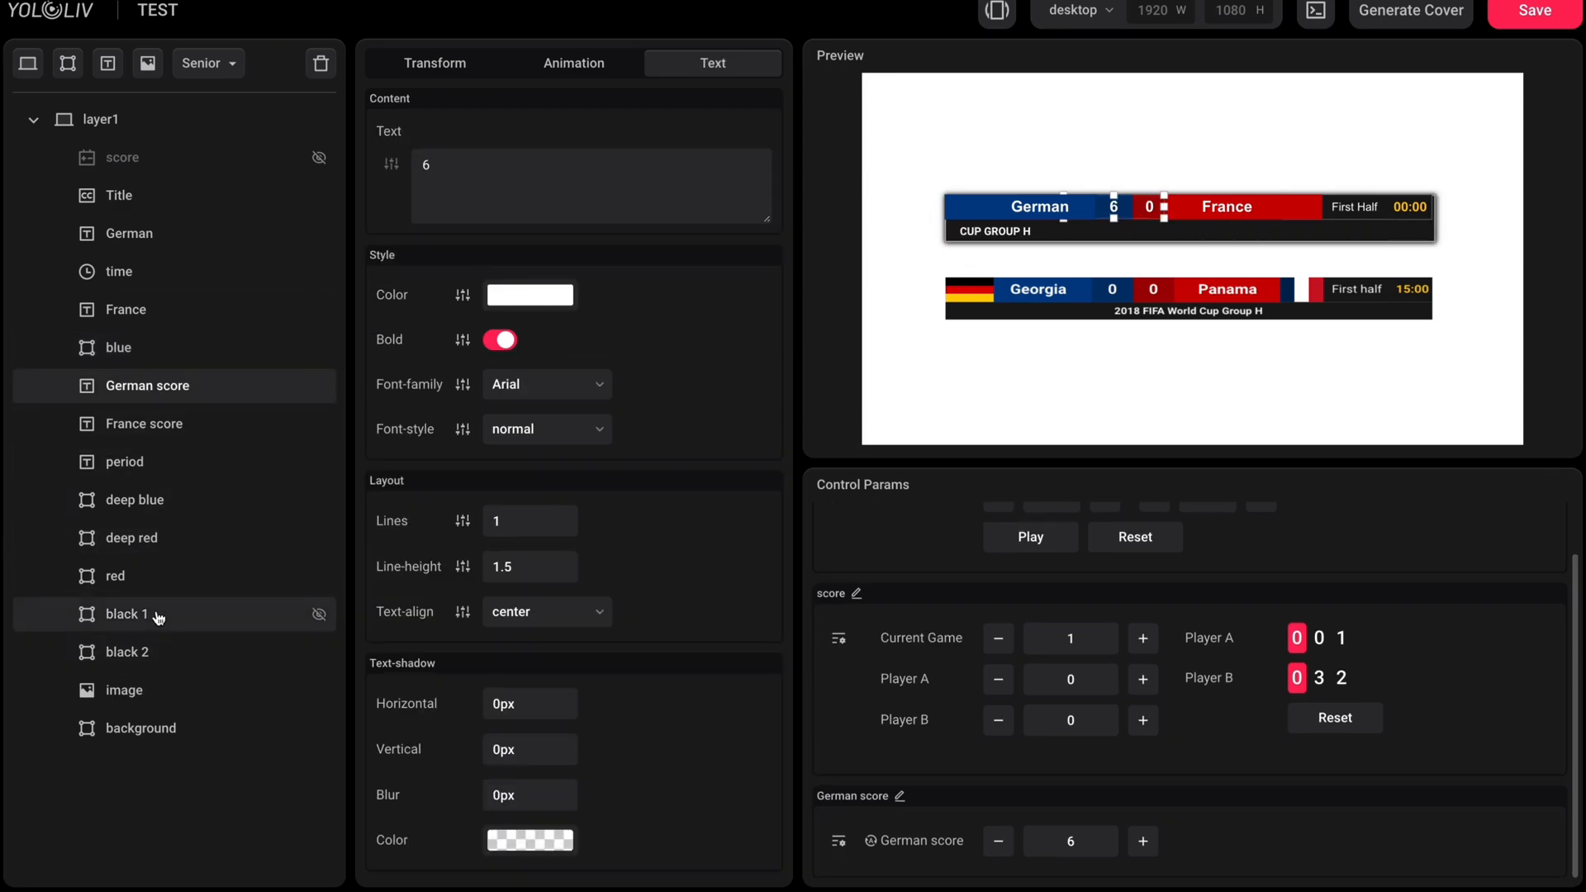
left_click(128, 614)
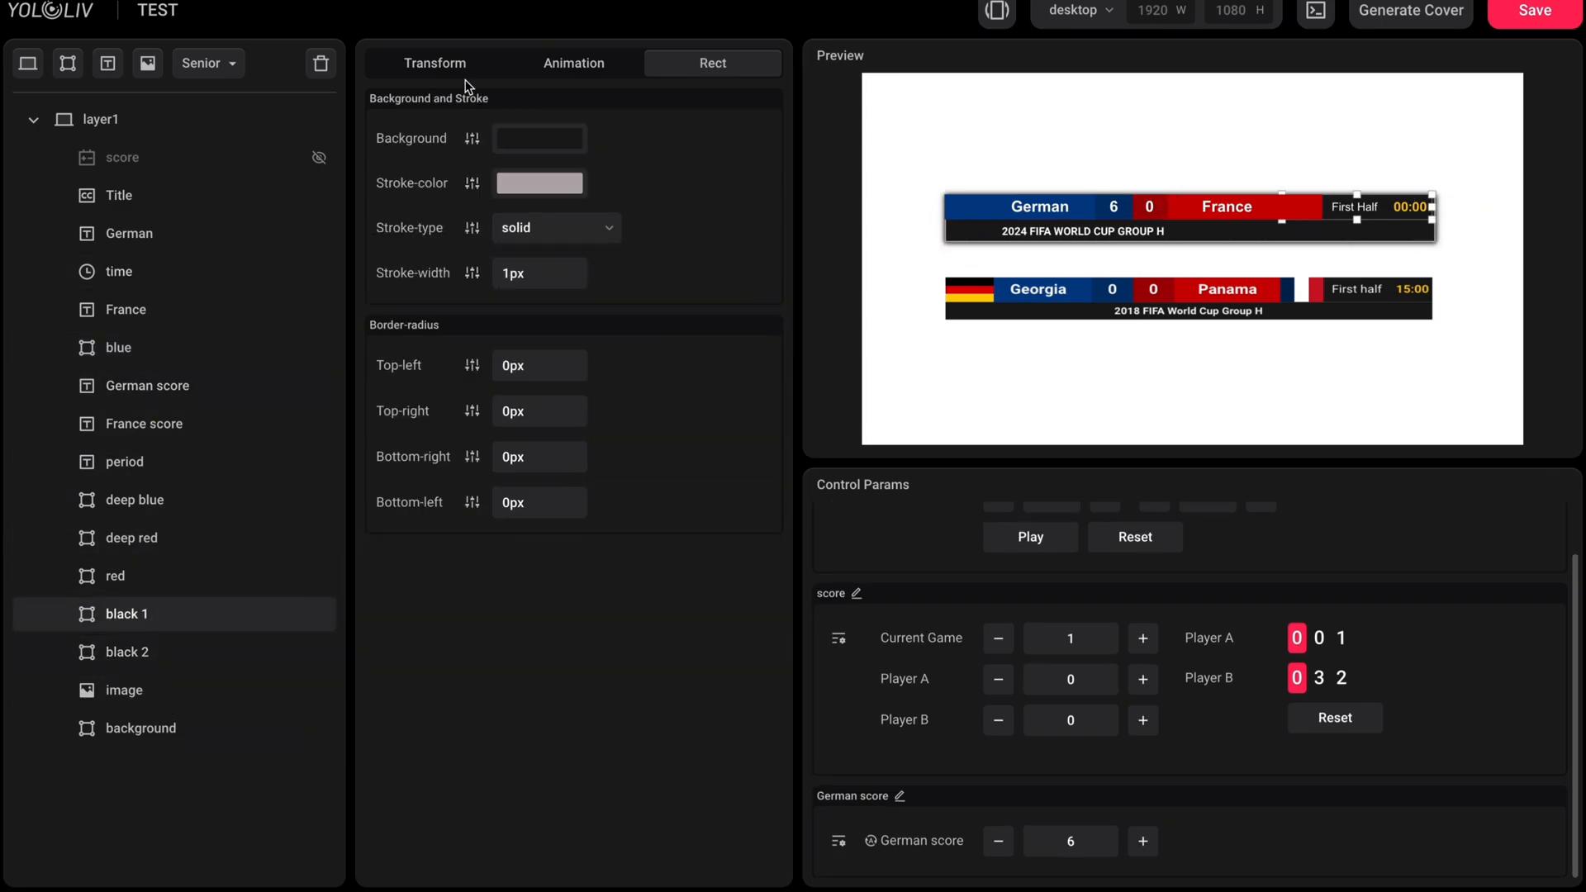
left_click(147, 385)
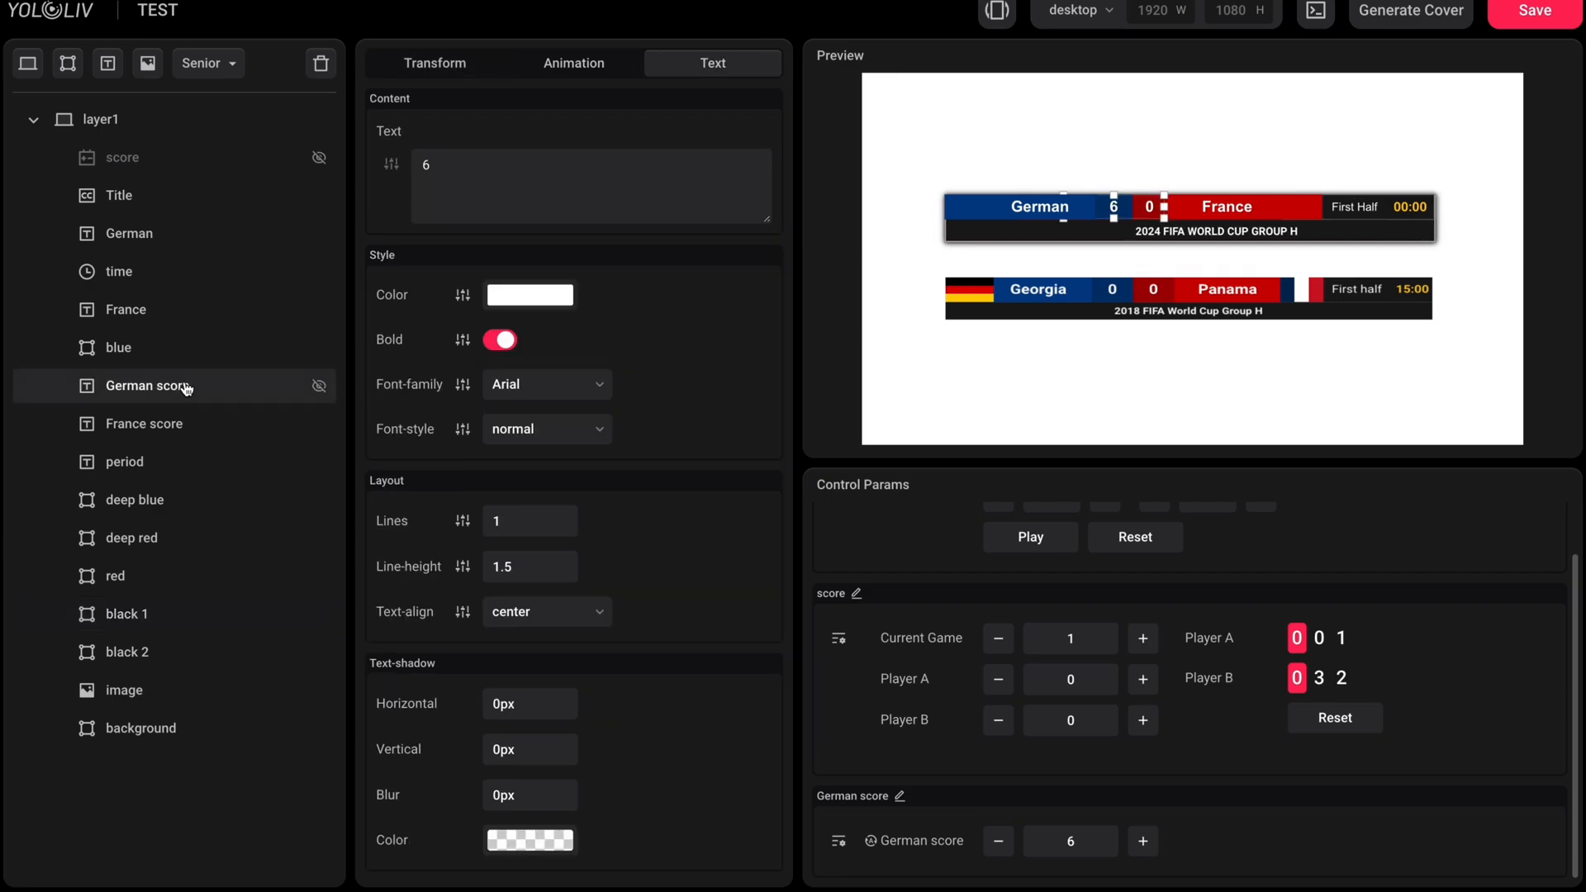
left_click(127, 651)
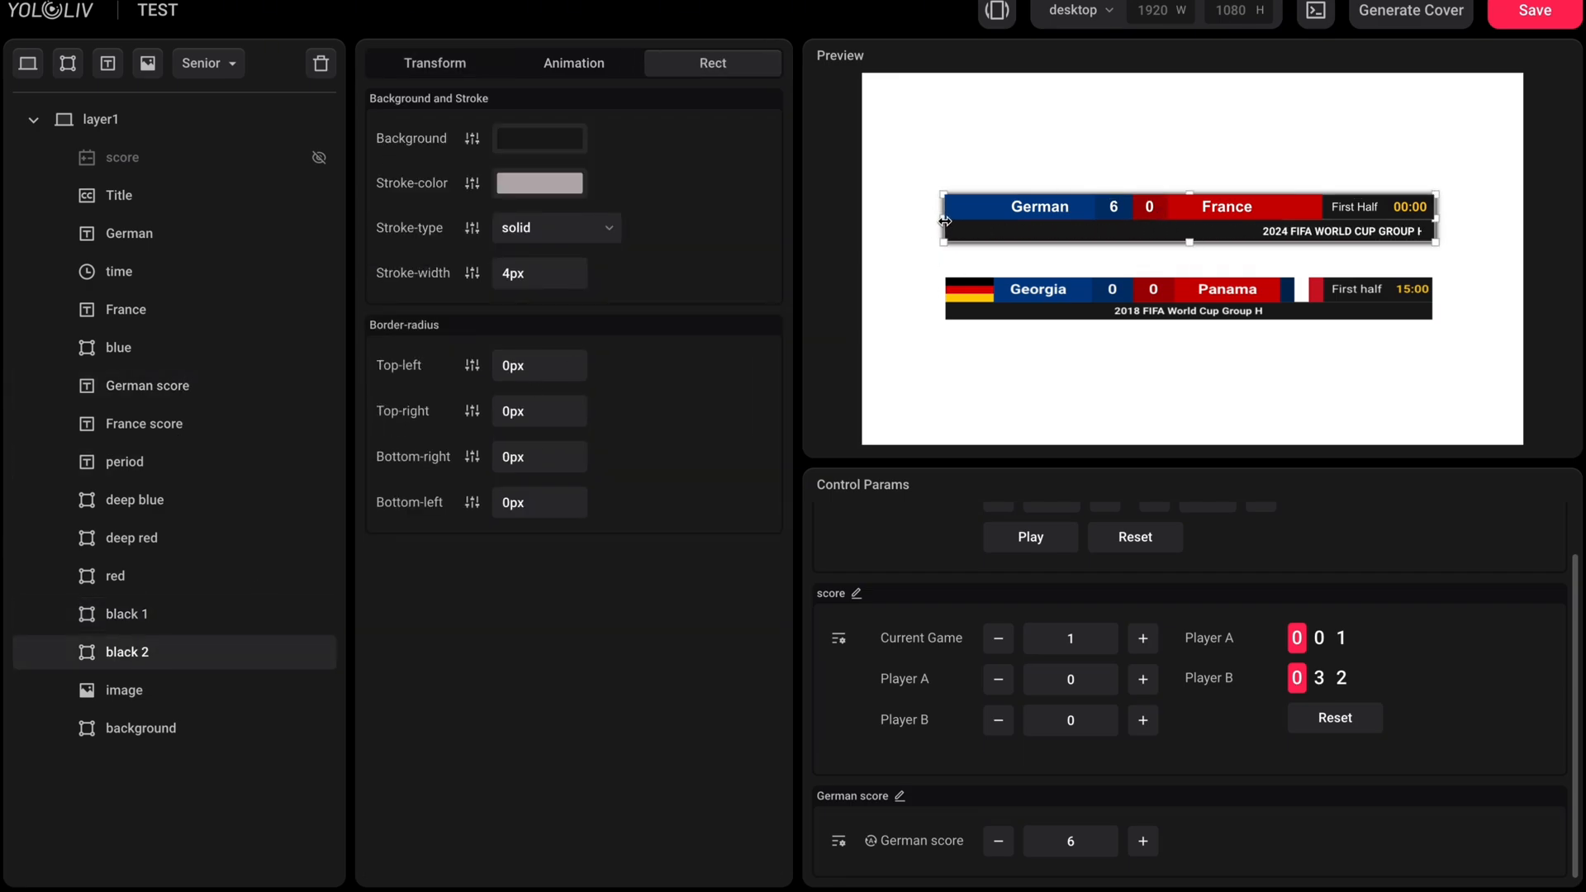
left_click(125, 311)
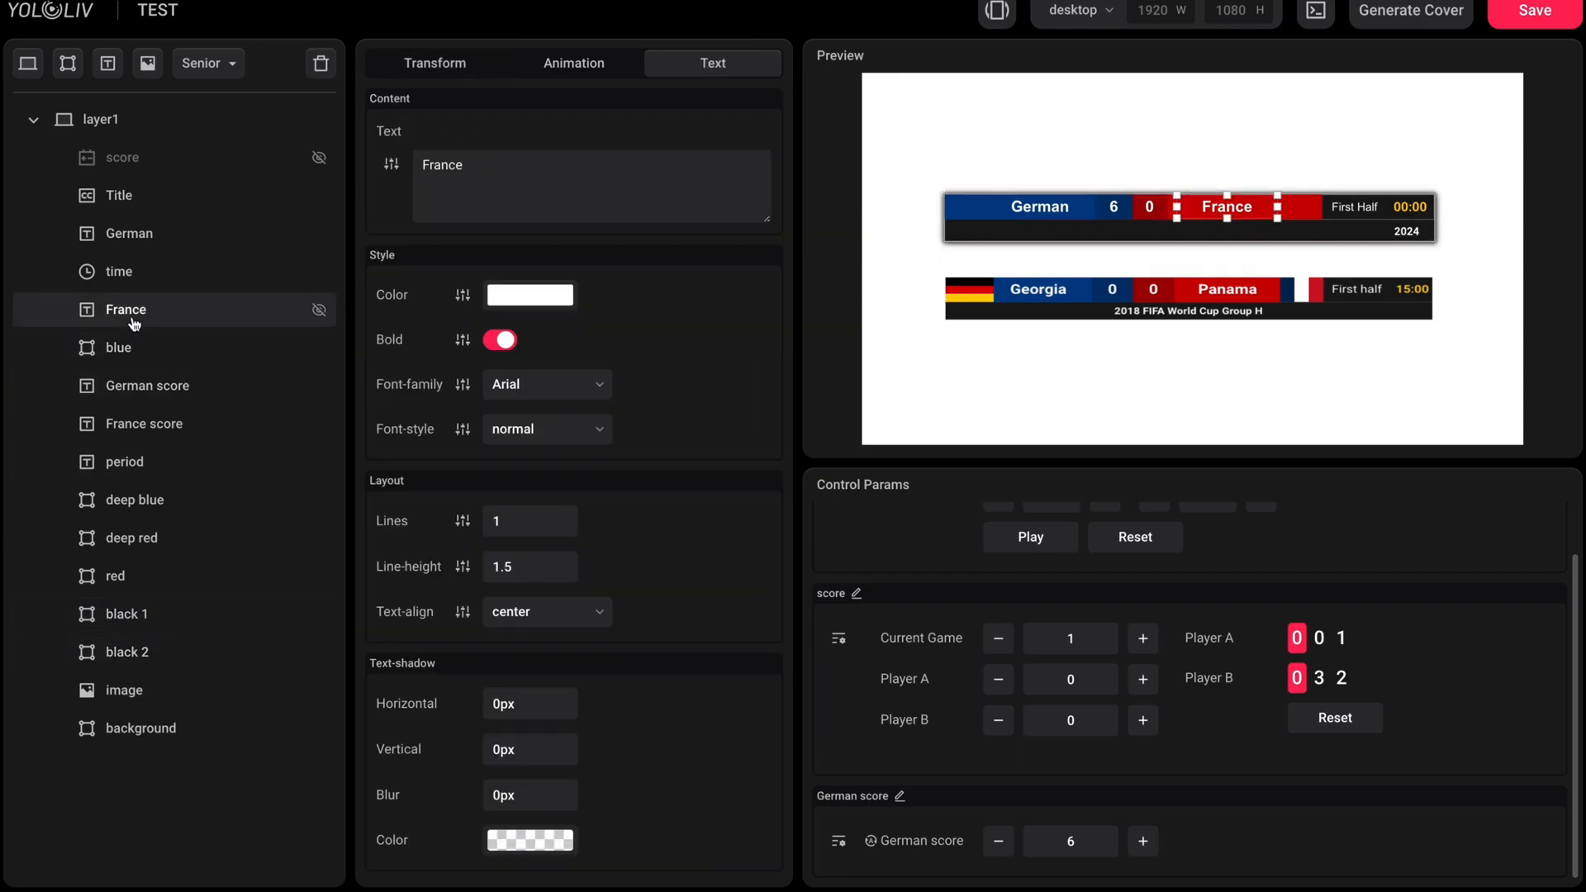
left_click(127, 651)
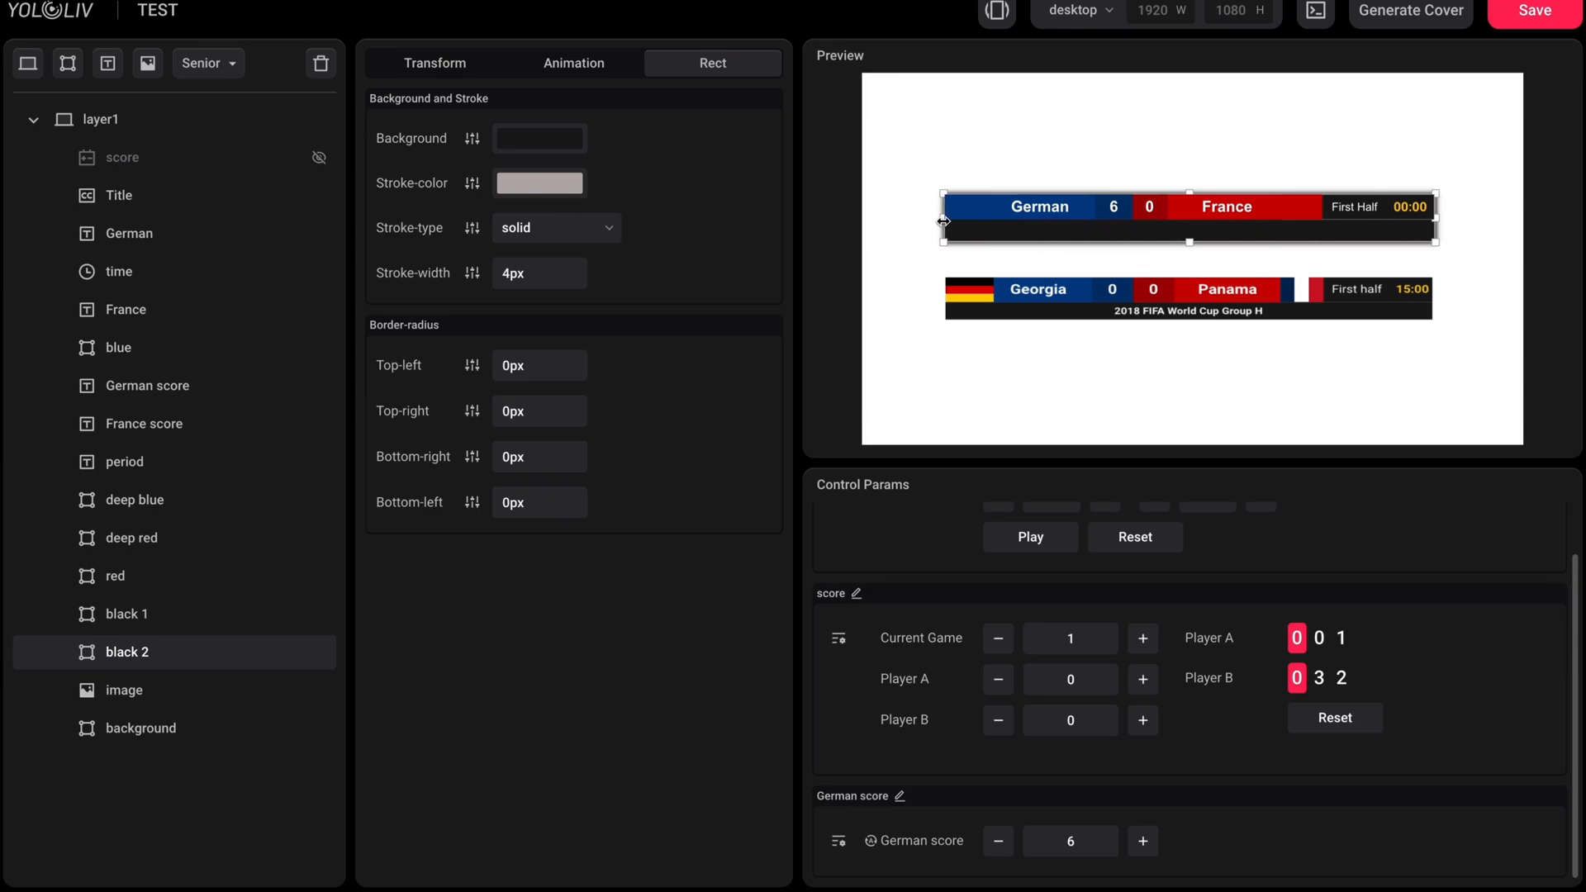
left_click(142, 424)
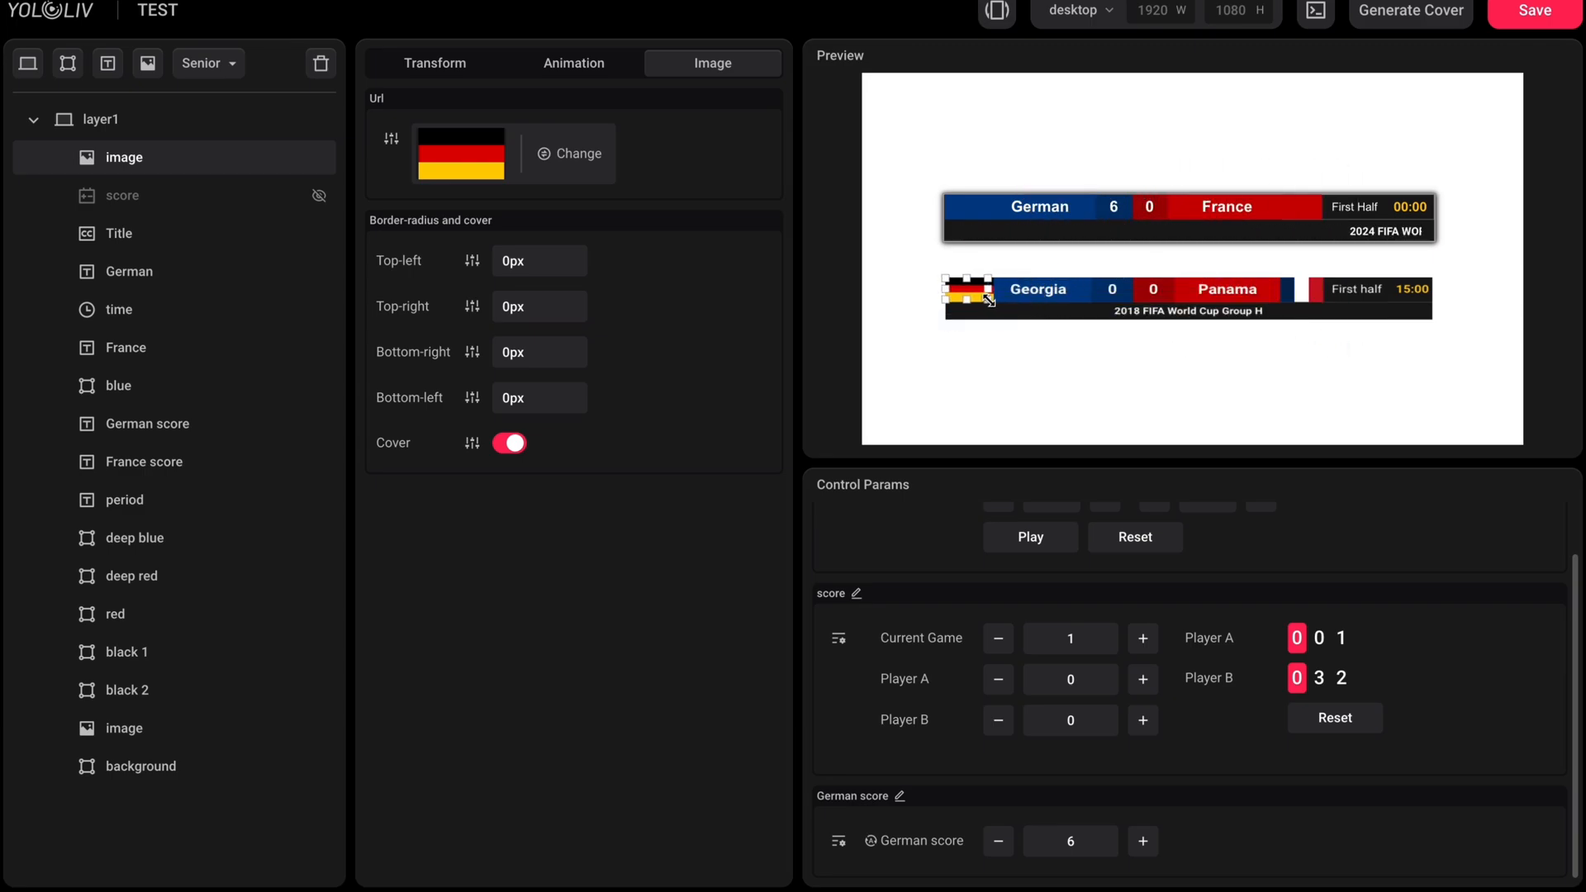
Step: Assign France.png and German.png to the flag image layers beside each team name
left_click(434, 63)
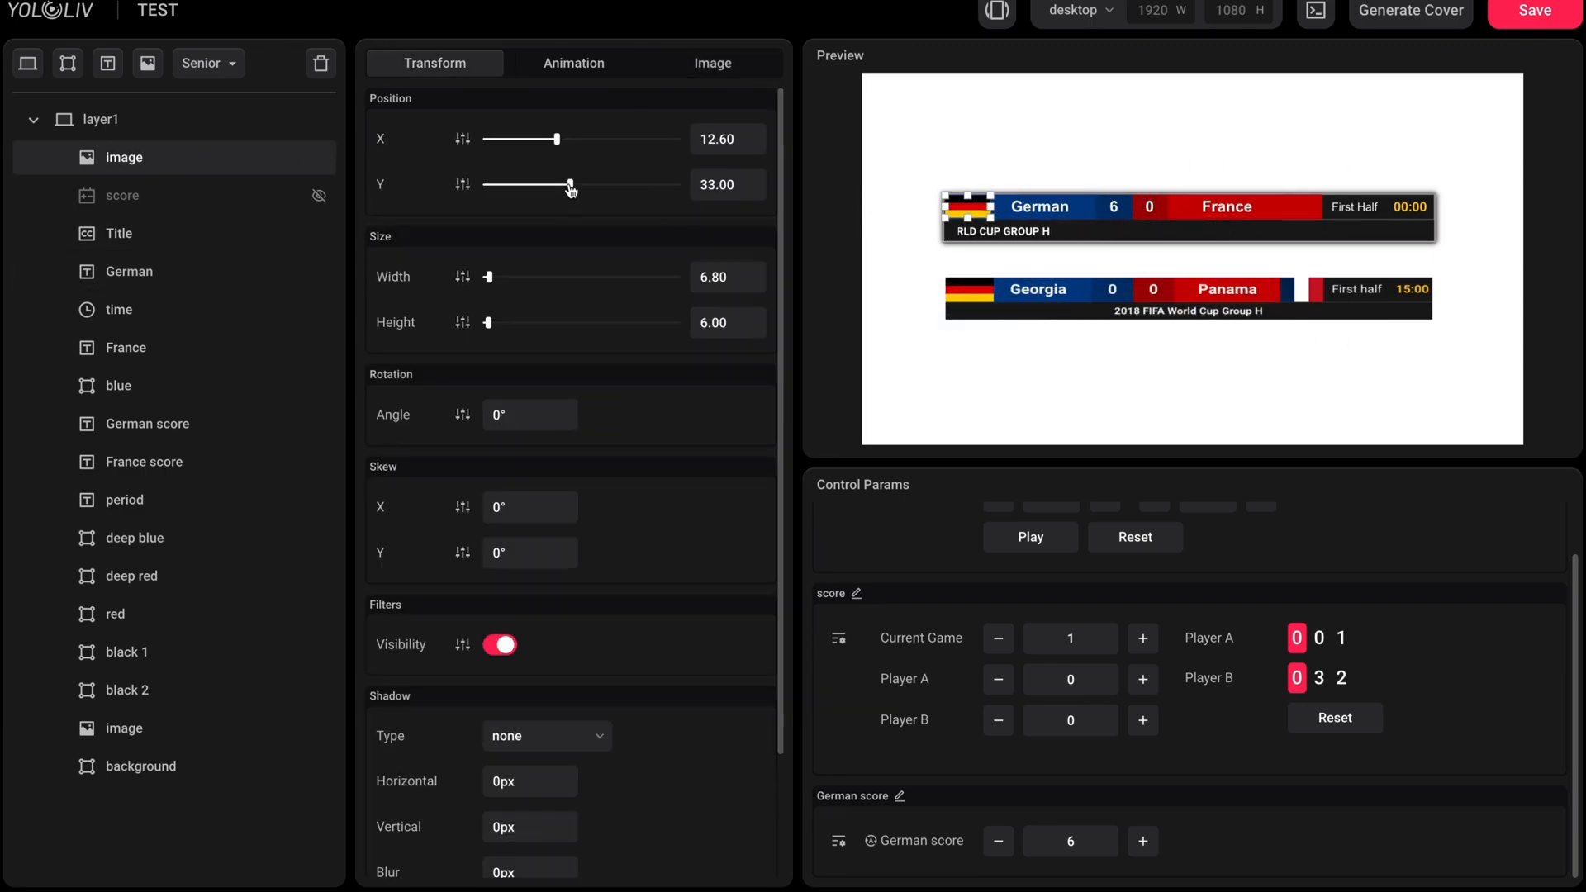
left_click(712, 63)
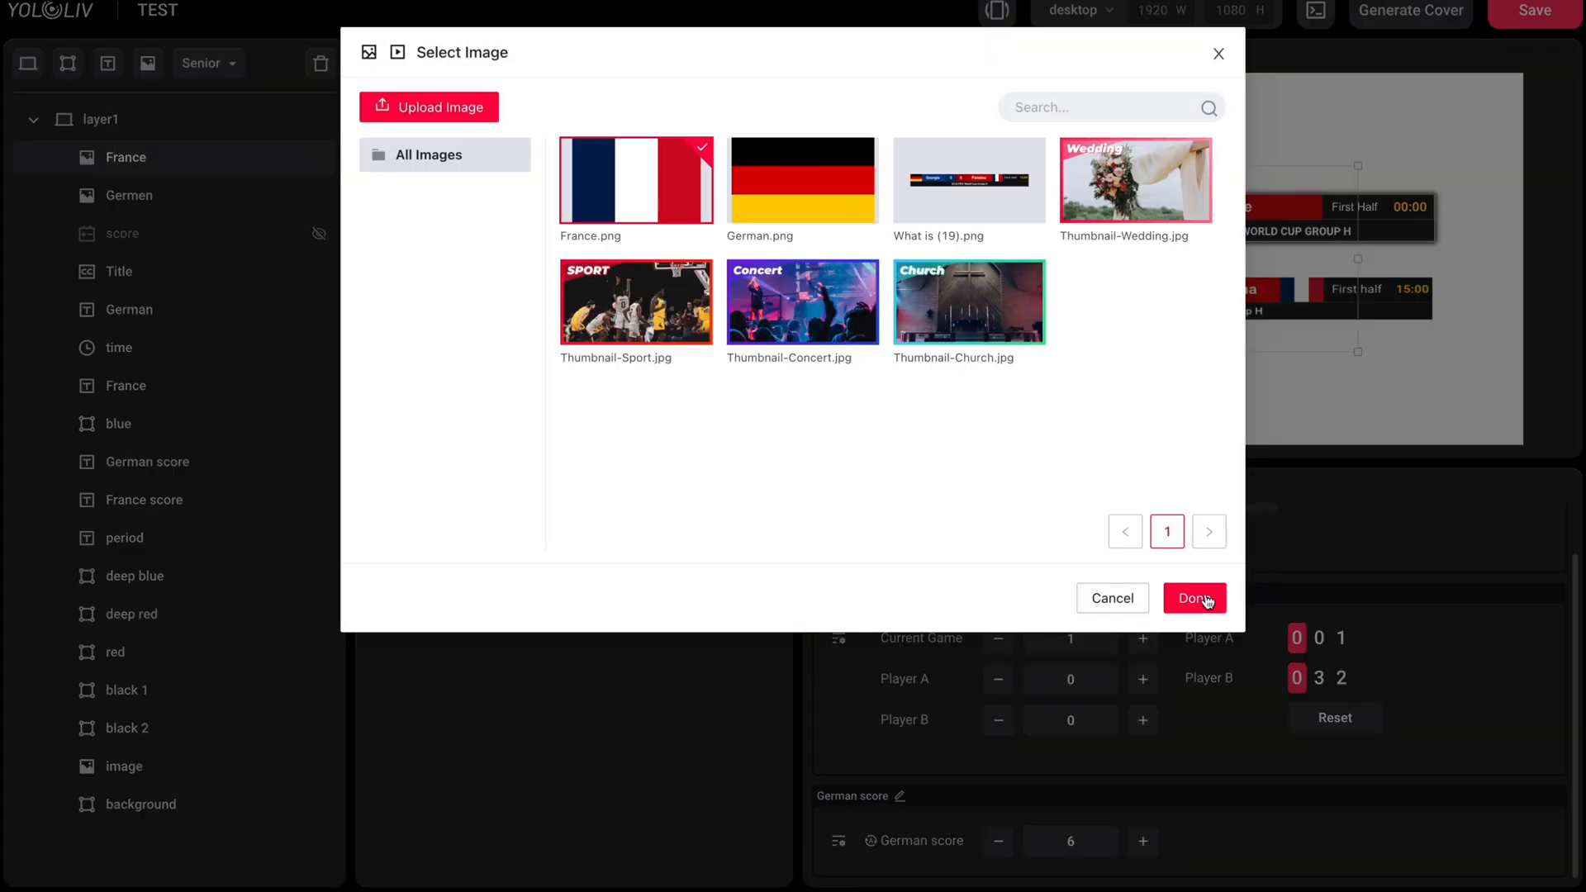
left_click(1192, 598)
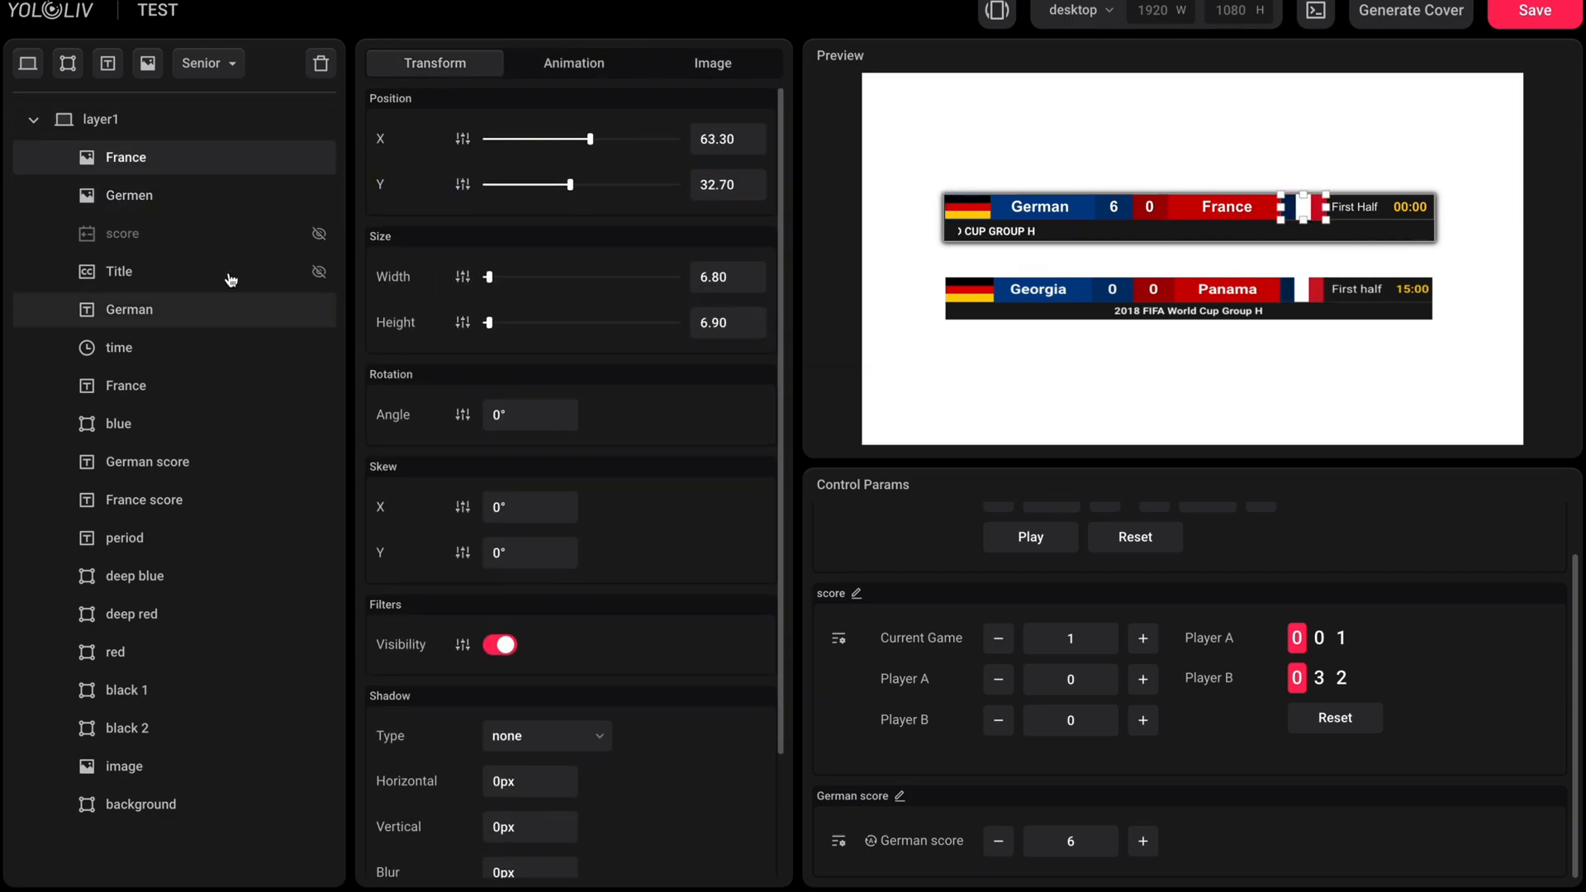
left_click(573, 63)
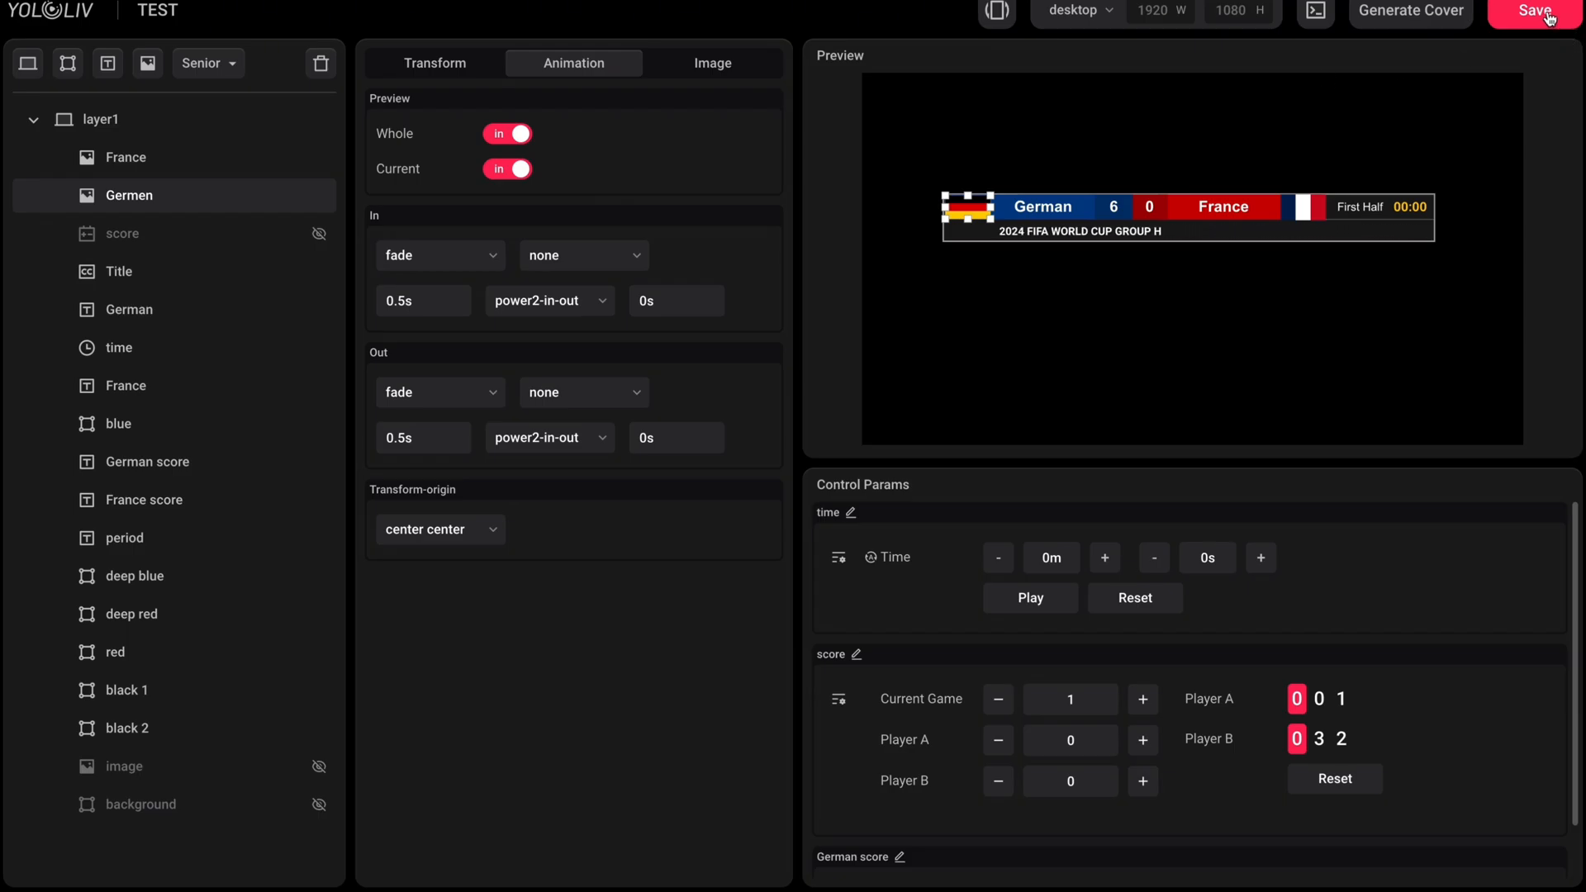
Step: Save the TEST composition with the finished scoreboard
left_click(1534, 12)
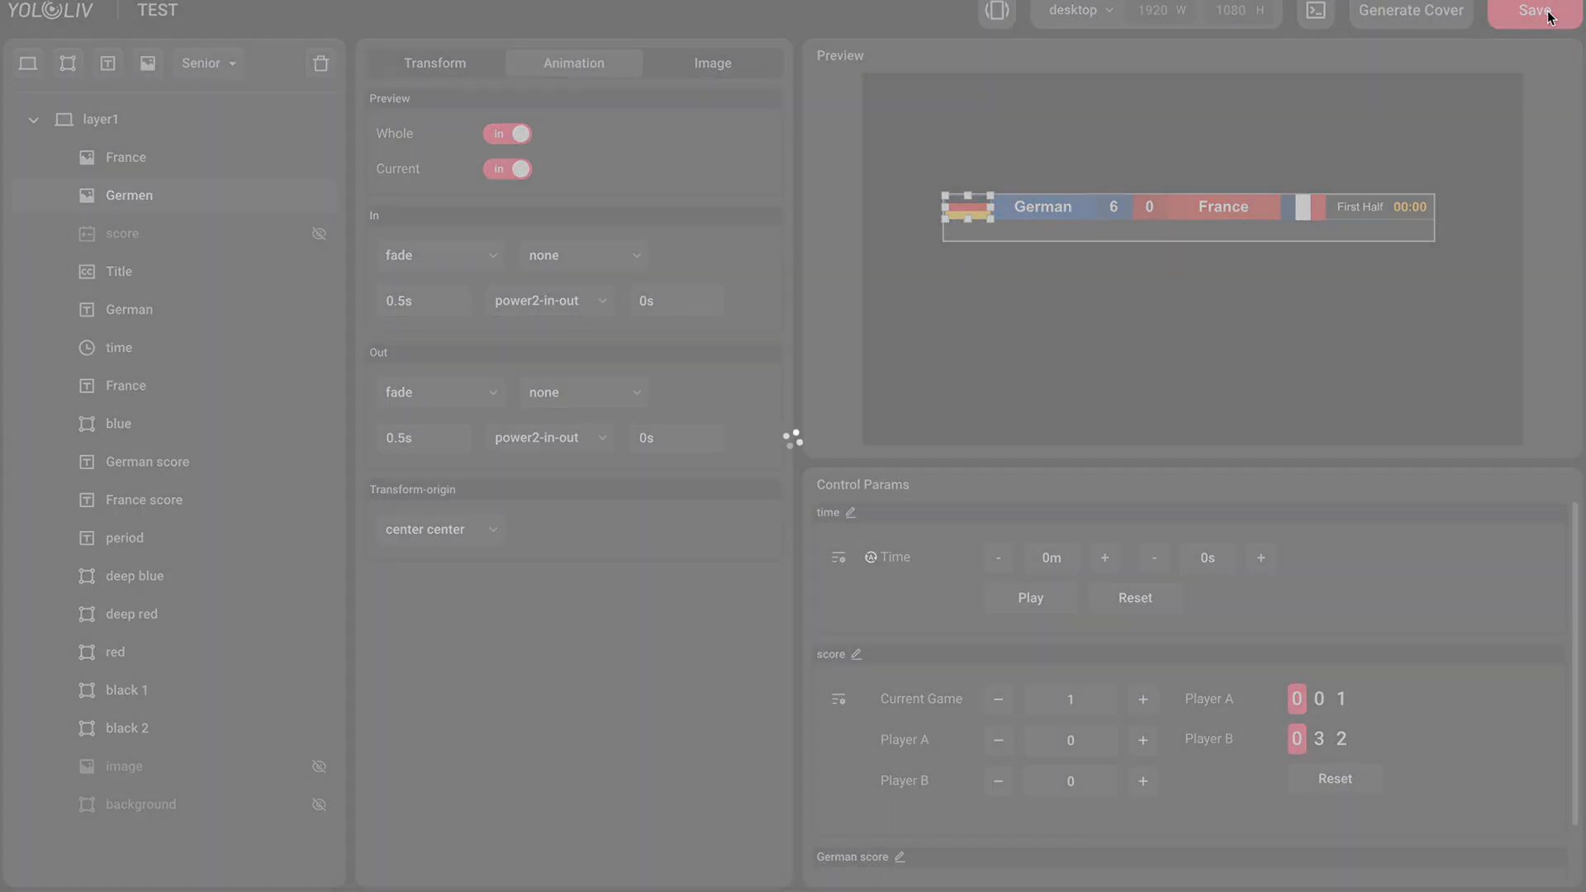
left_click(1532, 12)
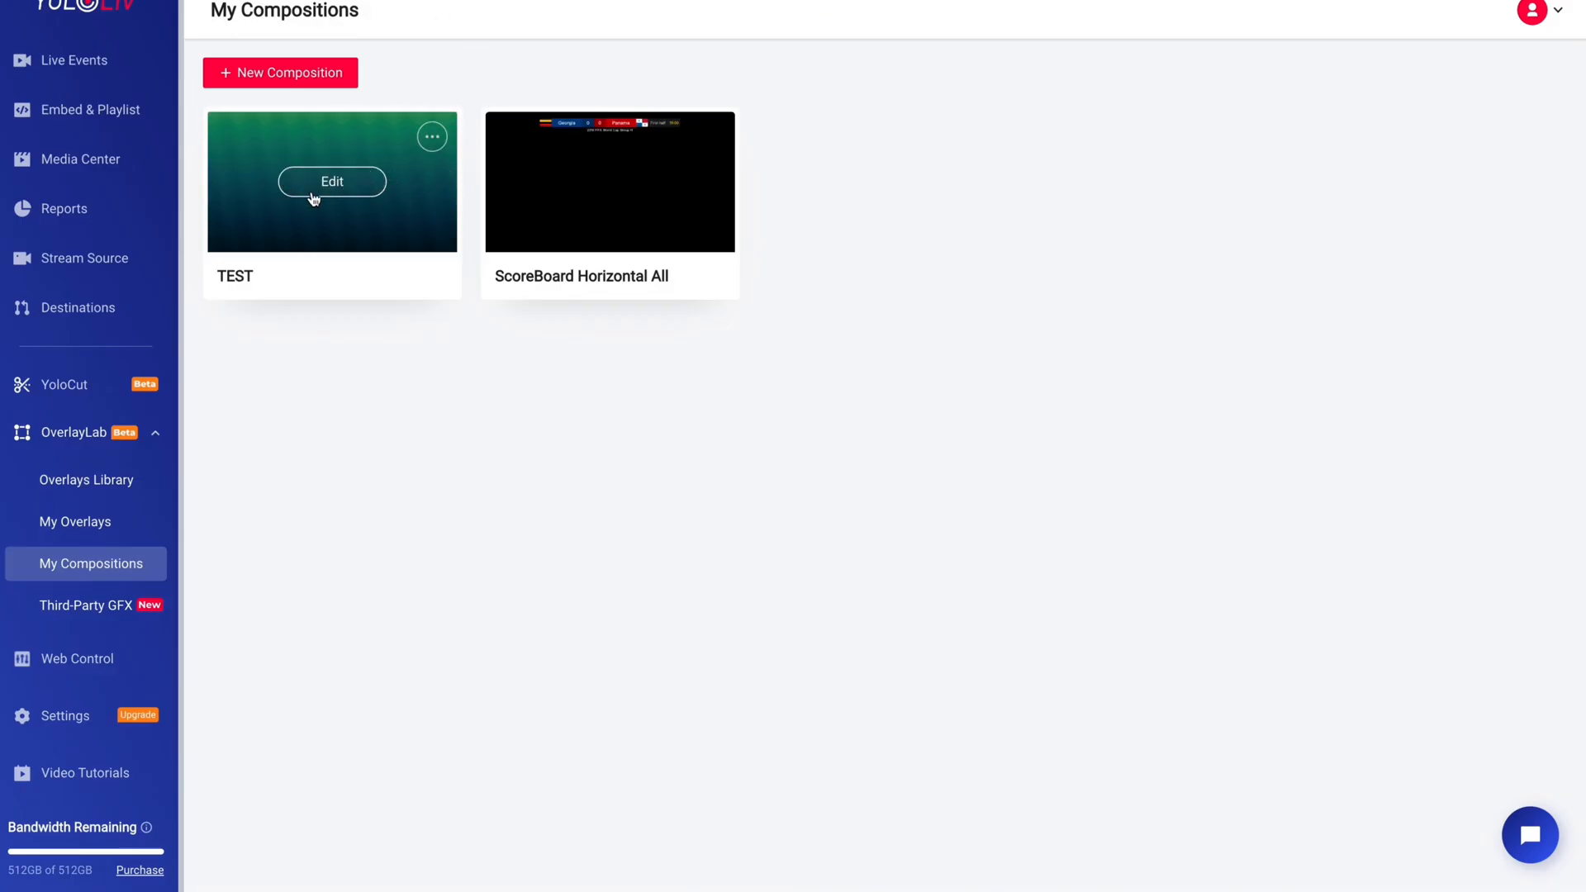
Step: Add TEST to My Overlays from its ... menu and show it in the My Overlays list
left_click(431, 137)
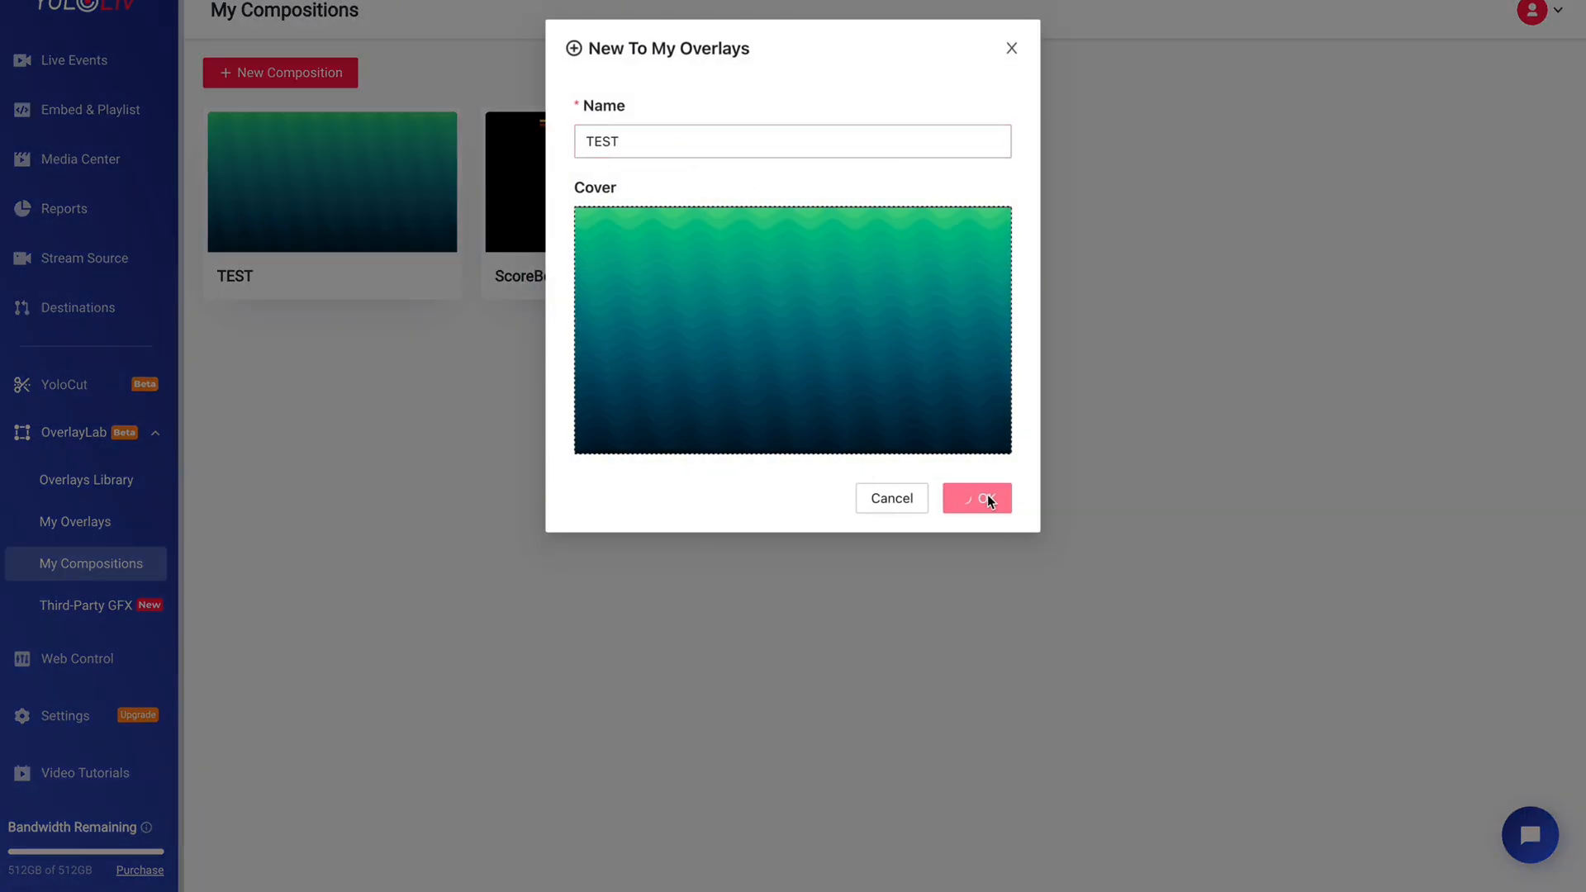
left_click(974, 497)
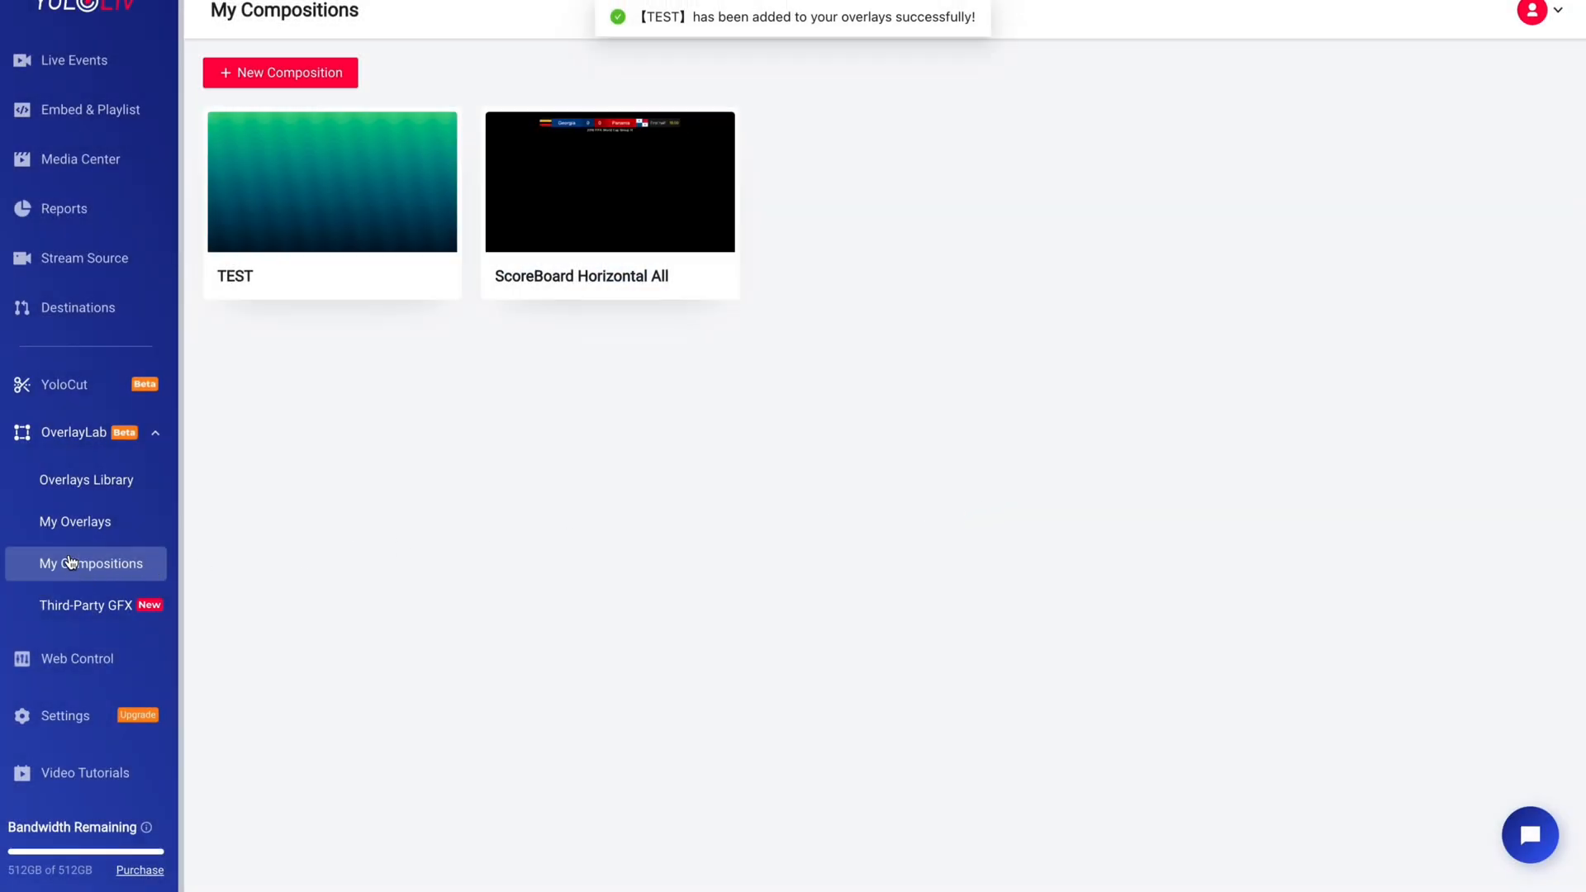
left_click(74, 522)
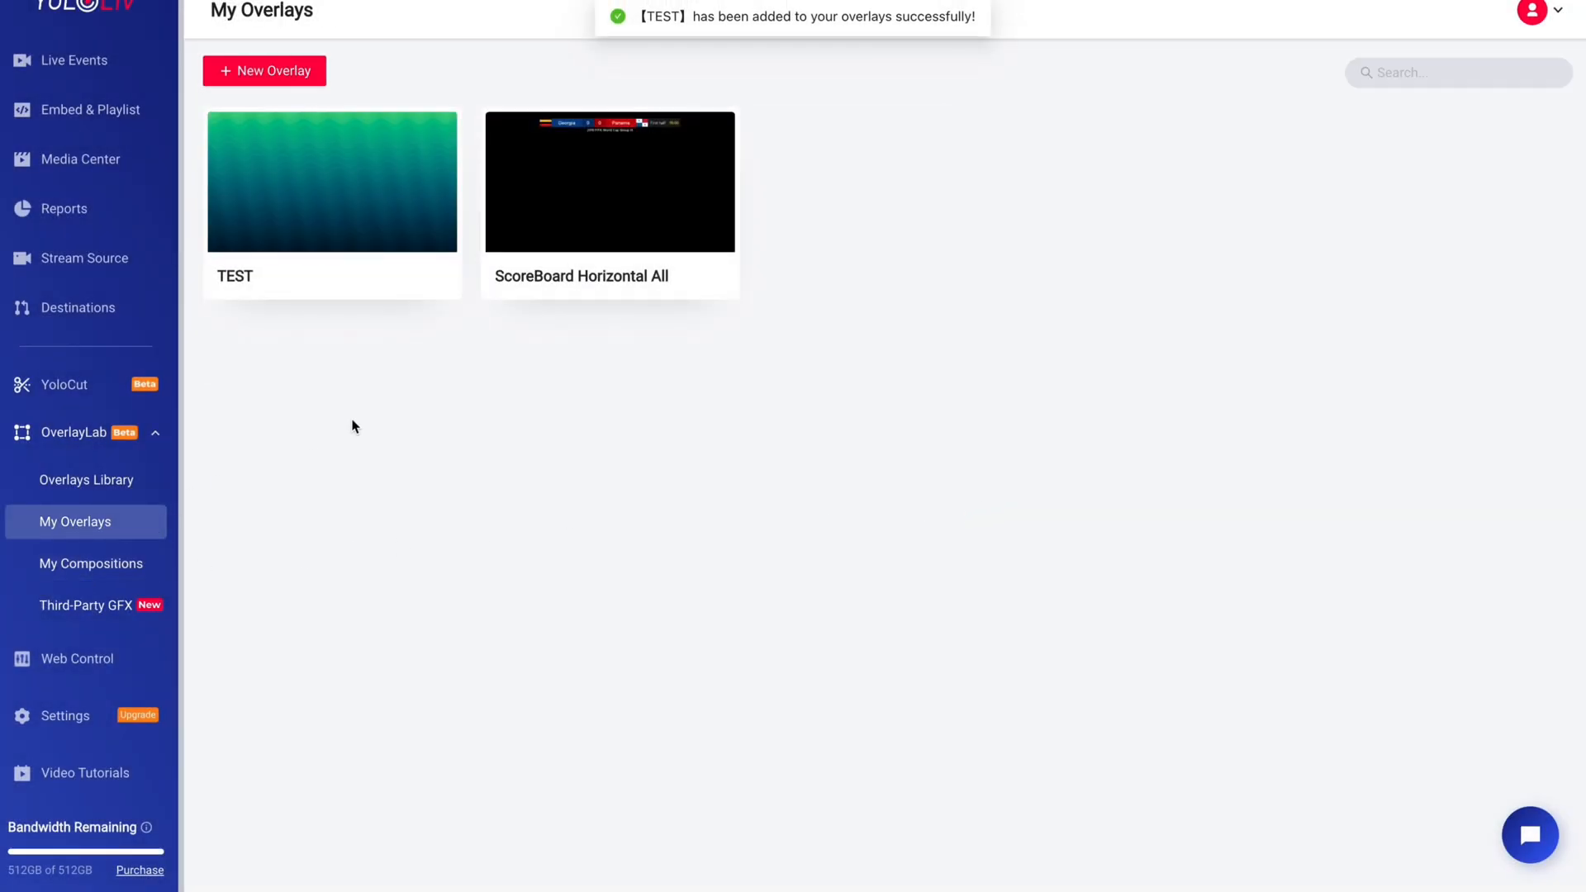
mouse_move(330, 197)
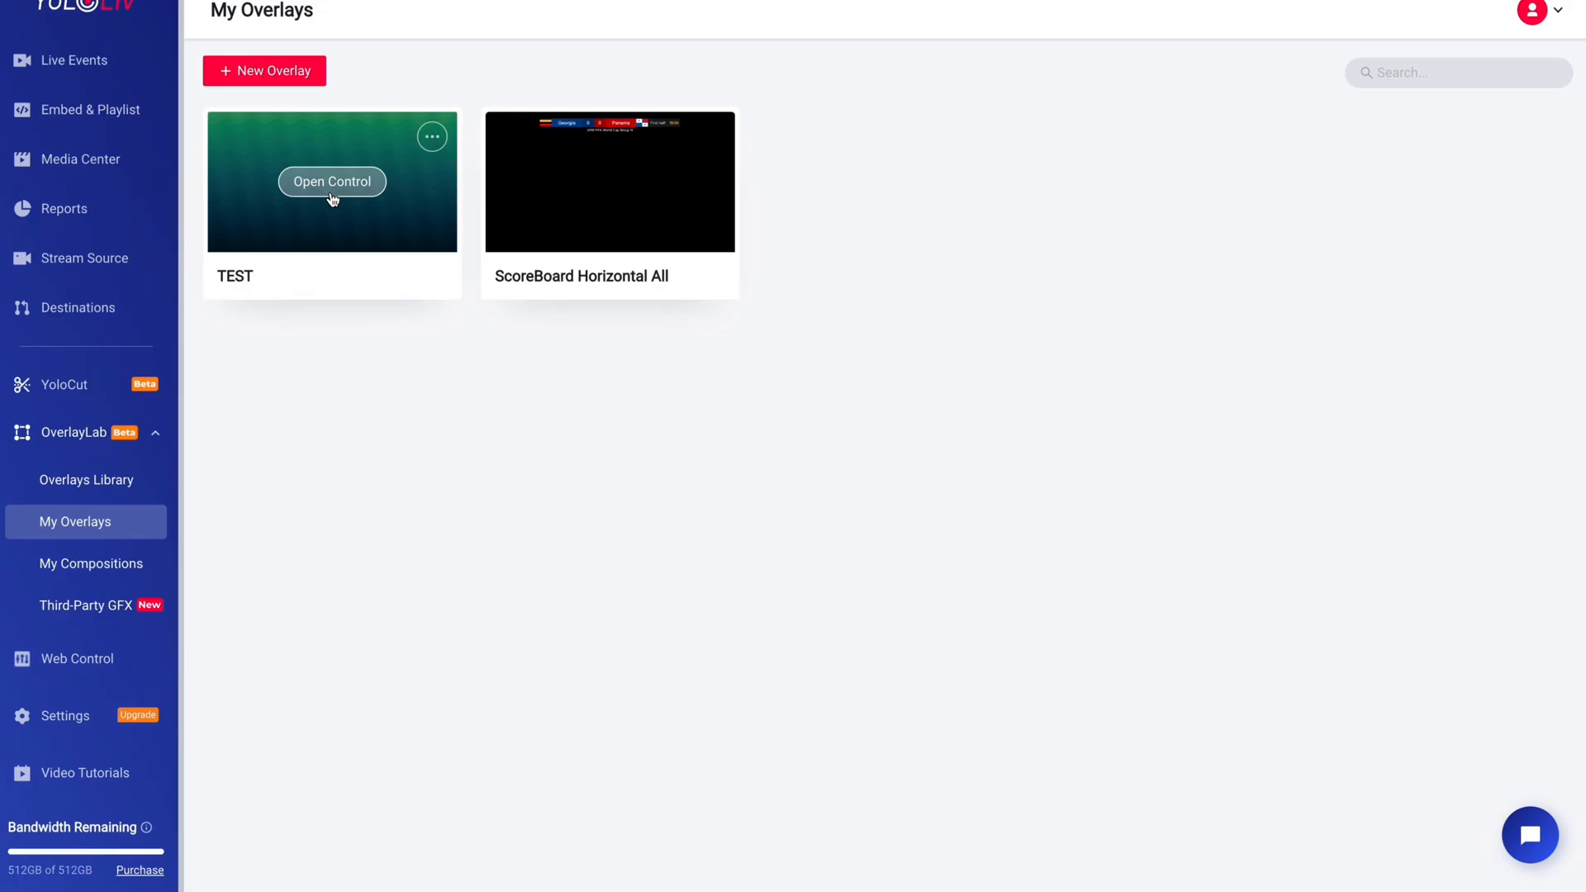